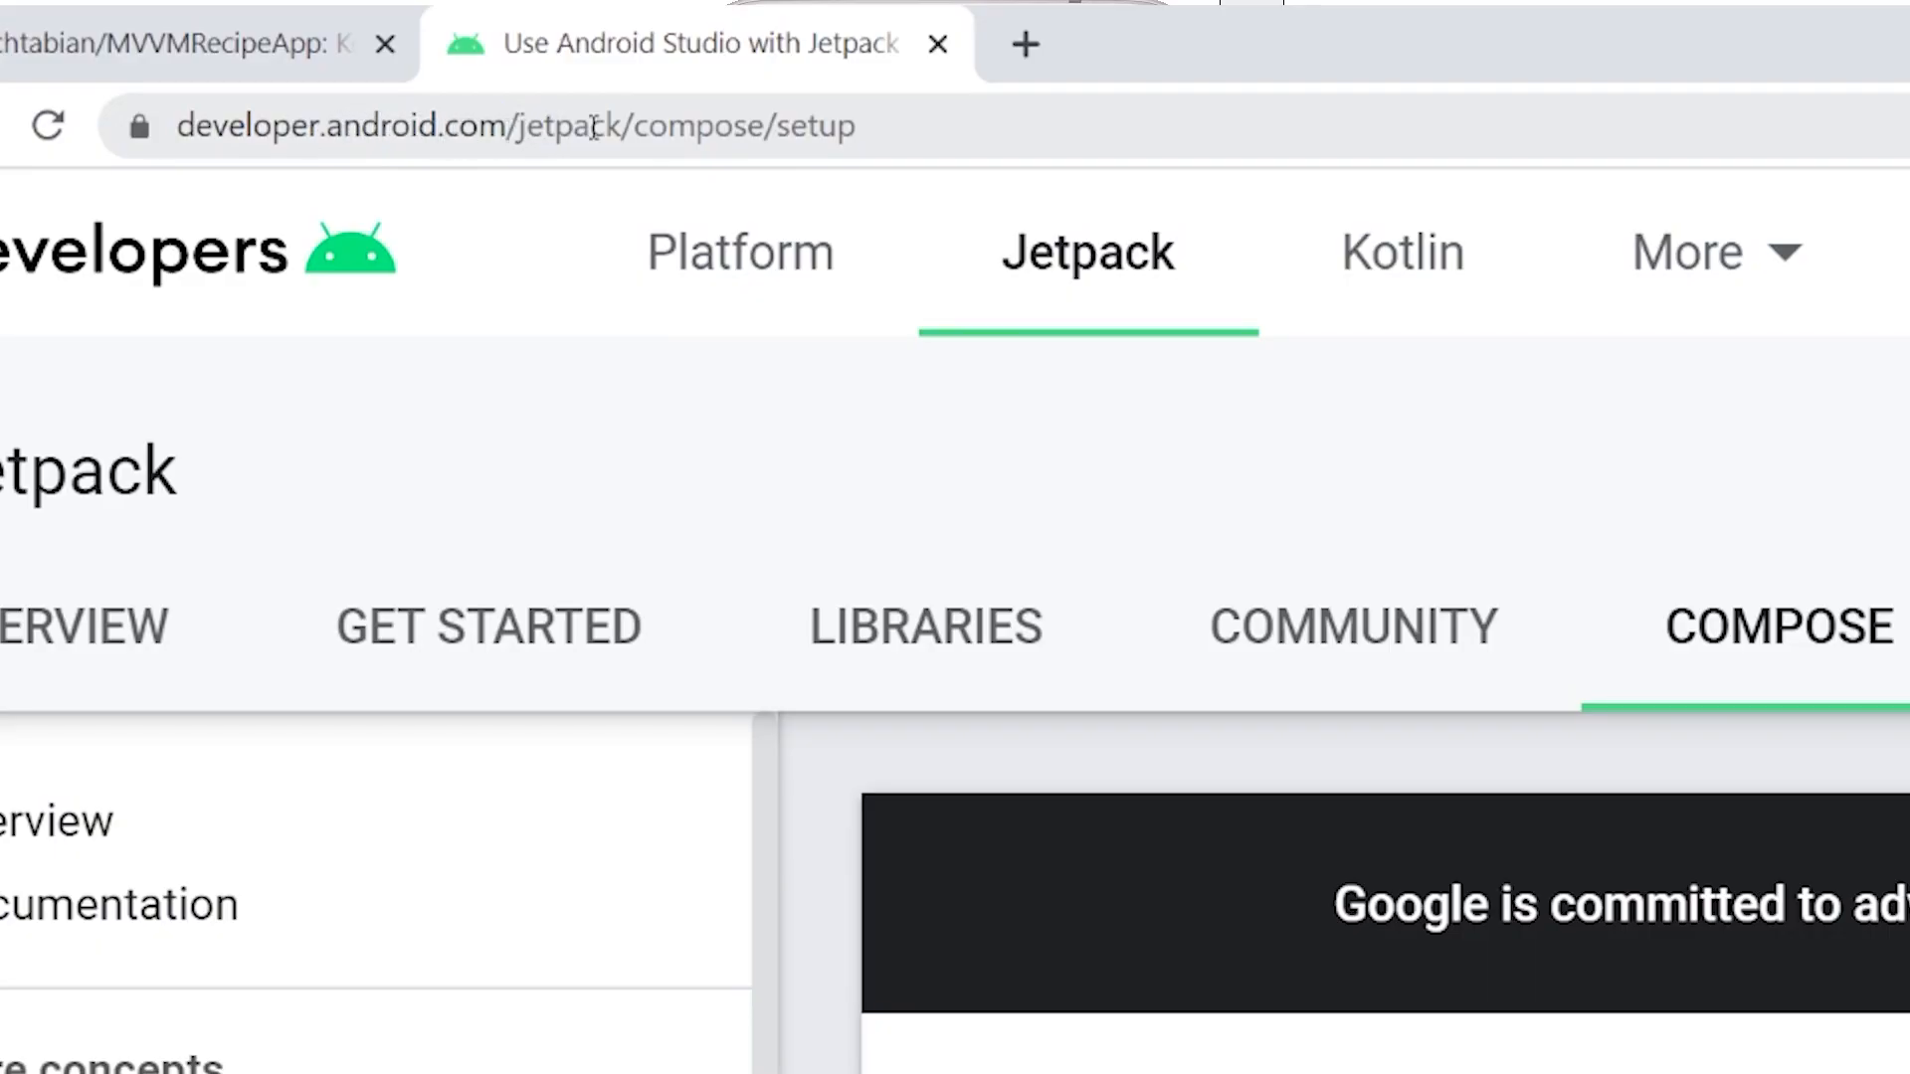
# Step: Scroll the Jetpack Compose setup guide and follow 'Get Android Studio Canary' to the preview page
pyautogui.doubleClick(923, 125)
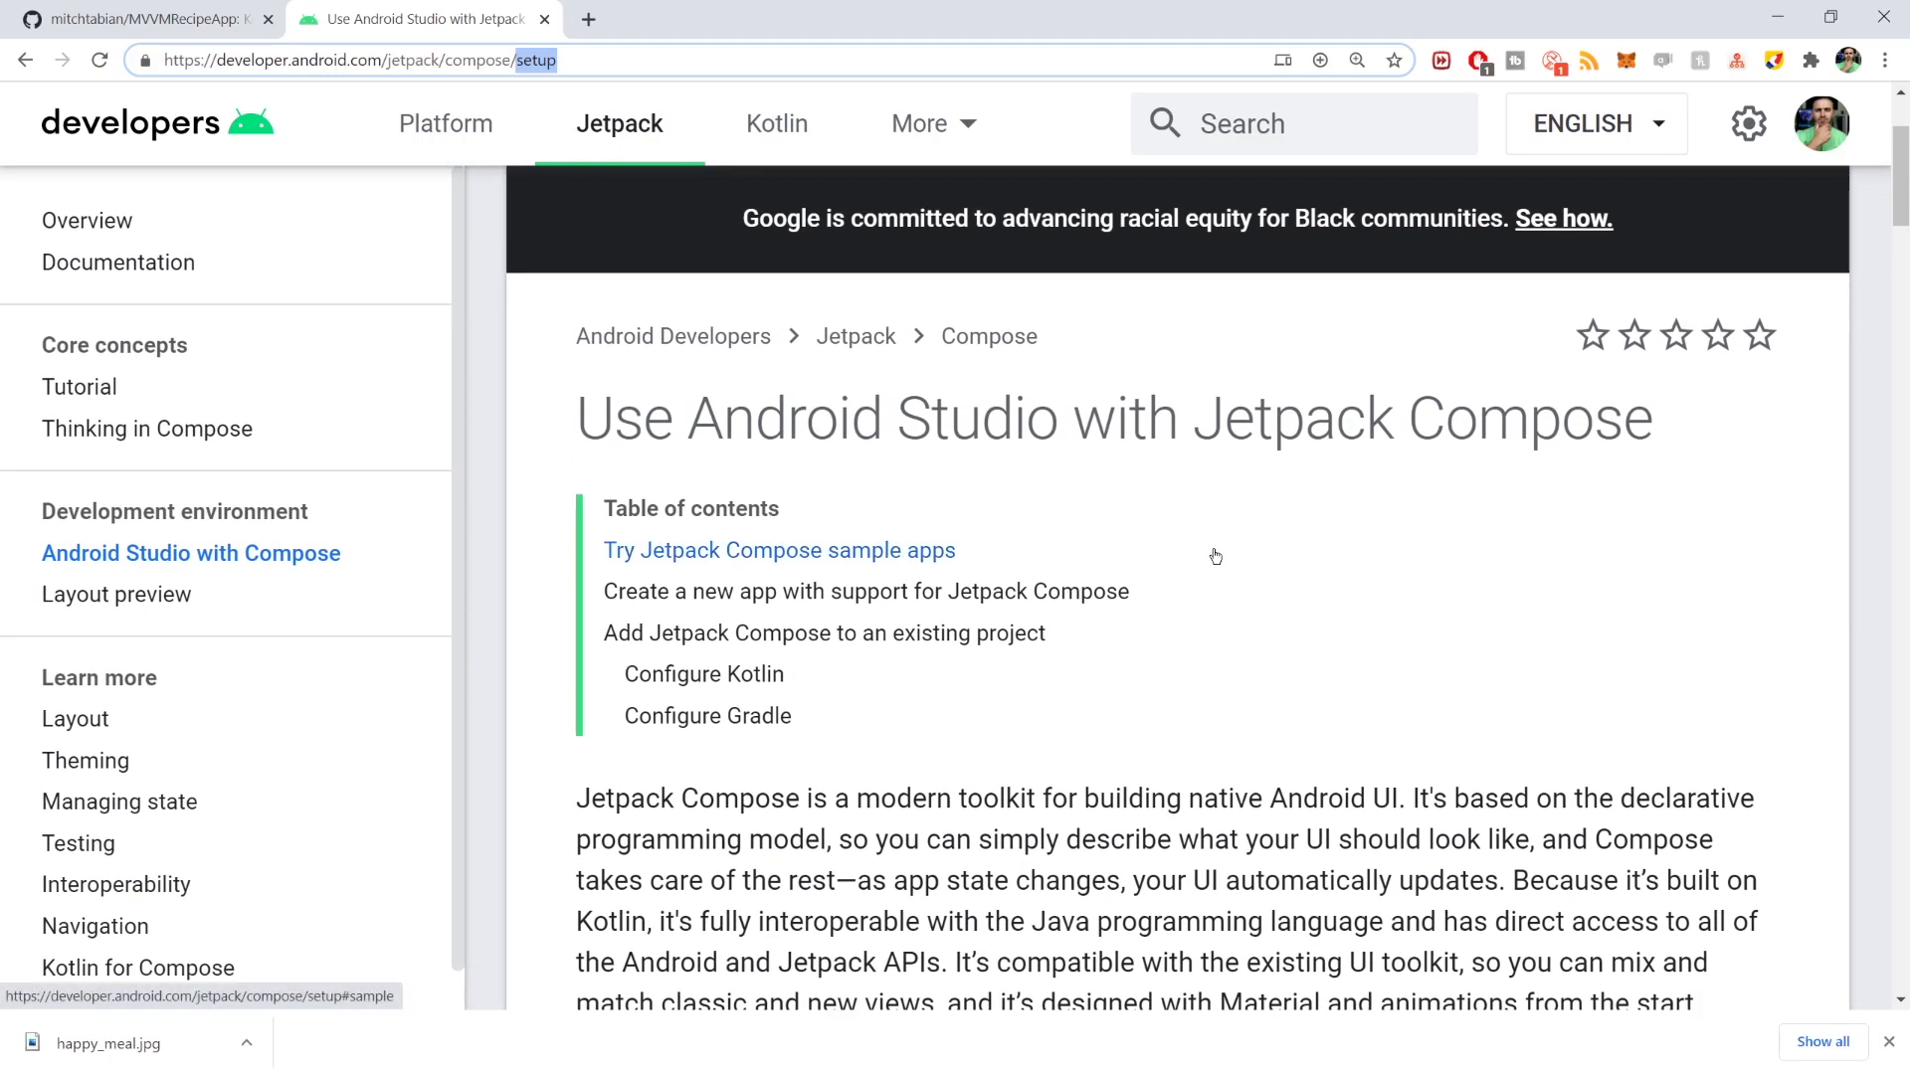
pyautogui.scroll(-3)
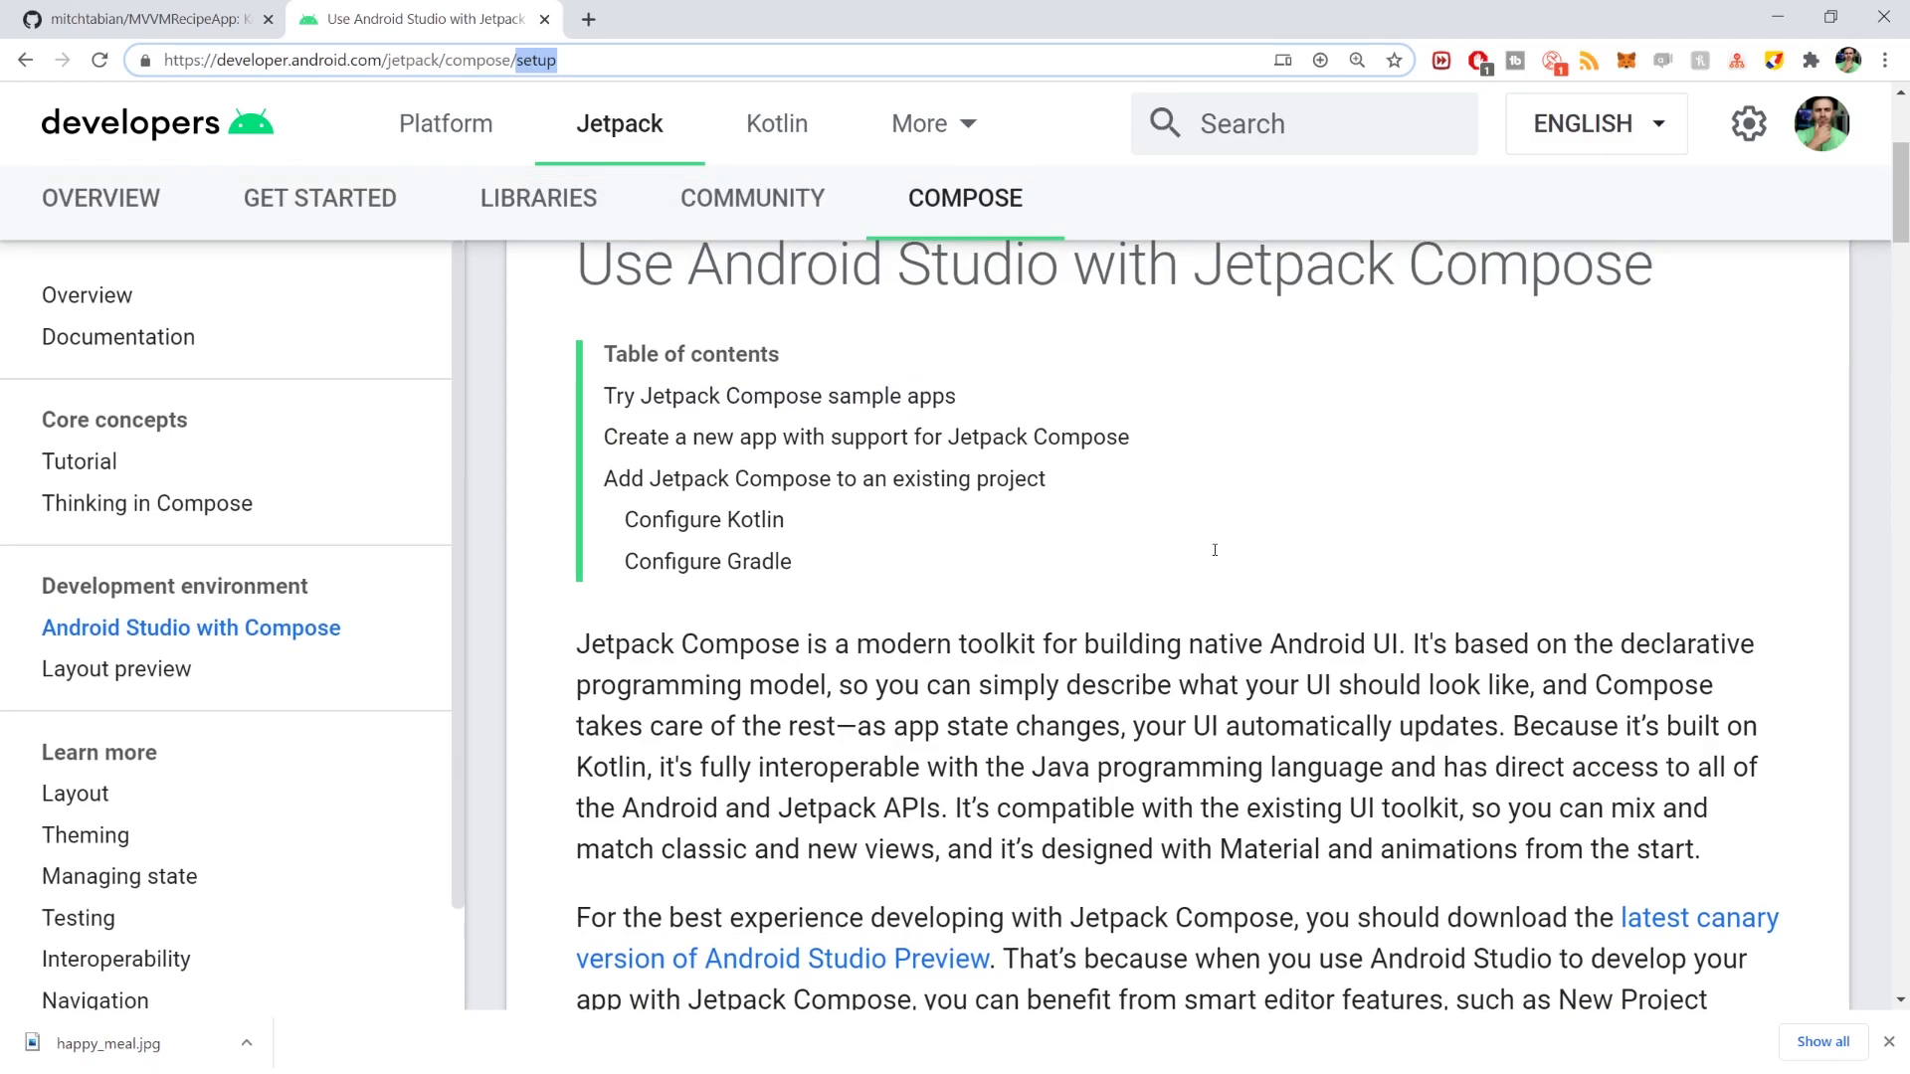
pyautogui.scroll(-3)
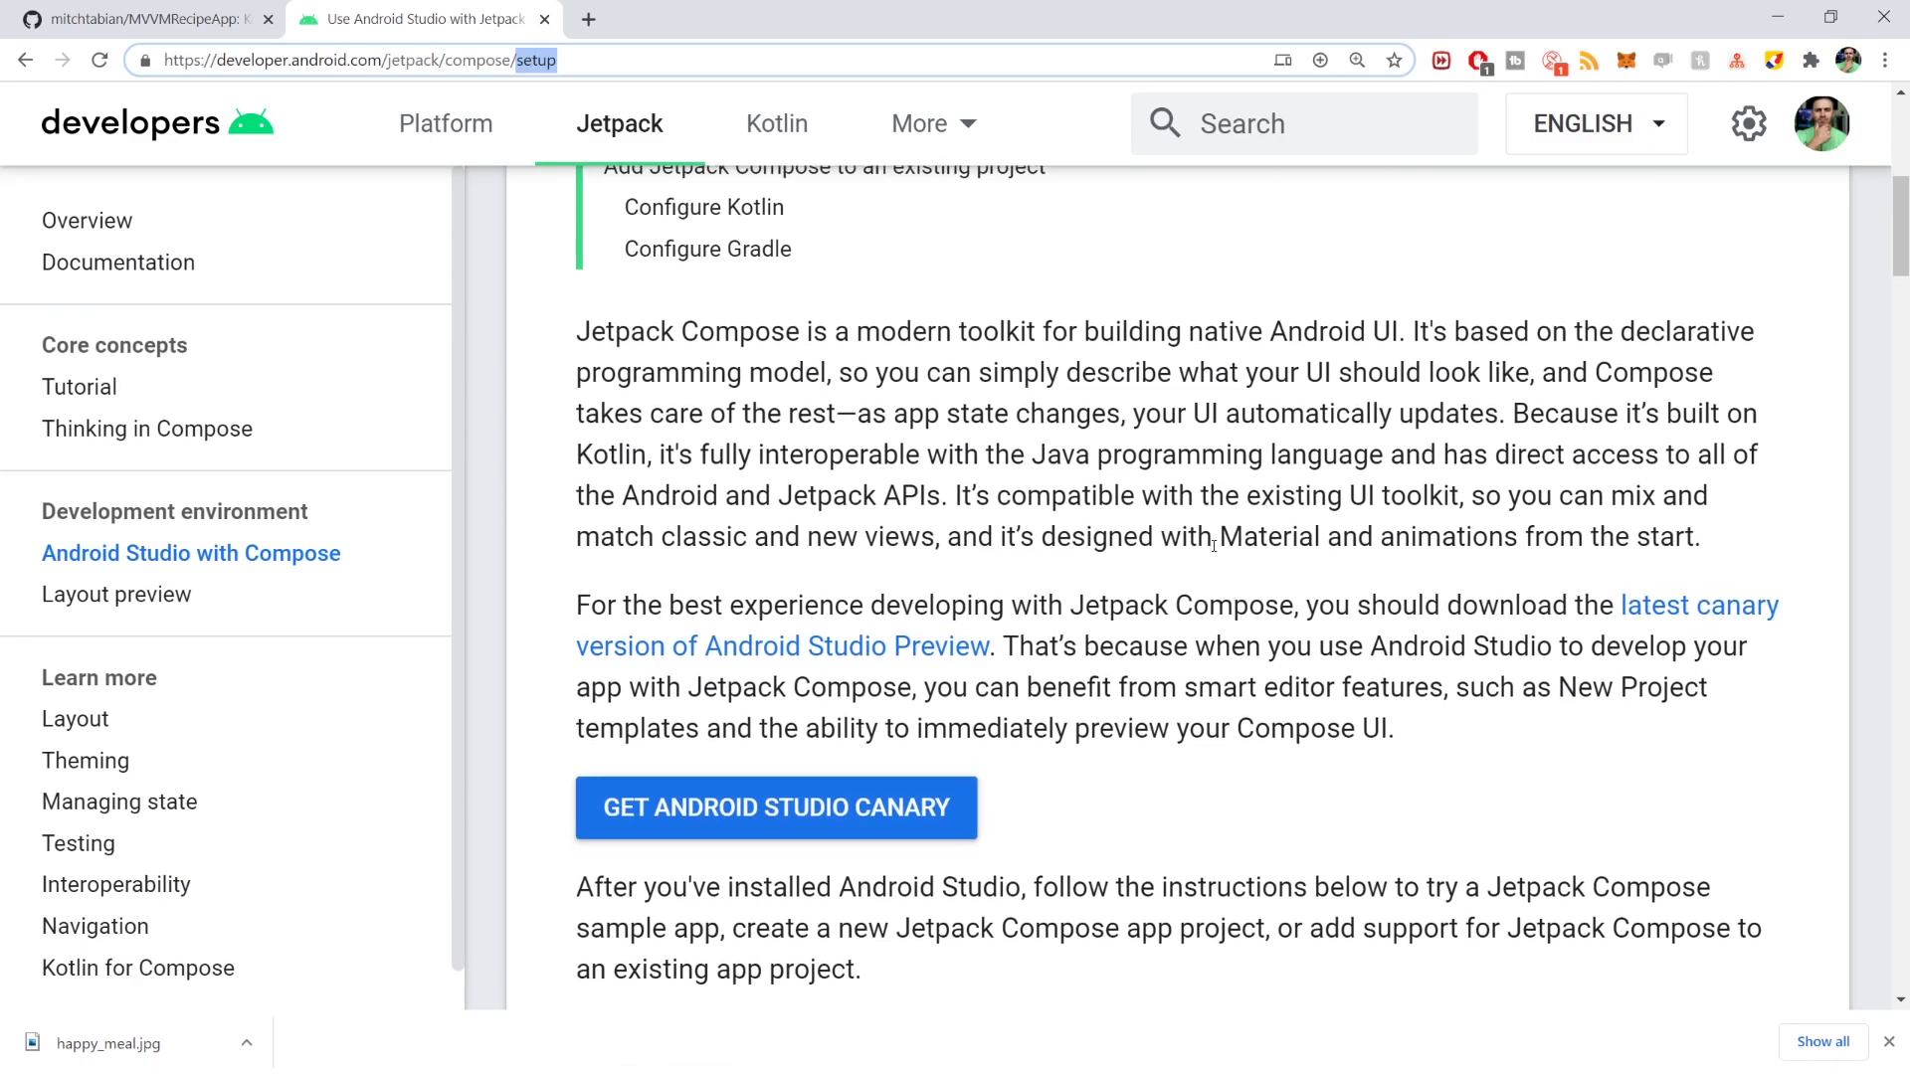
pyautogui.scroll(-3)
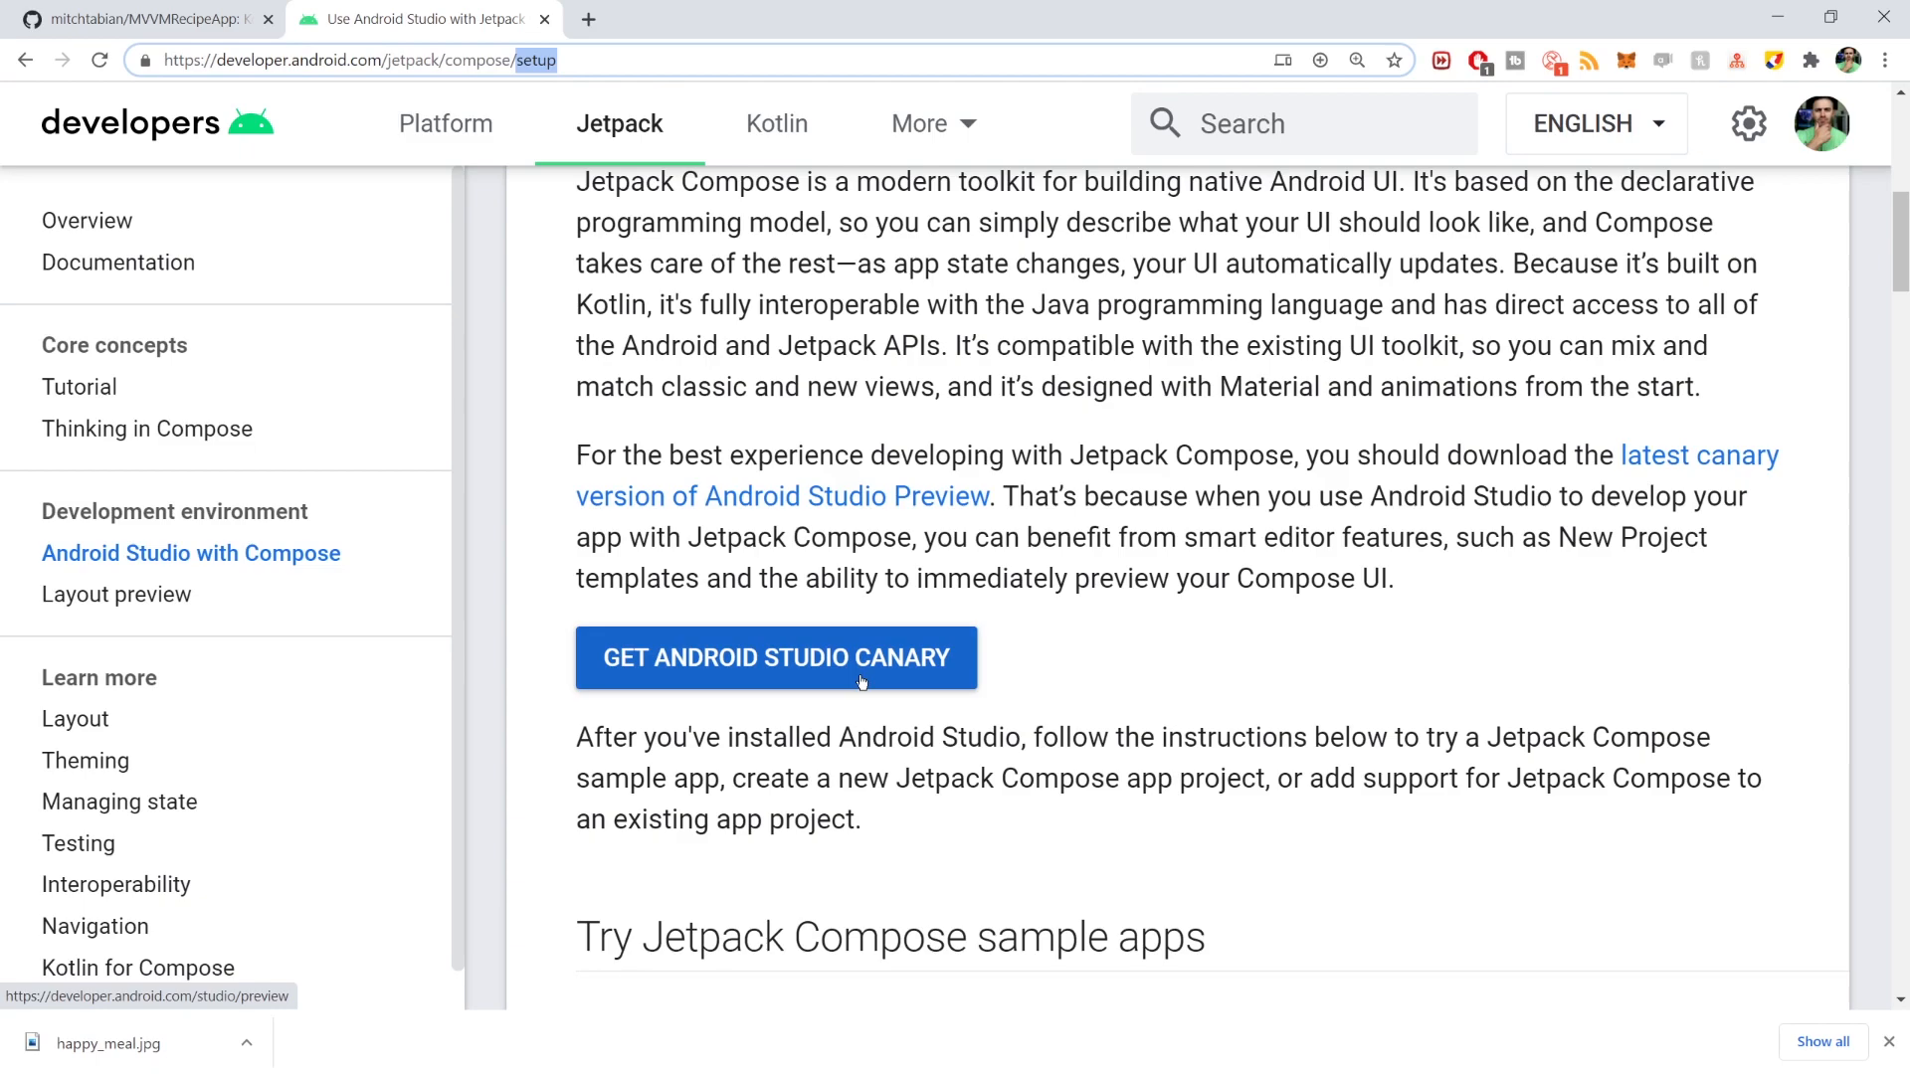
pyautogui.click(775, 658)
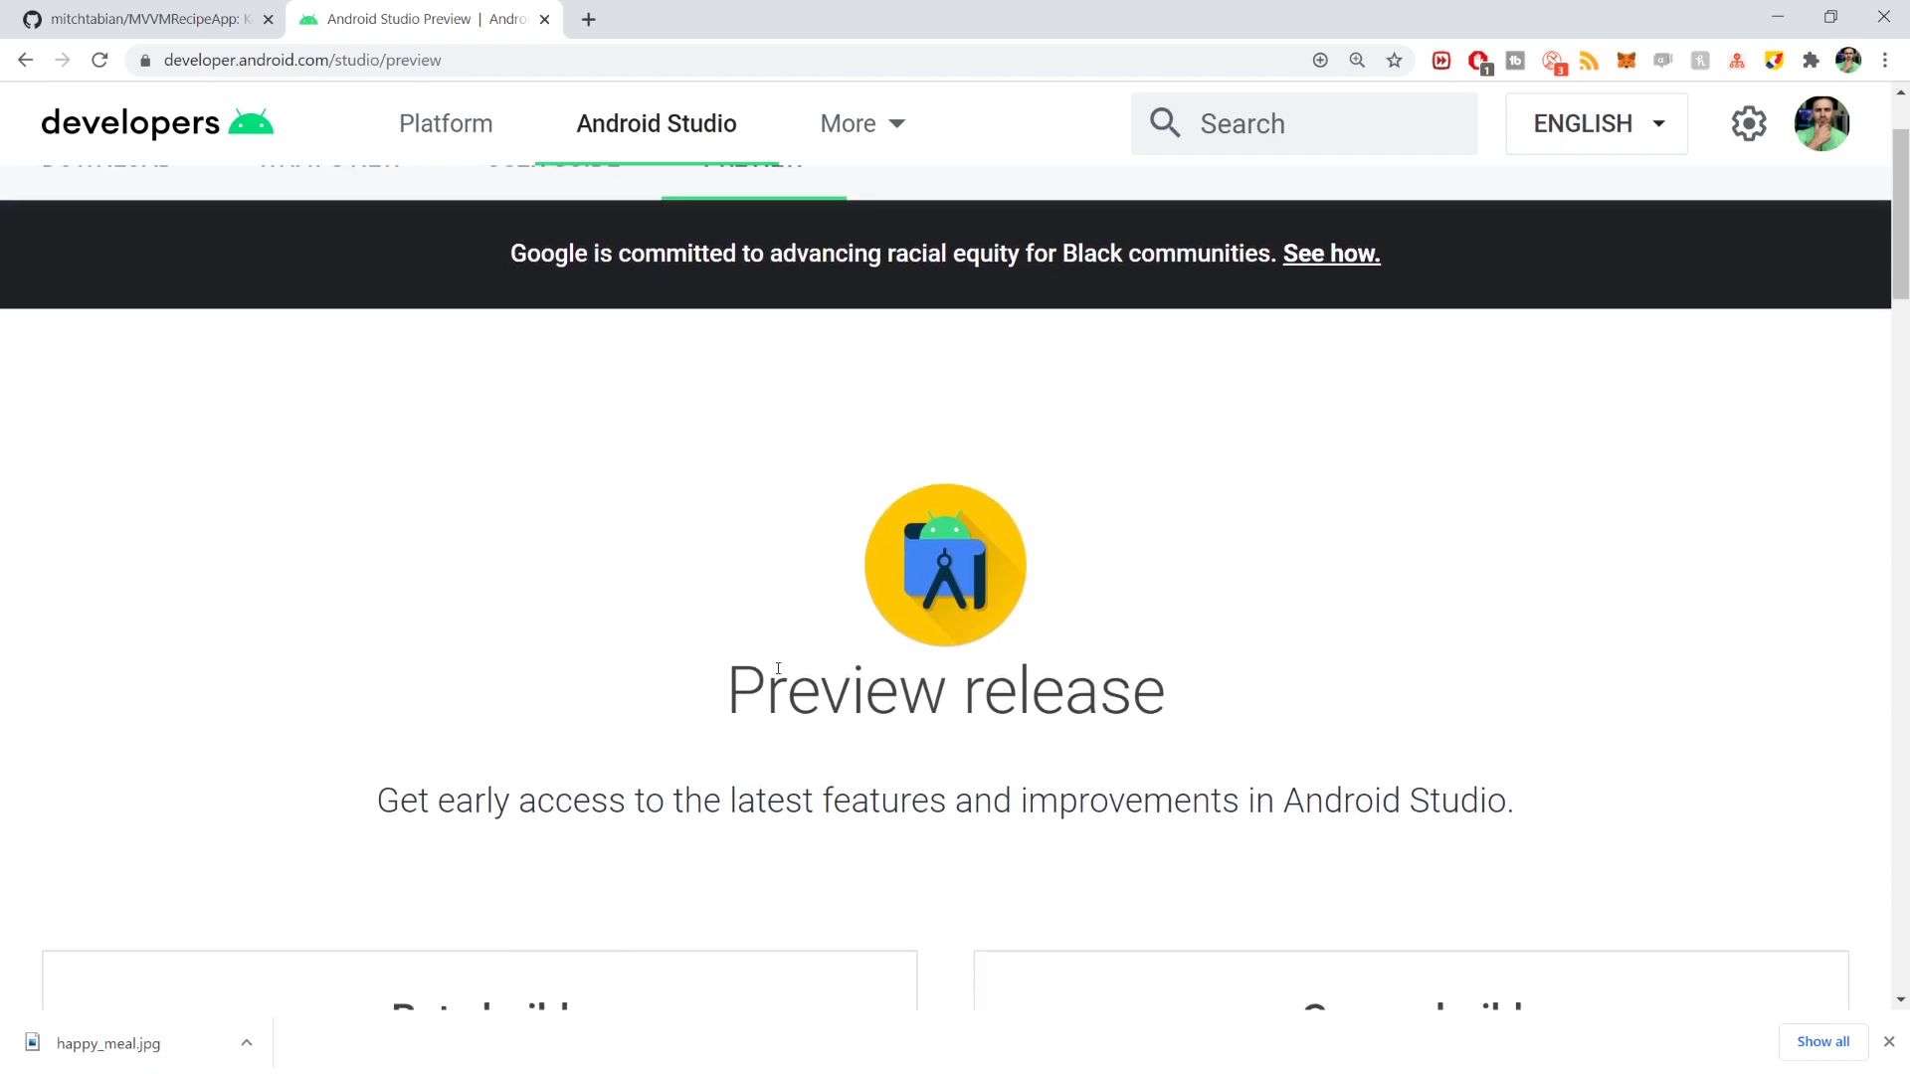
# Step: Accept the terms and download the Arctic Fox Canary 2 zip for Windows
pyautogui.scroll(-3)
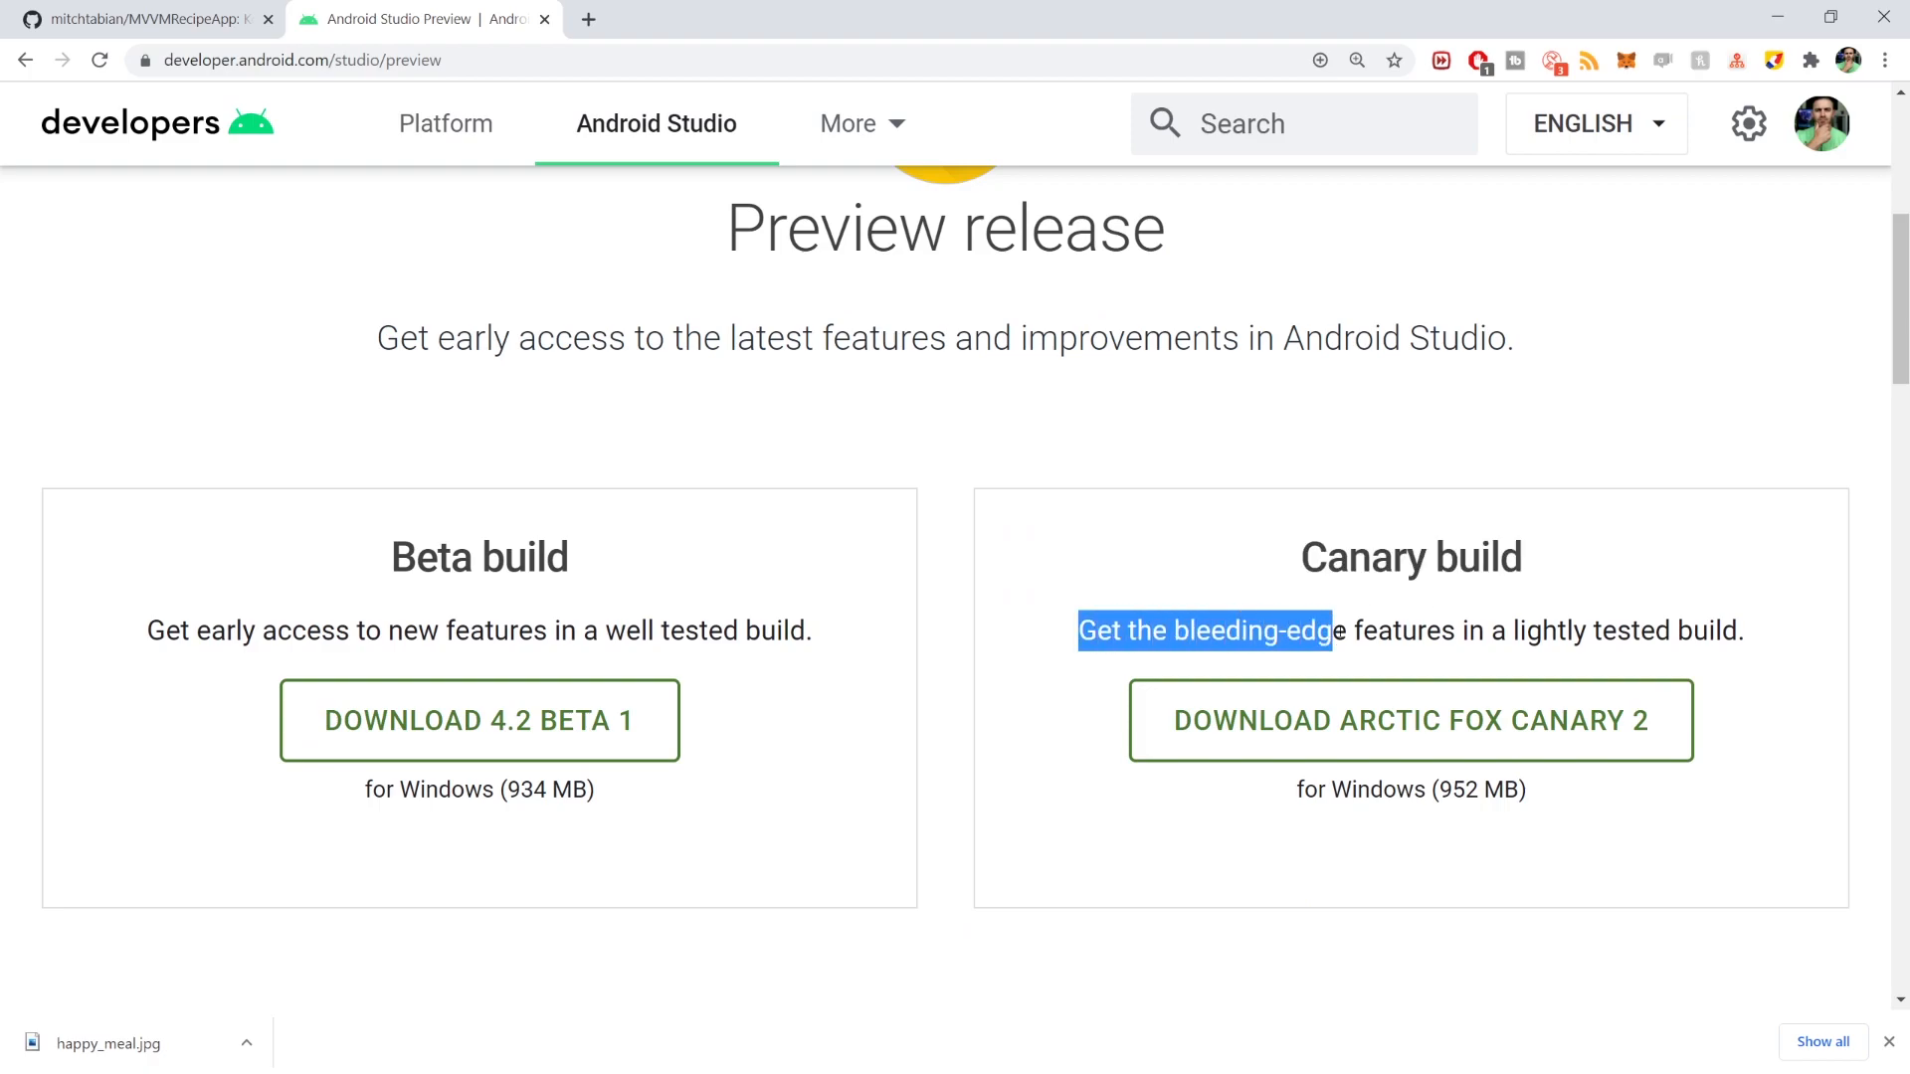
pyautogui.moveTo(1334, 629); pyautogui.dragTo(1697, 630)
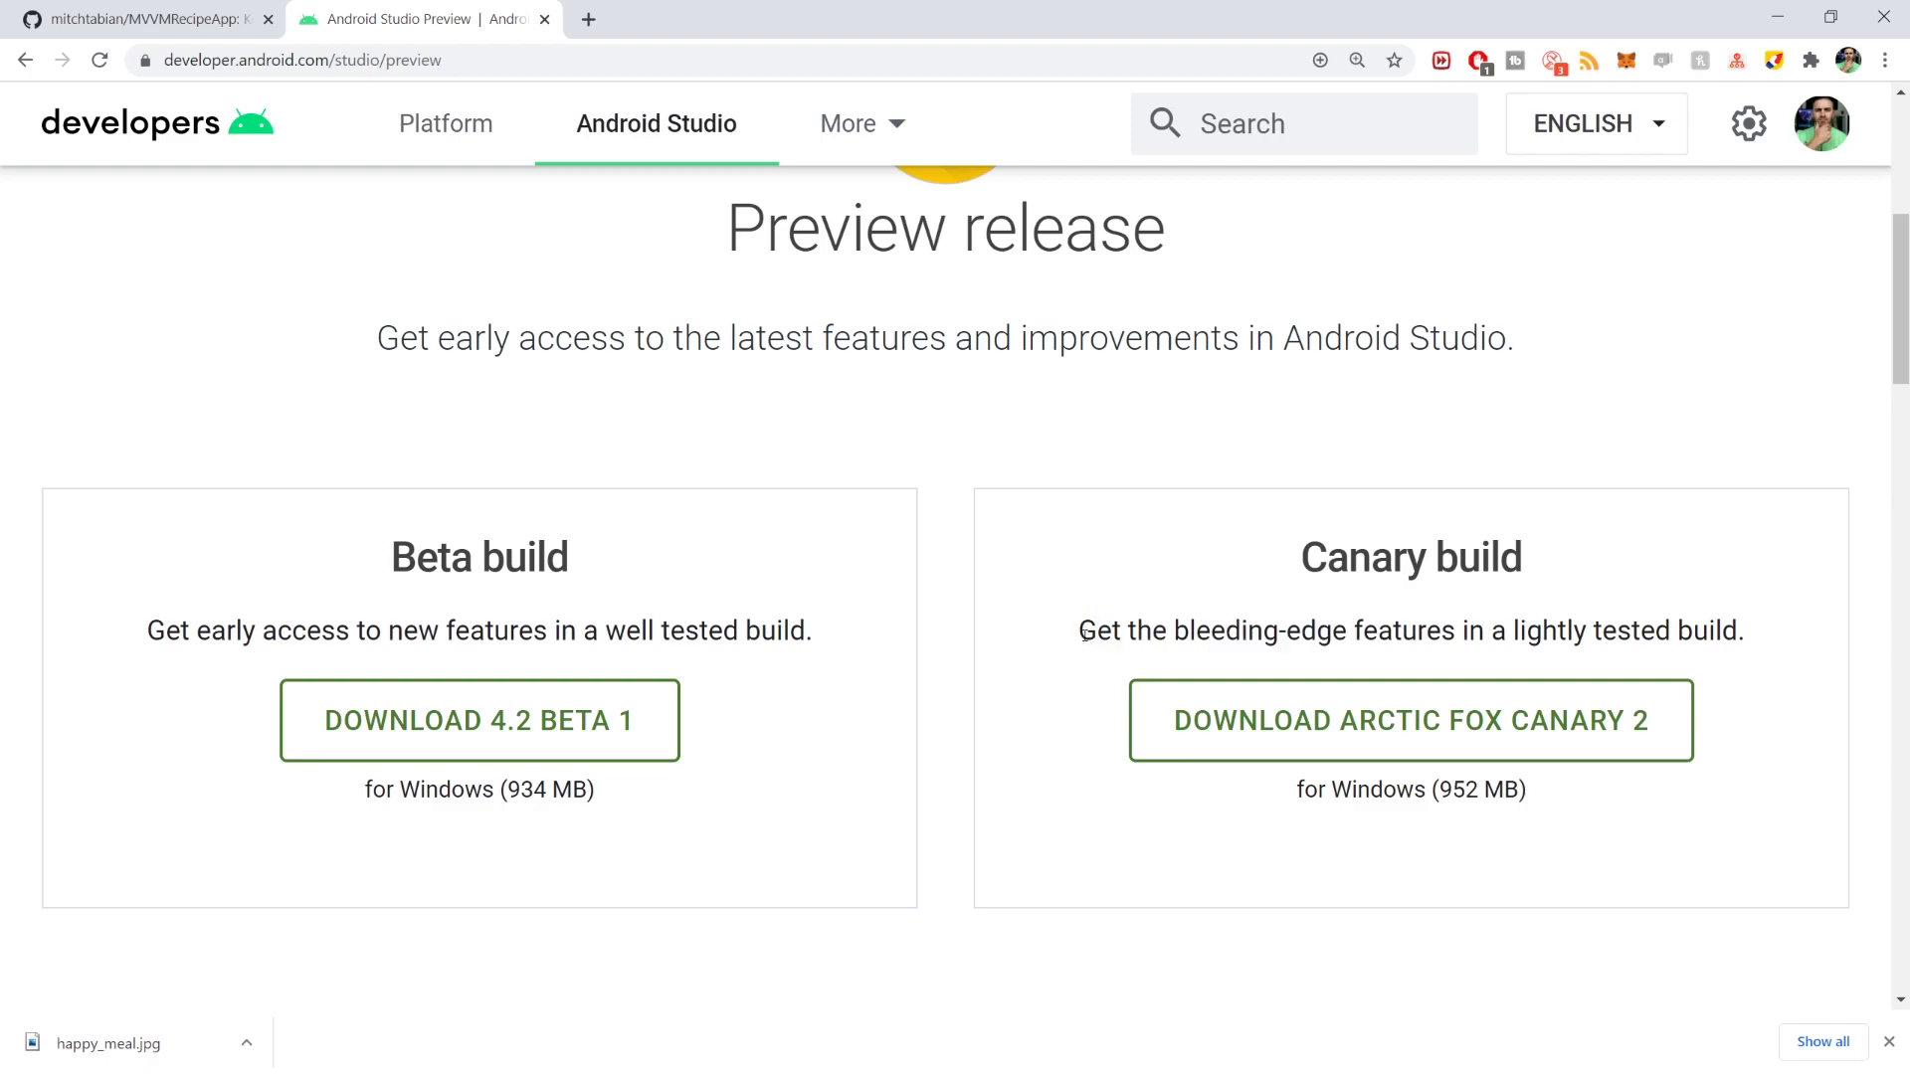
pyautogui.moveTo(1078, 630); pyautogui.dragTo(1344, 629)
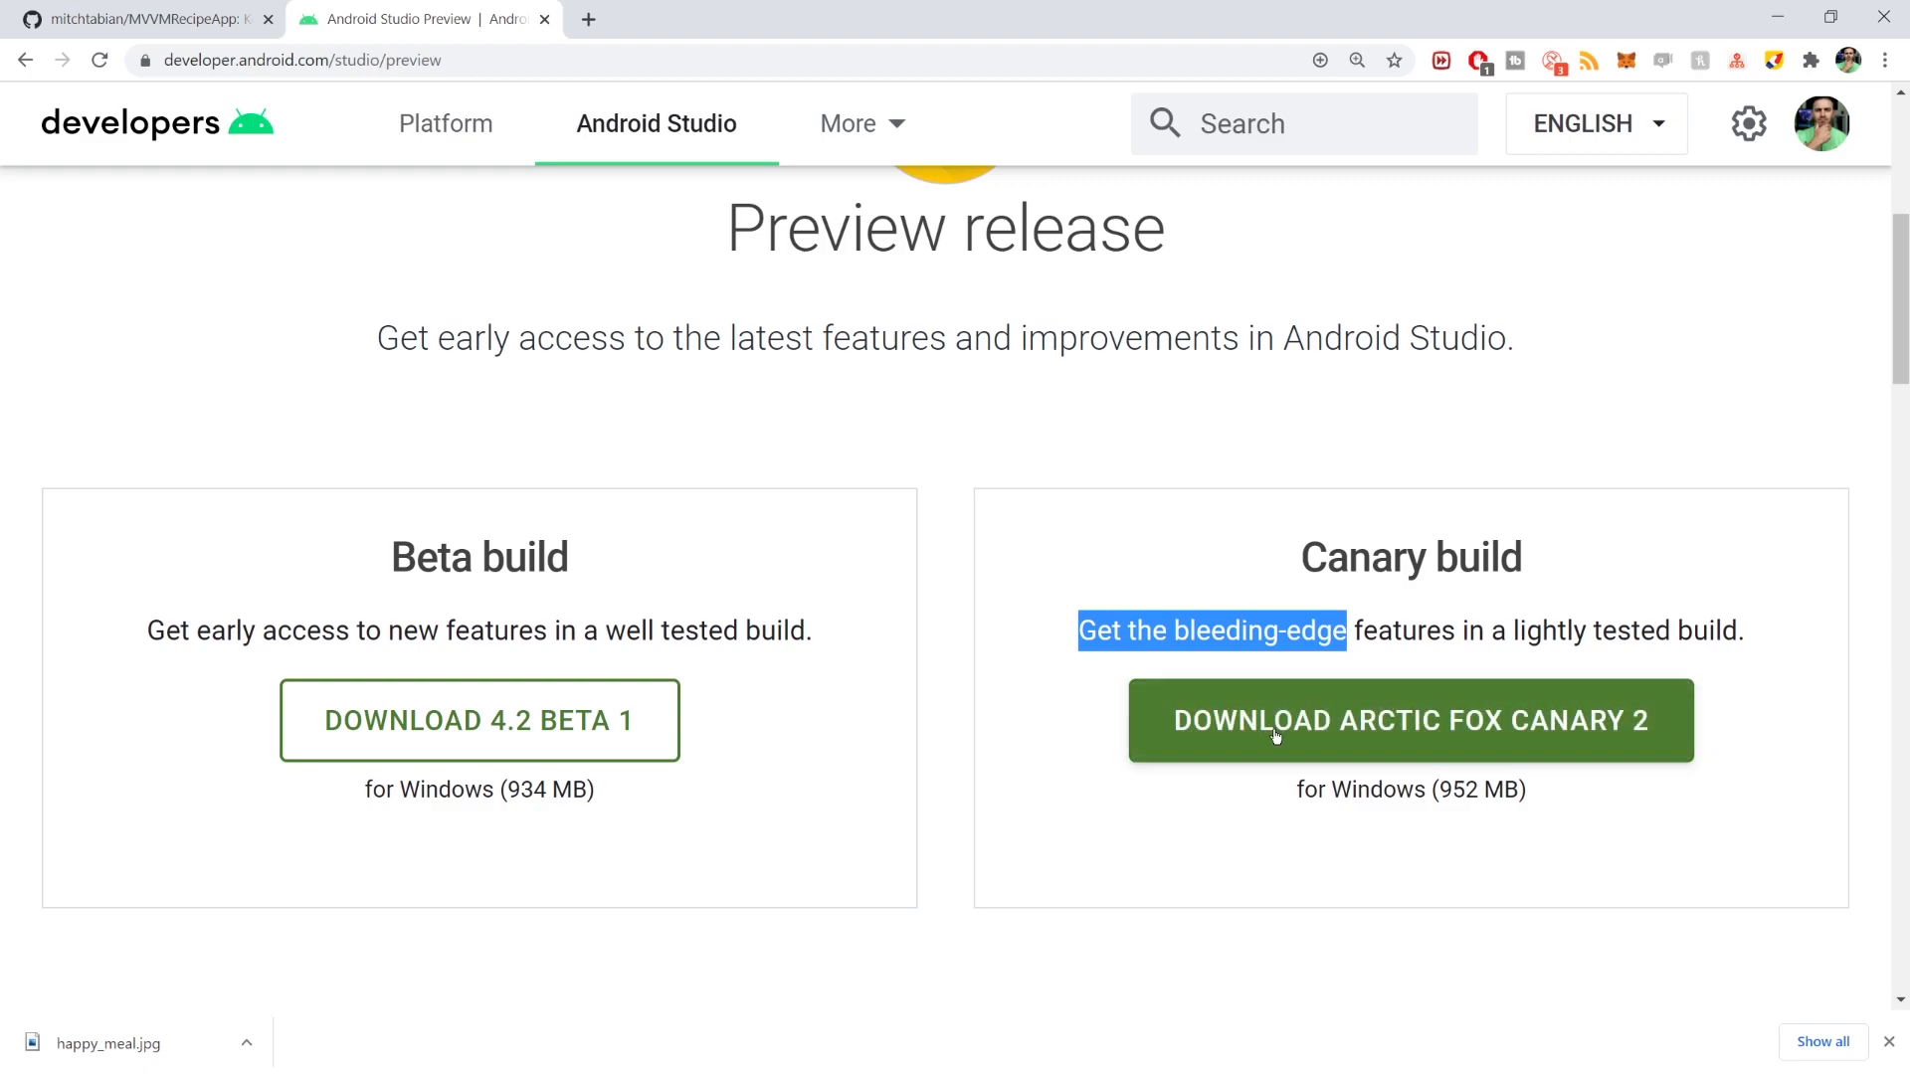
pyautogui.click(1410, 720)
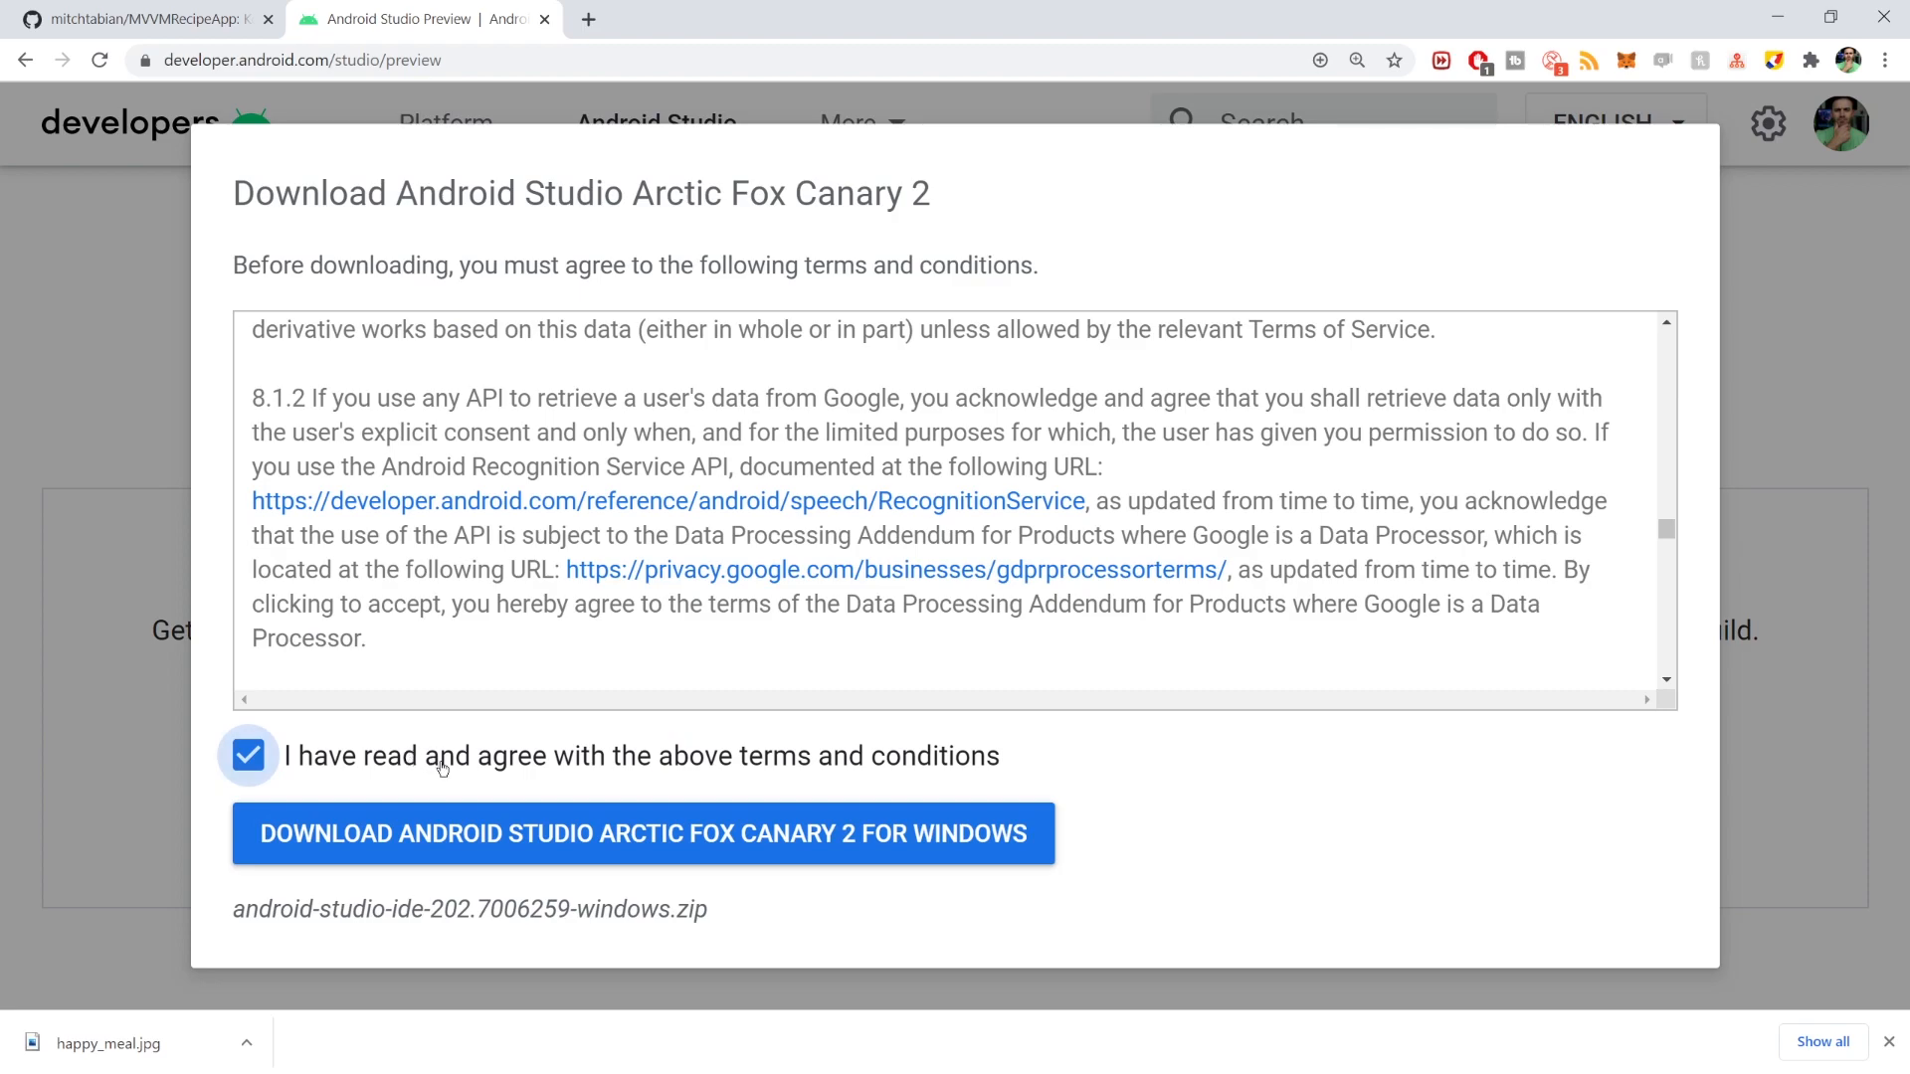
pyautogui.click(644, 833)
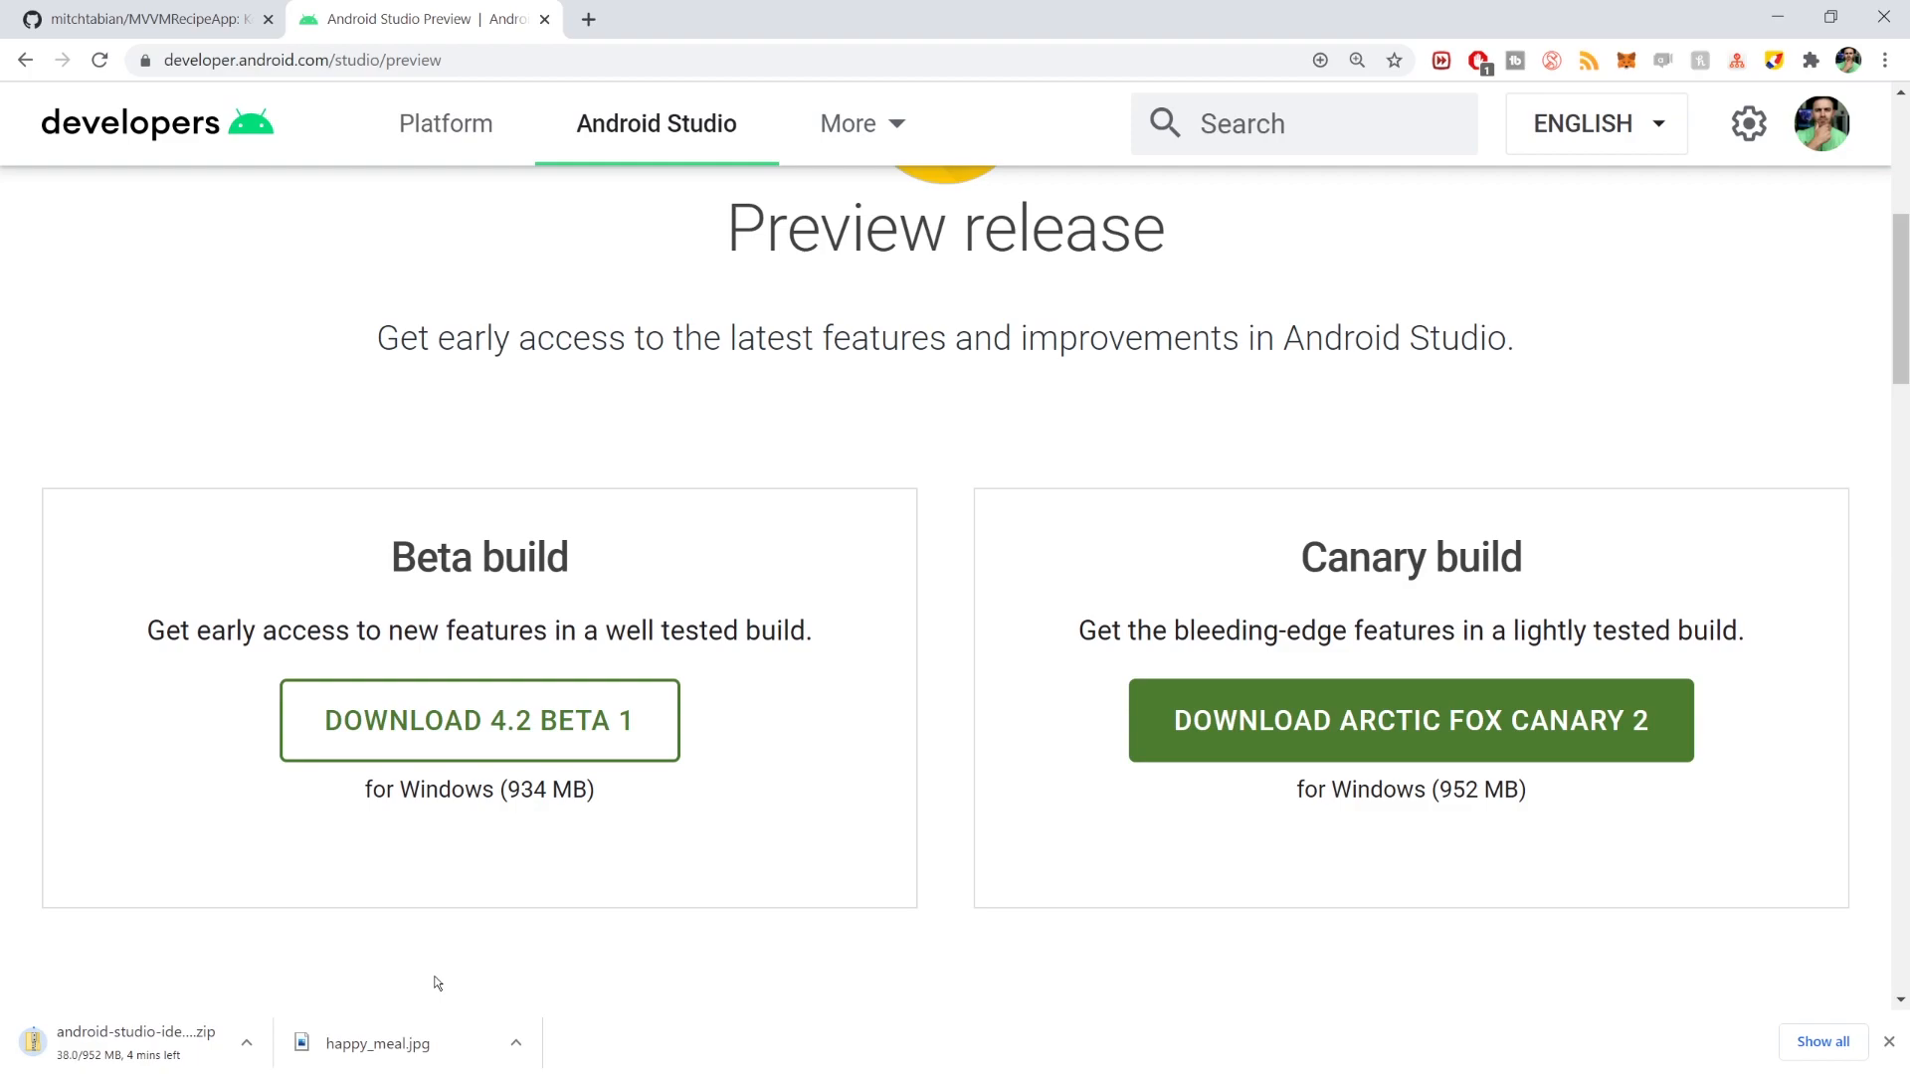
pyautogui.moveTo(441, 962)
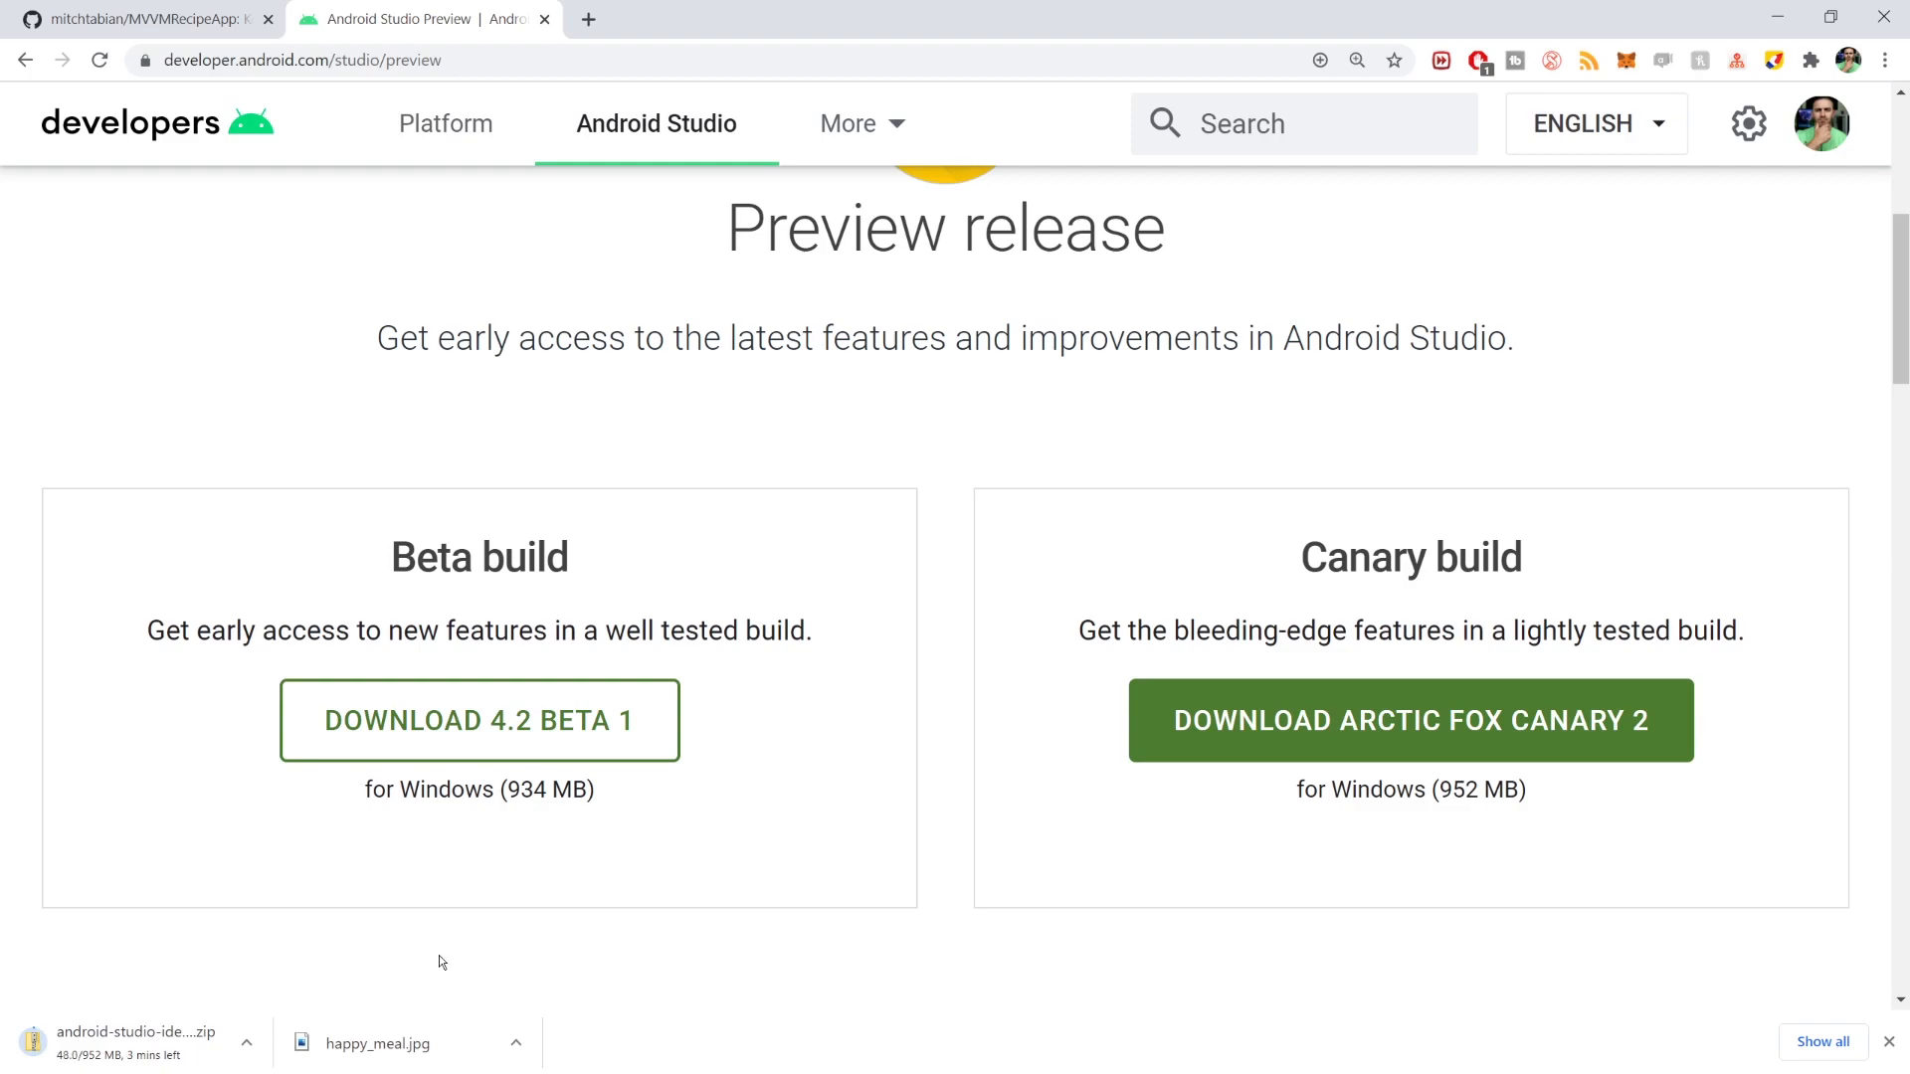
pyautogui.click(245, 1044)
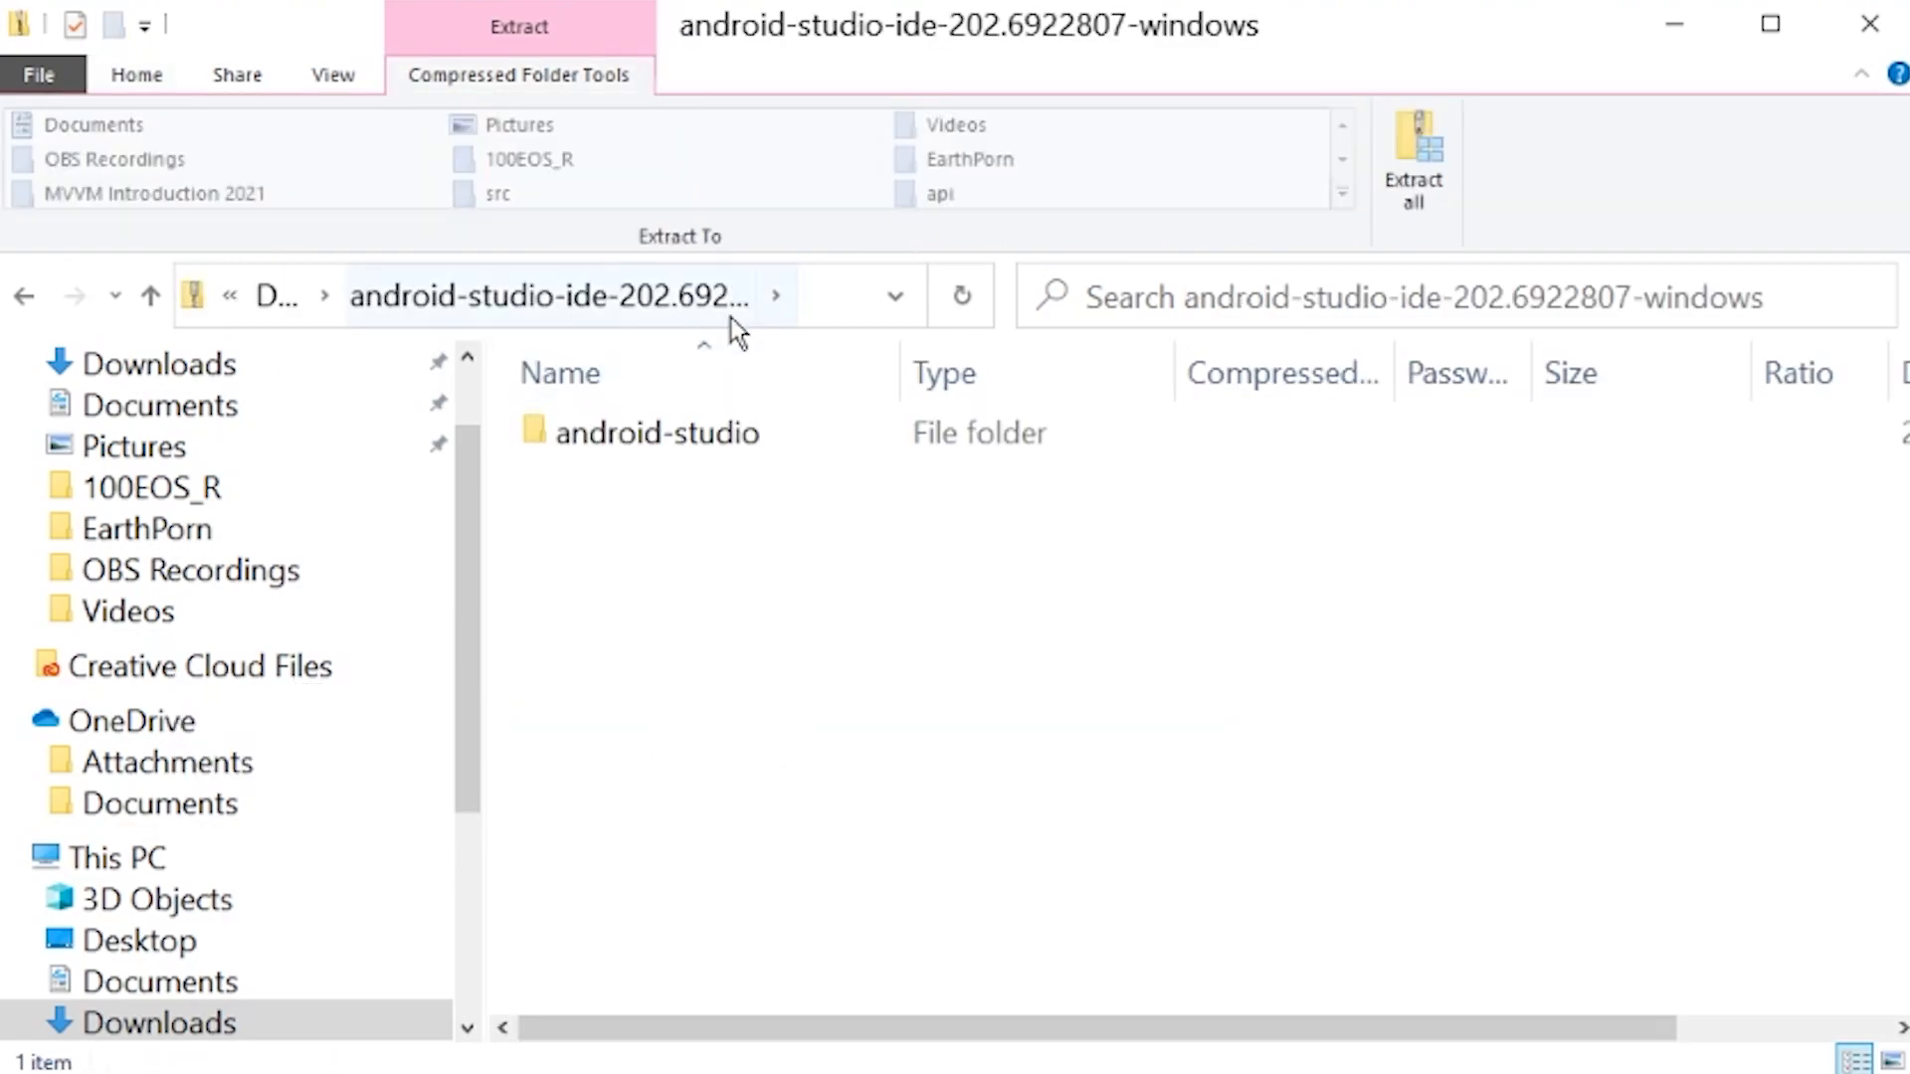
pyautogui.click(656, 433)
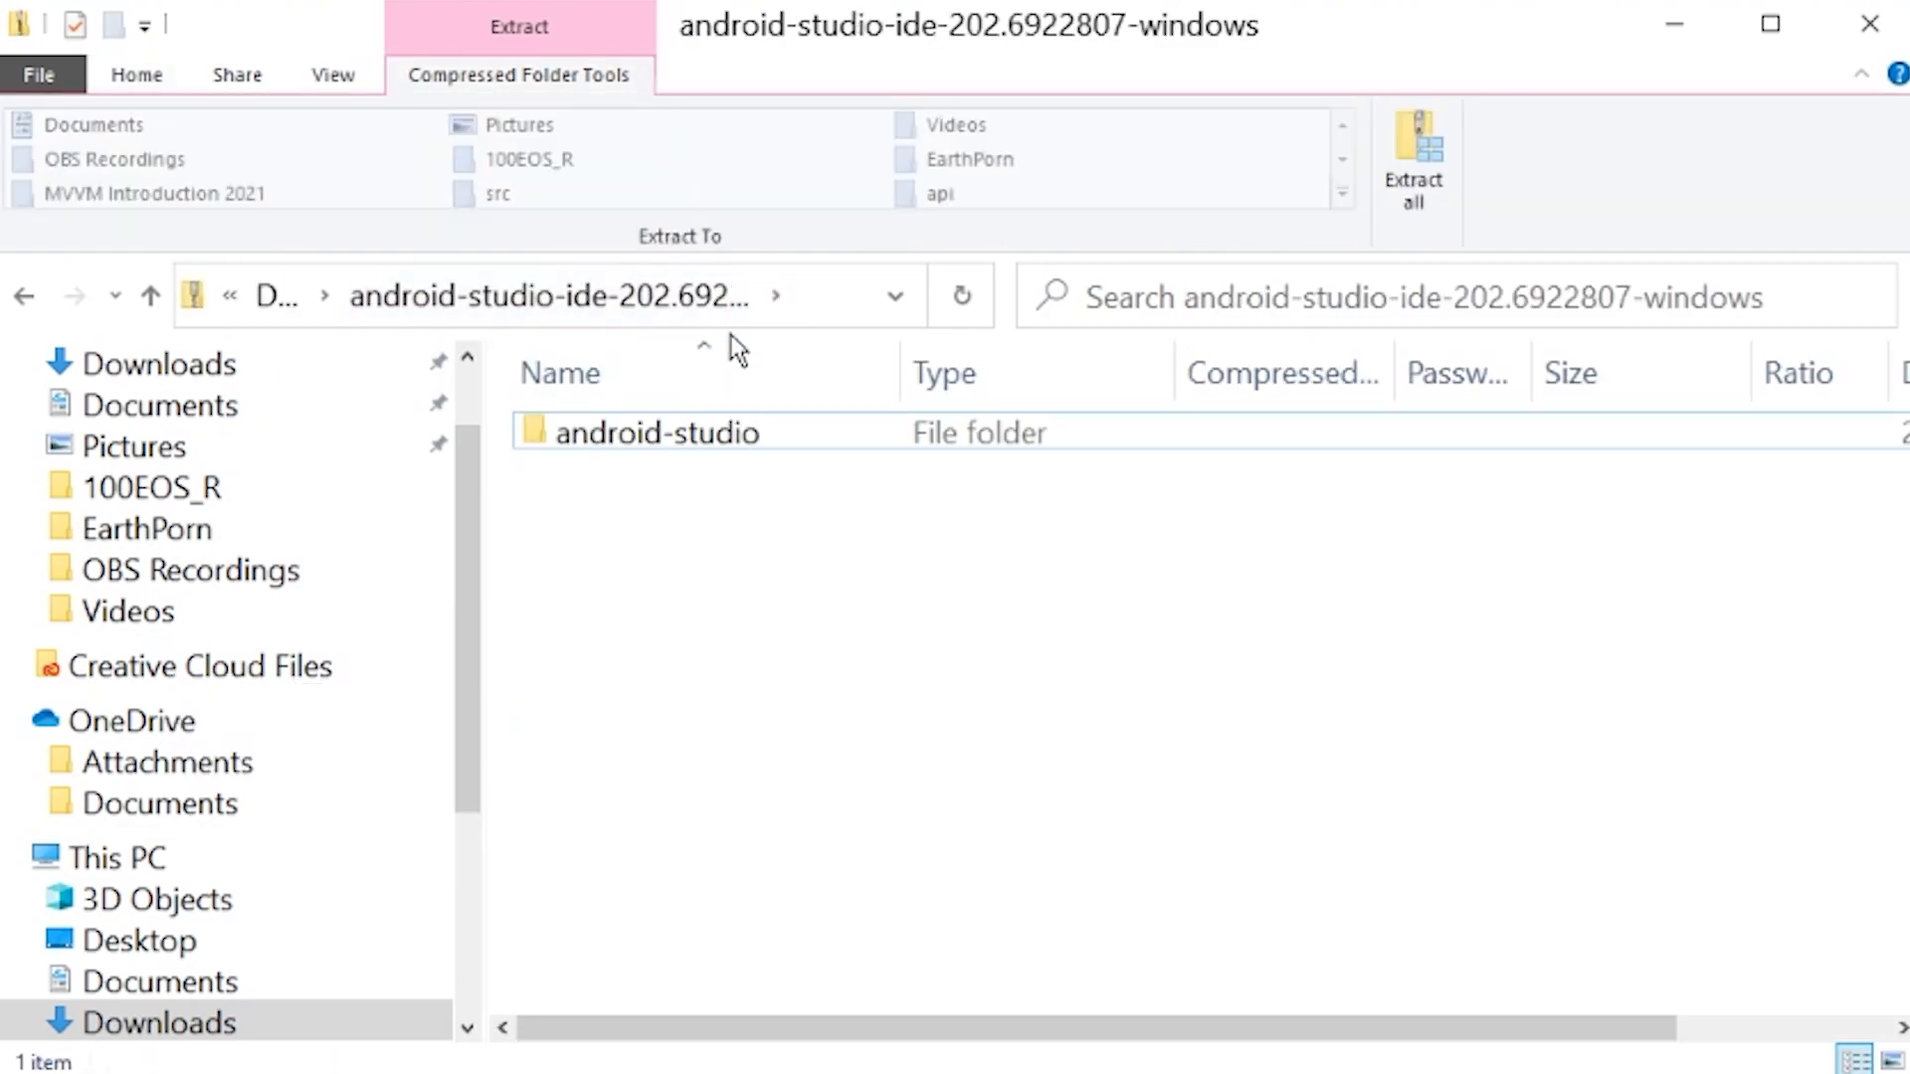
pyautogui.moveTo(1271, 244)
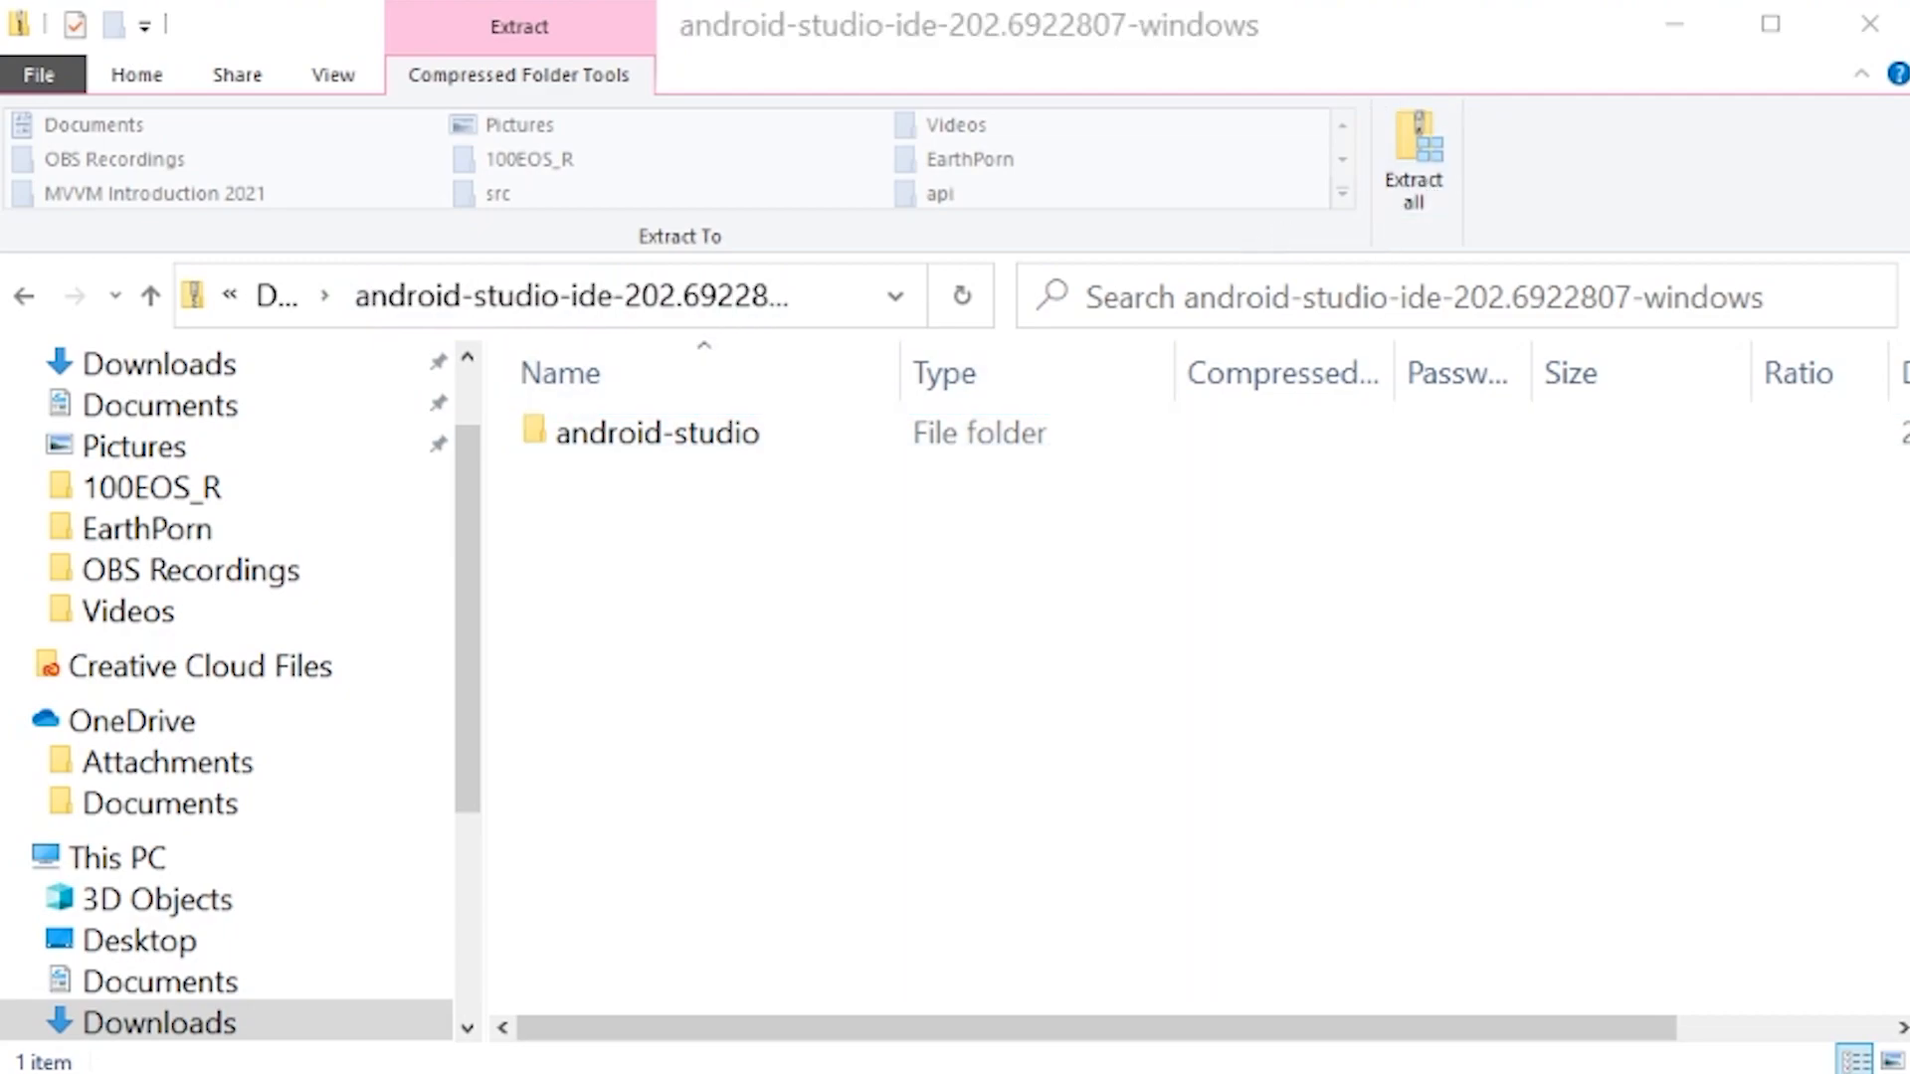
pyautogui.click(1413, 159)
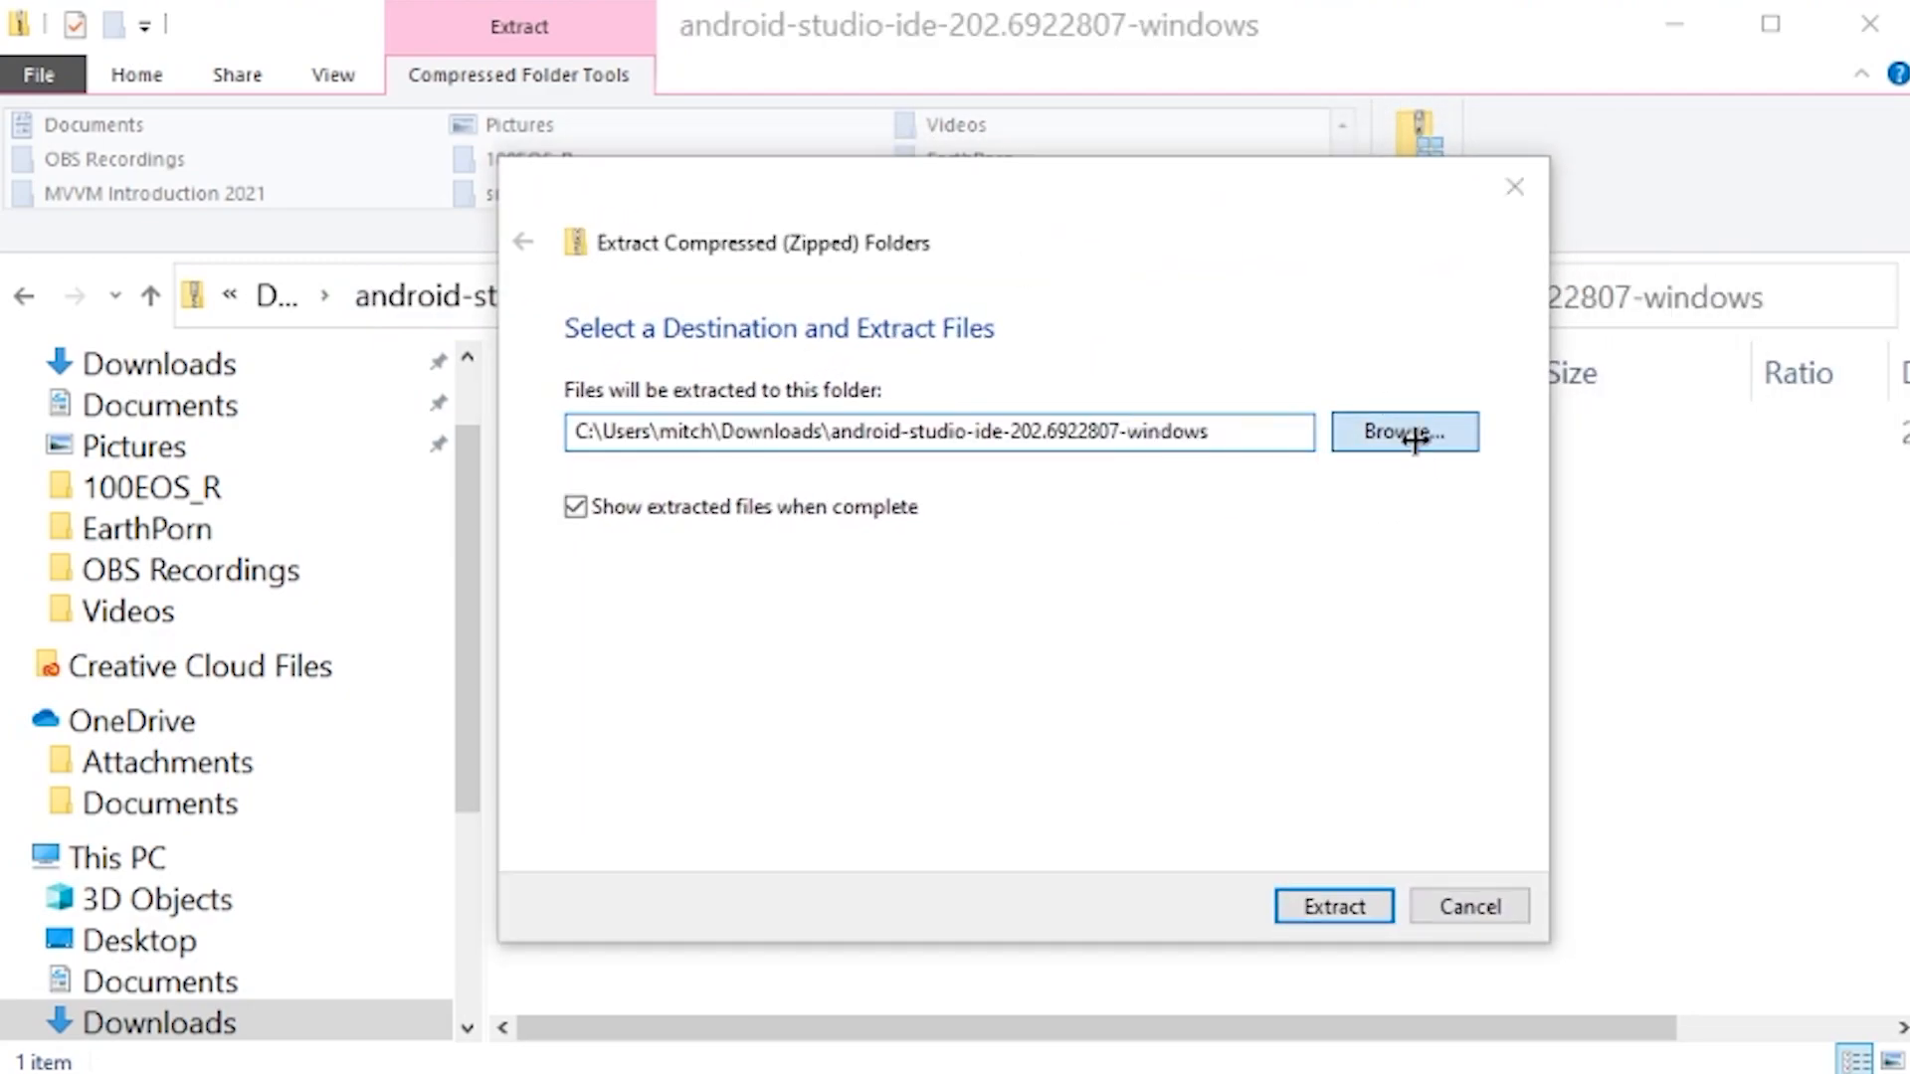
pyautogui.click(1403, 430)
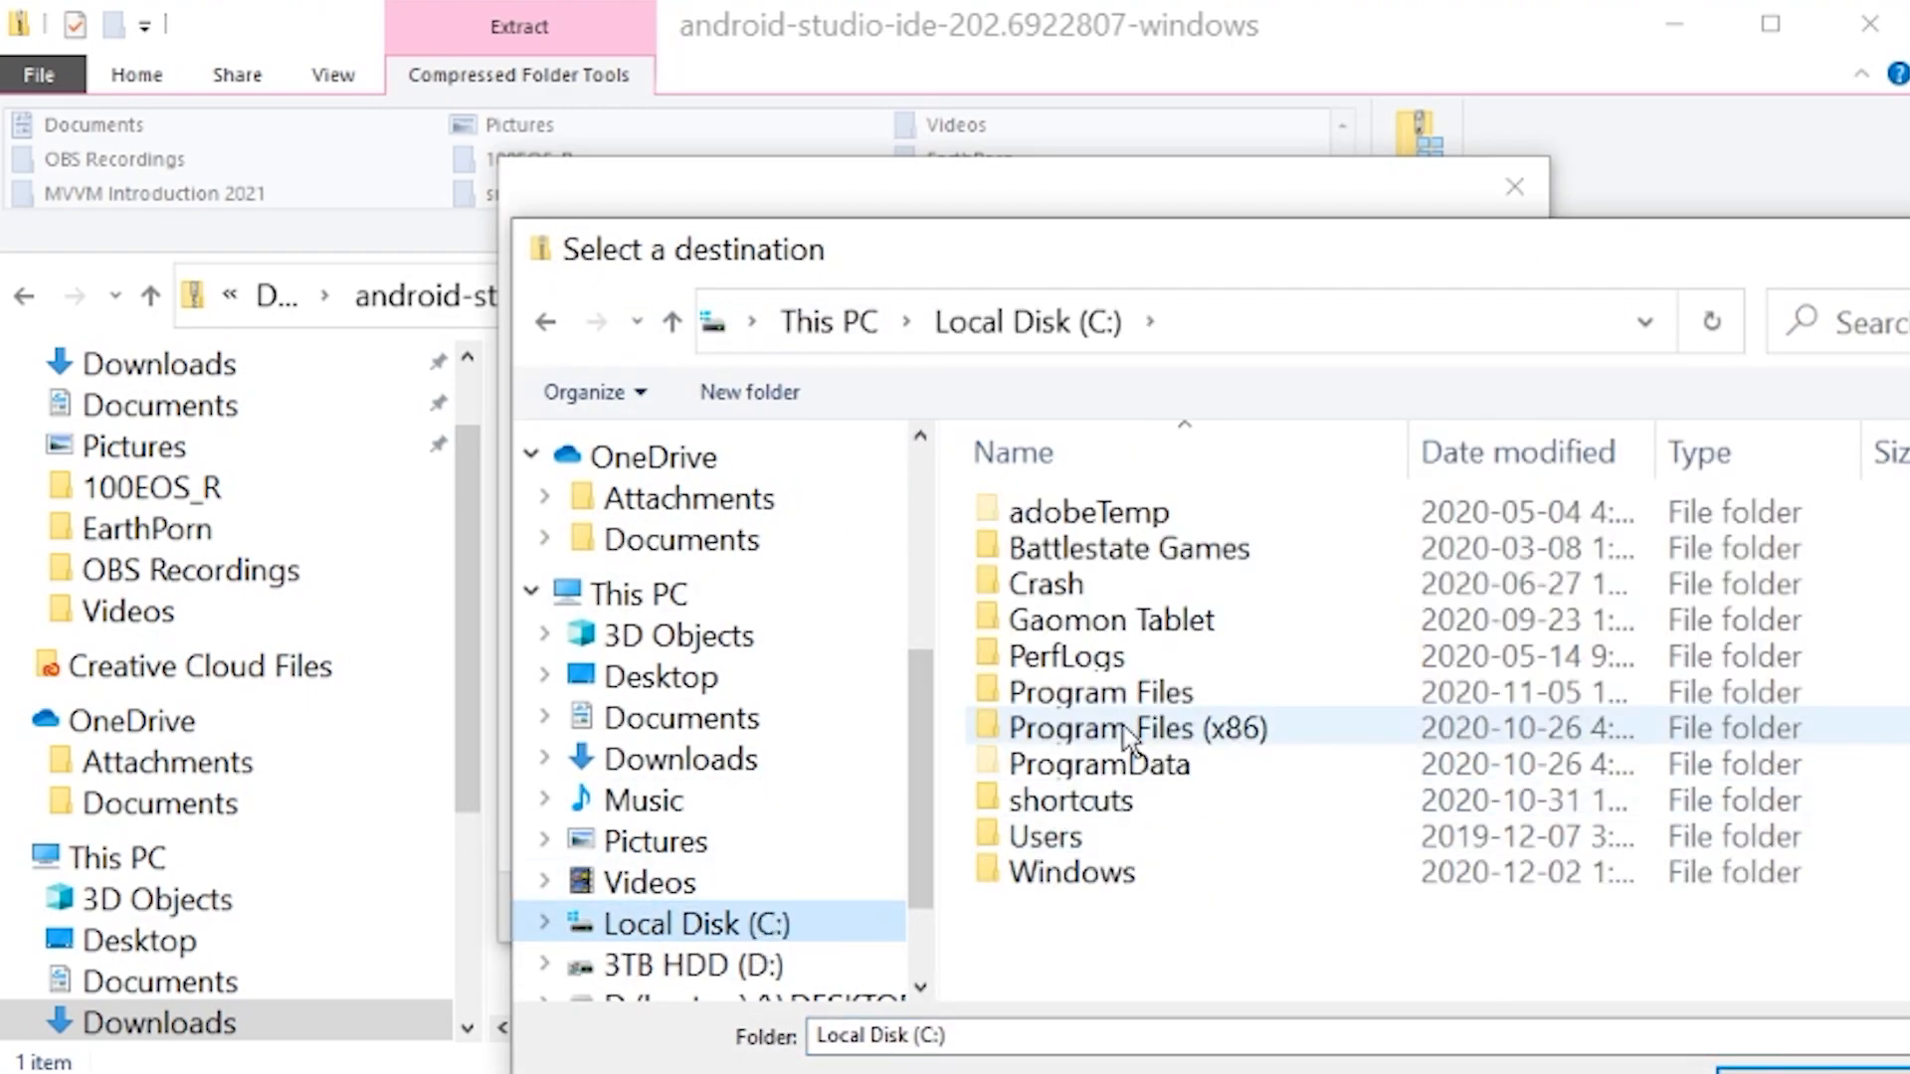
pyautogui.doubleClick(1097, 692)
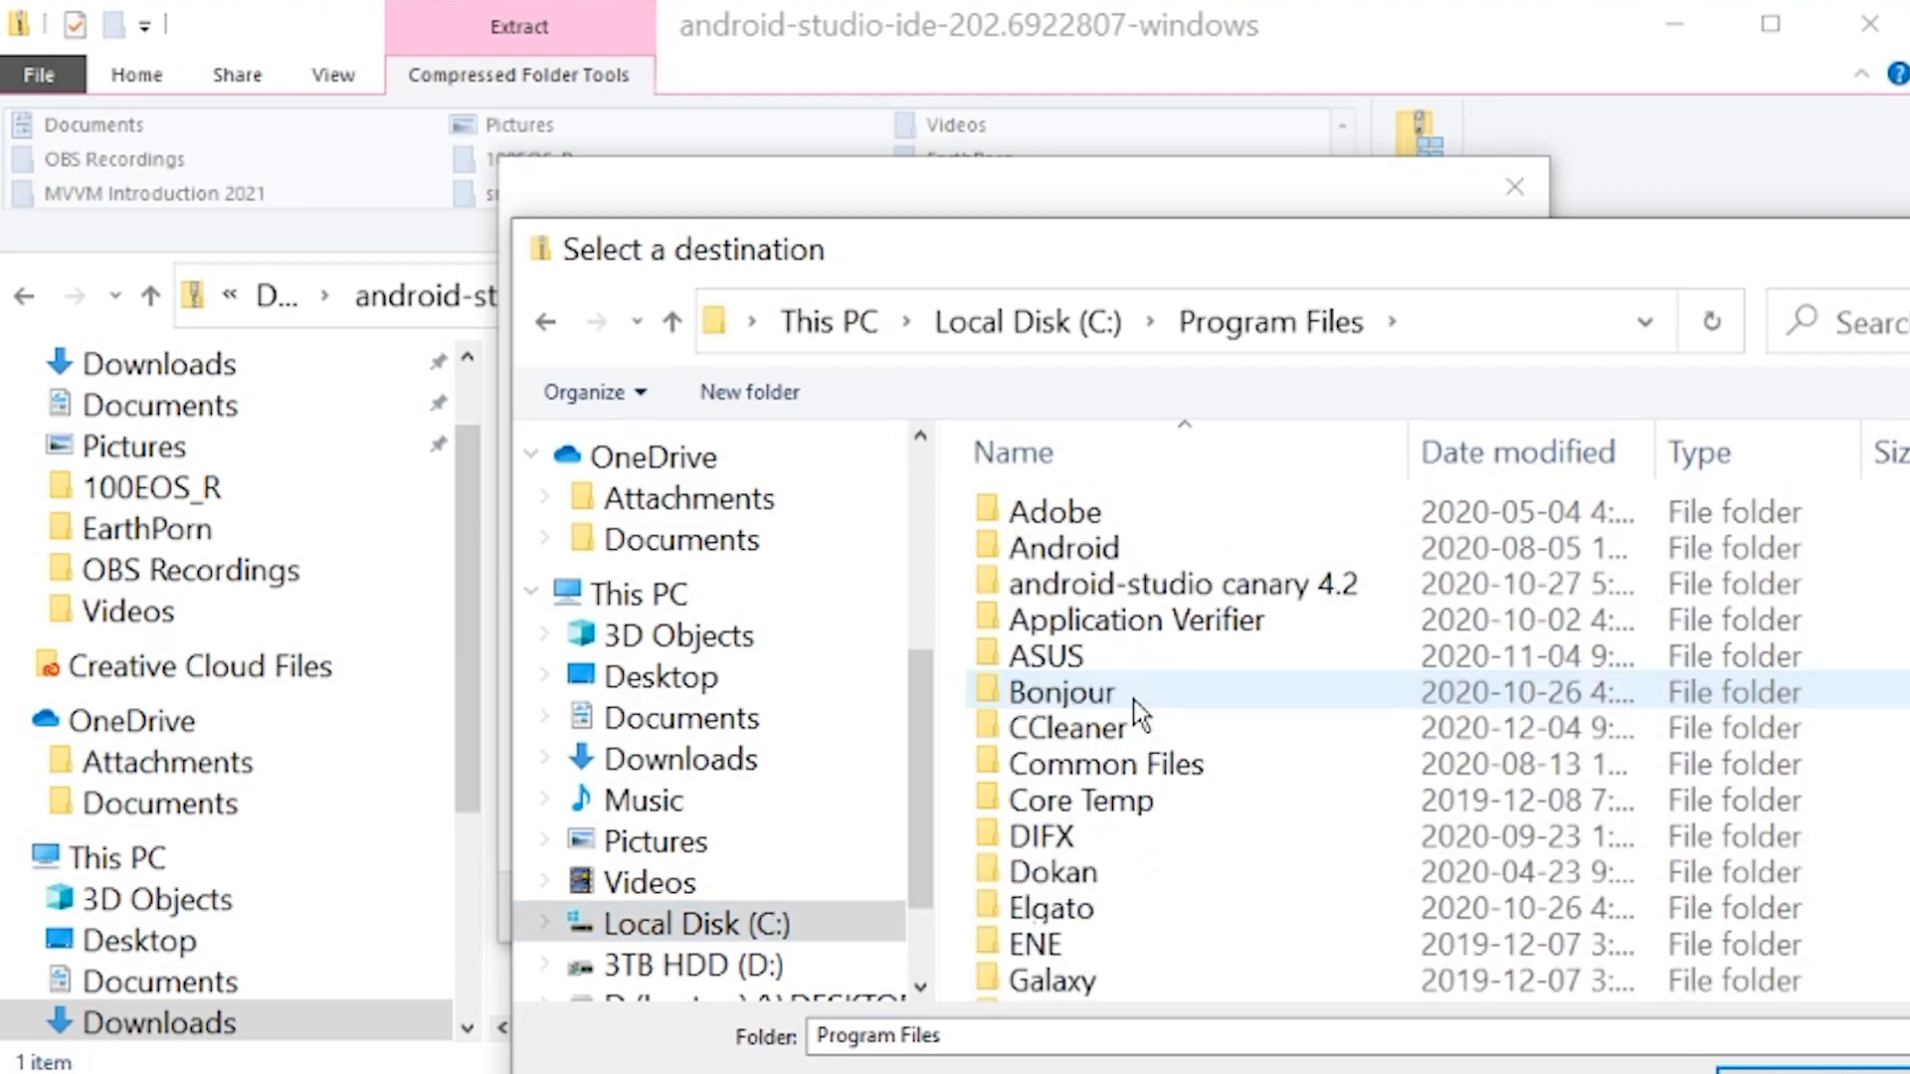
pyautogui.click(1179, 584)
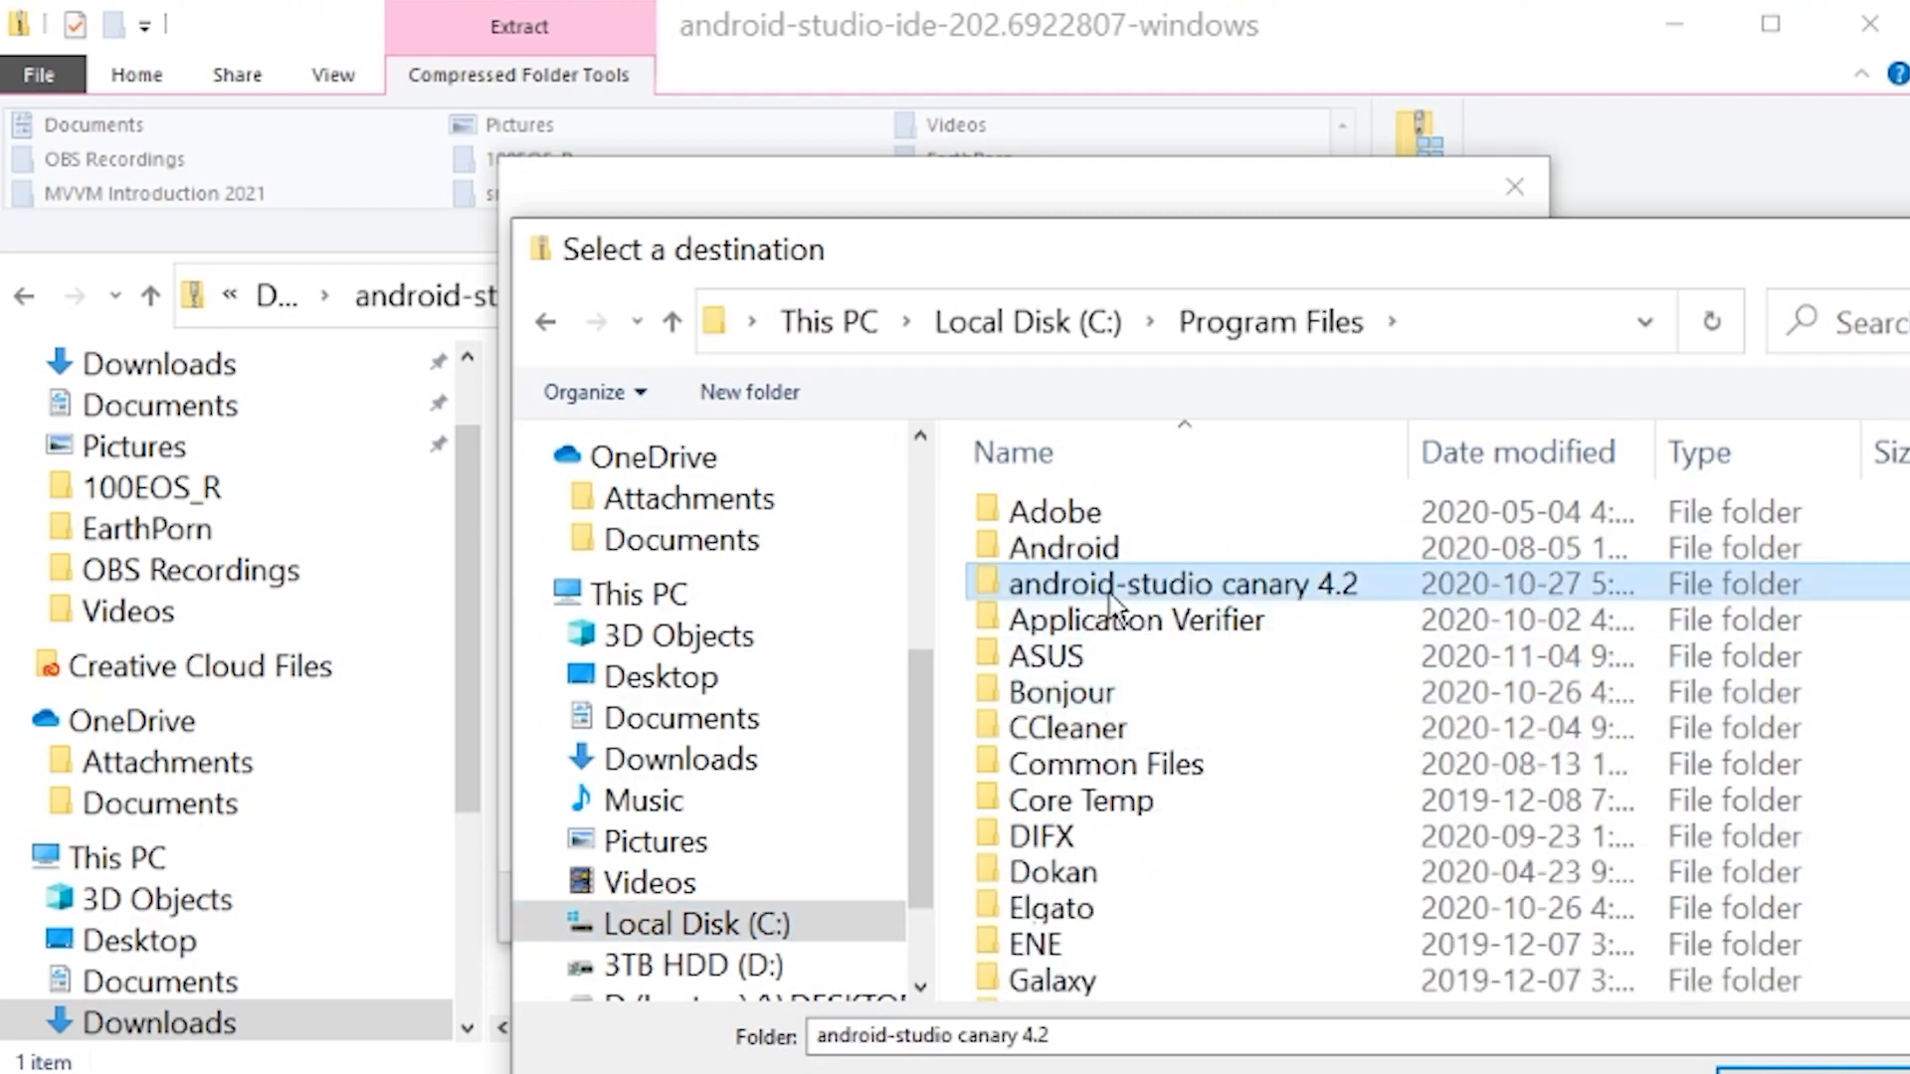
pyautogui.moveTo(1340, 597)
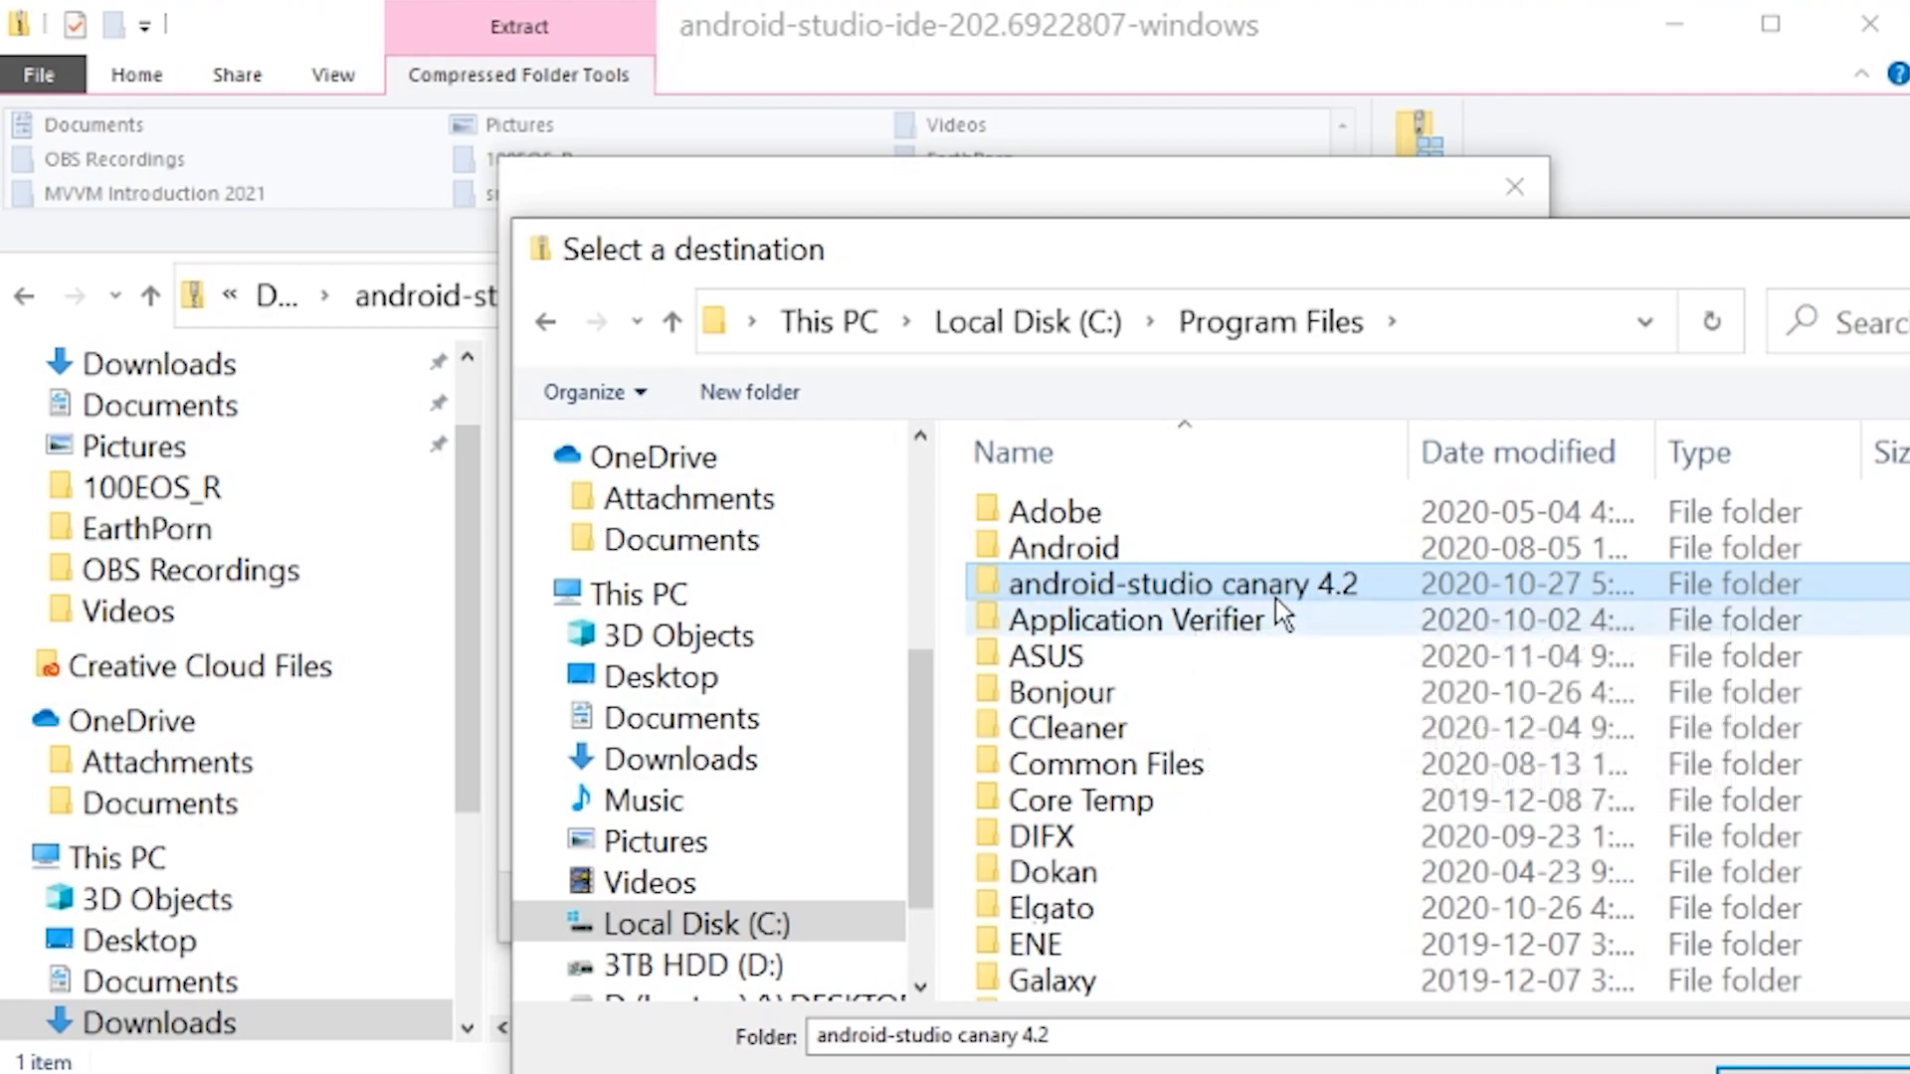
pyautogui.doubleClick(1179, 584)
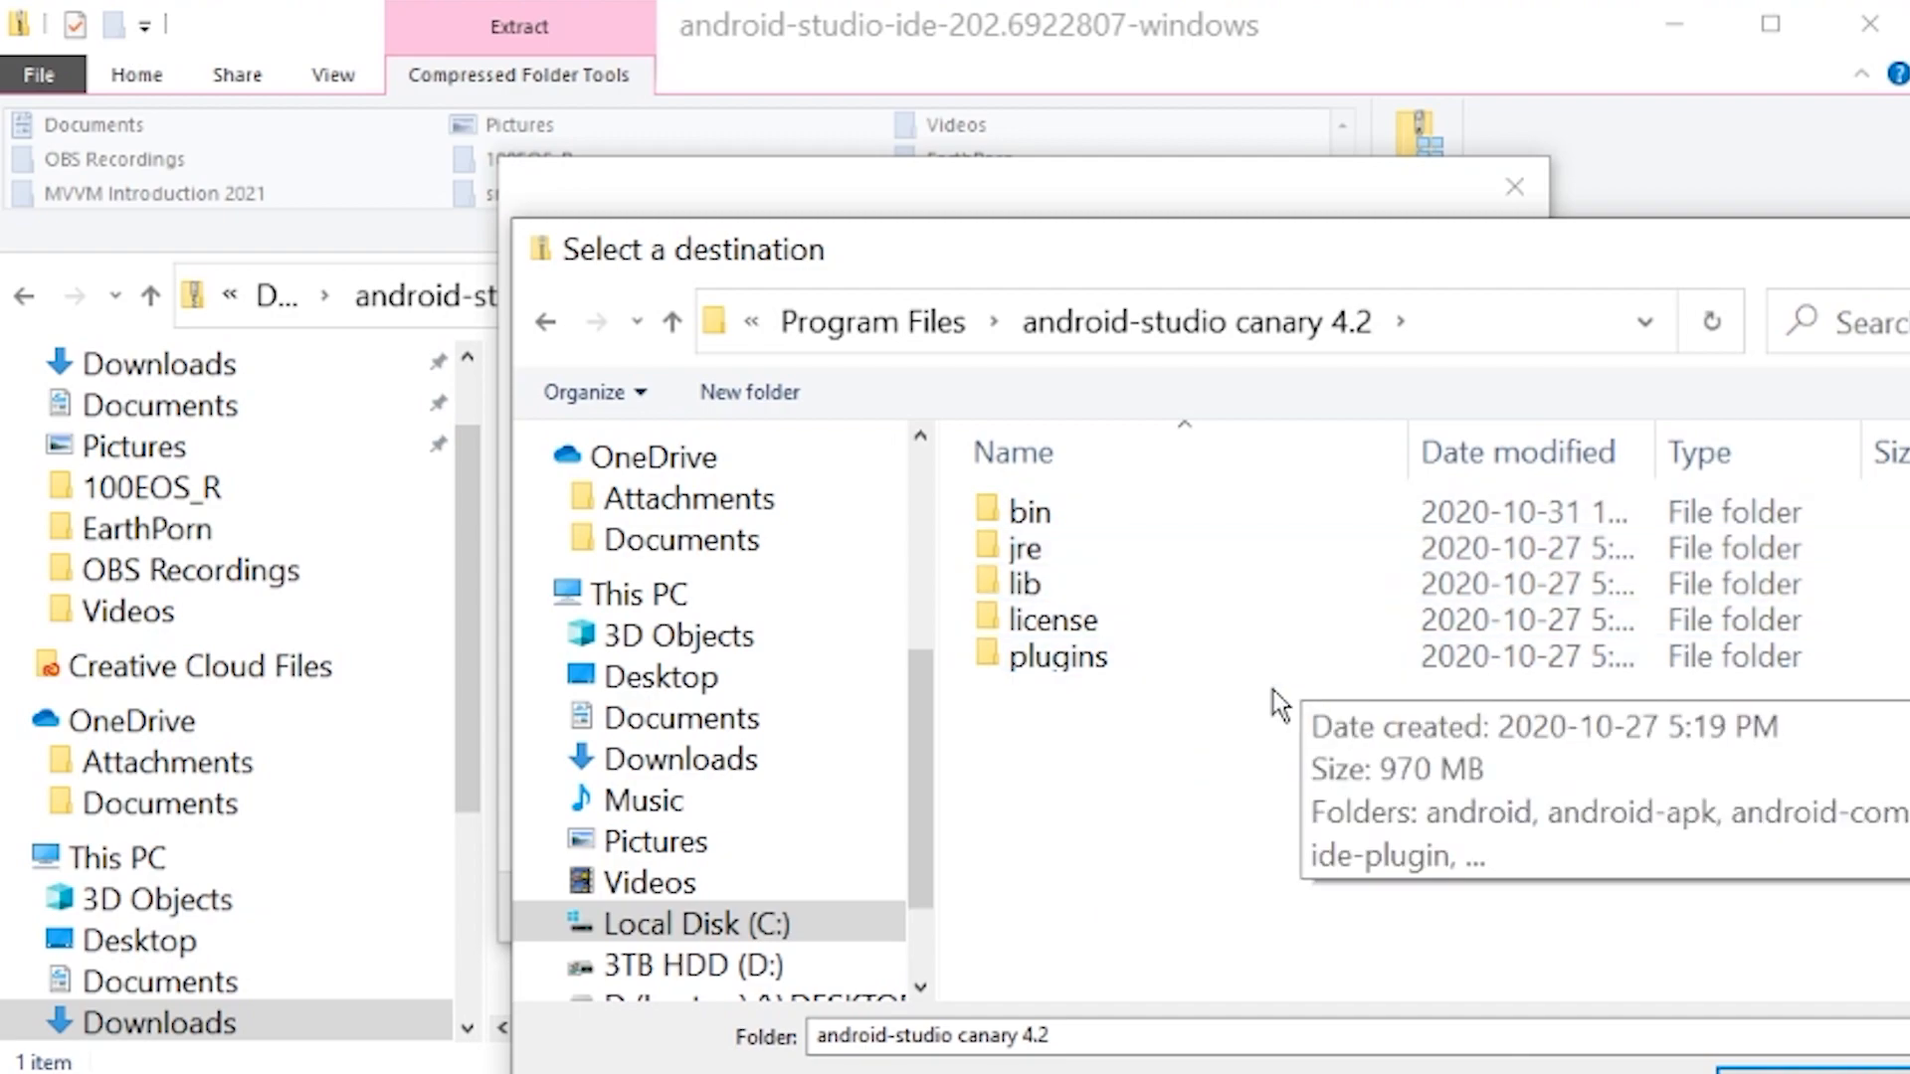
pyautogui.moveTo(1254, 305)
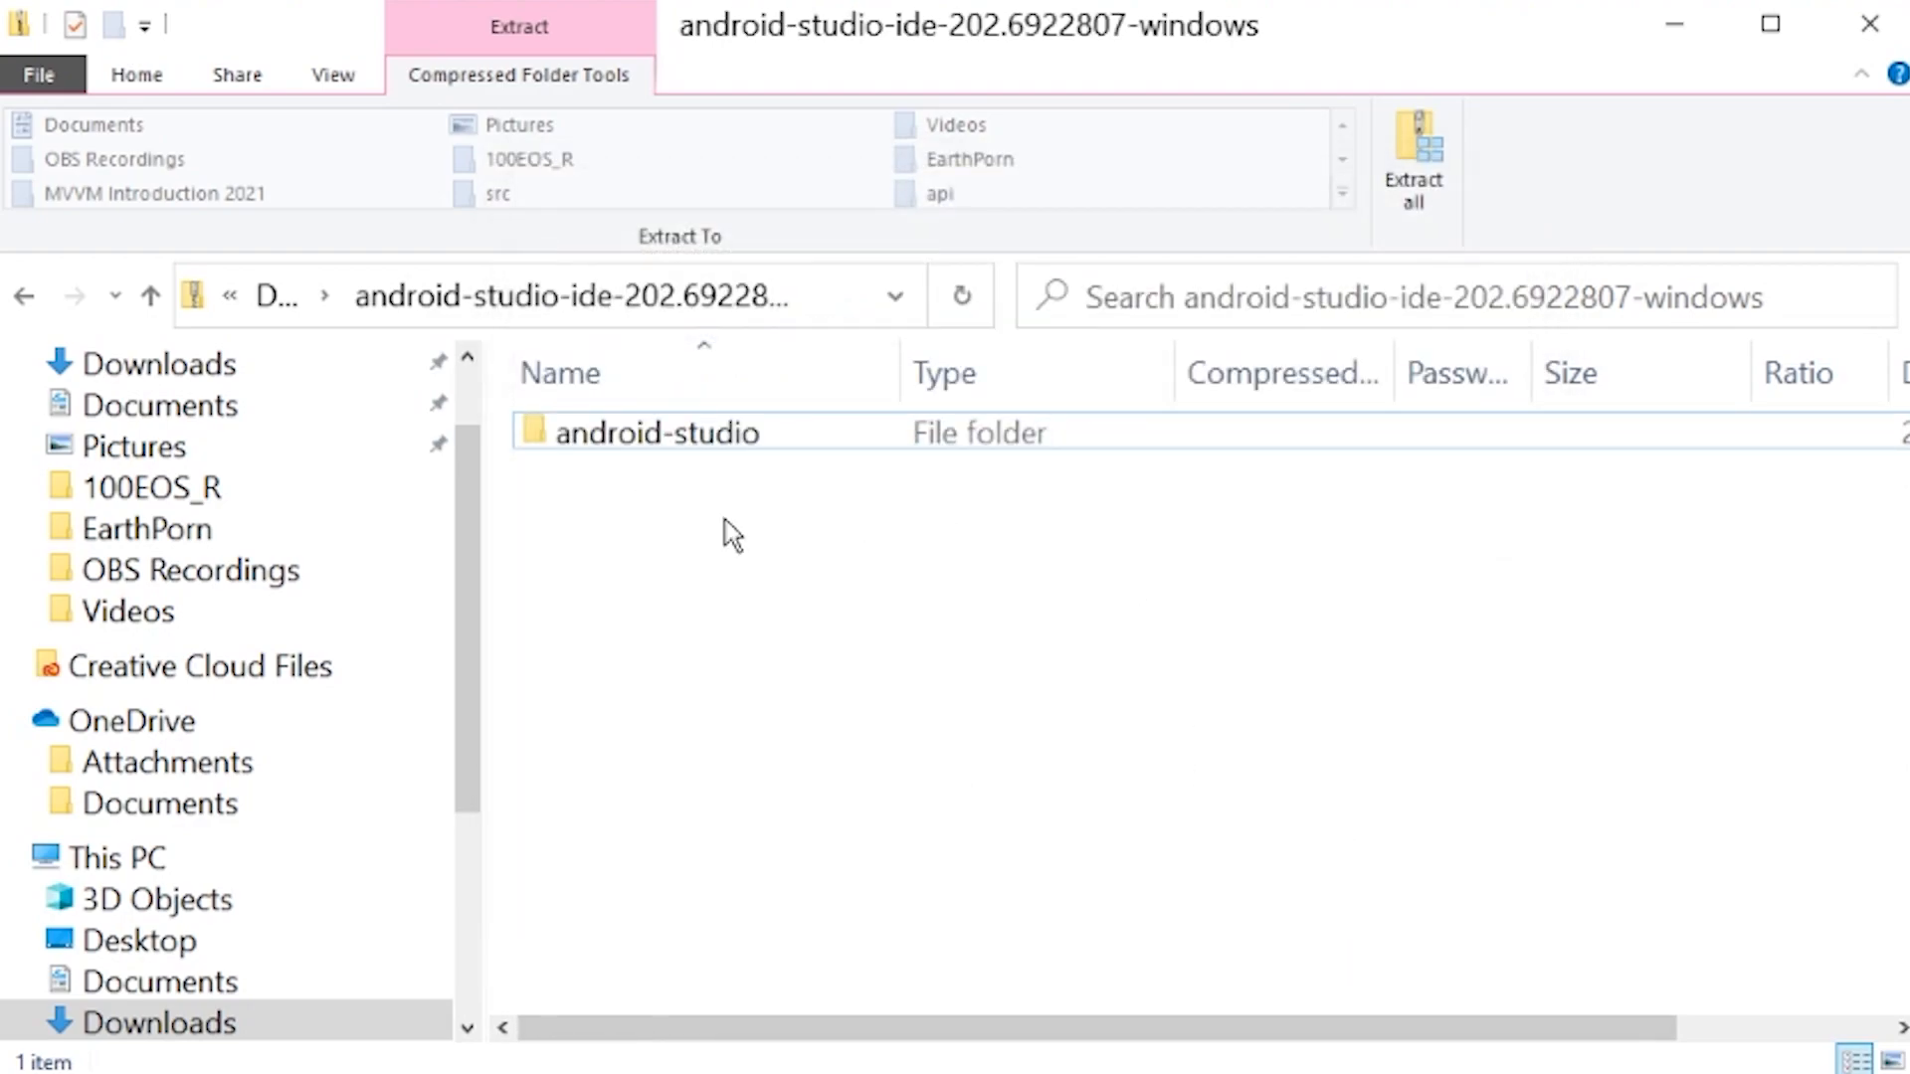
# Step: Browse to C:\Program Files\android-studio canary 4.2\bin
pyautogui.scroll(-3)
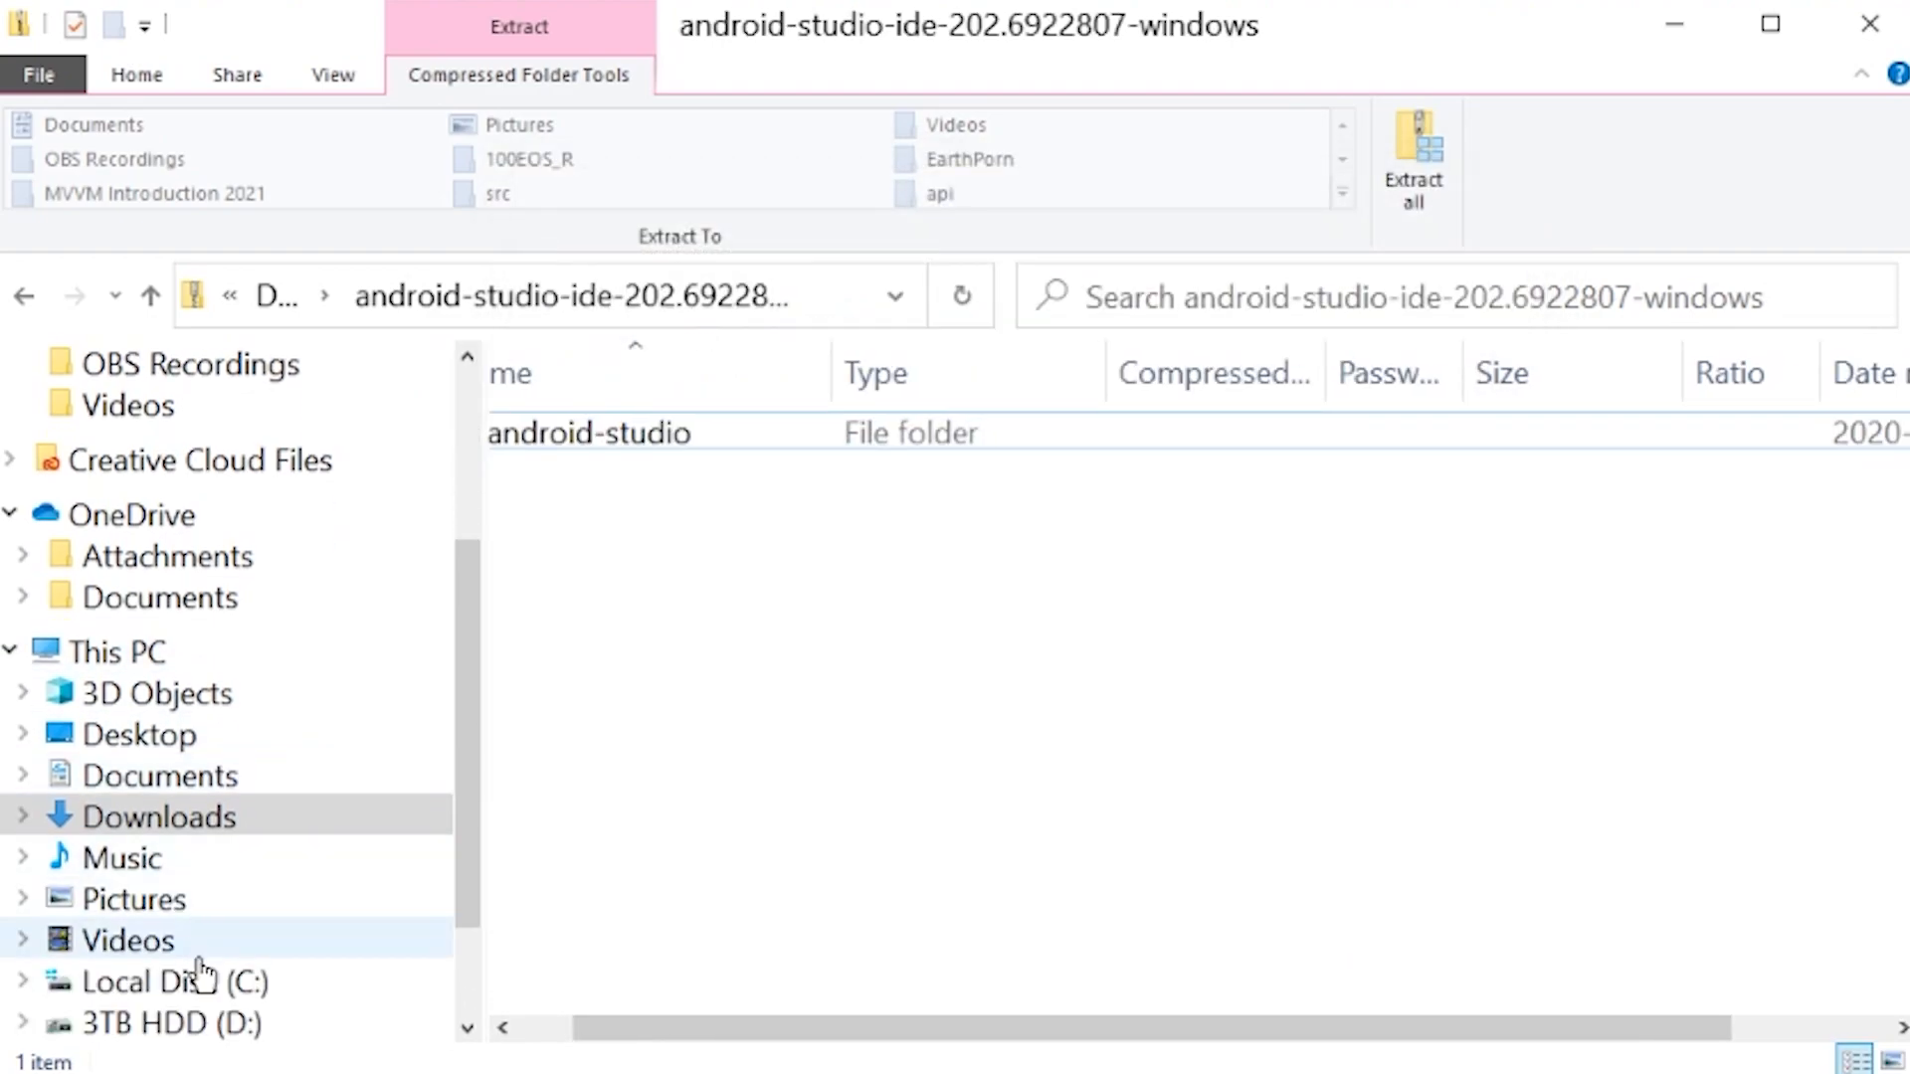
pyautogui.click(174, 982)
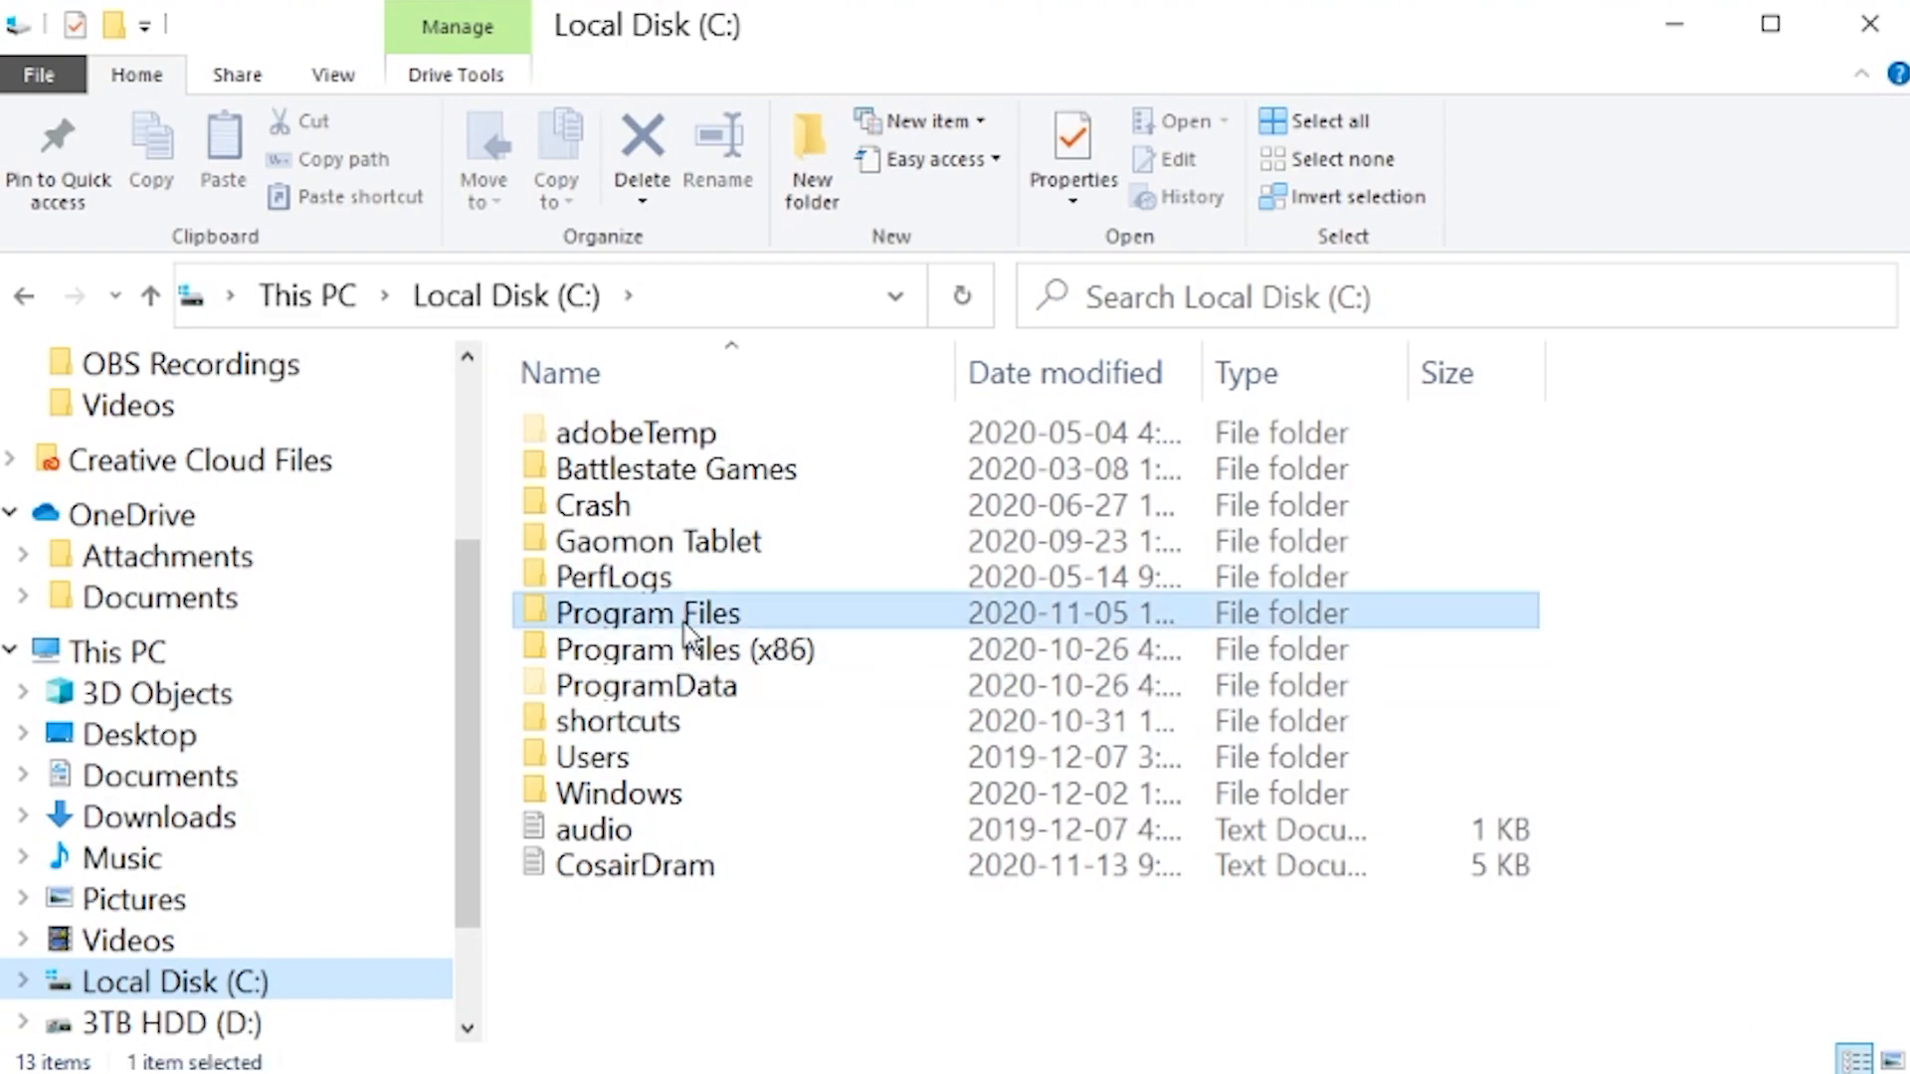
pyautogui.doubleClick(646, 613)
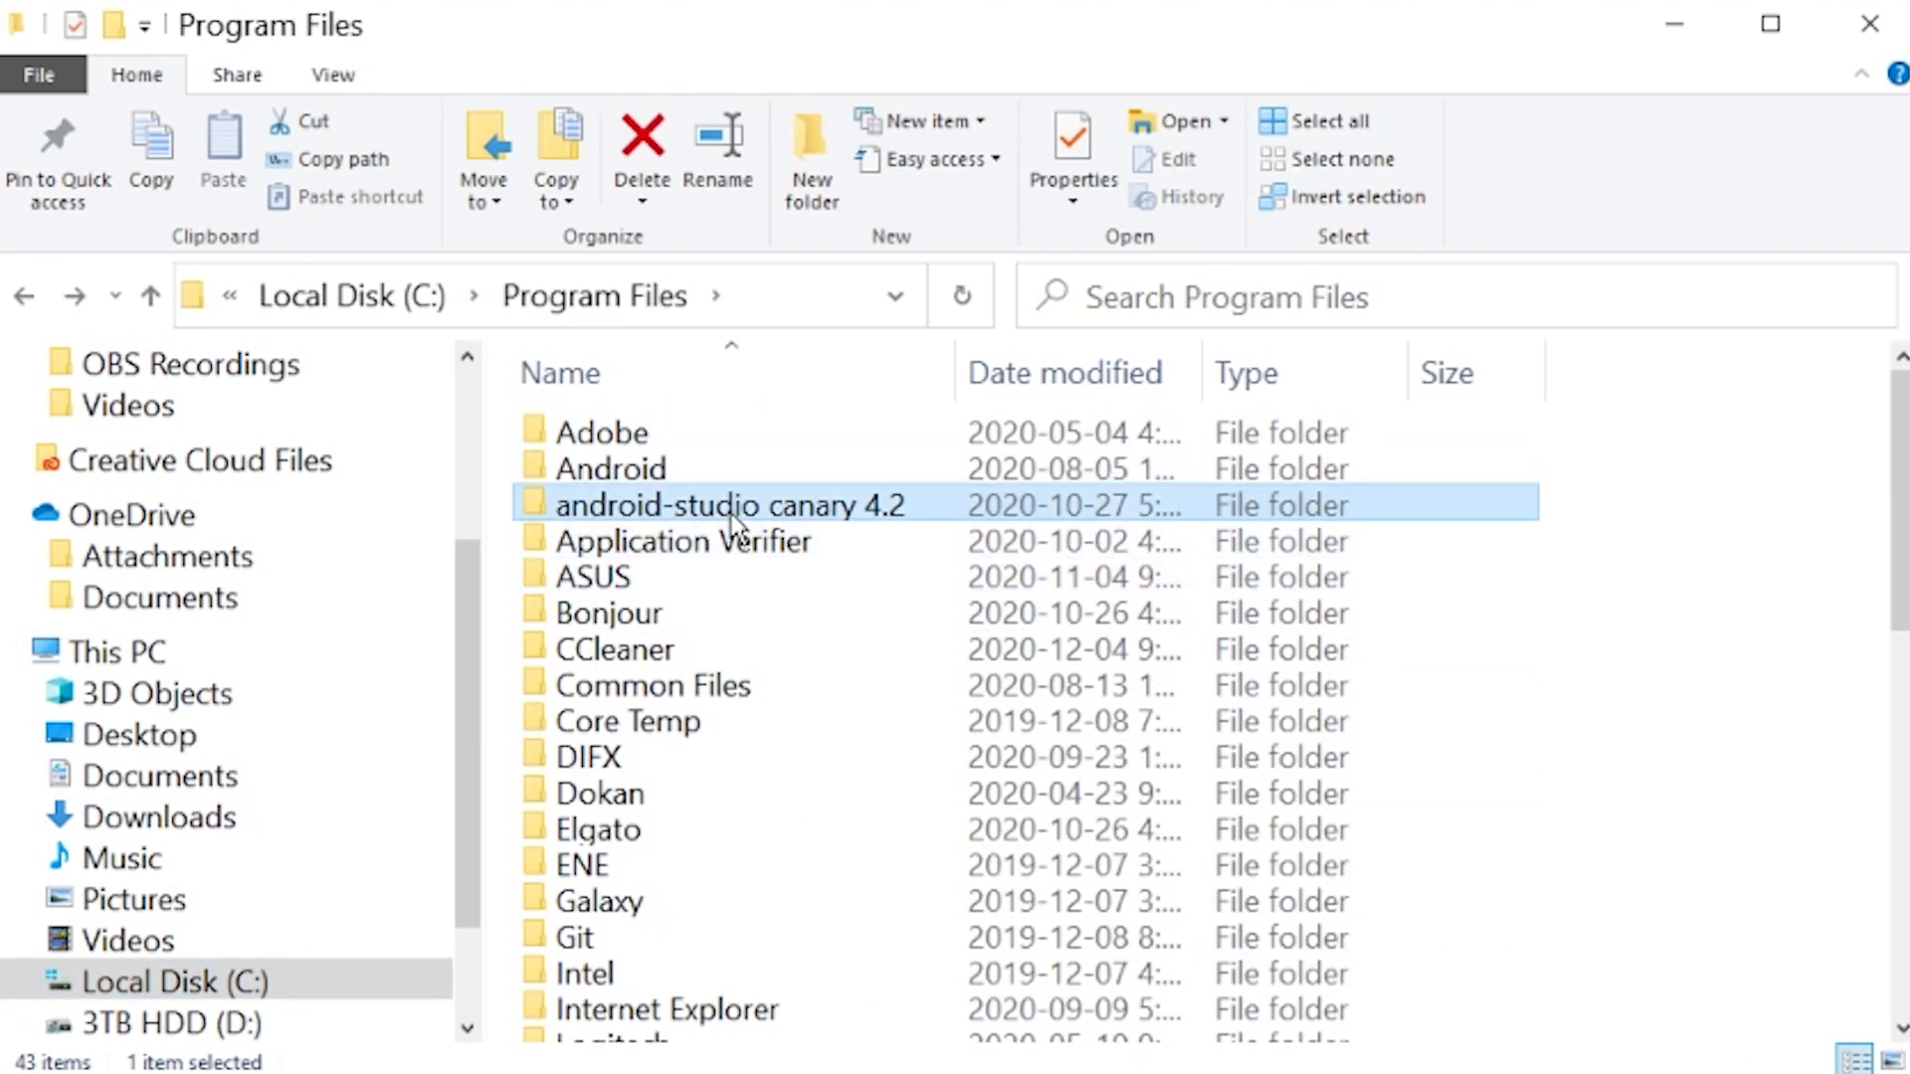
pyautogui.doubleClick(728, 505)
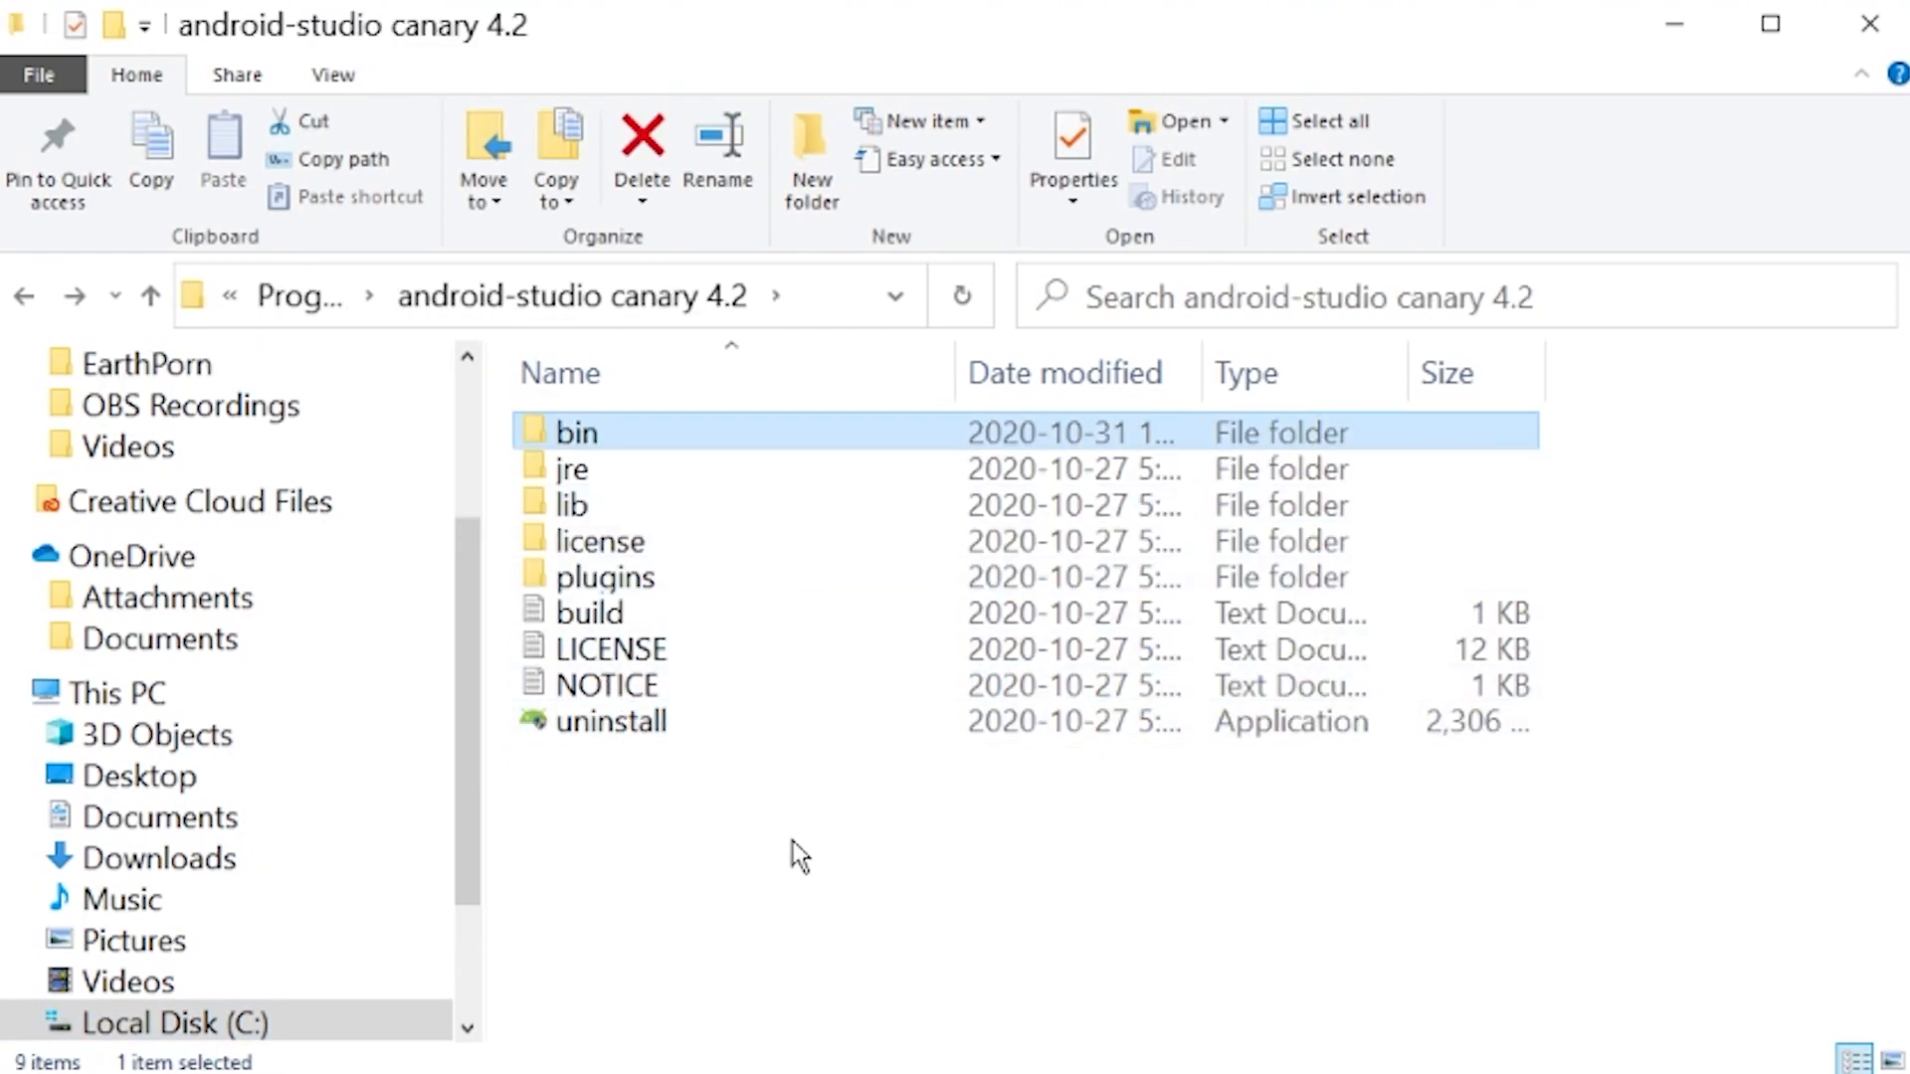
pyautogui.moveTo(759, 849)
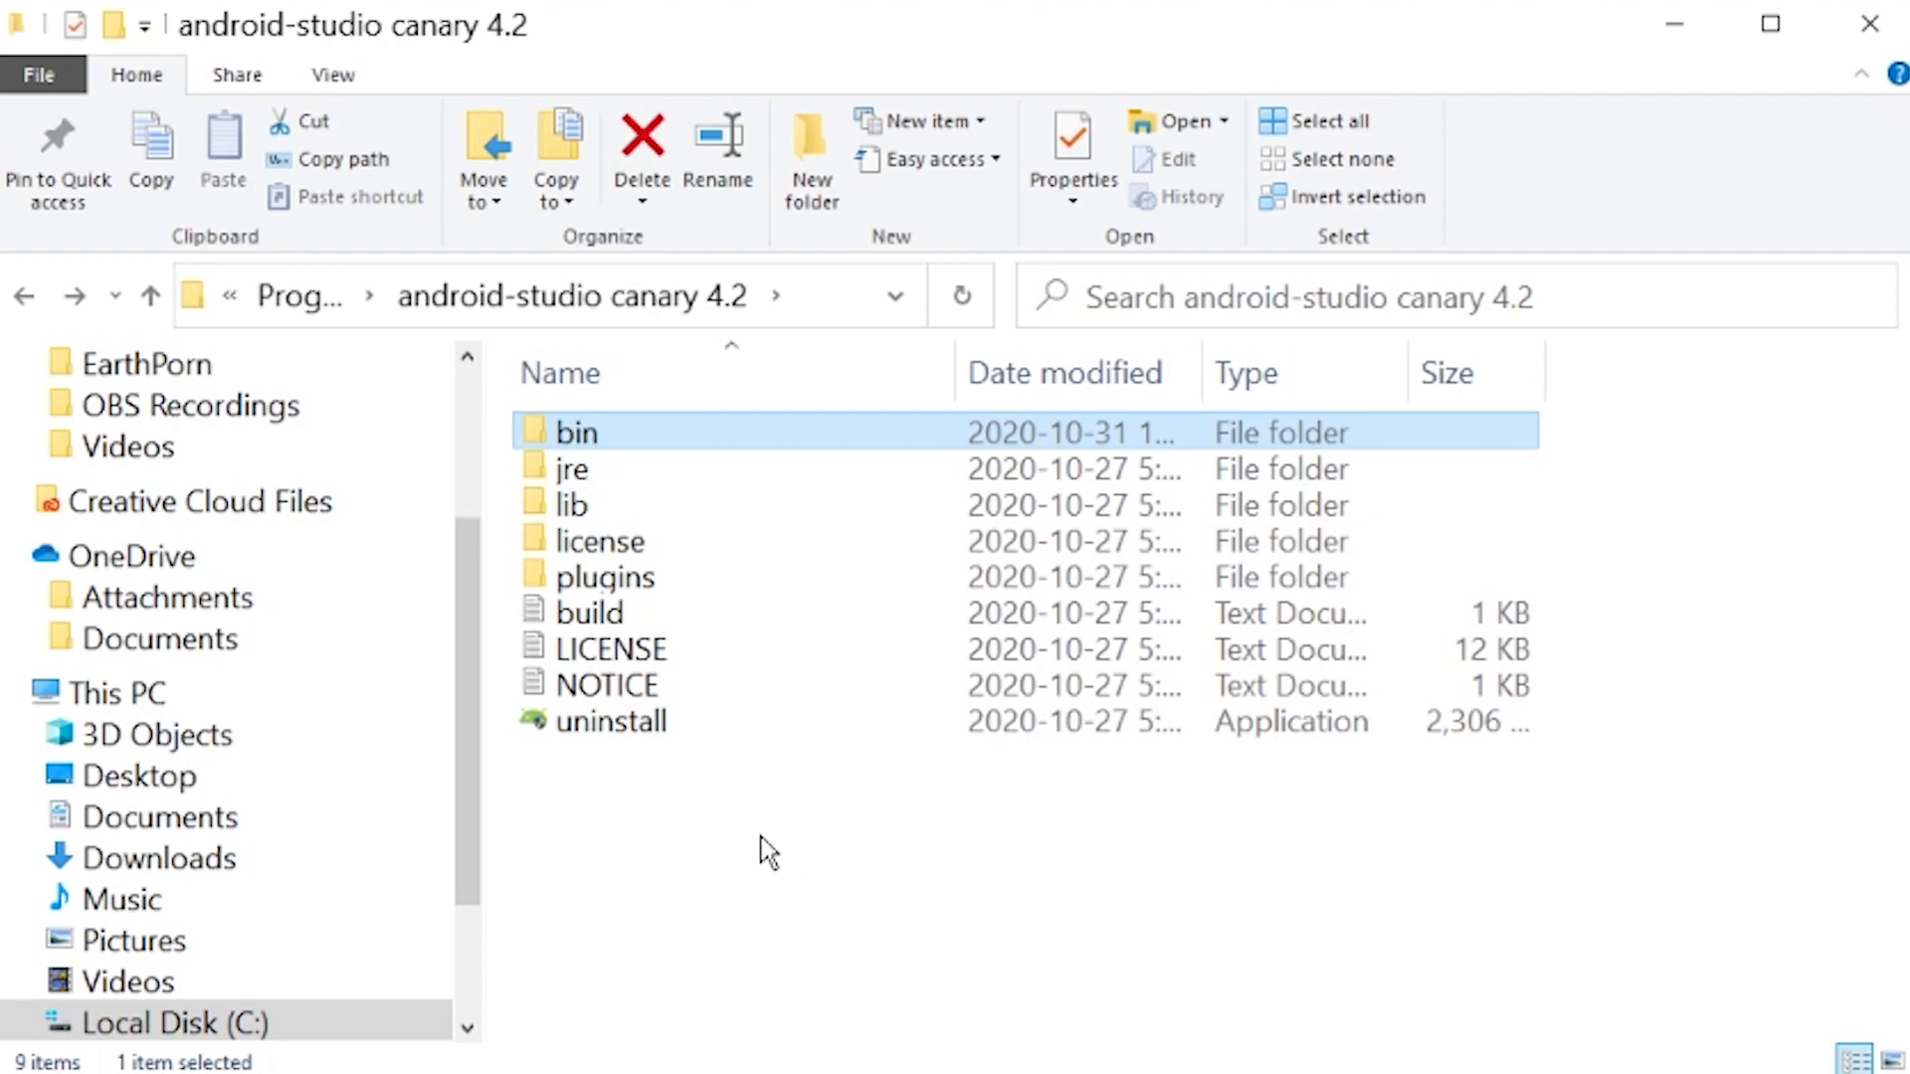
pyautogui.moveTo(612, 926)
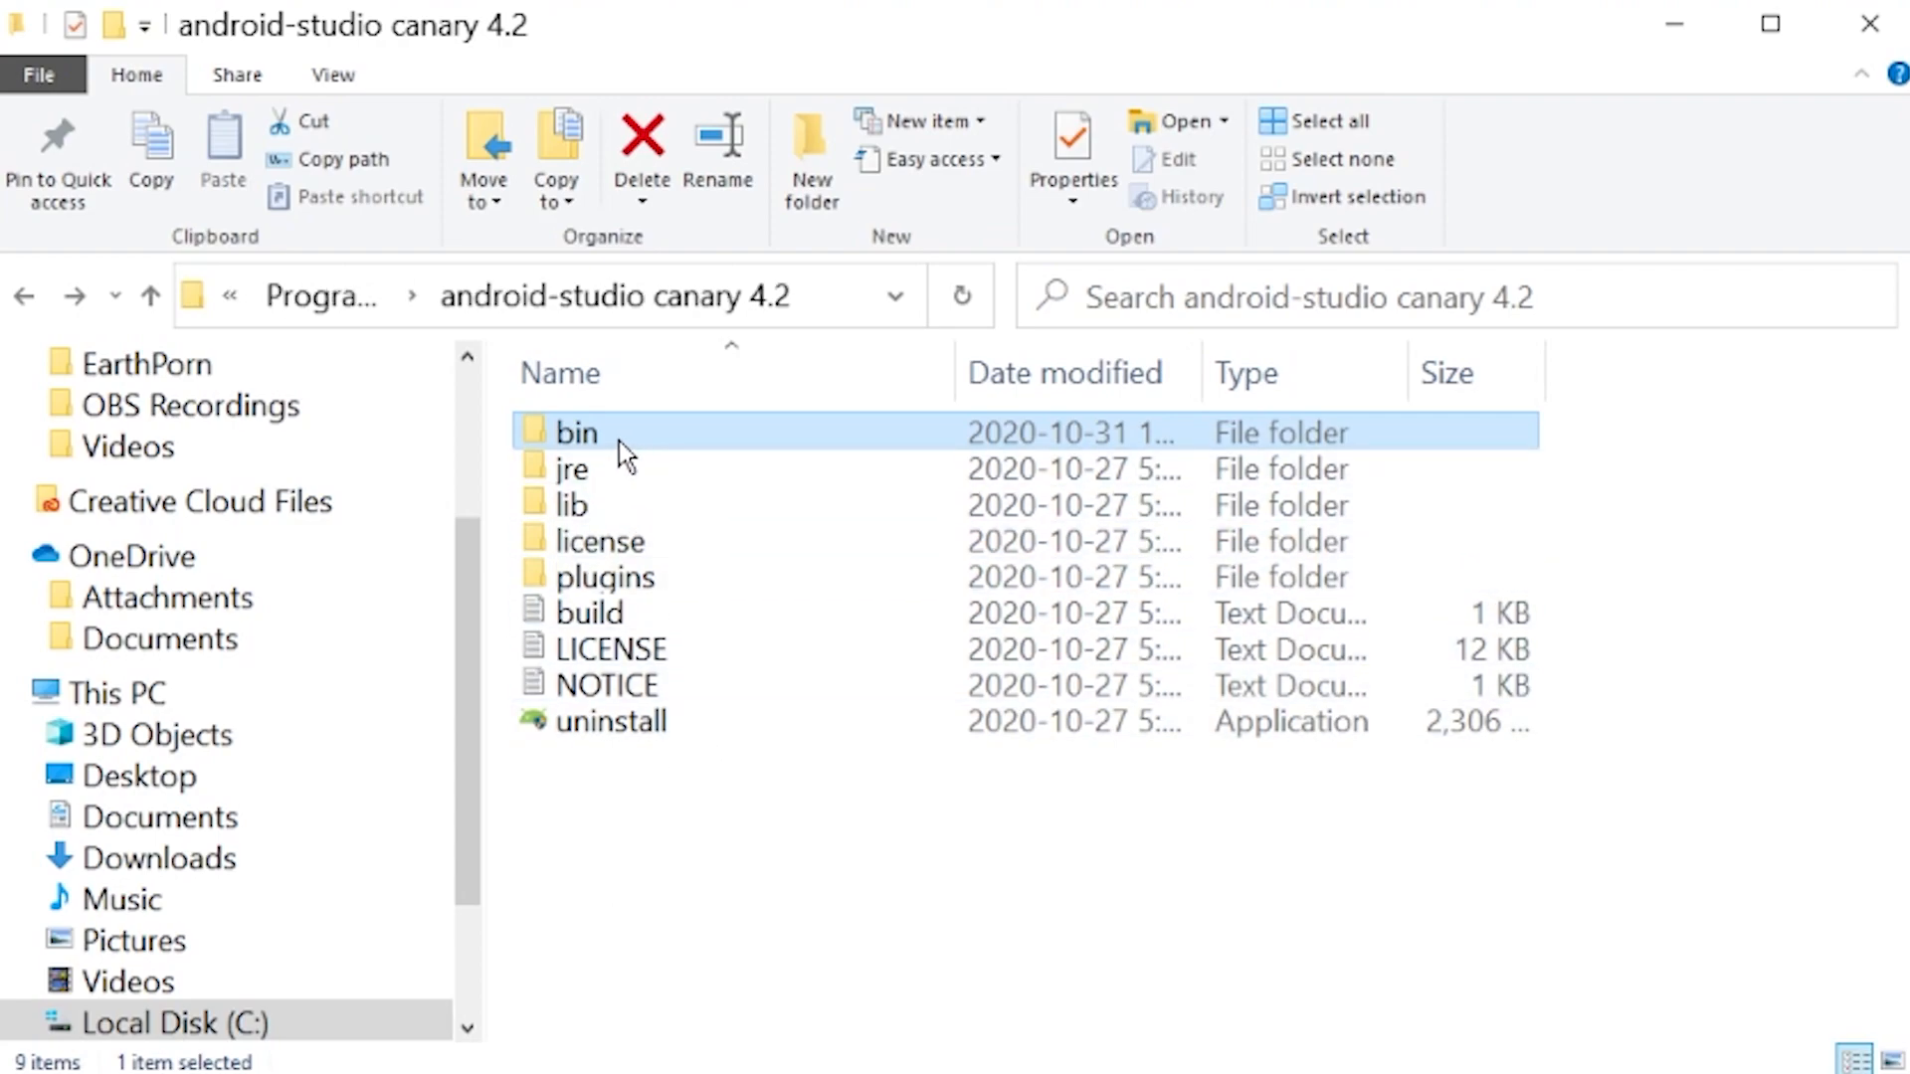
pyautogui.doubleClick(575, 433)
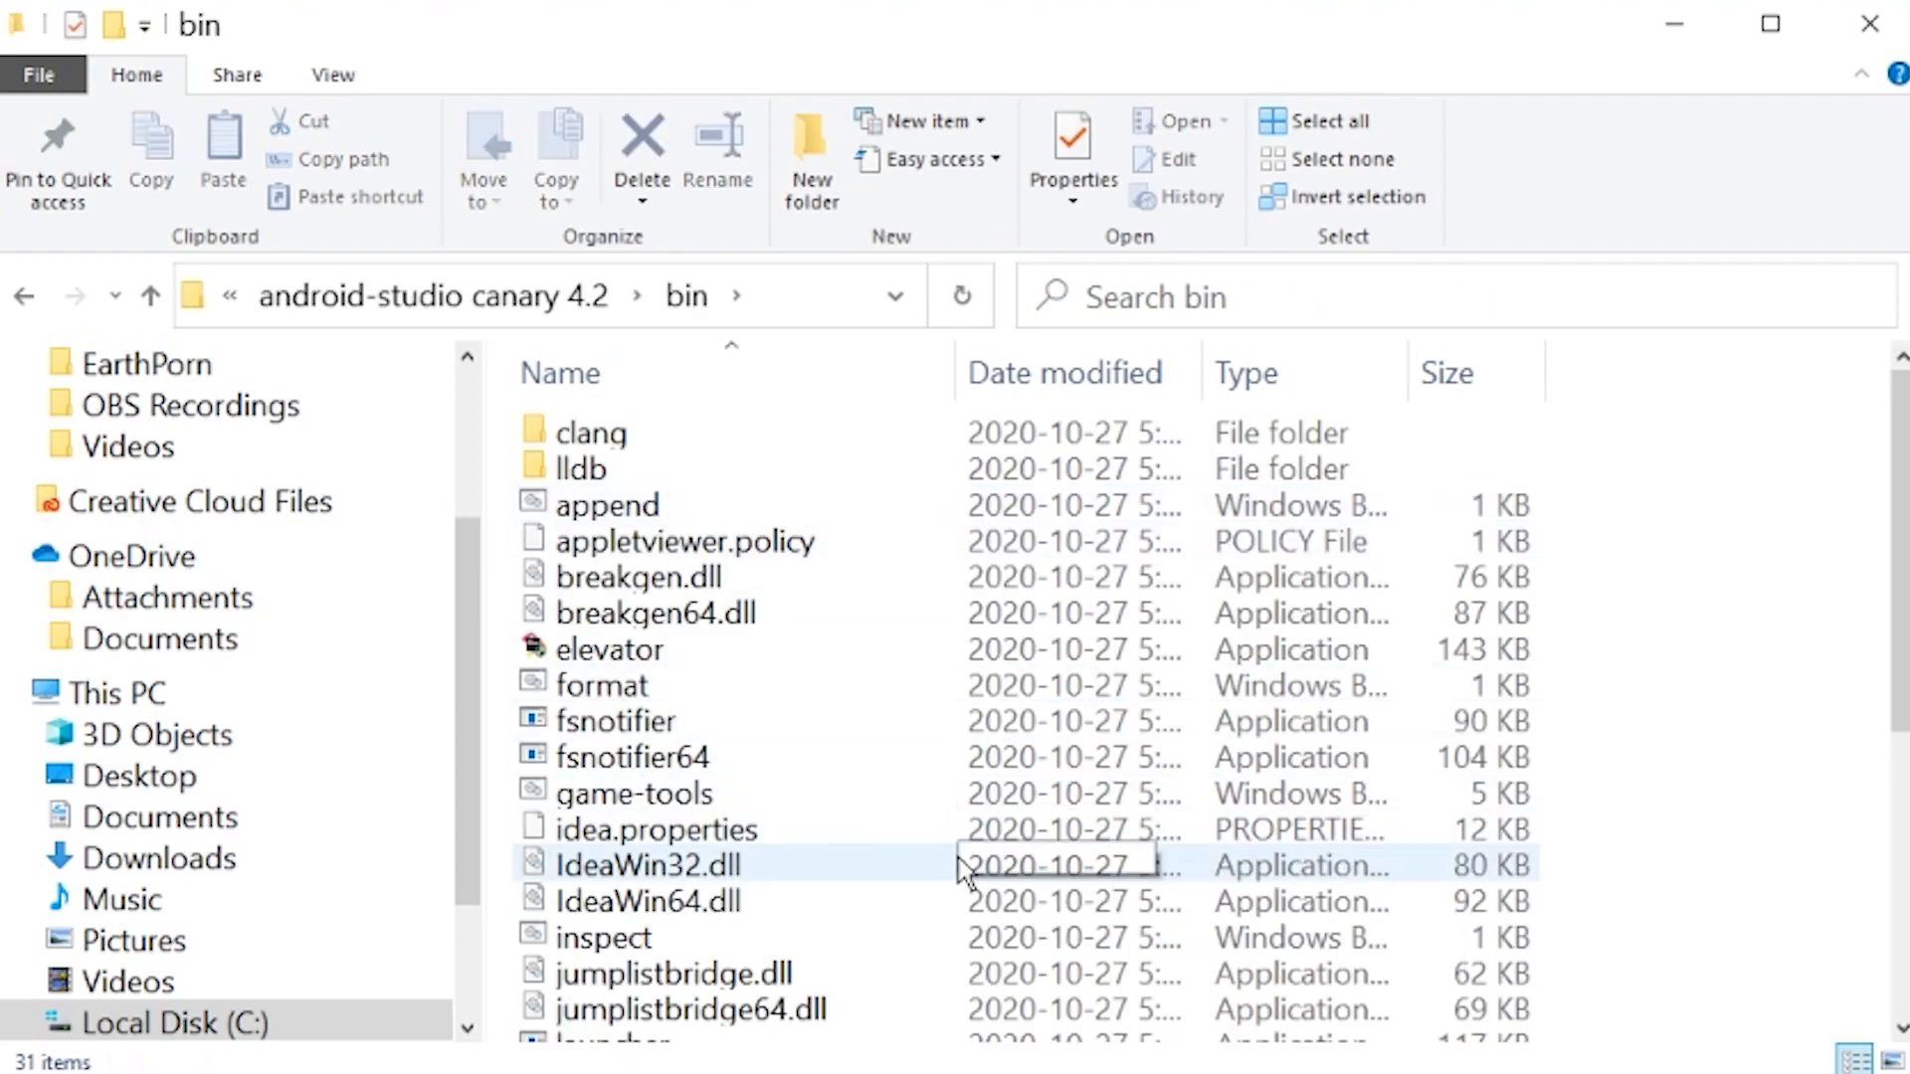
# Step: Create a shortcut to studio64 in the bin folder and return to the C: drive
pyautogui.scroll(-3)
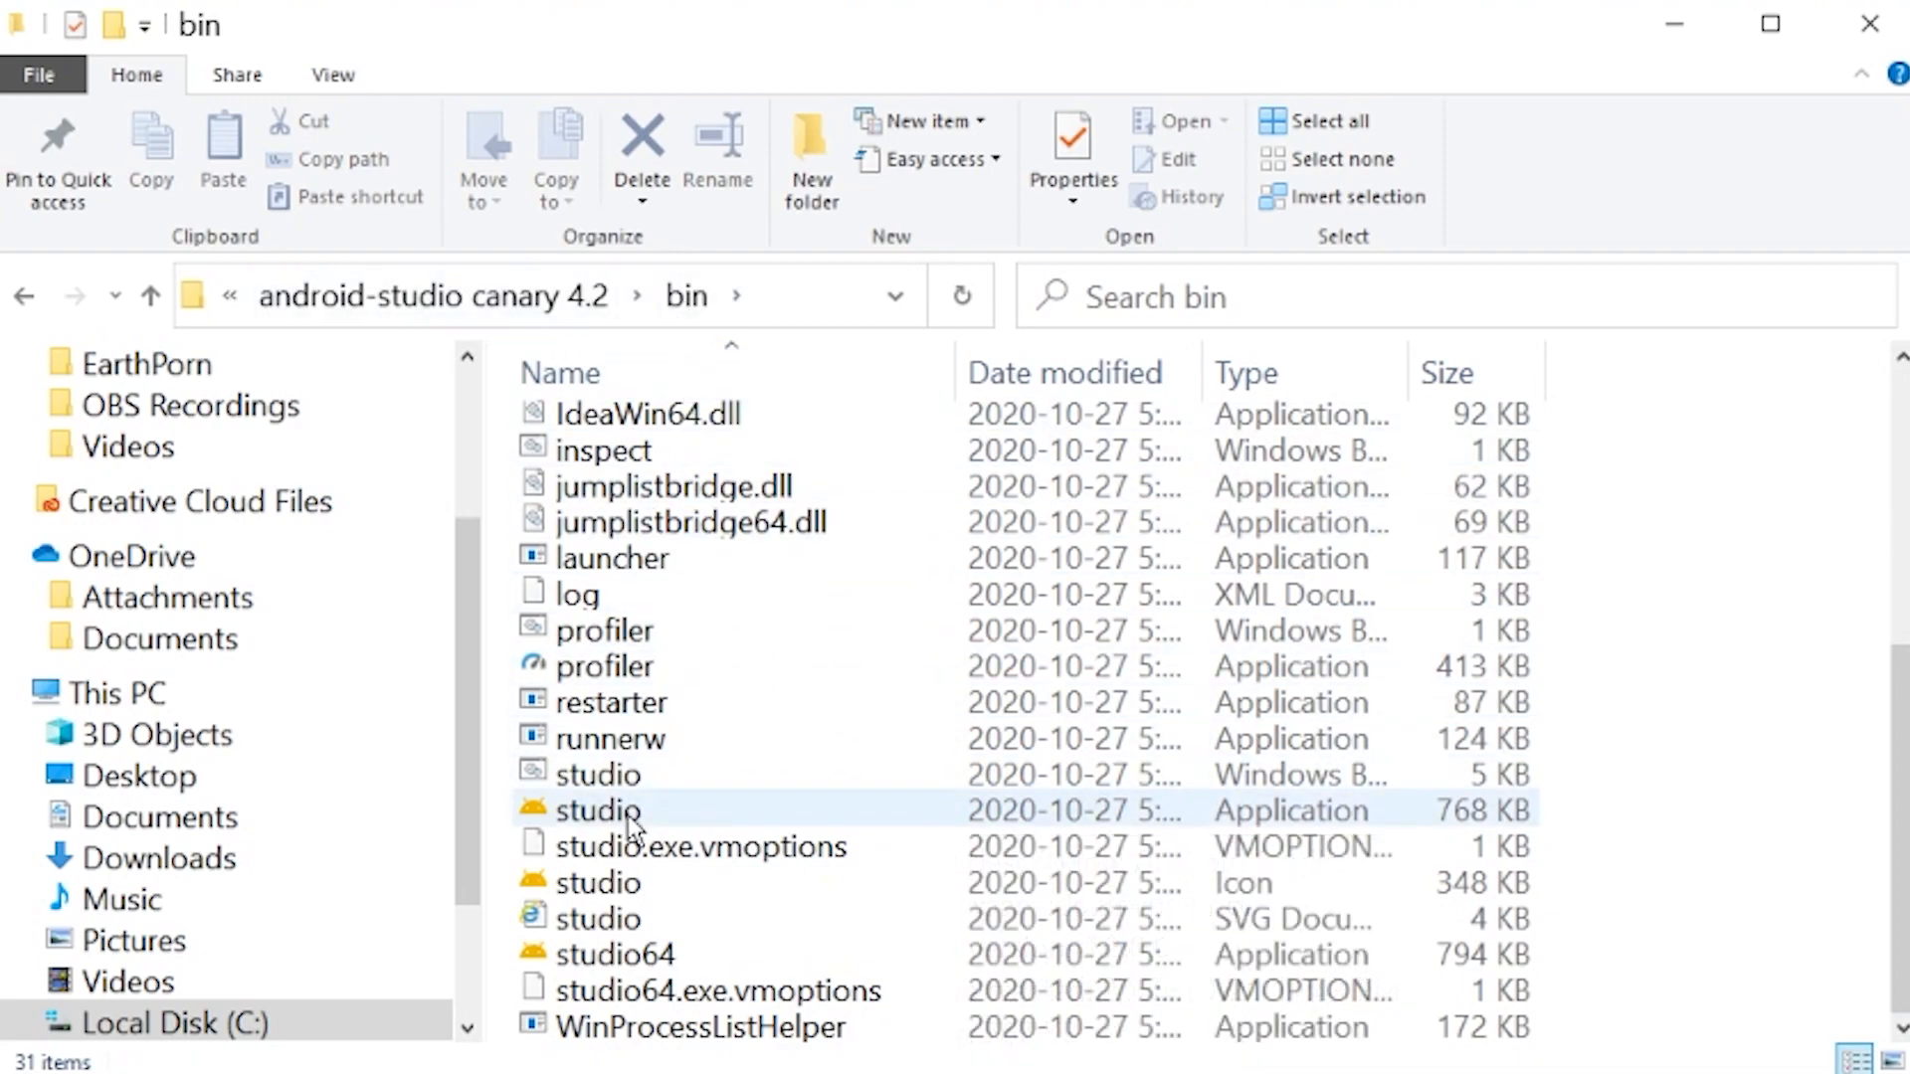
pyautogui.click(614, 954)
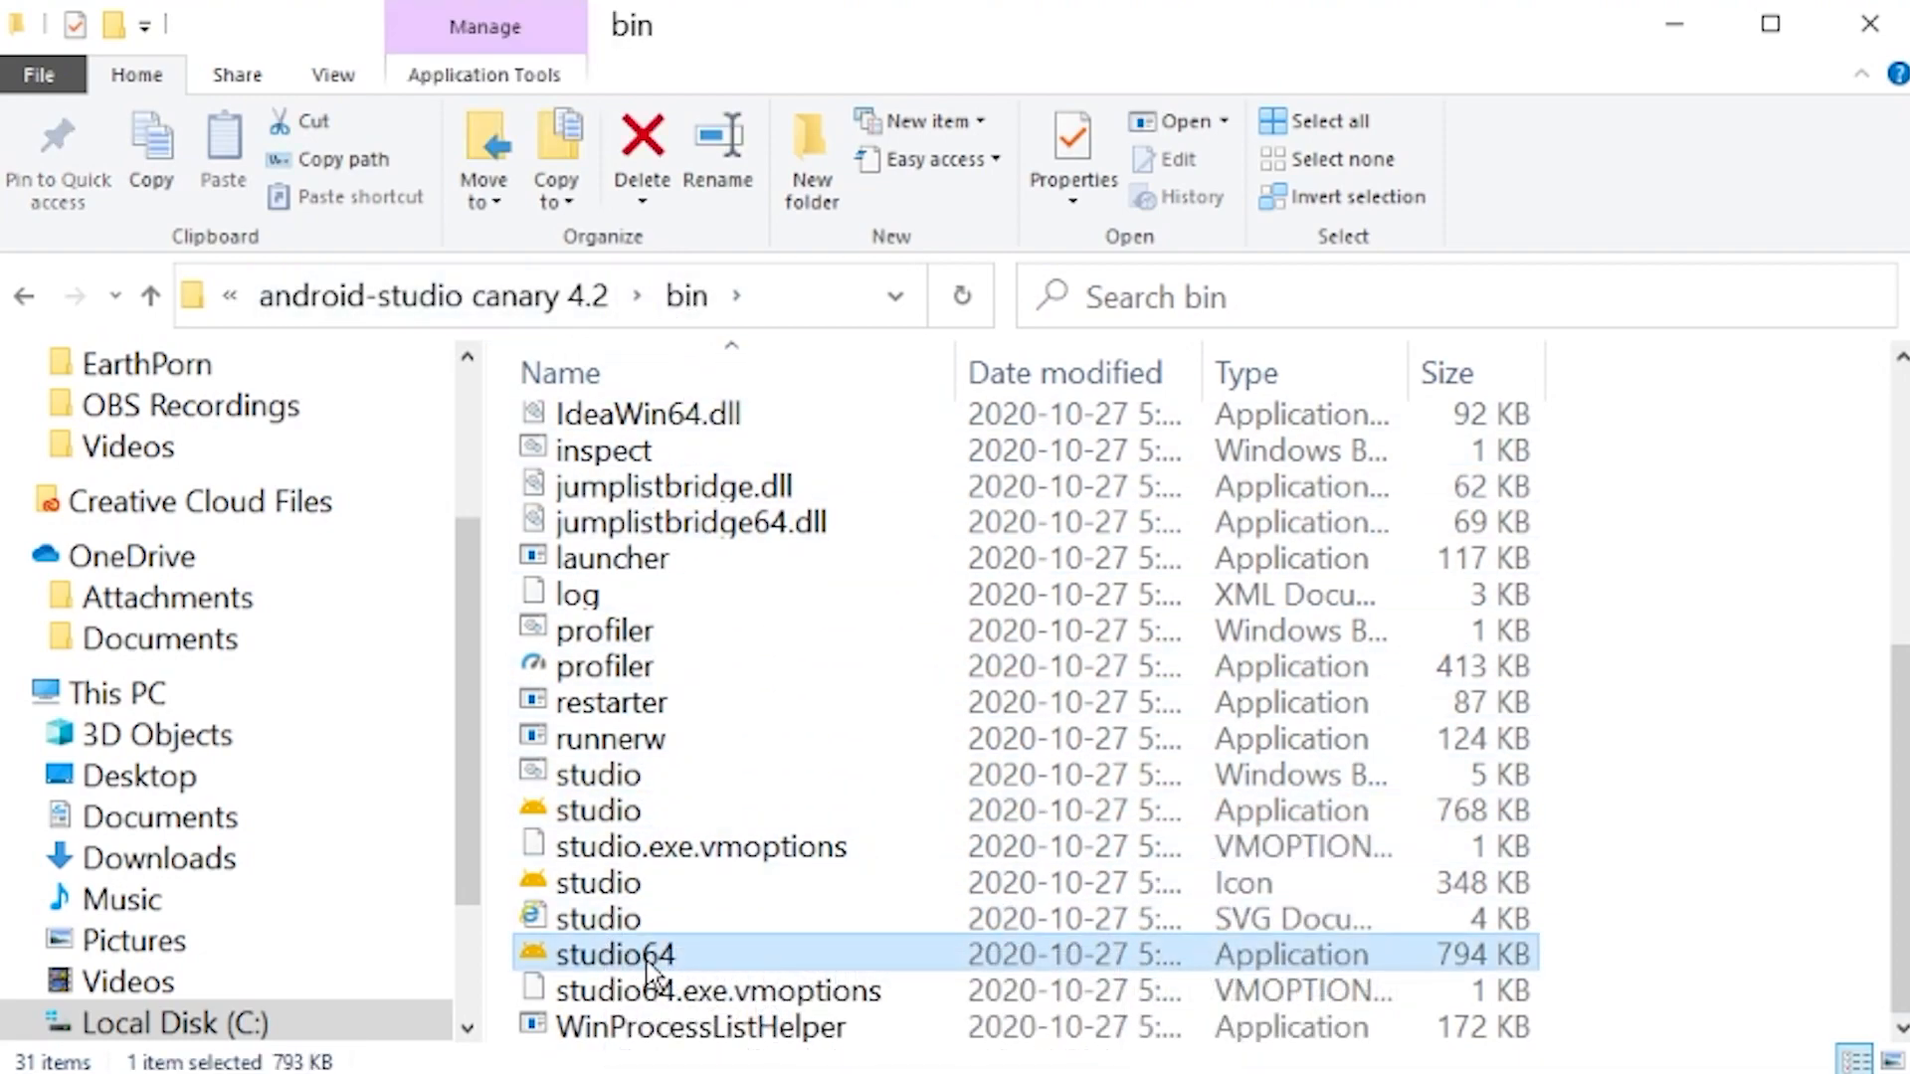
pyautogui.moveTo(613, 954)
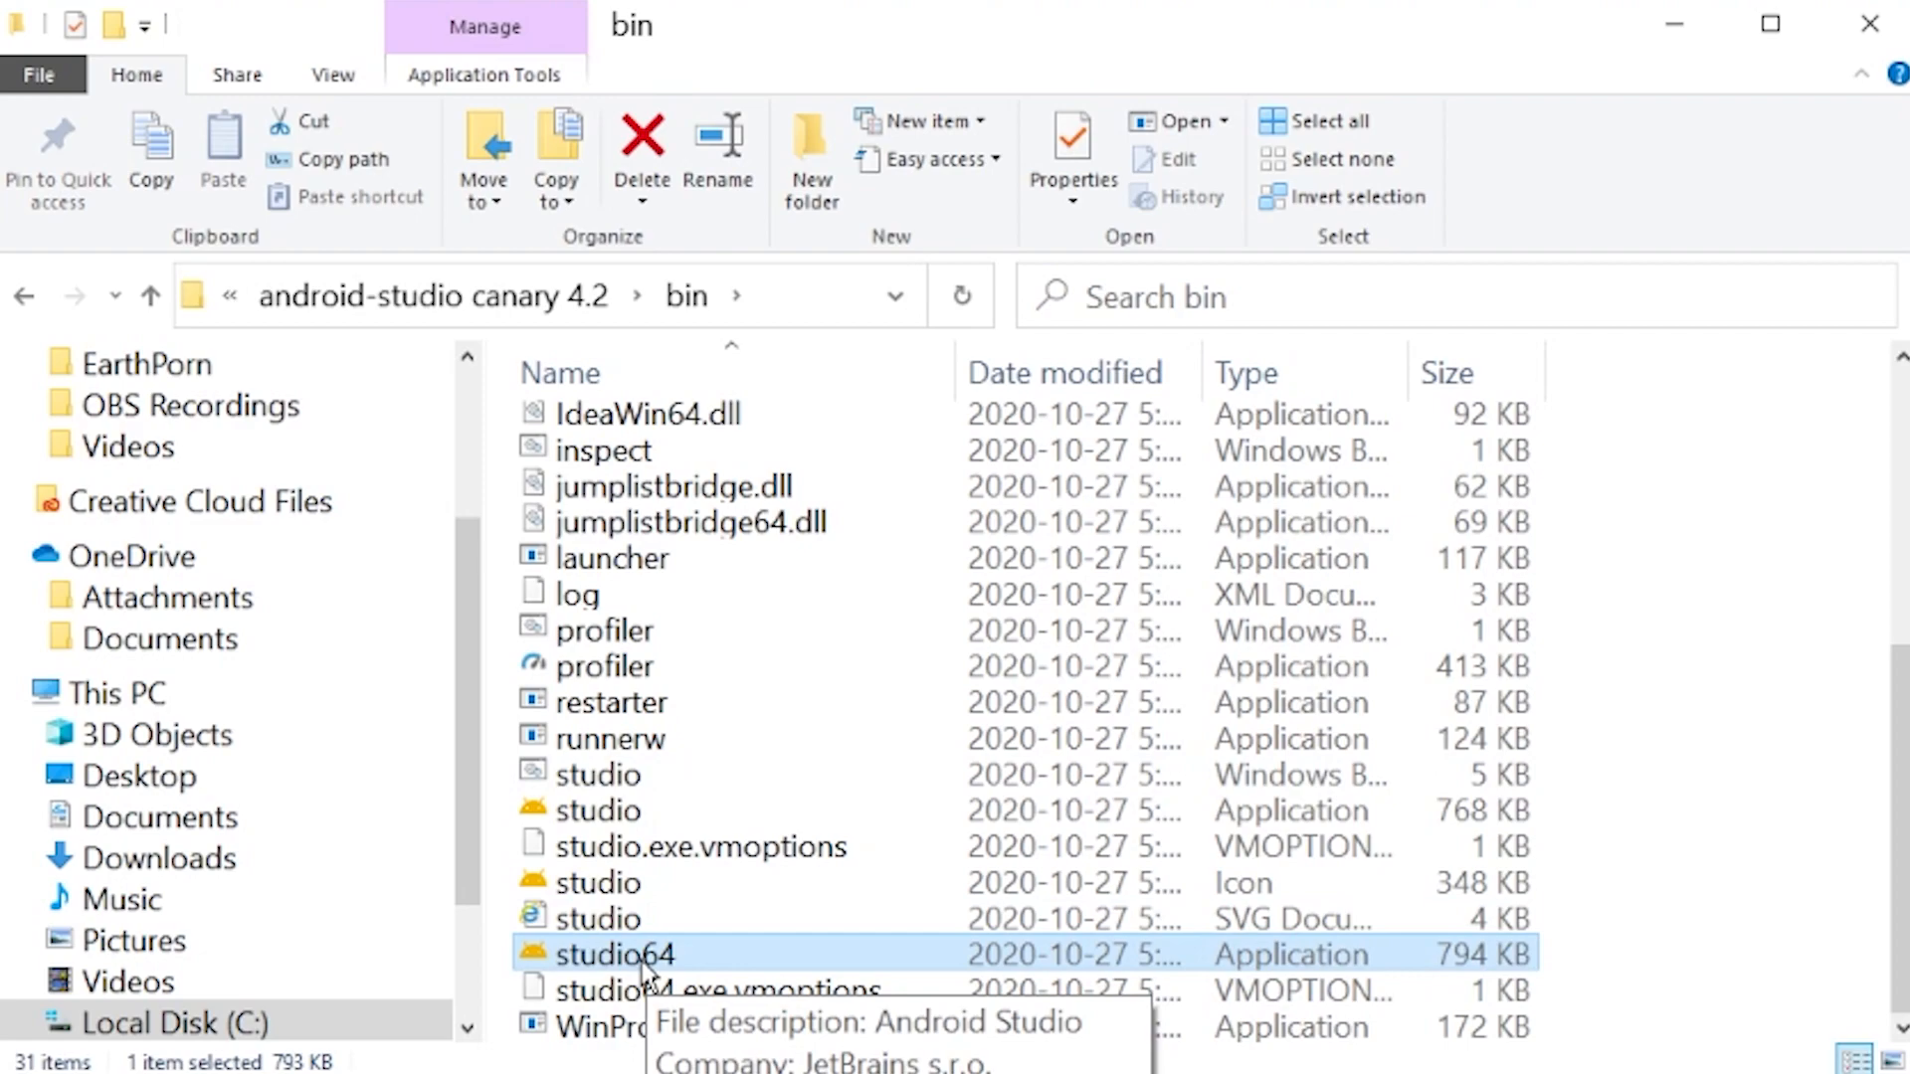
pyautogui.rightClick(613, 954)
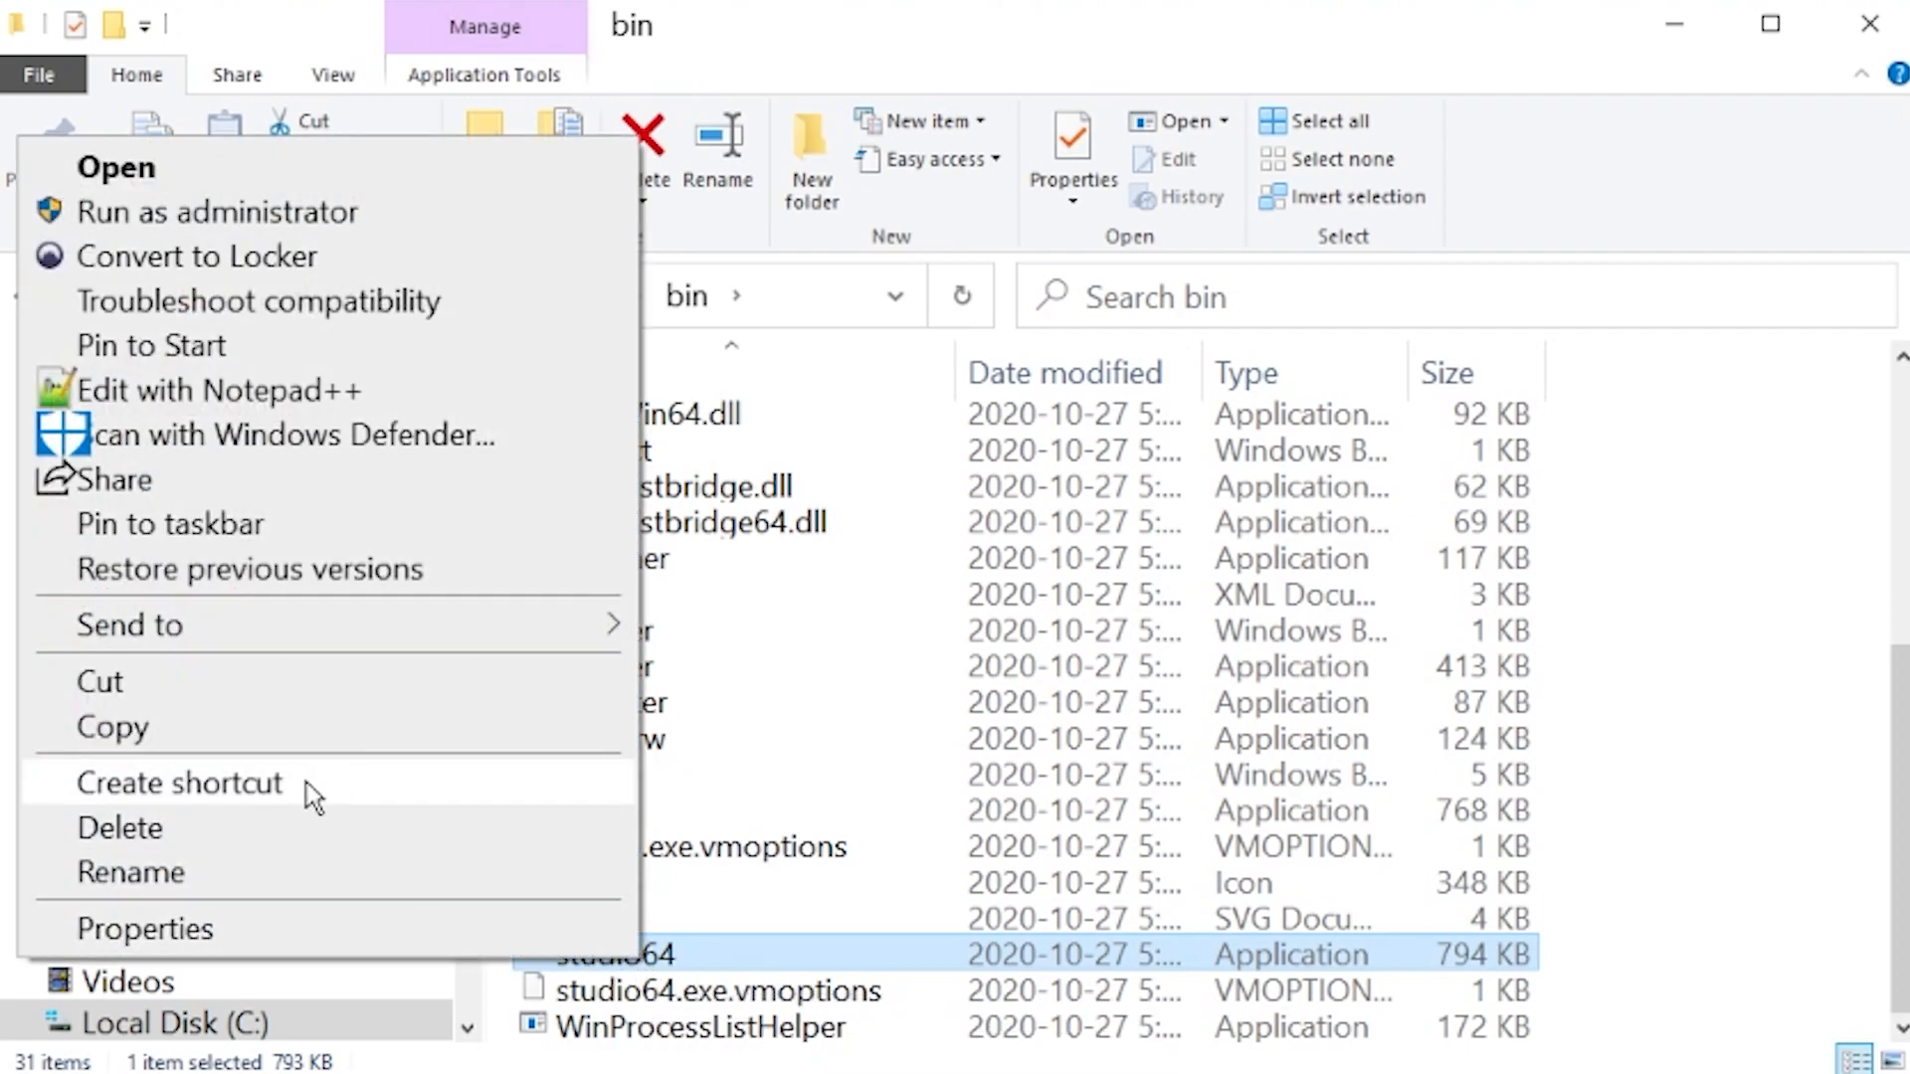
pyautogui.click(179, 783)
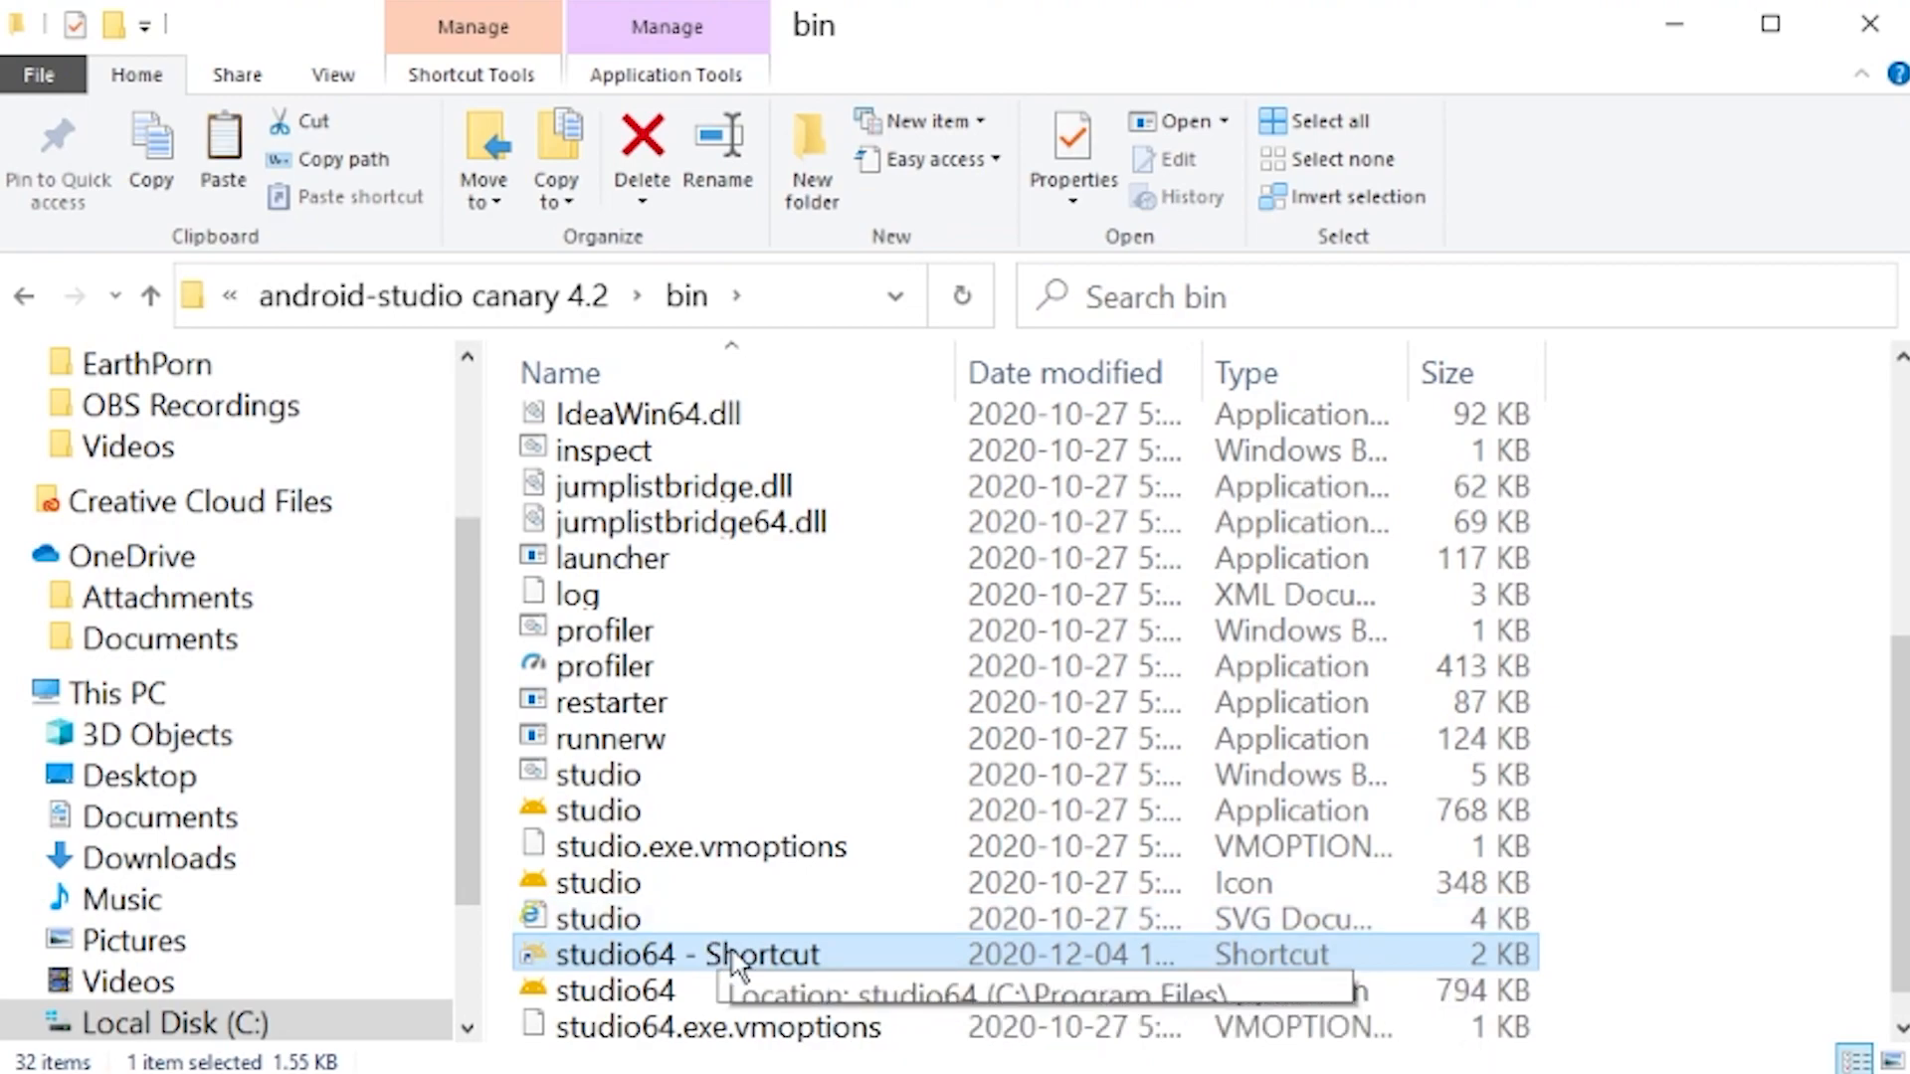
pyautogui.click(176, 1022)
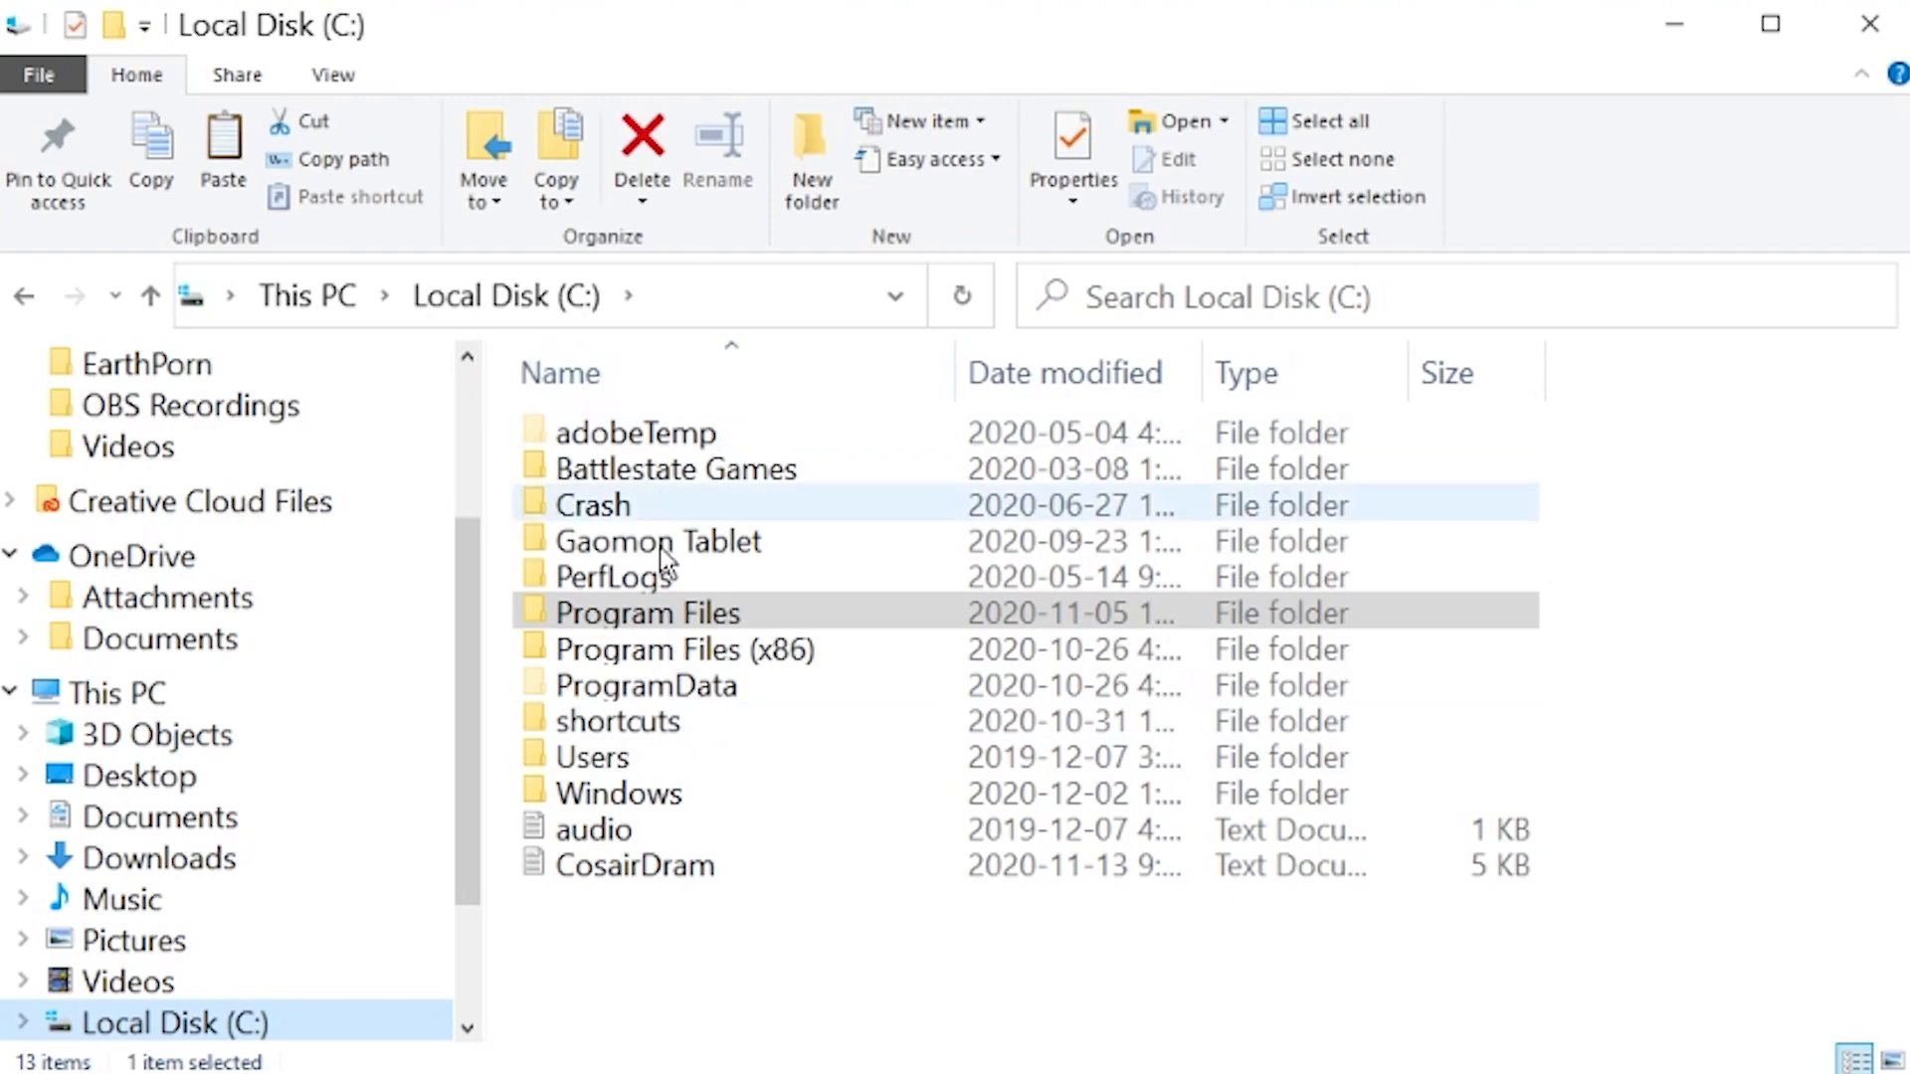
# Step: Place the new studio64 shortcut in C:\shortcuts, replacing the old one, then close Explorer
pyautogui.click(615, 720)
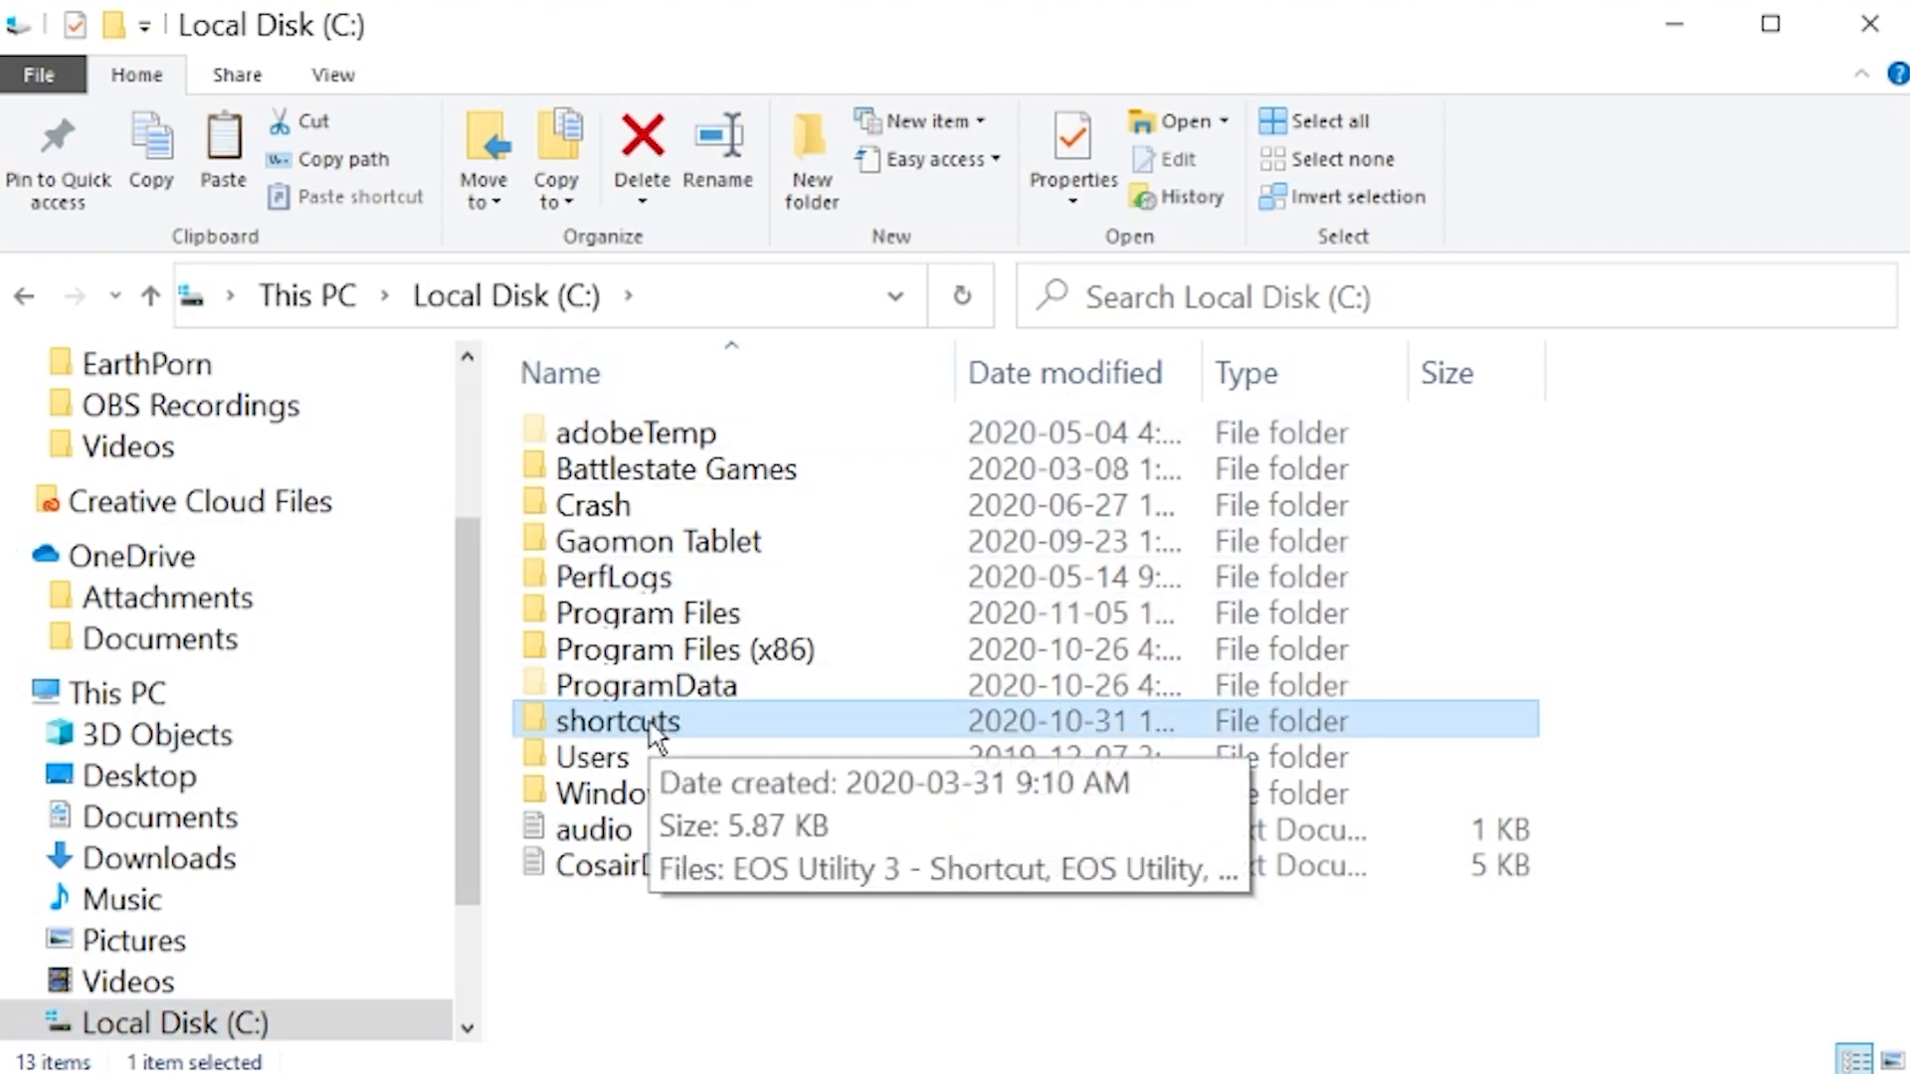
pyautogui.doubleClick(614, 720)
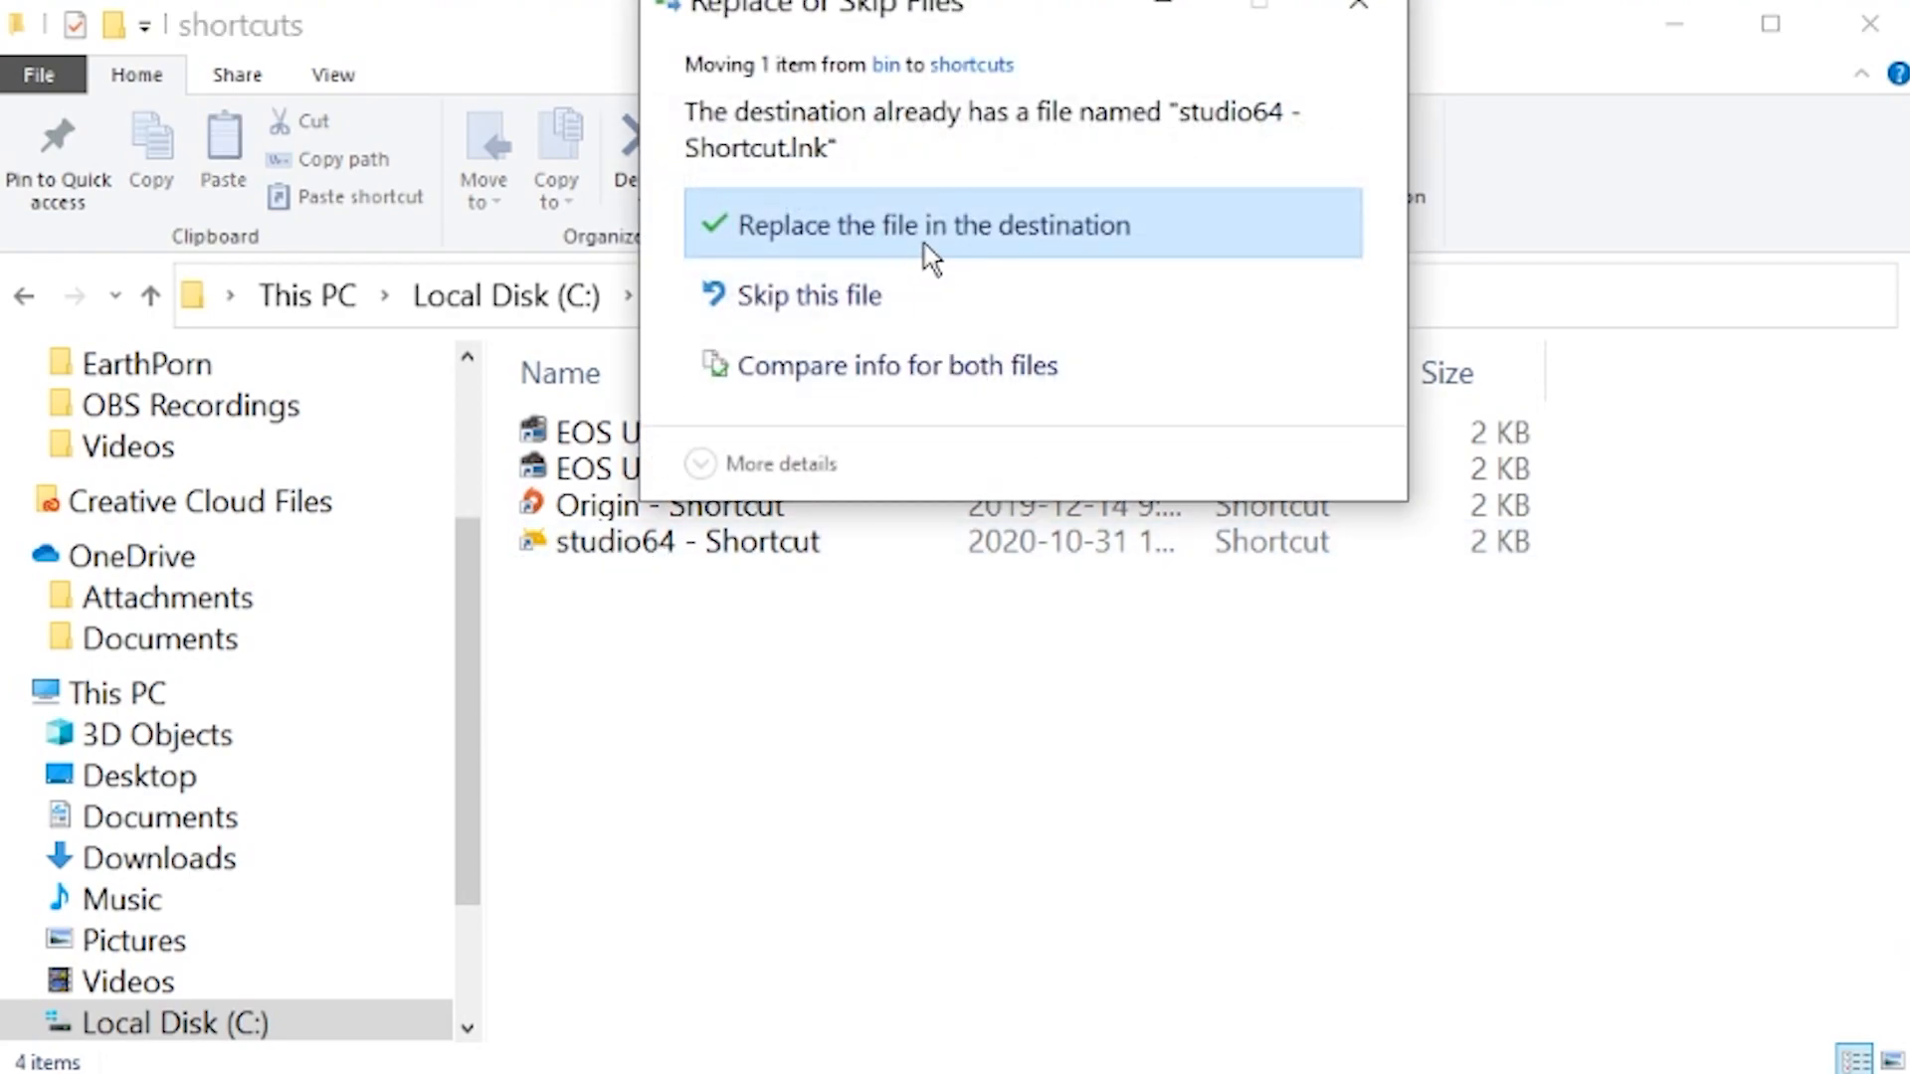
pyautogui.click(924, 226)
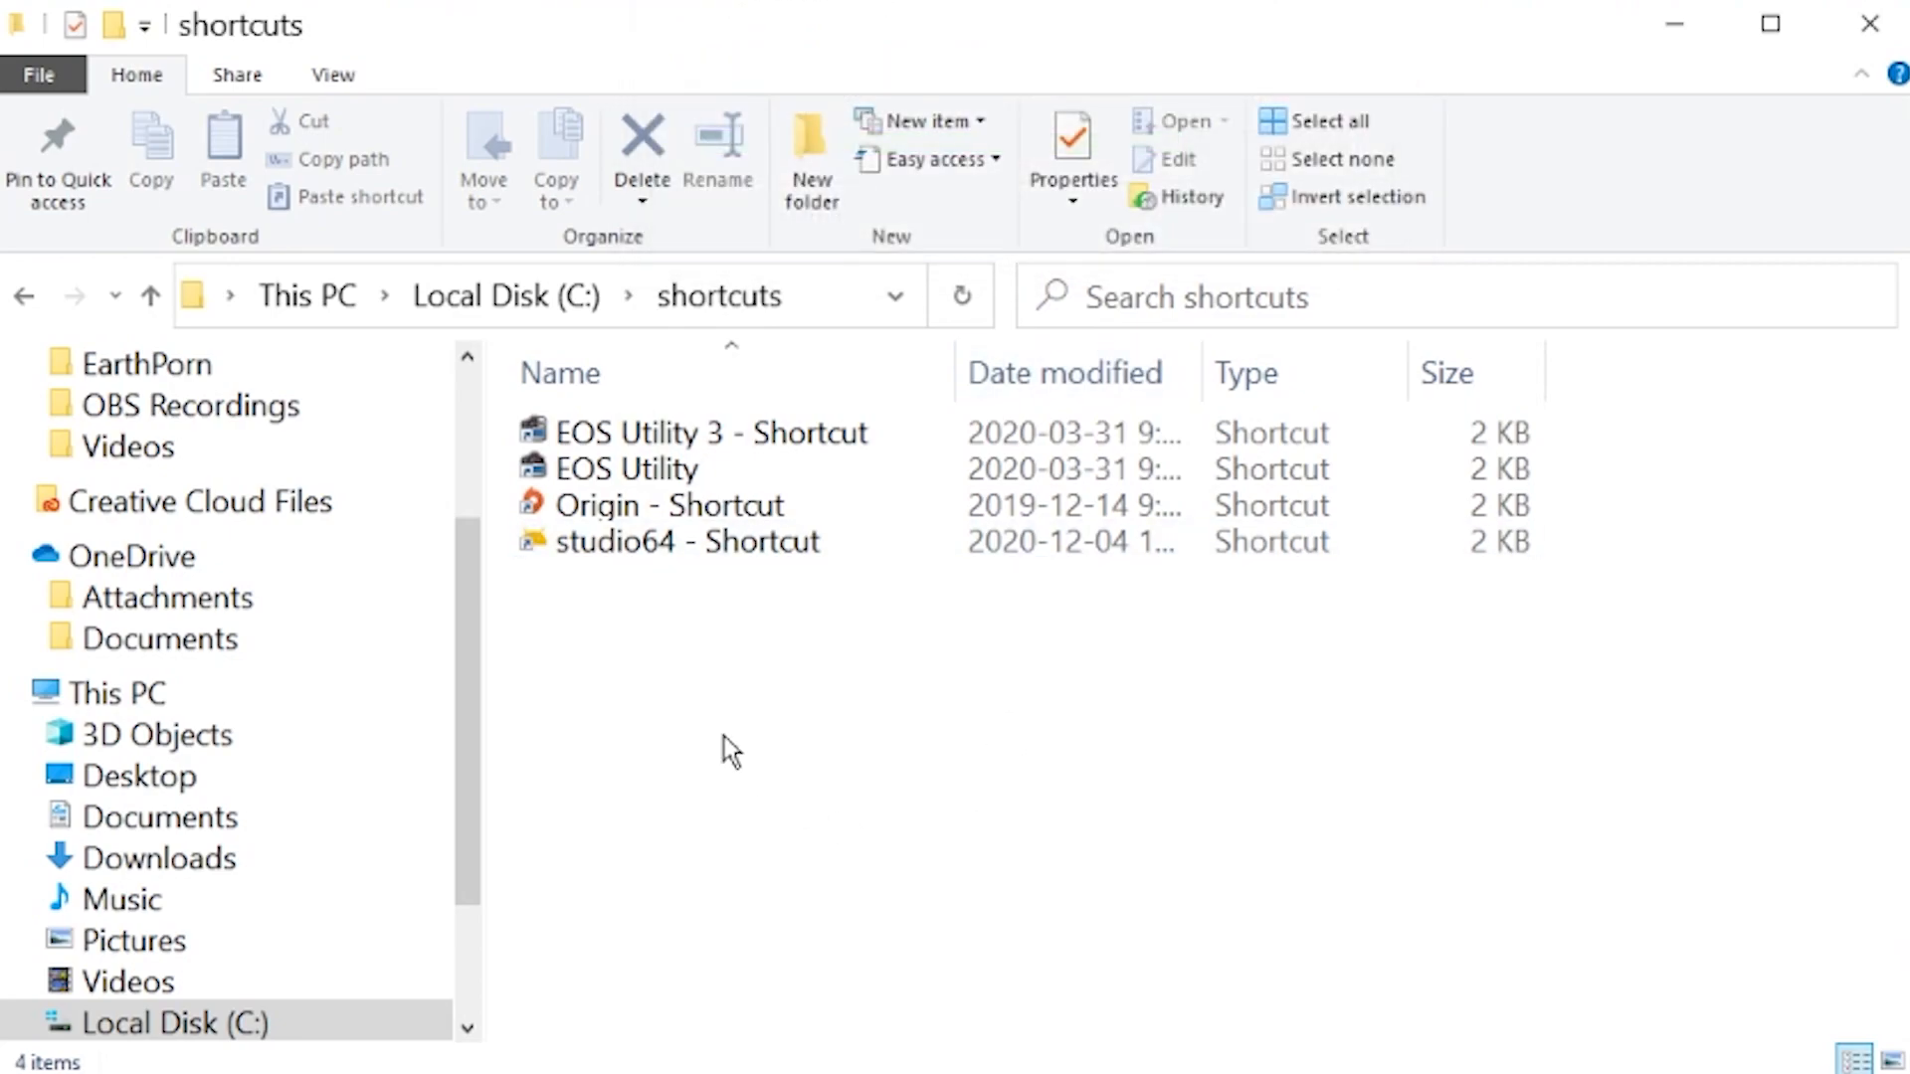
pyautogui.click(685, 541)
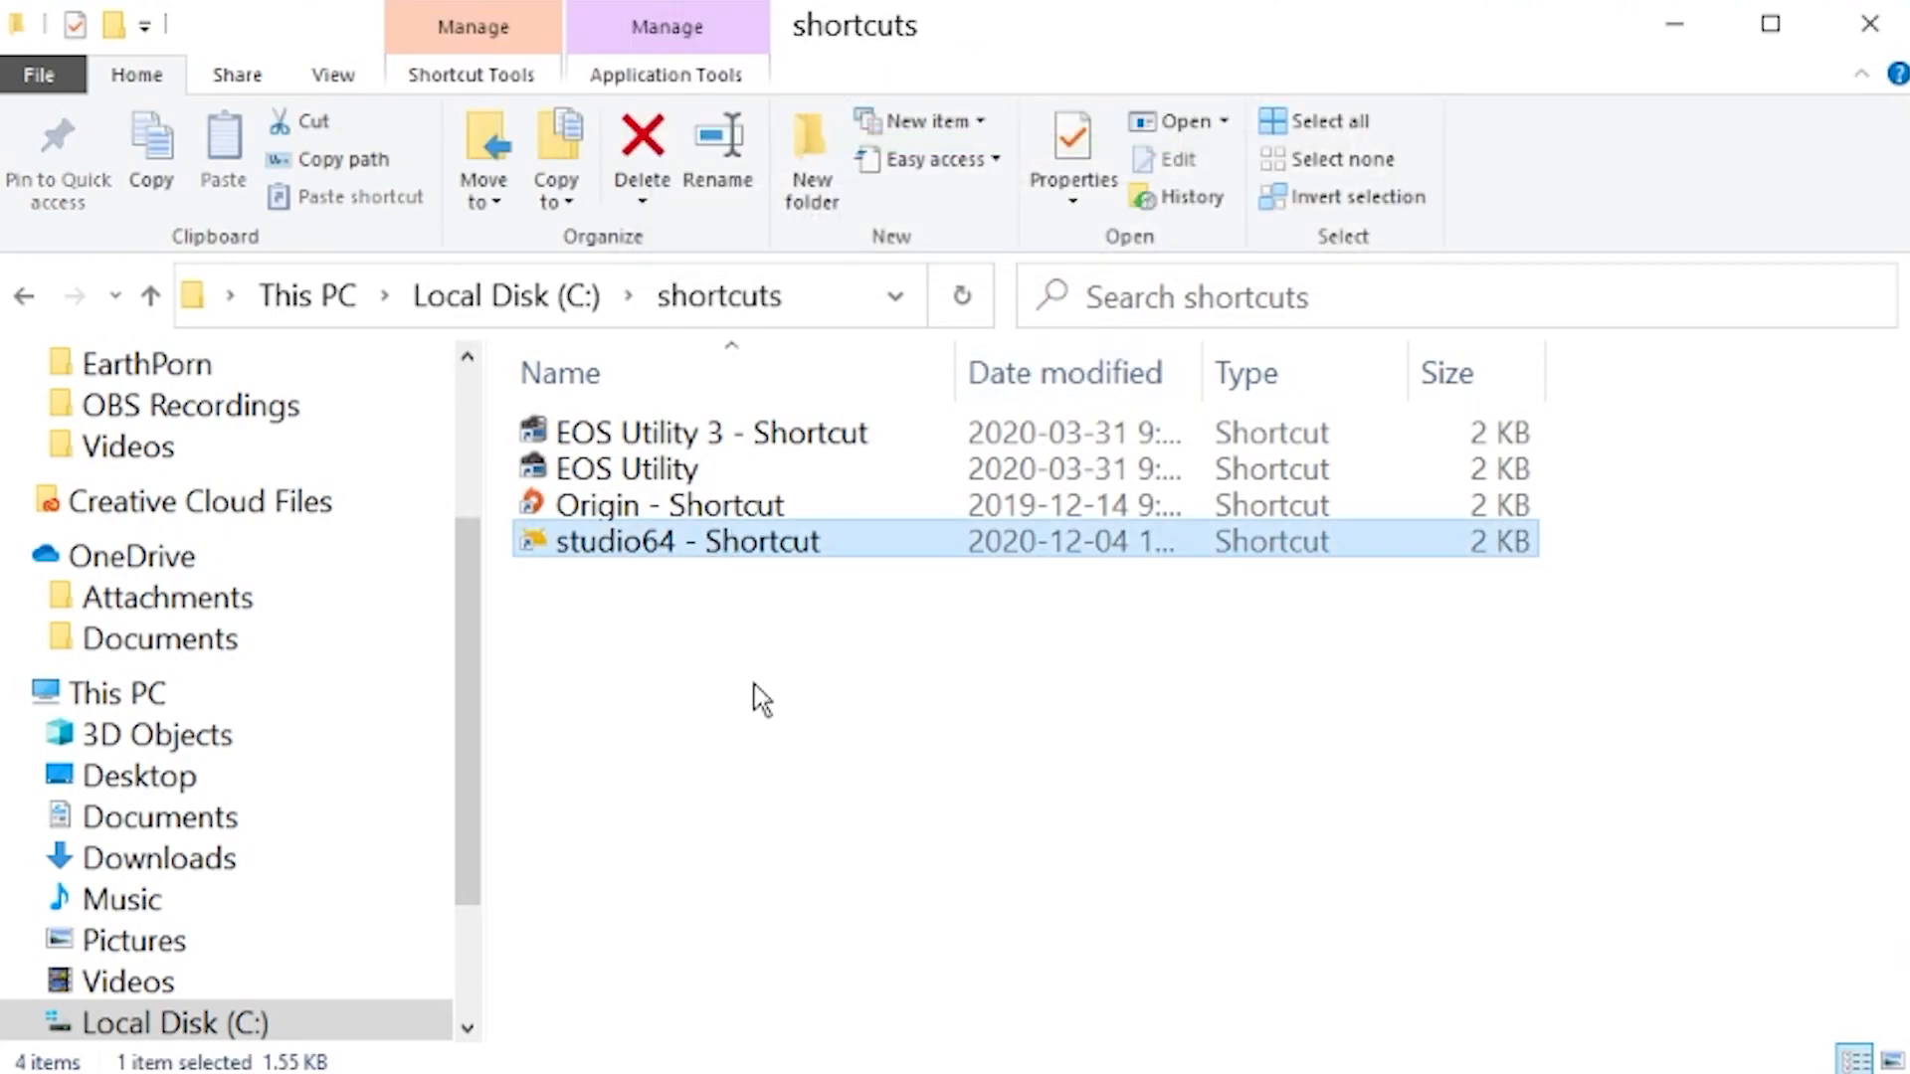
pyautogui.moveTo(620, 593)
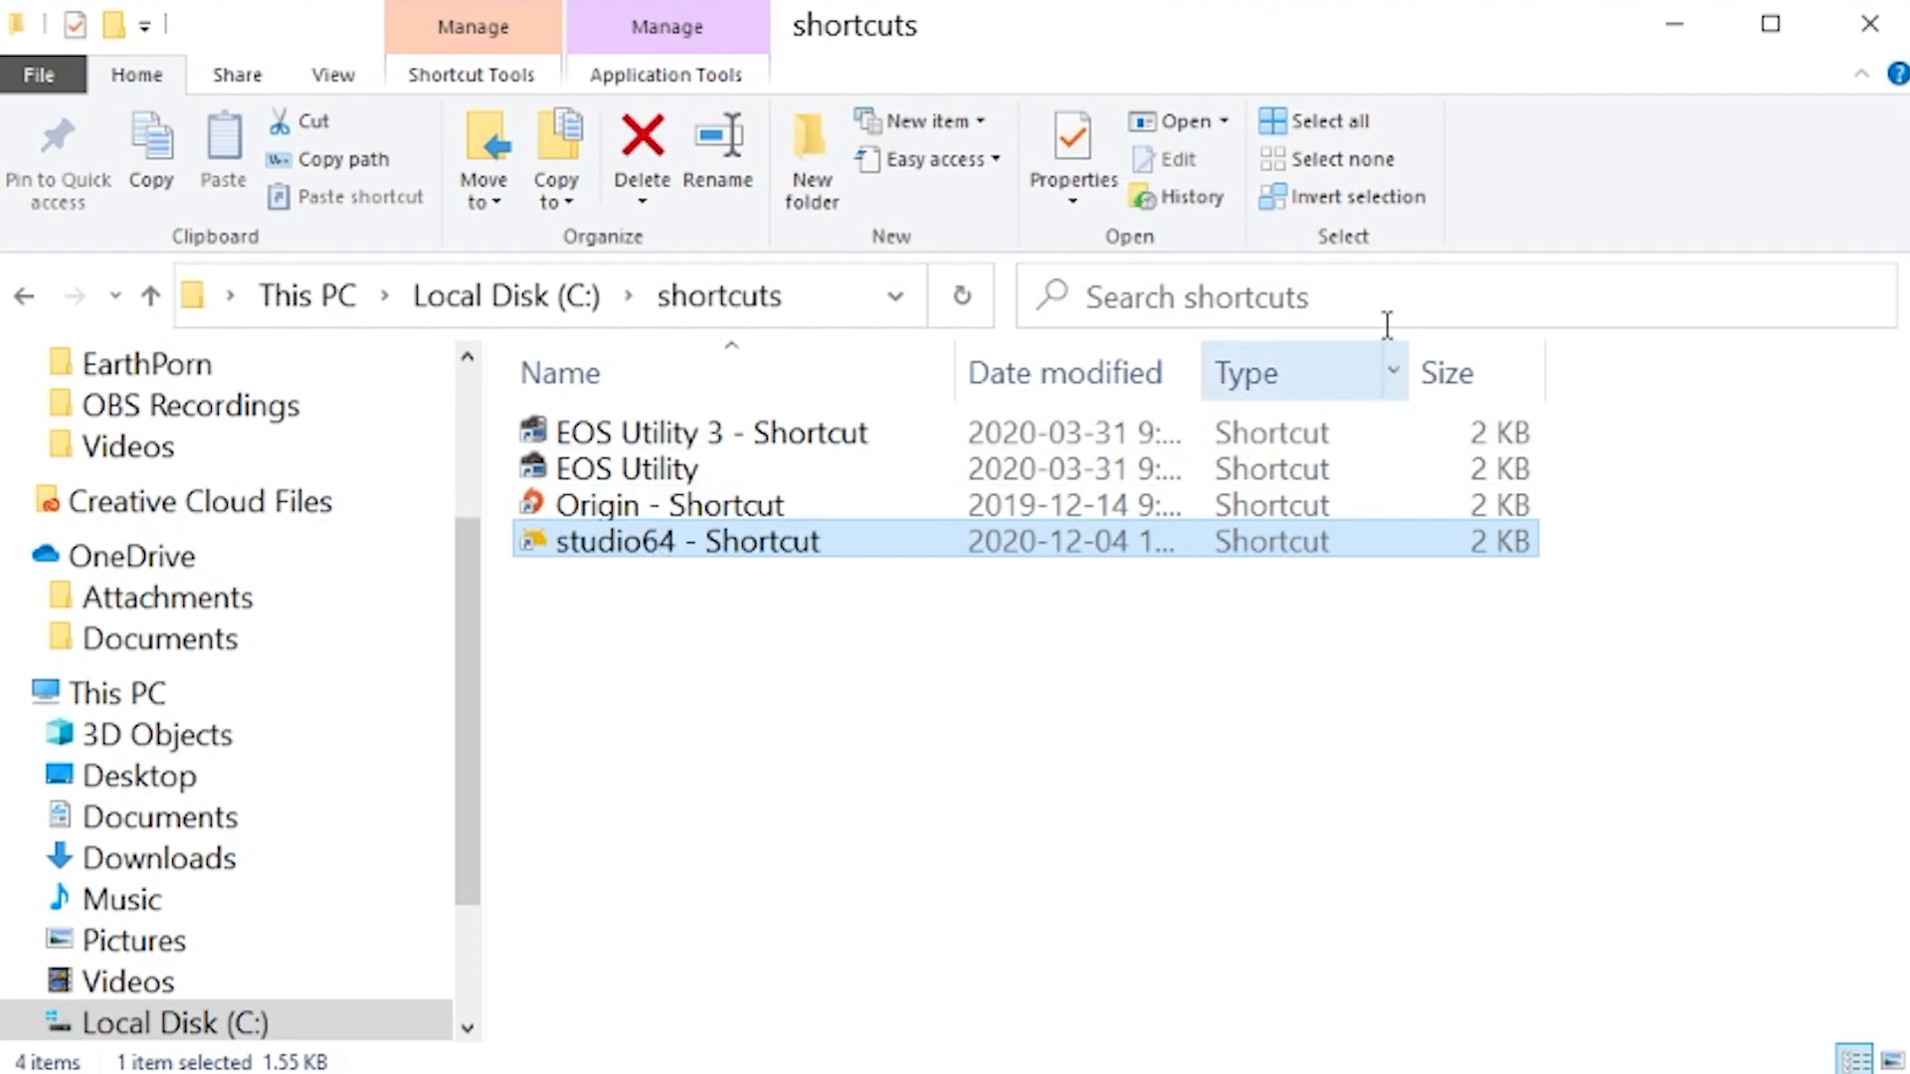
pyautogui.moveTo(1886, 37)
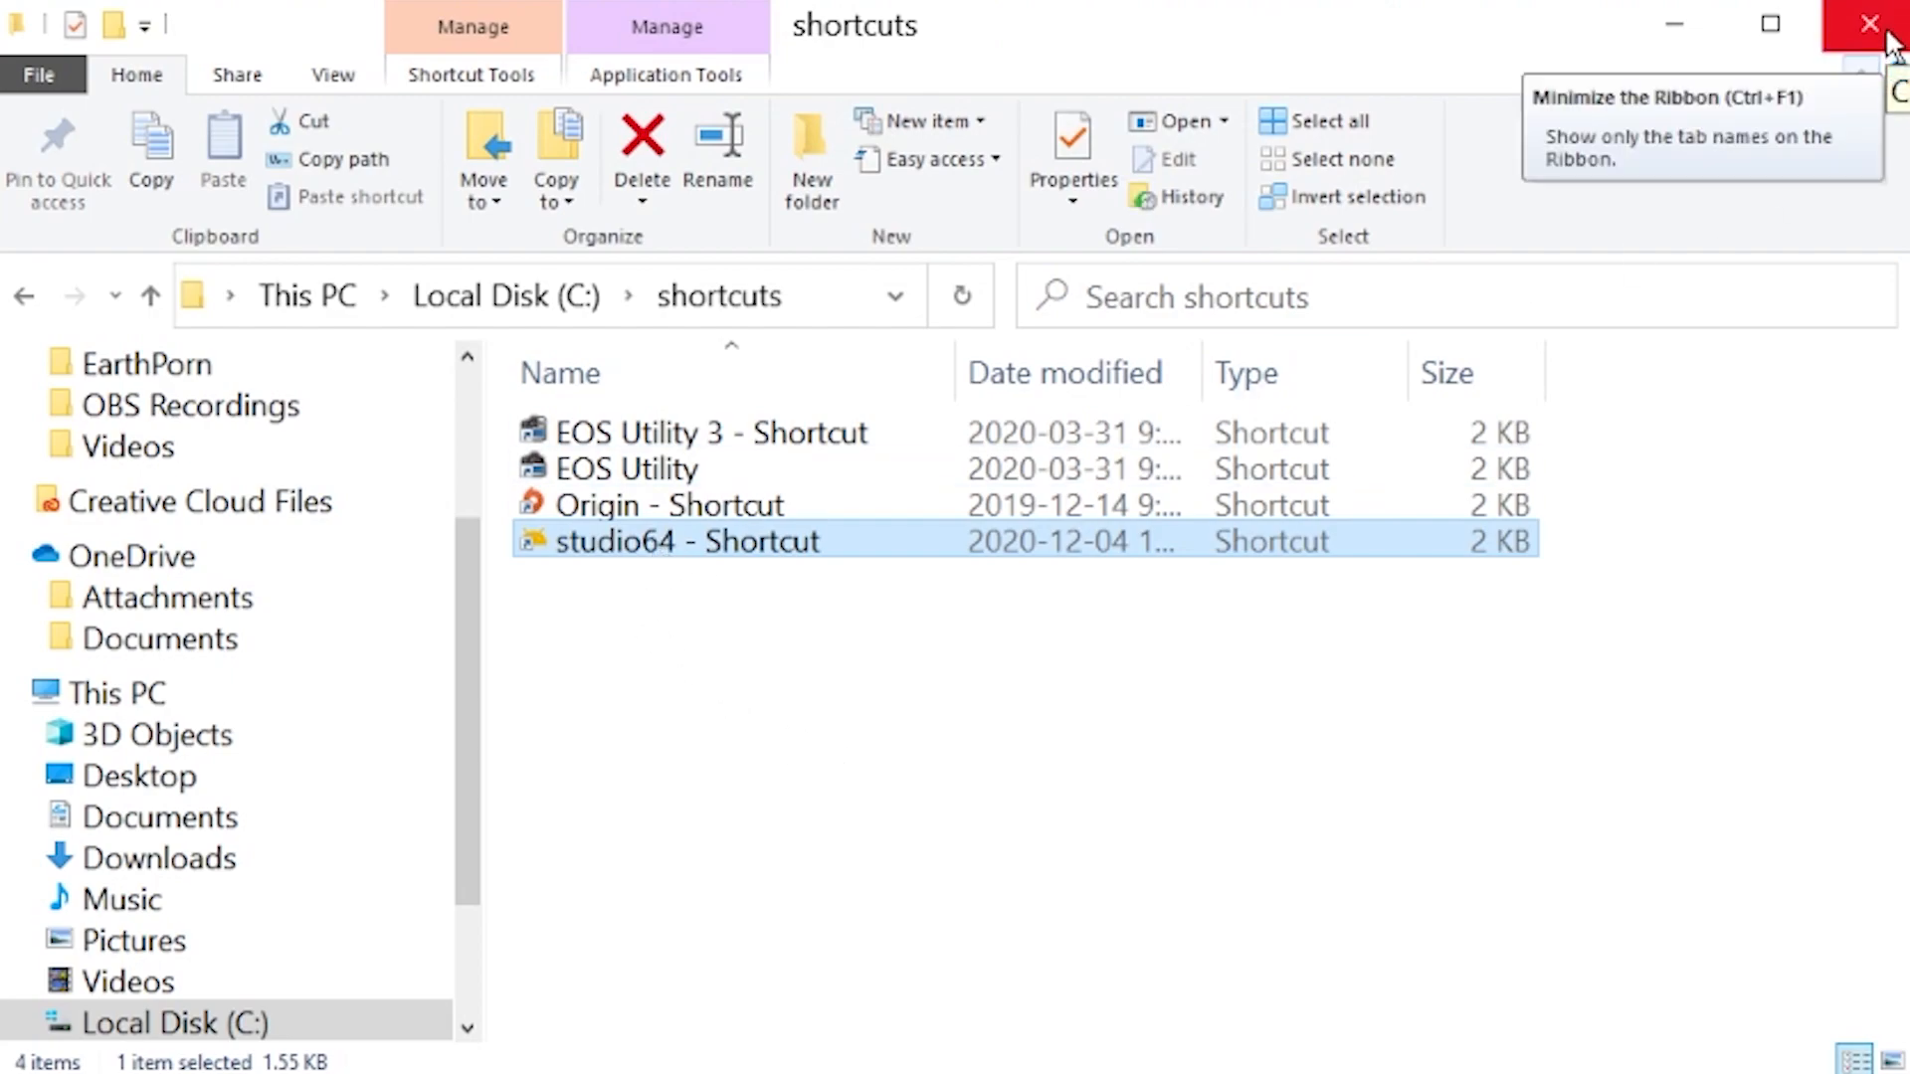
pyautogui.doubleClick(683, 541)
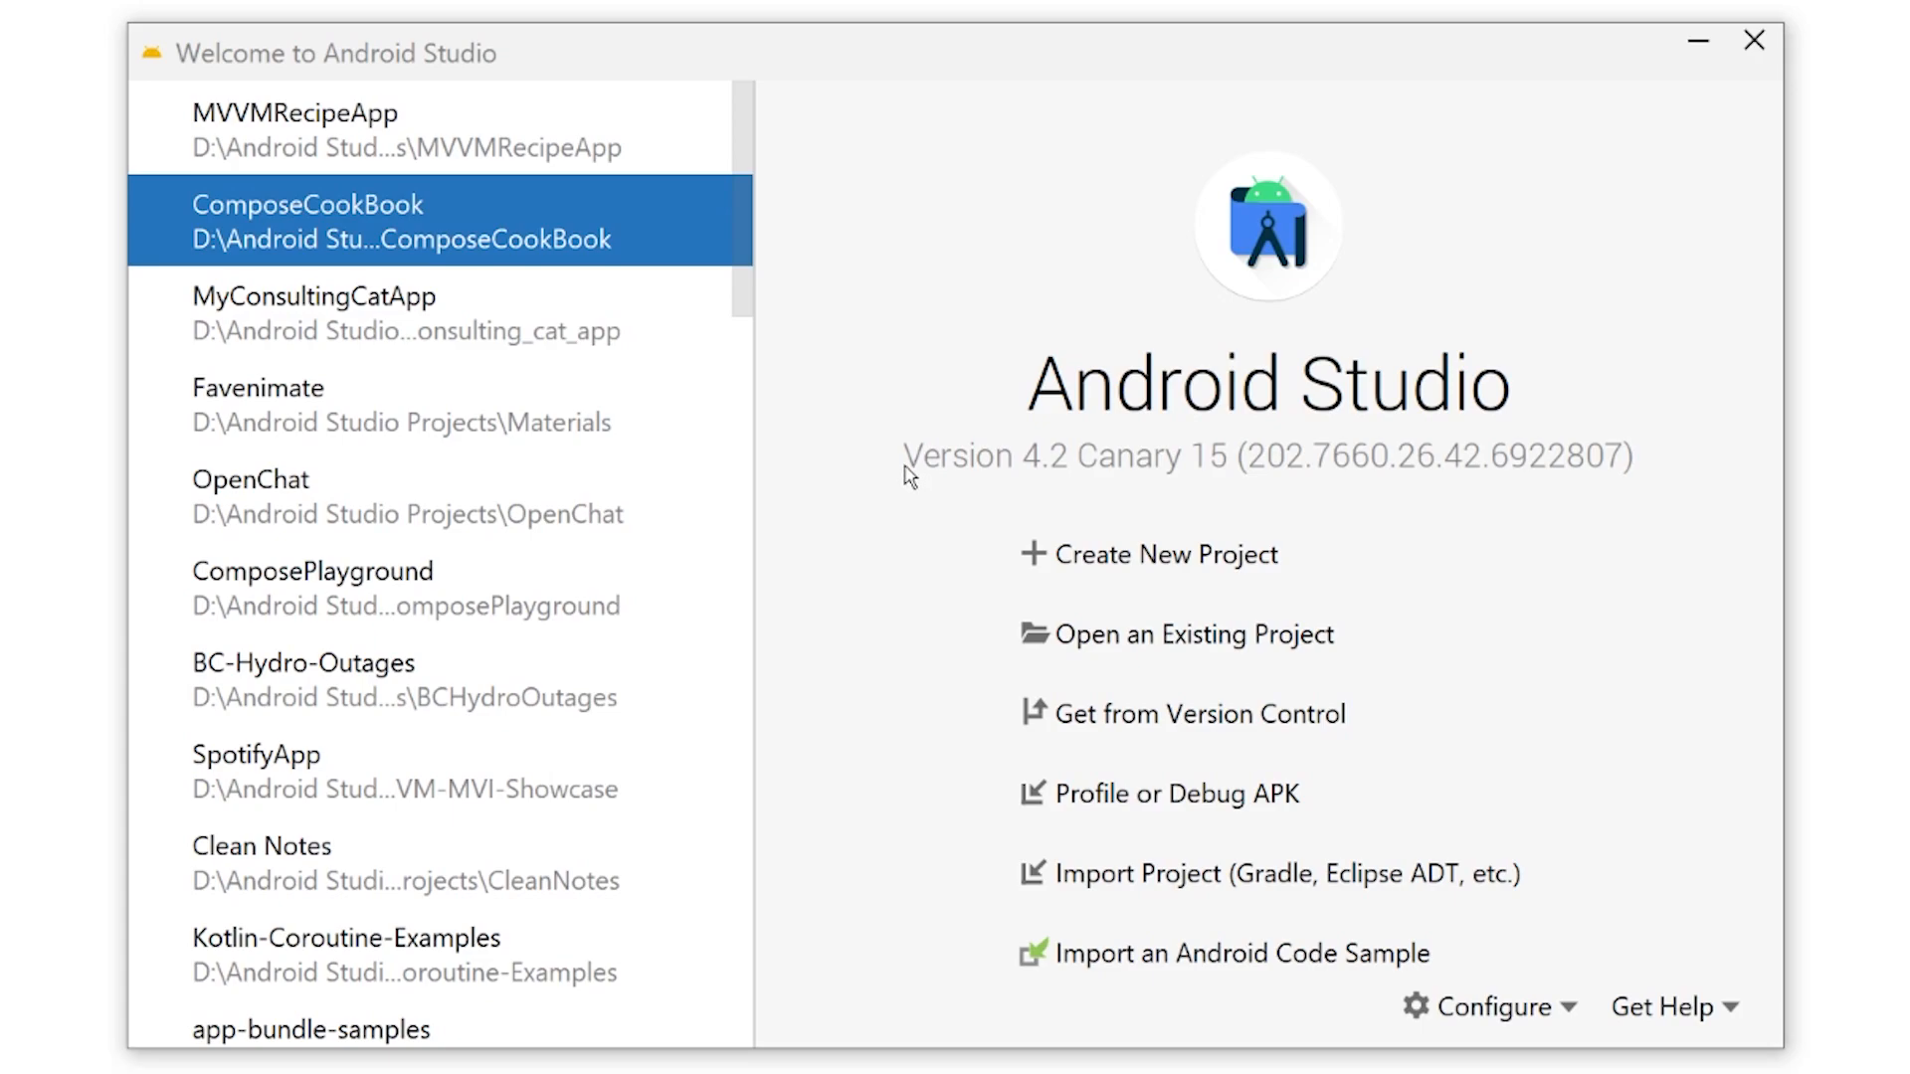
pyautogui.moveTo(1079, 482)
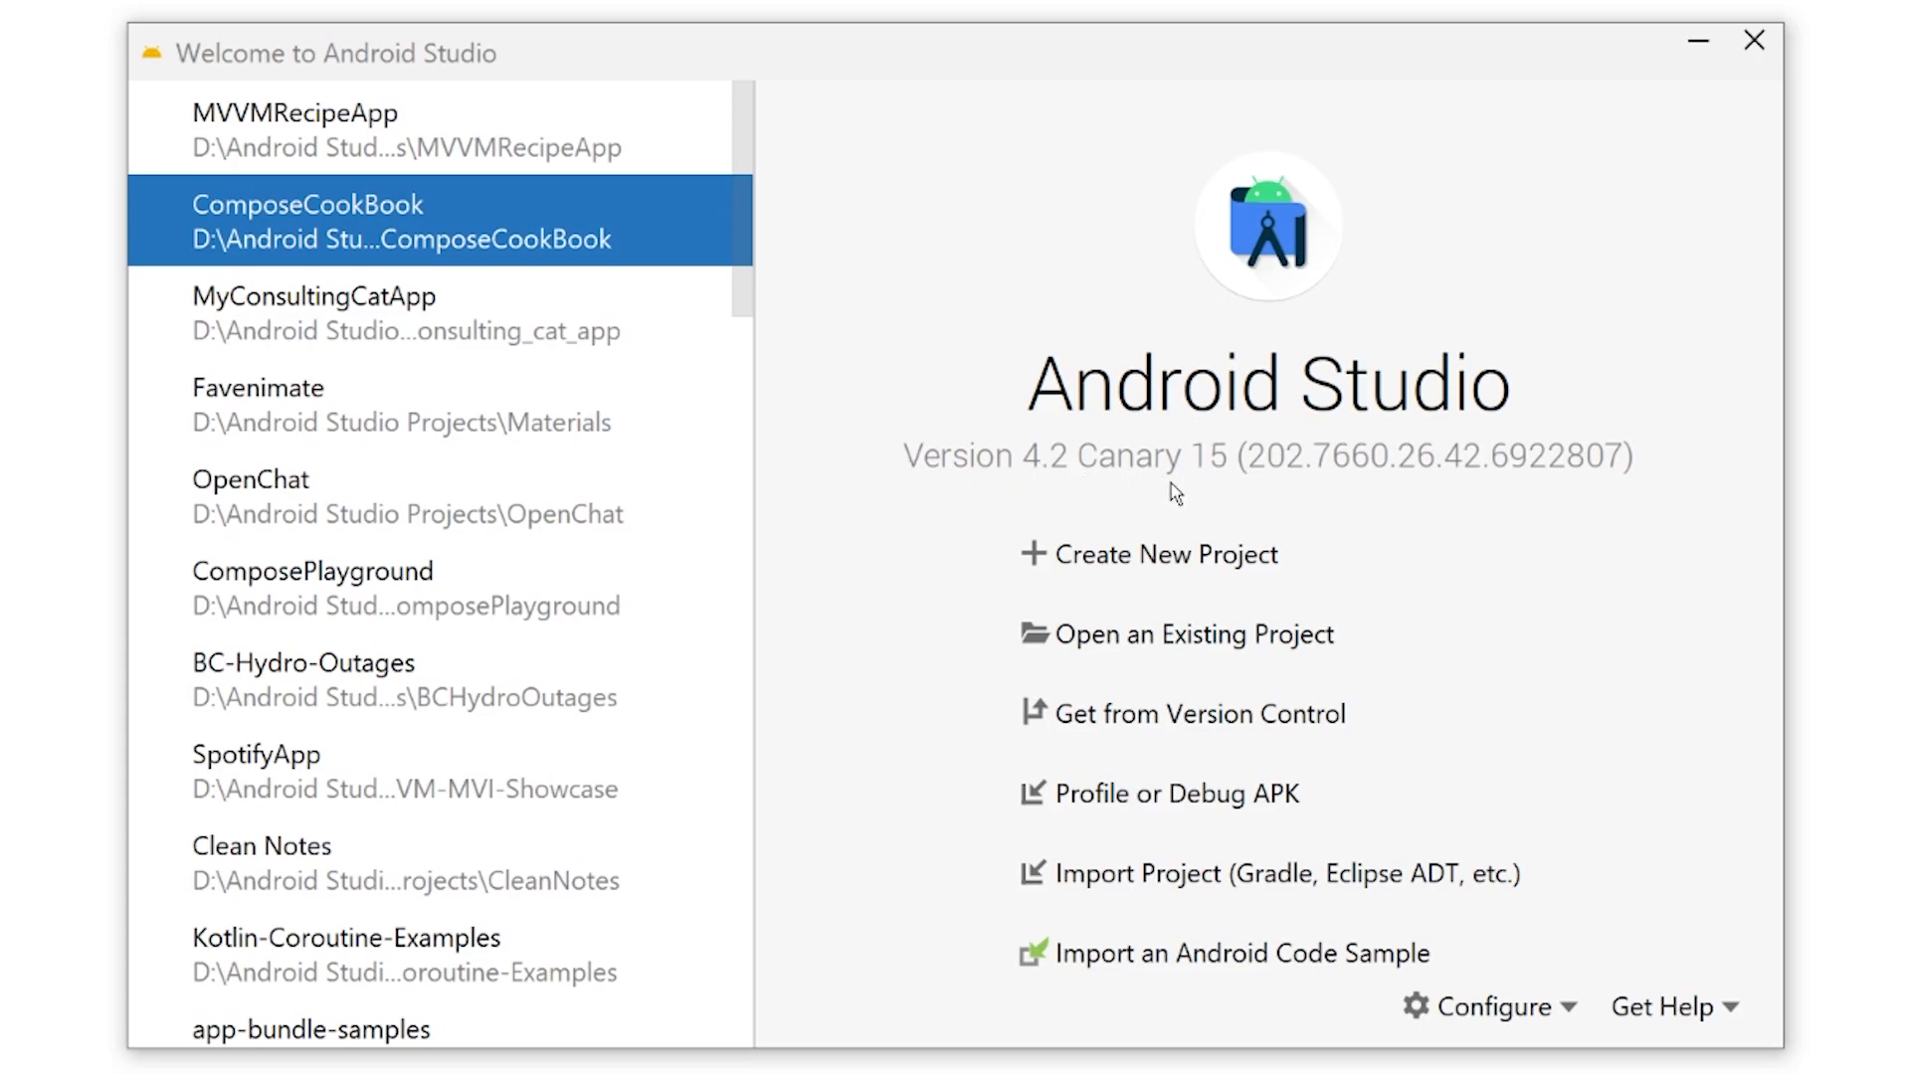
pyautogui.moveTo(1167, 554)
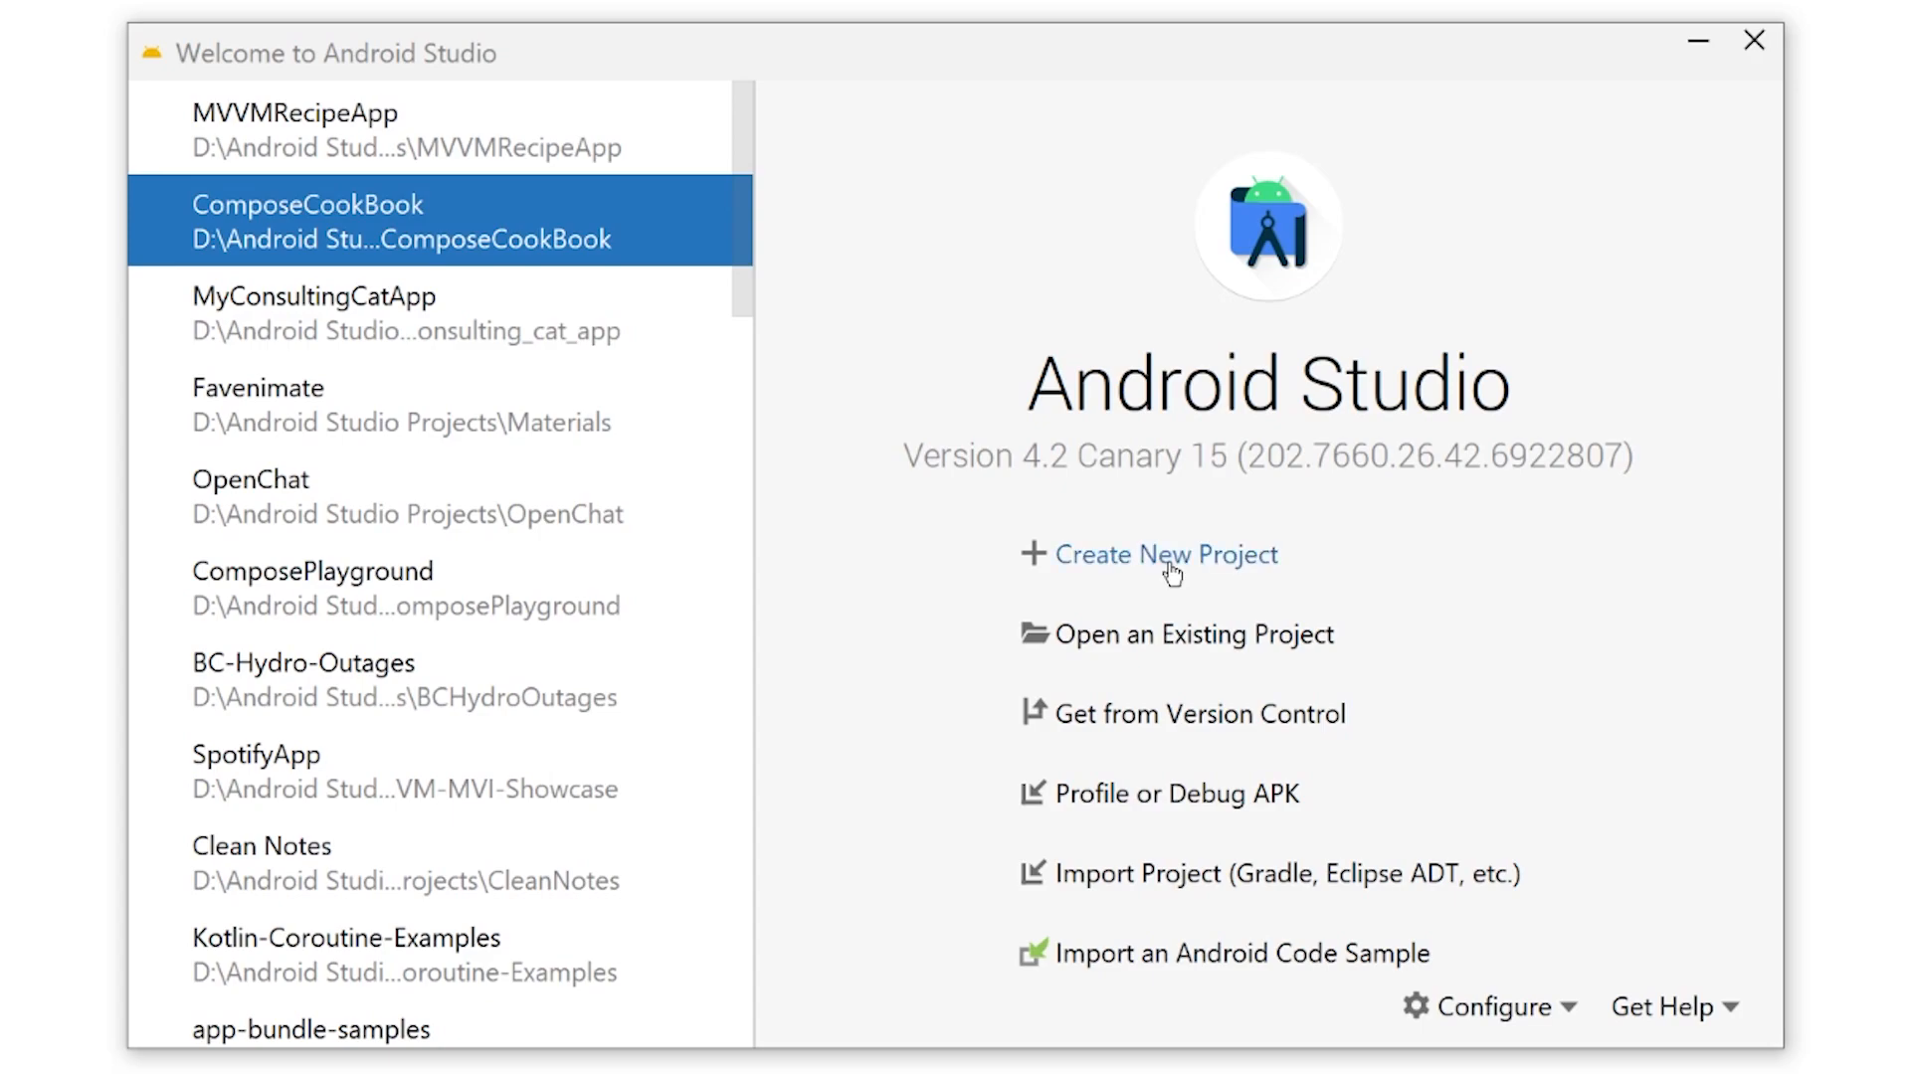
# Step: Begin an Empty Activity project named 'MVReceipA', then cancel the new-project wizard
pyautogui.click(1165, 555)
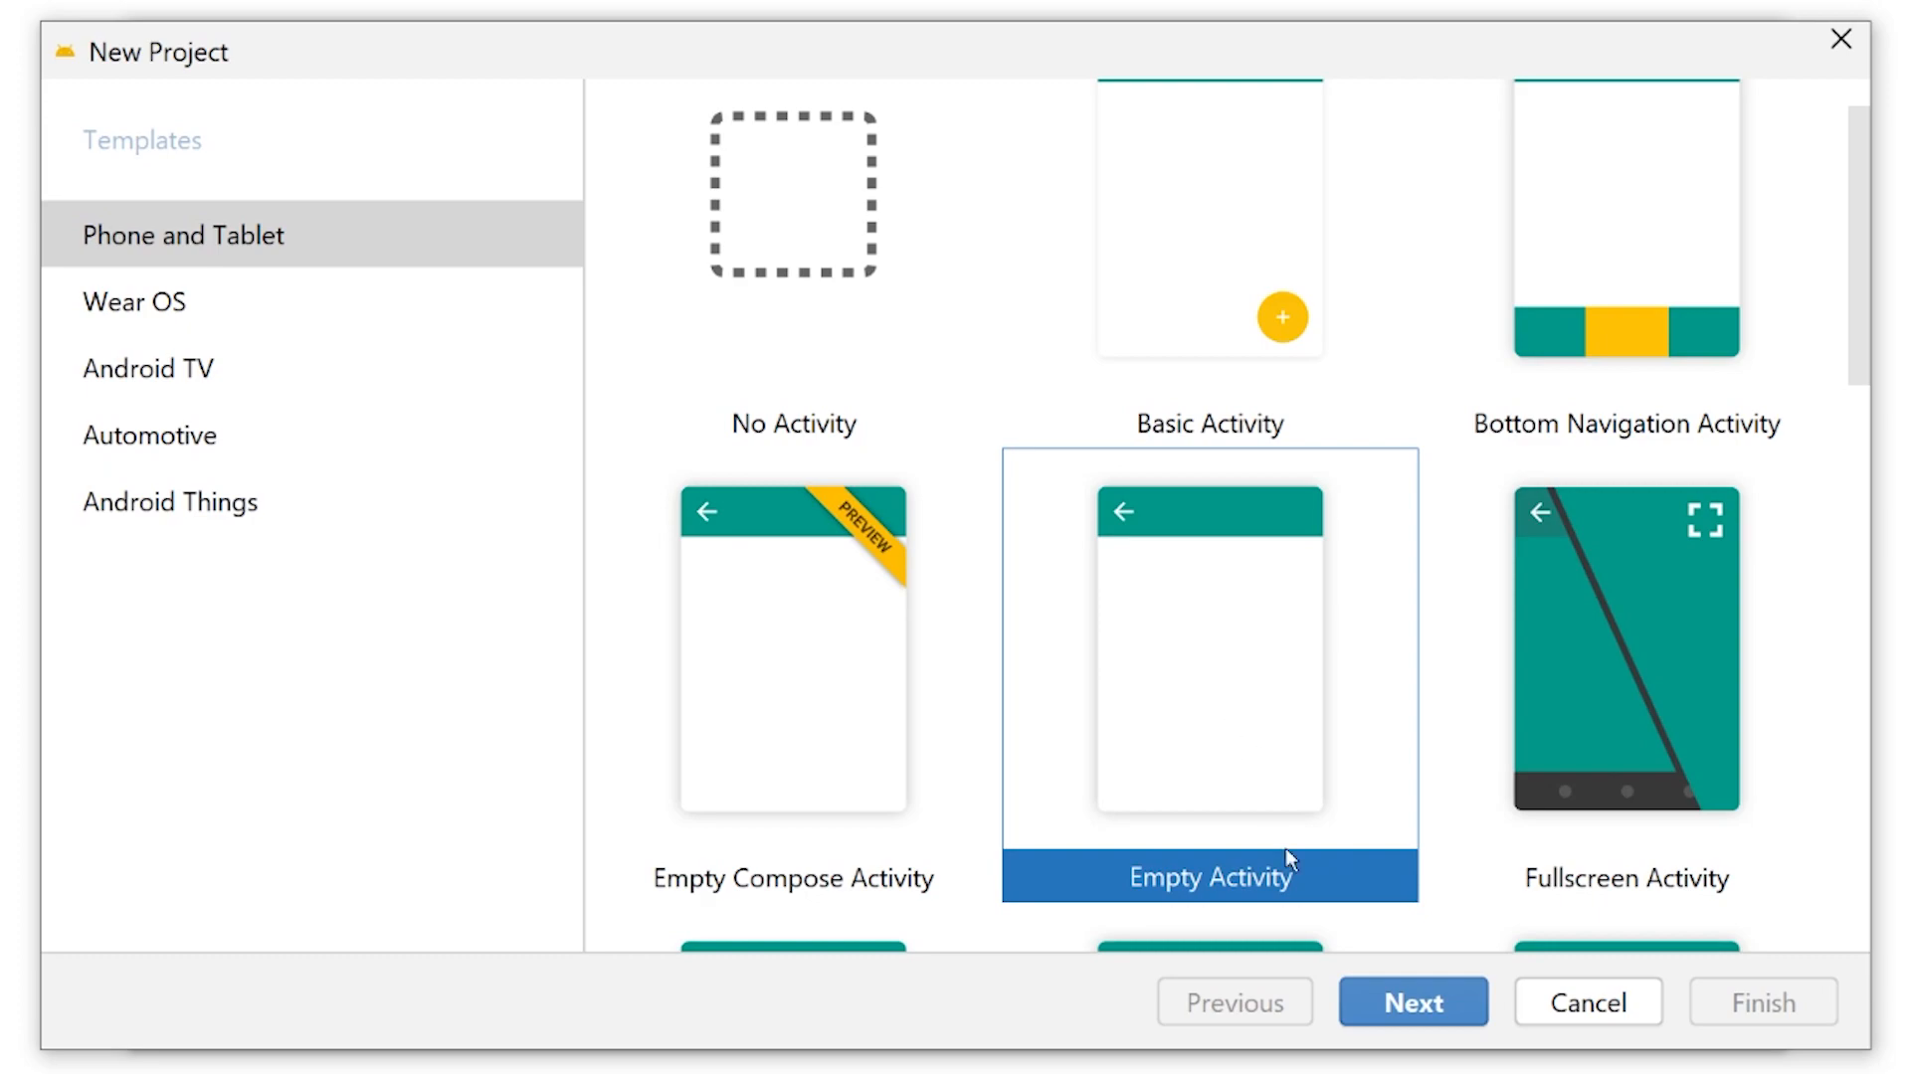
pyautogui.click(1412, 1002)
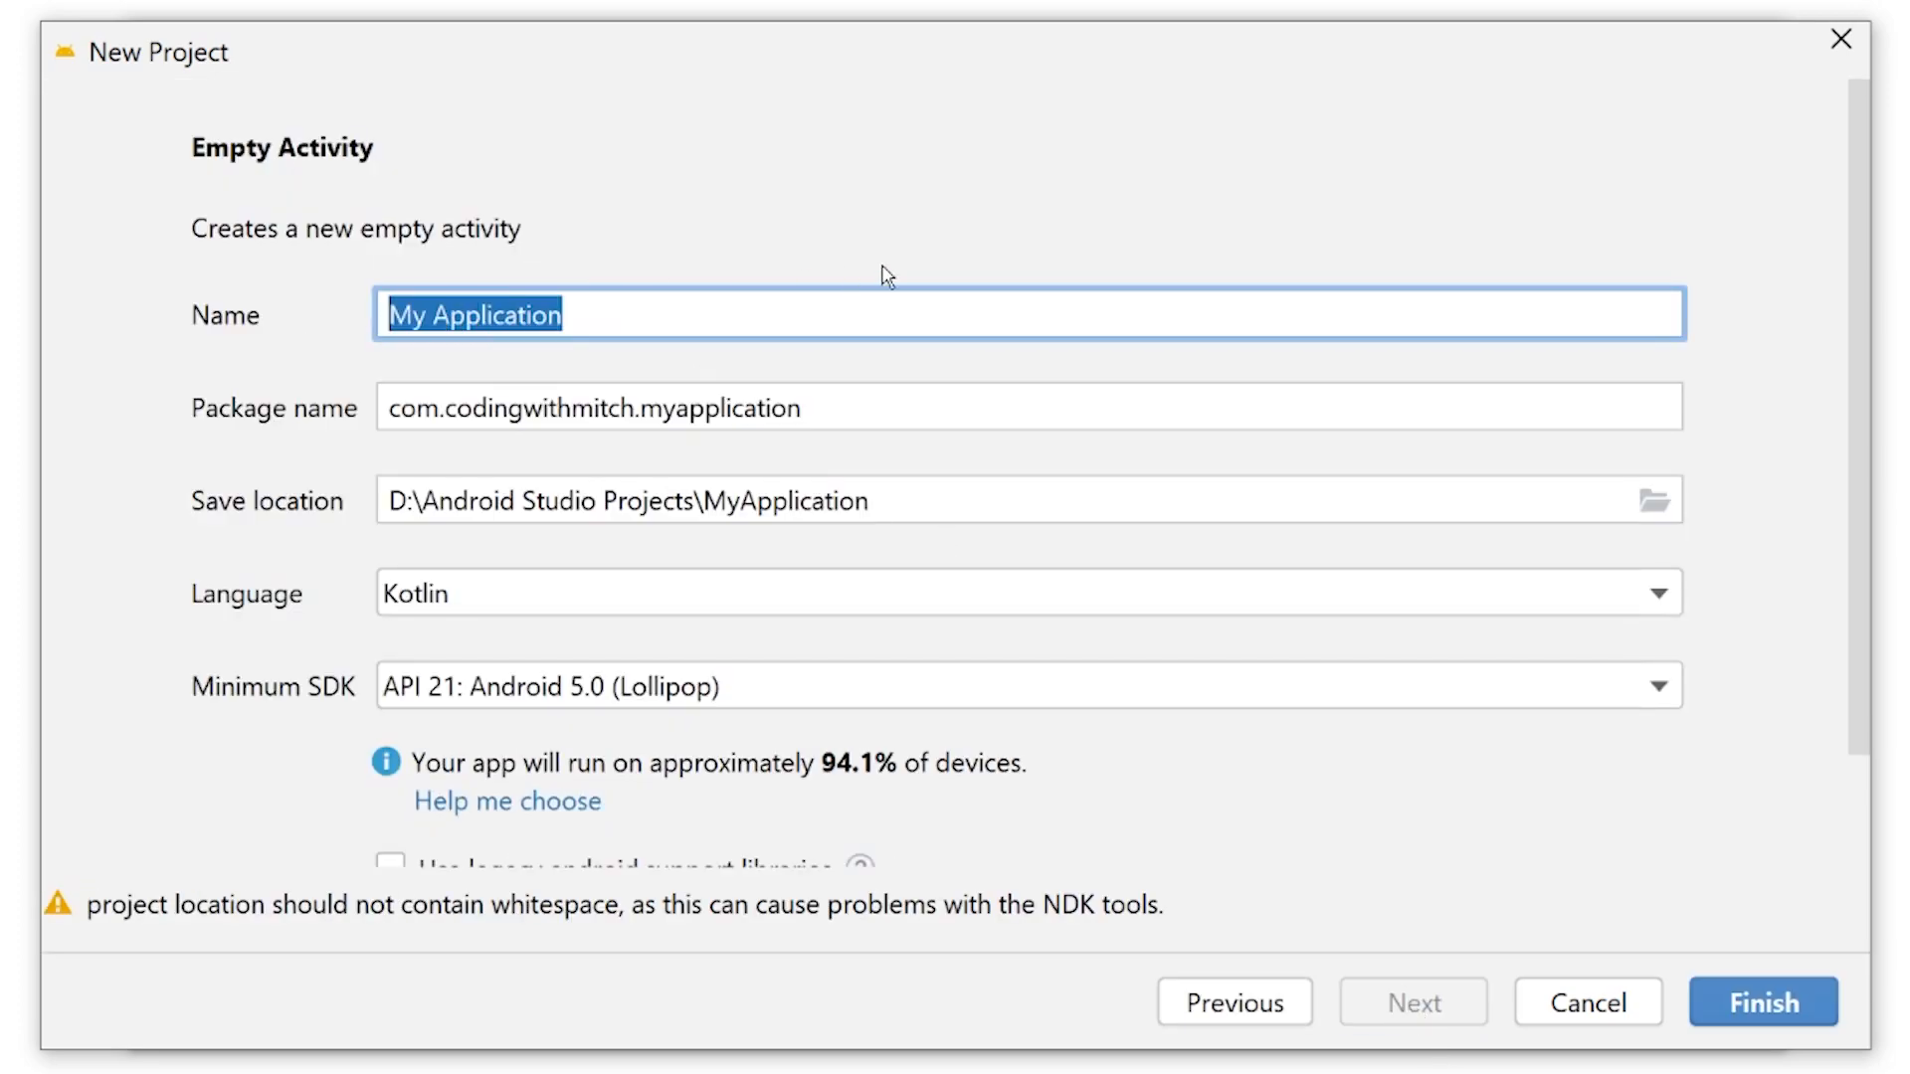
pyautogui.write('MV')
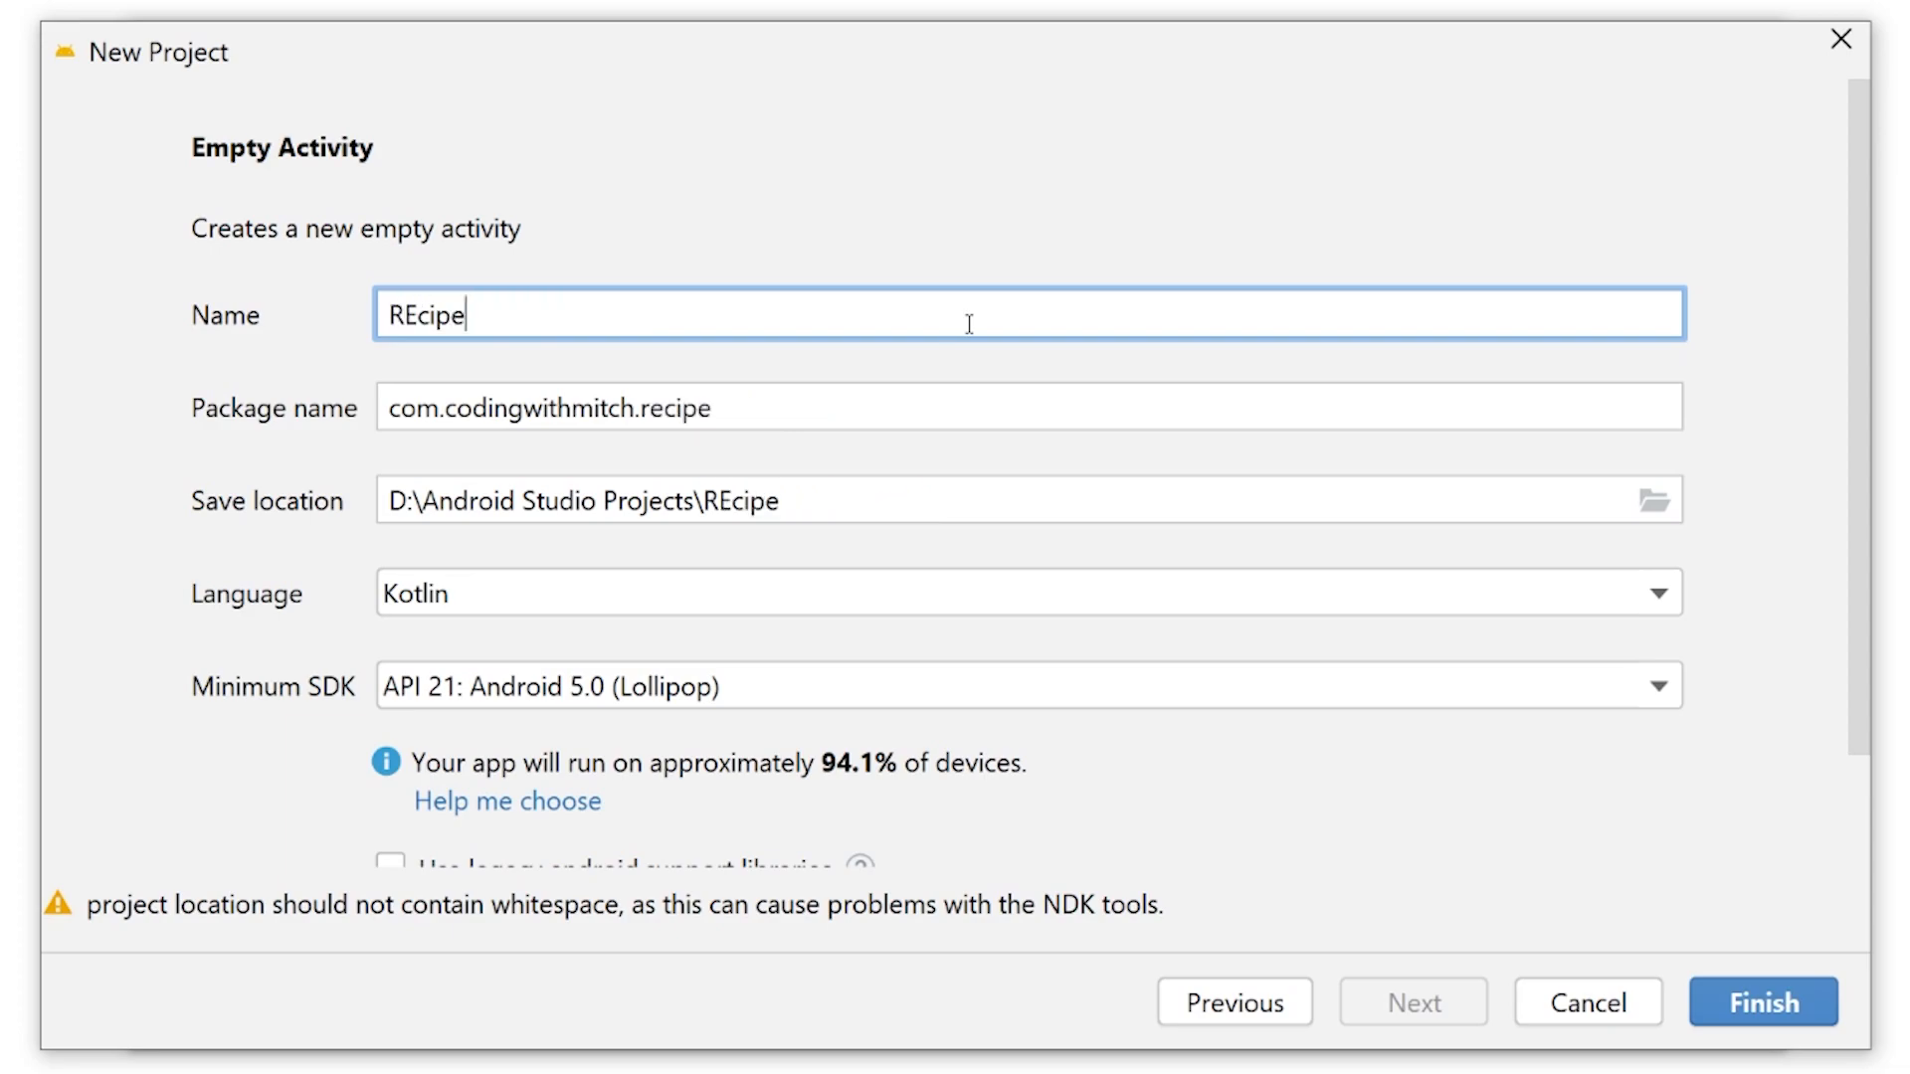
pyautogui.write('ReceipA')
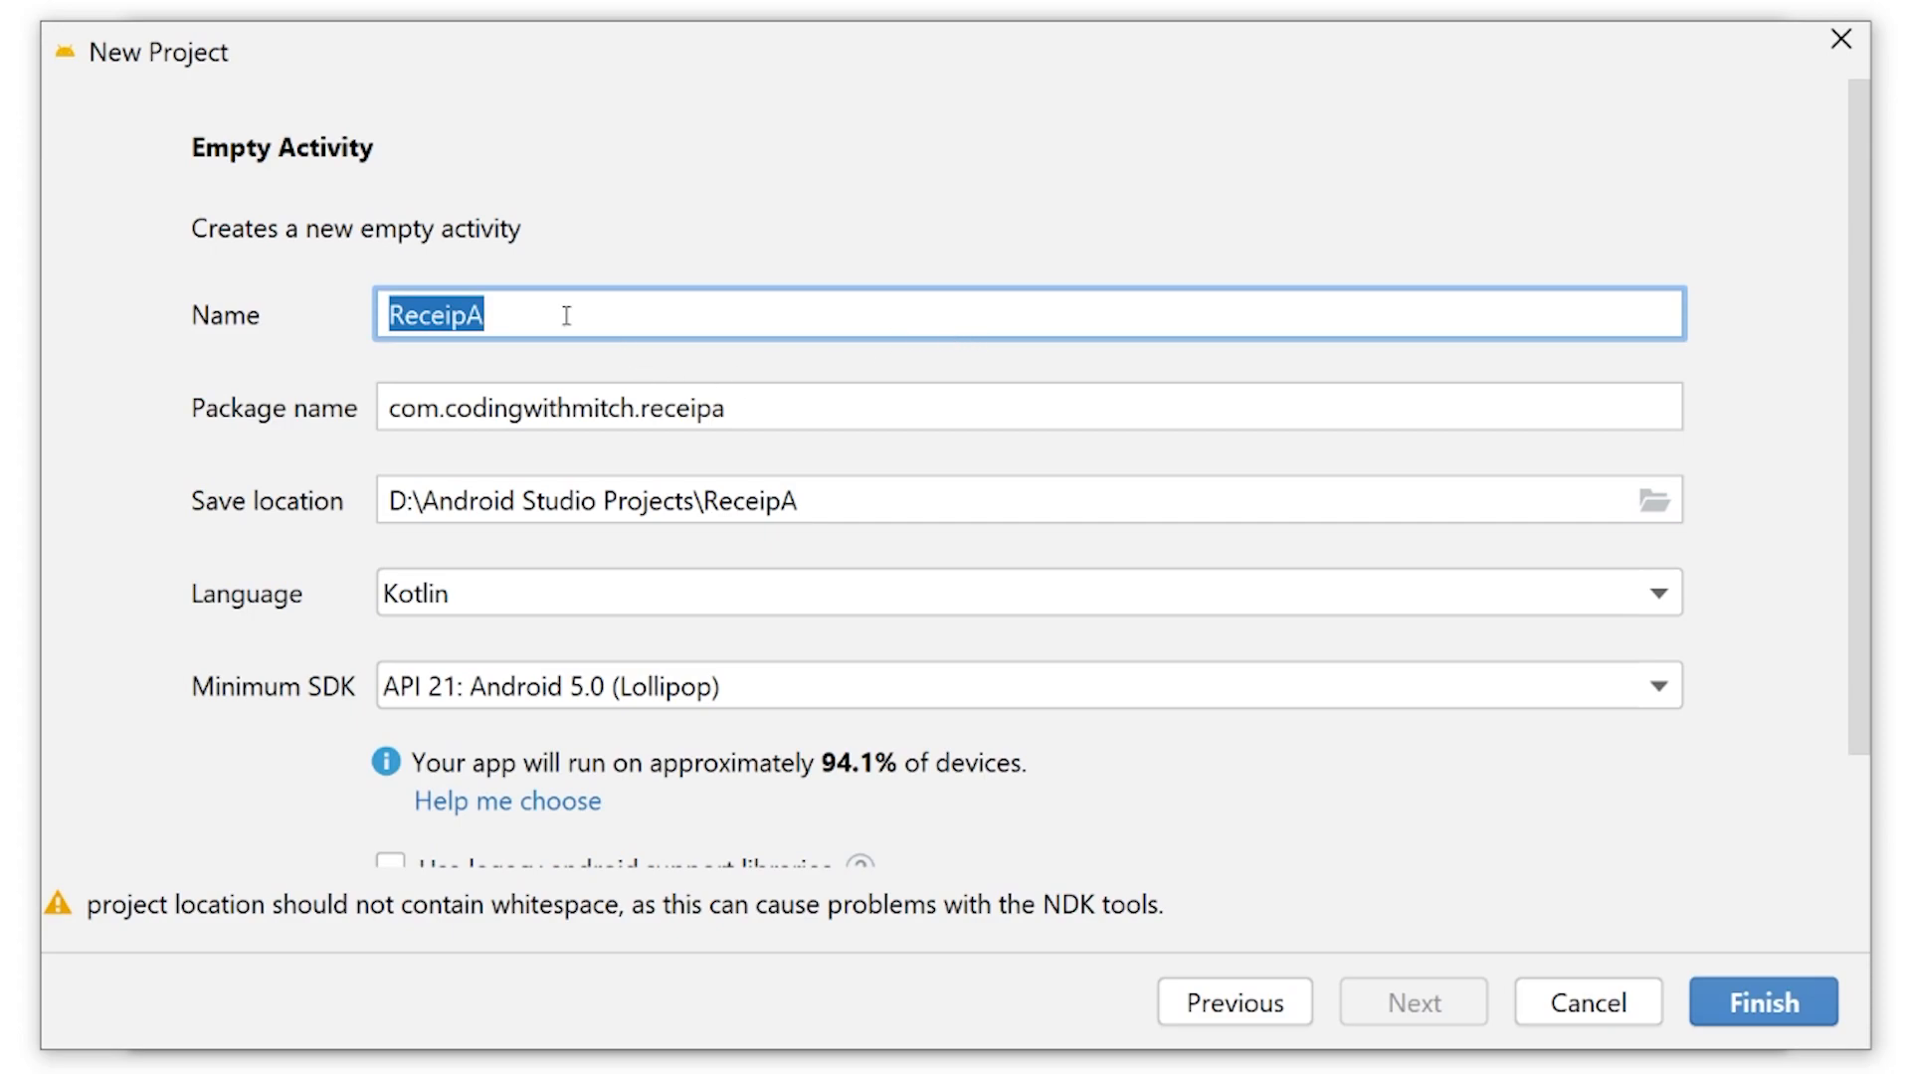
pyautogui.click(433, 314)
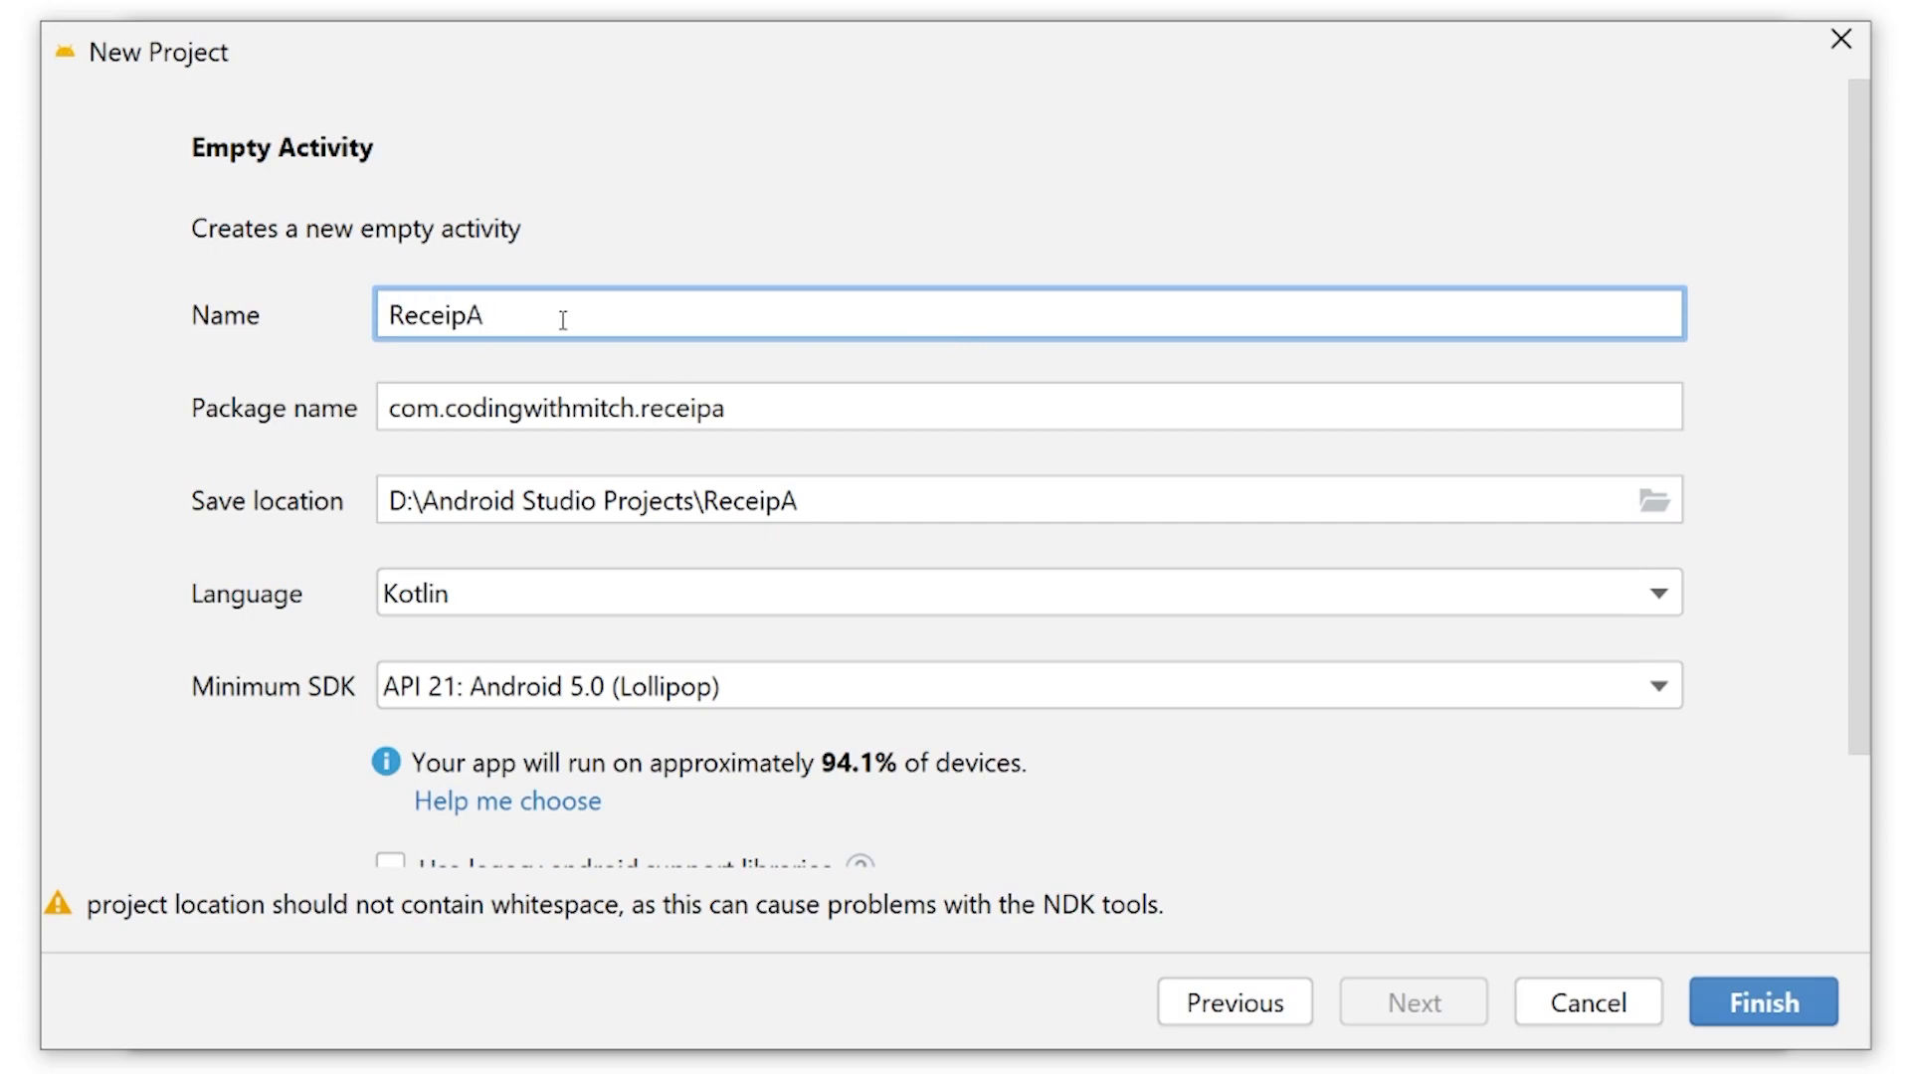
pyautogui.click(1585, 1003)
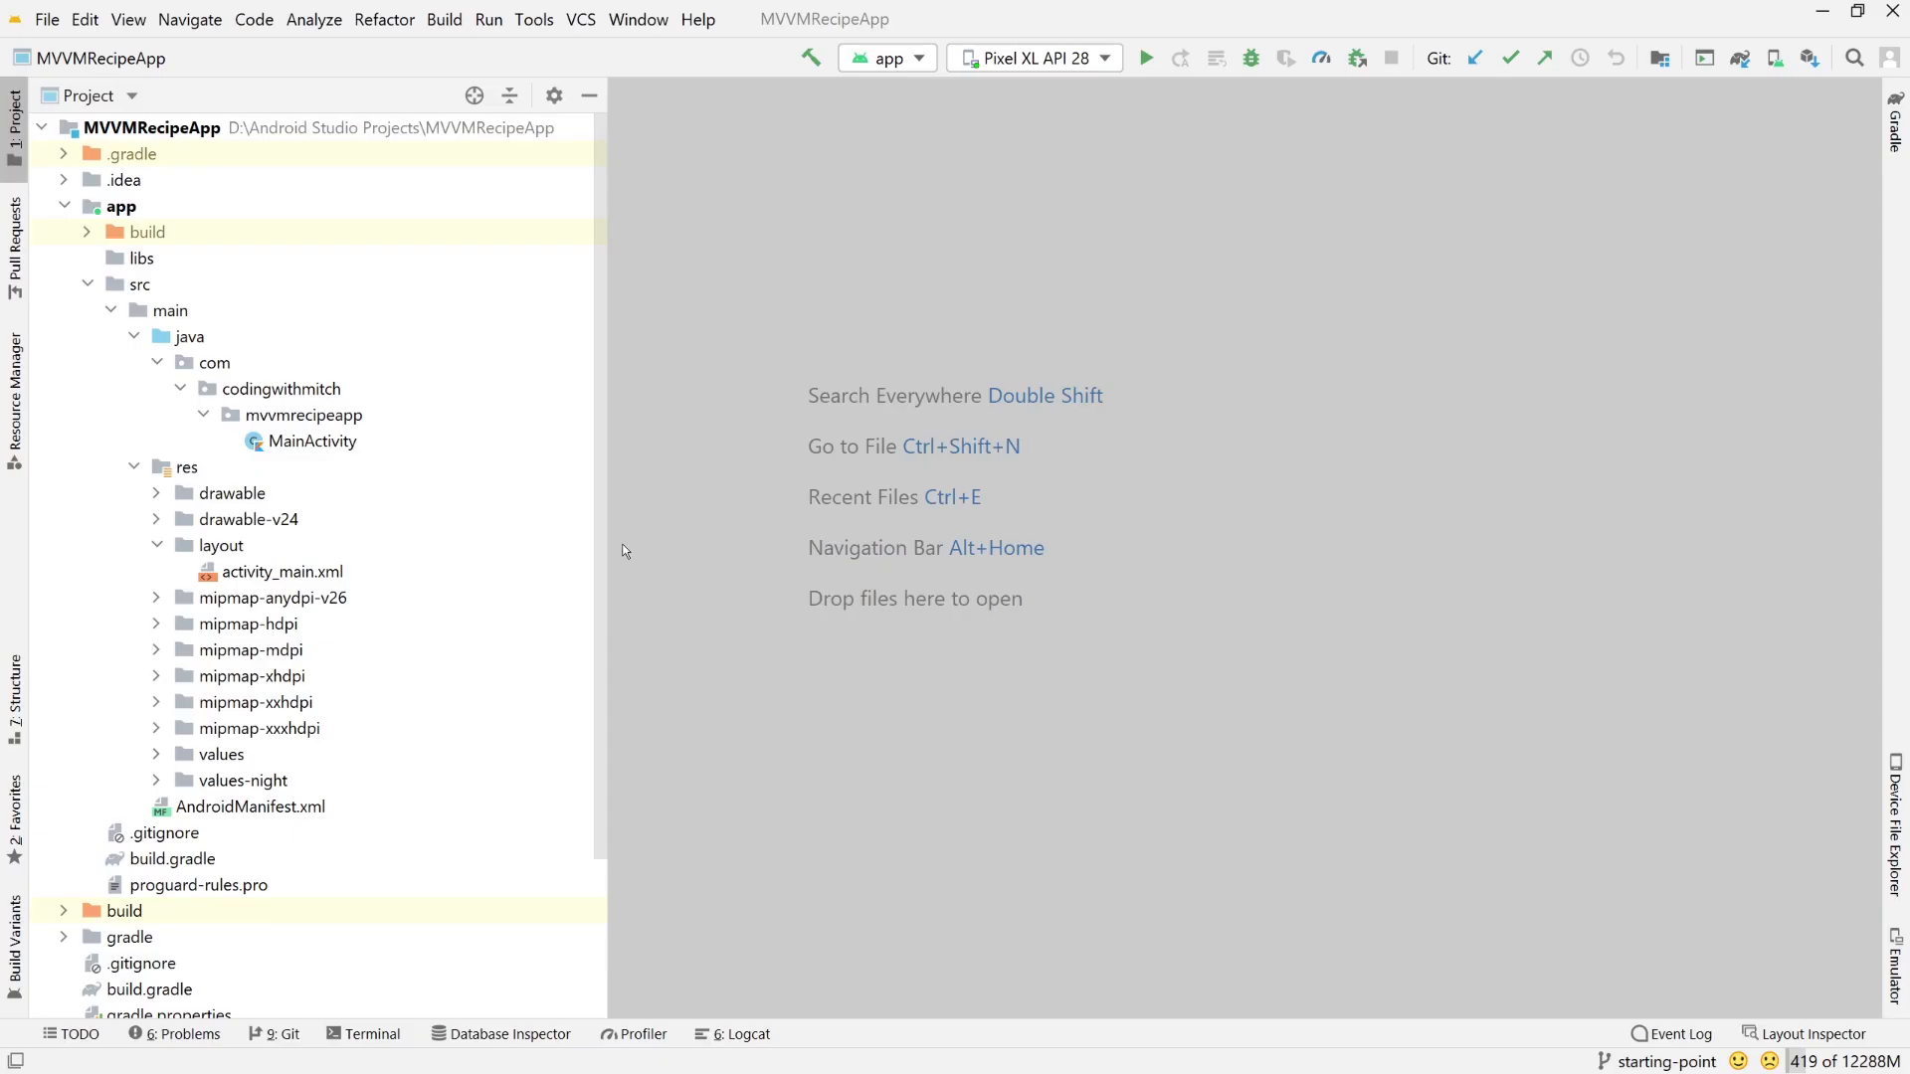
pyautogui.moveTo(678, 527)
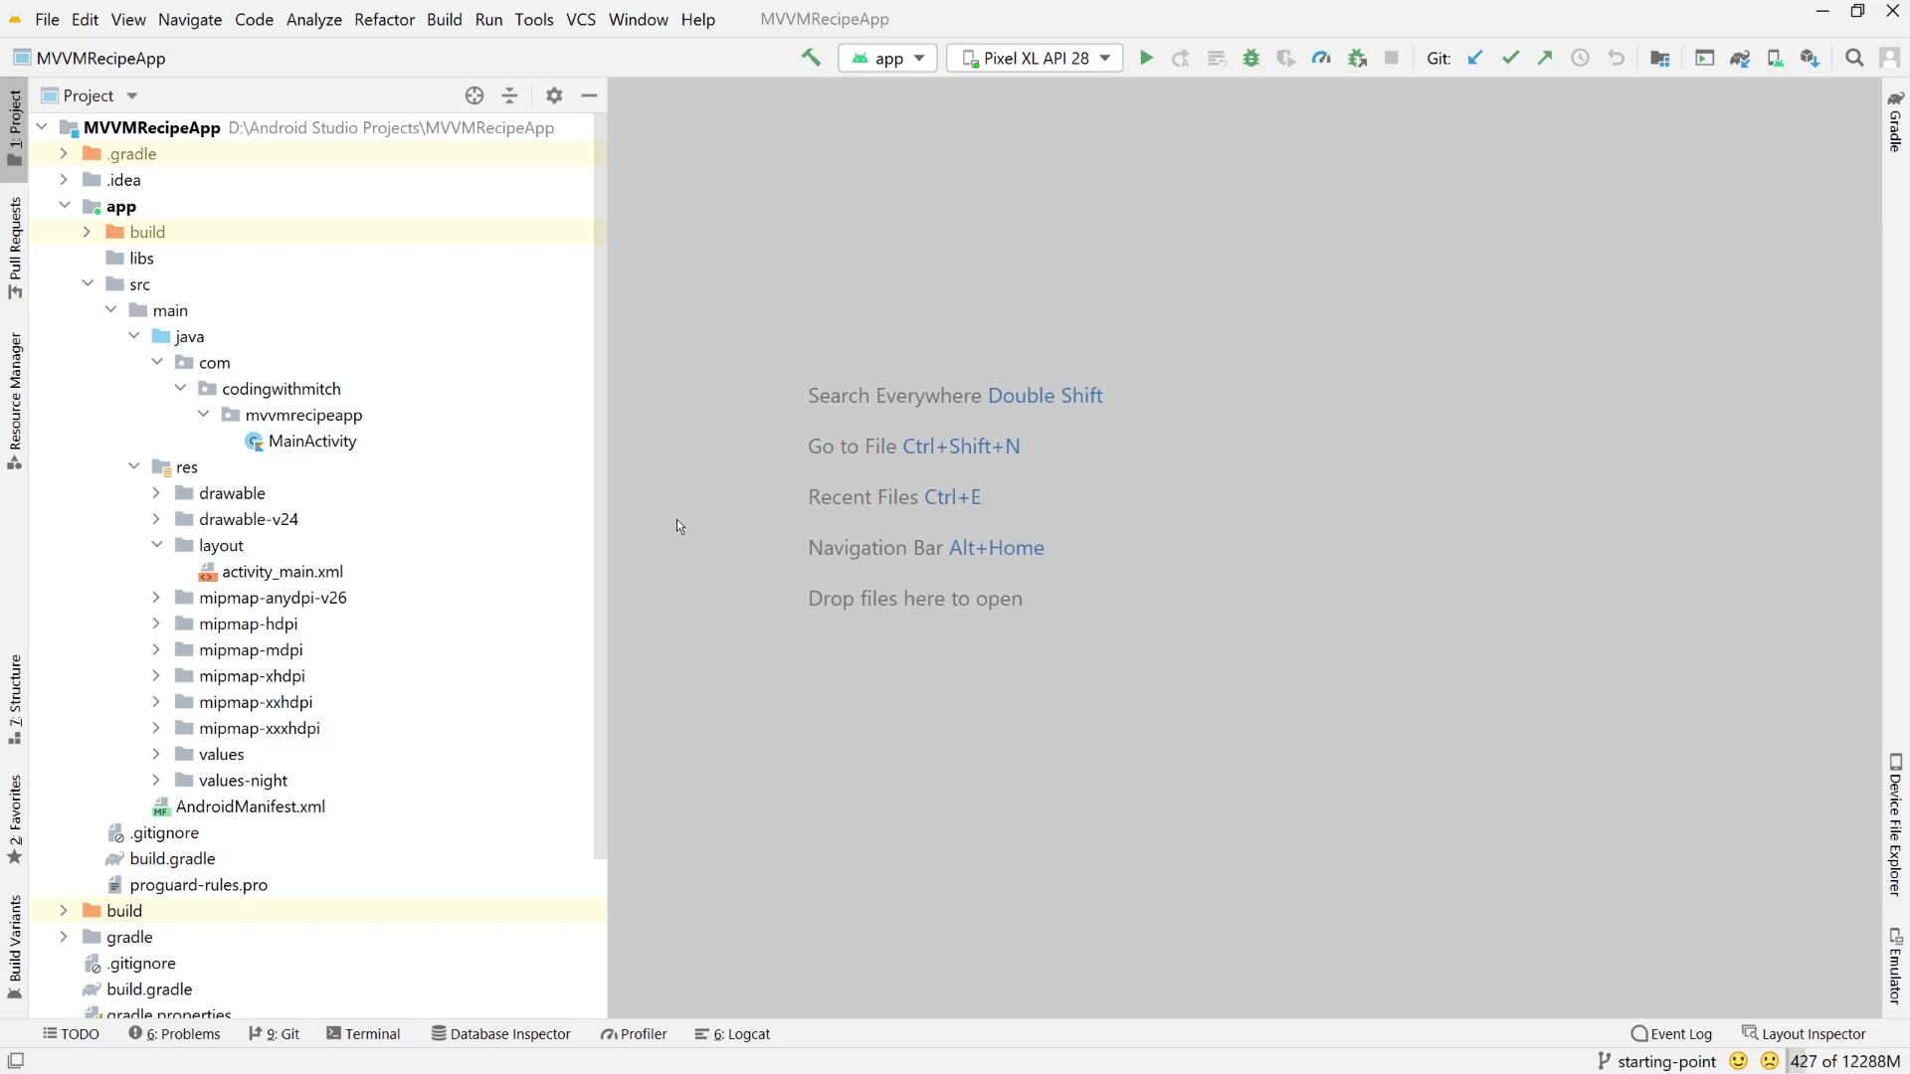
pyautogui.moveTo(682, 546)
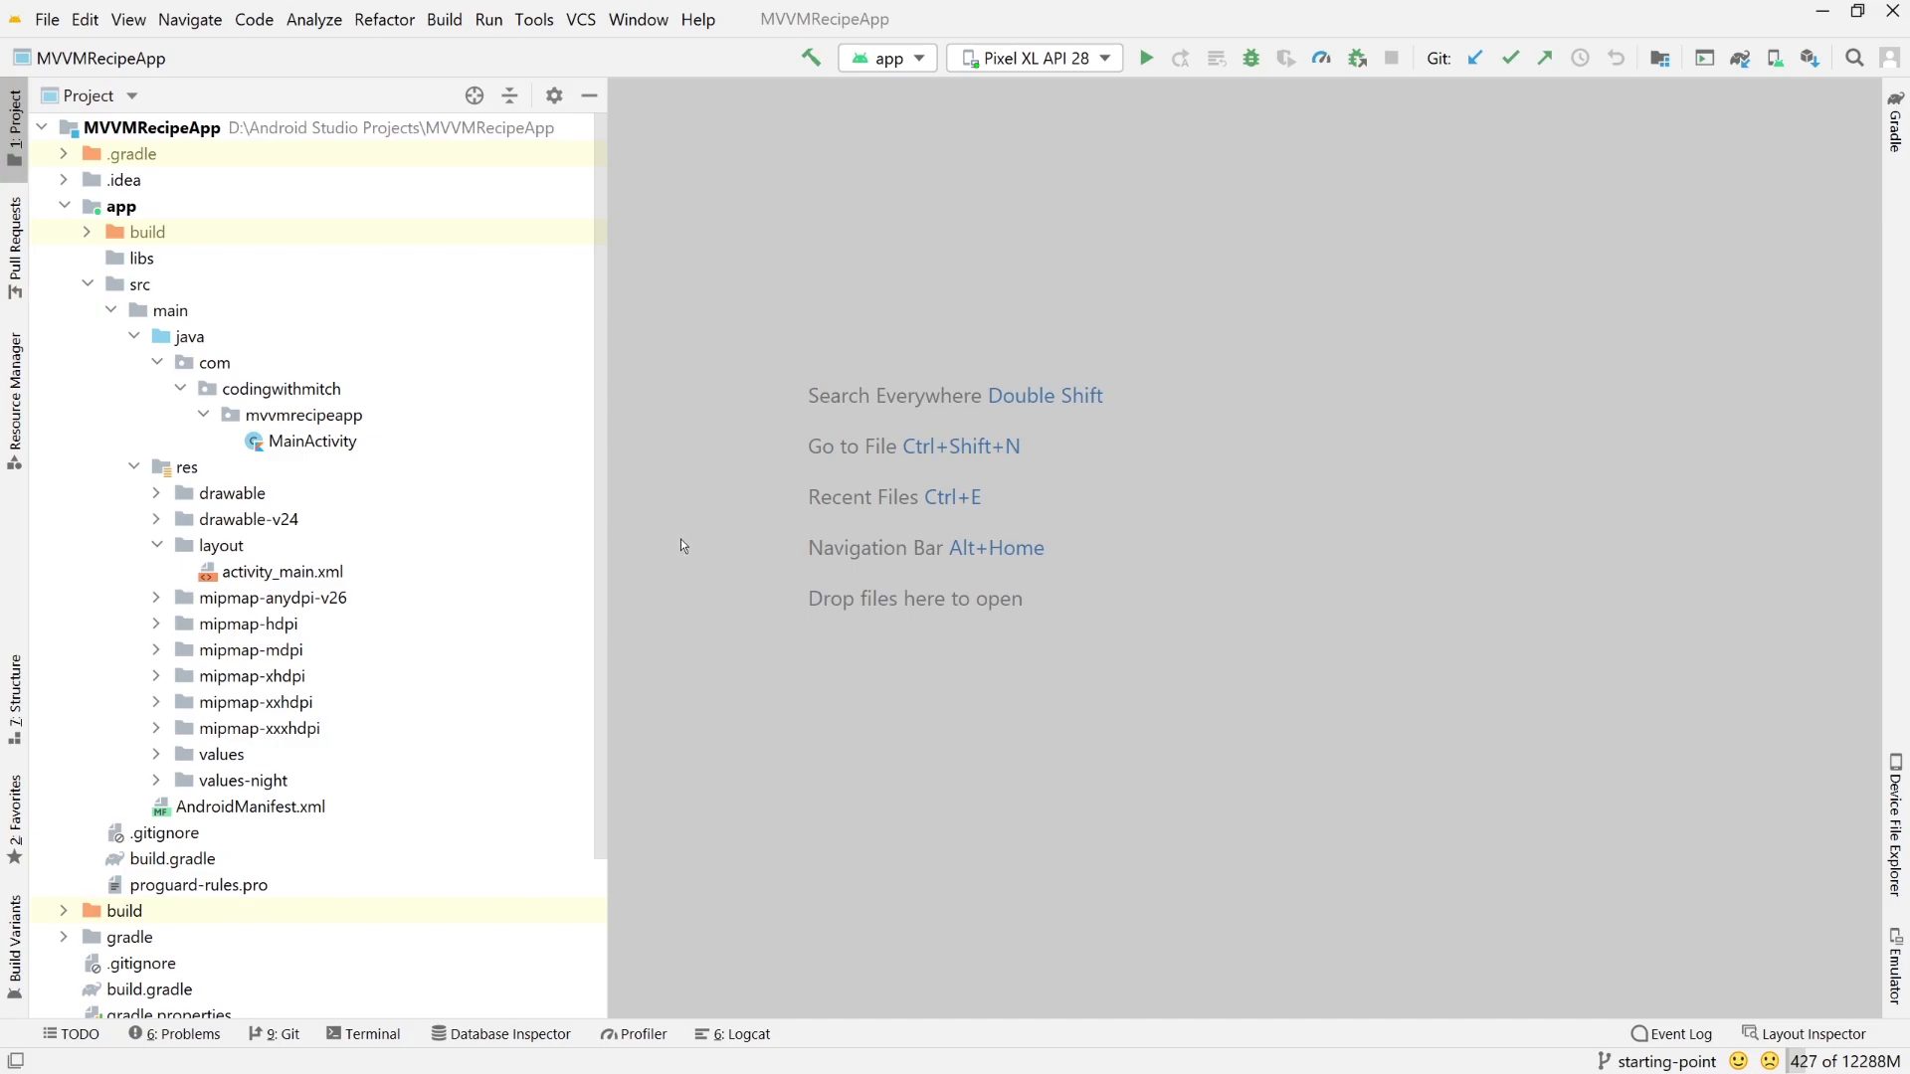
# Step: In Settings > Appearance & Behavior > Android SDK, review the installed SDK Tools list
pyautogui.click(46, 20)
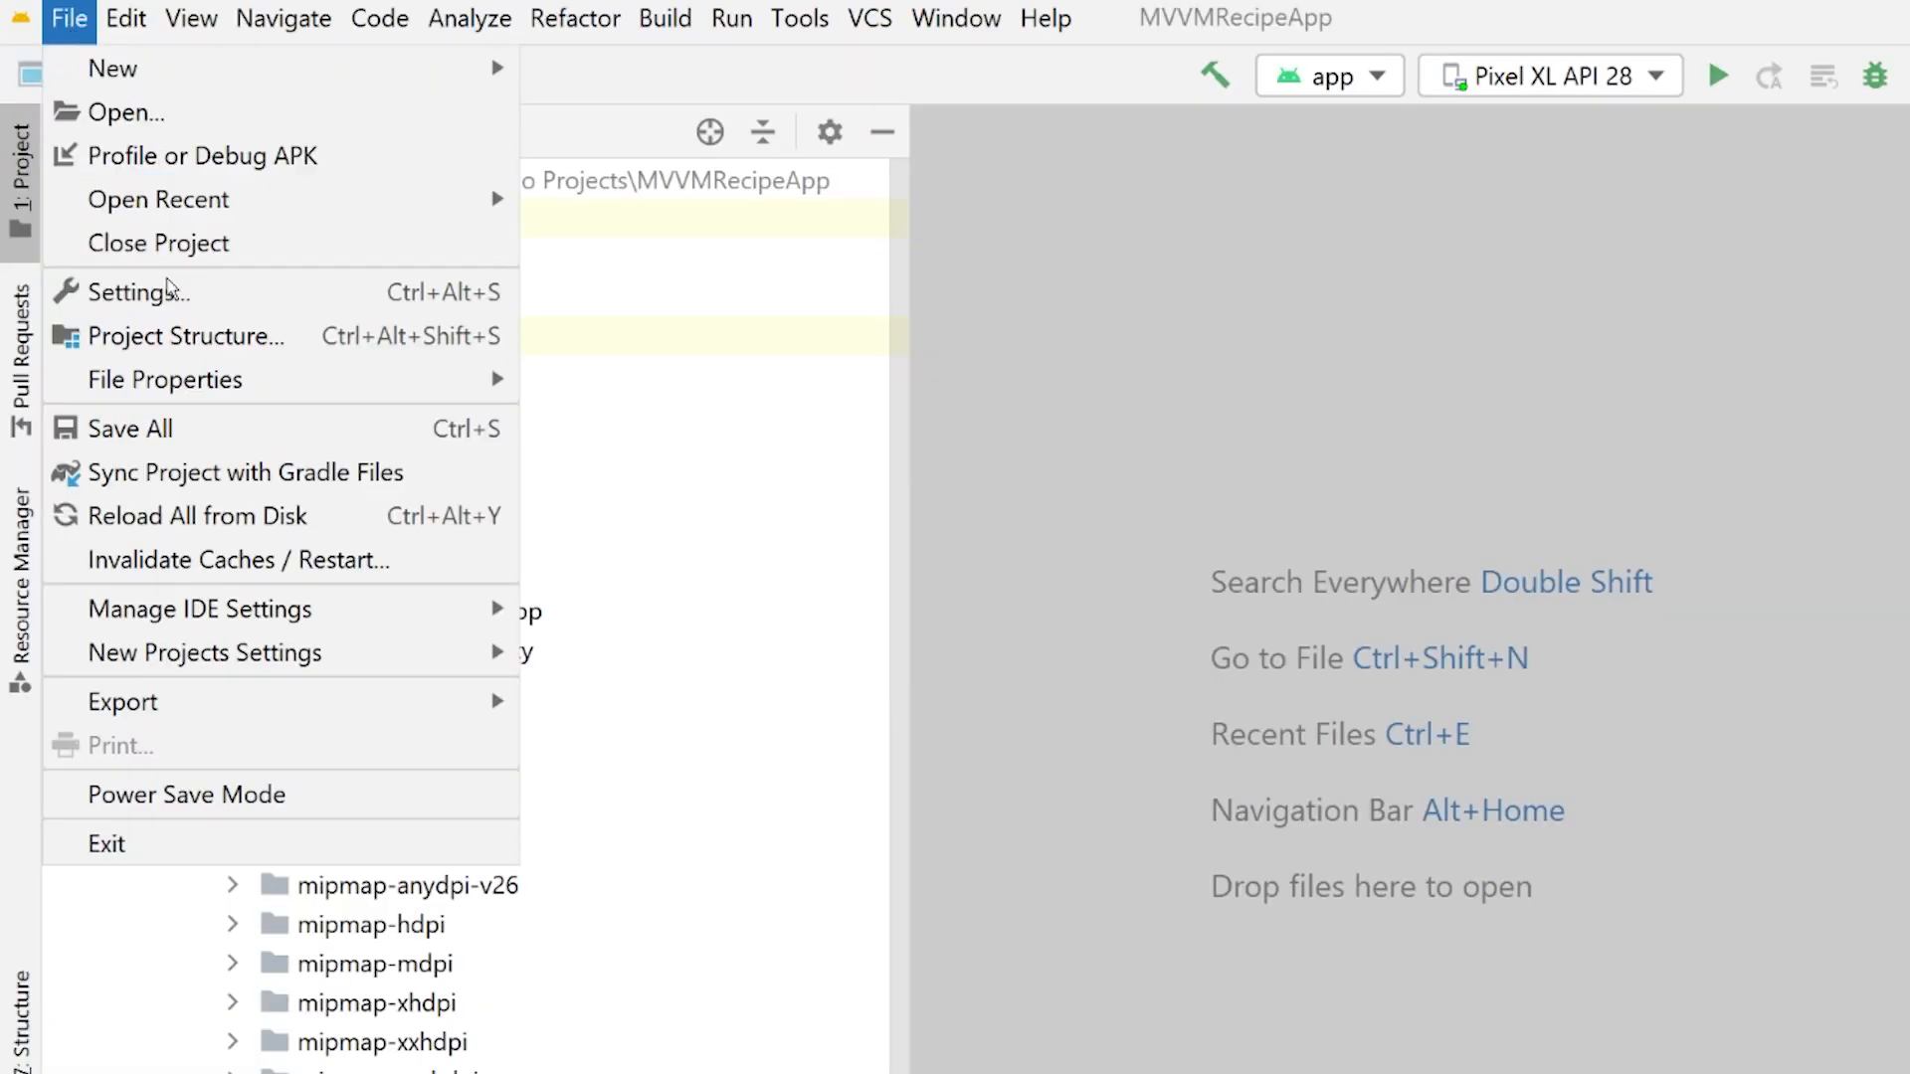
pyautogui.click(139, 292)
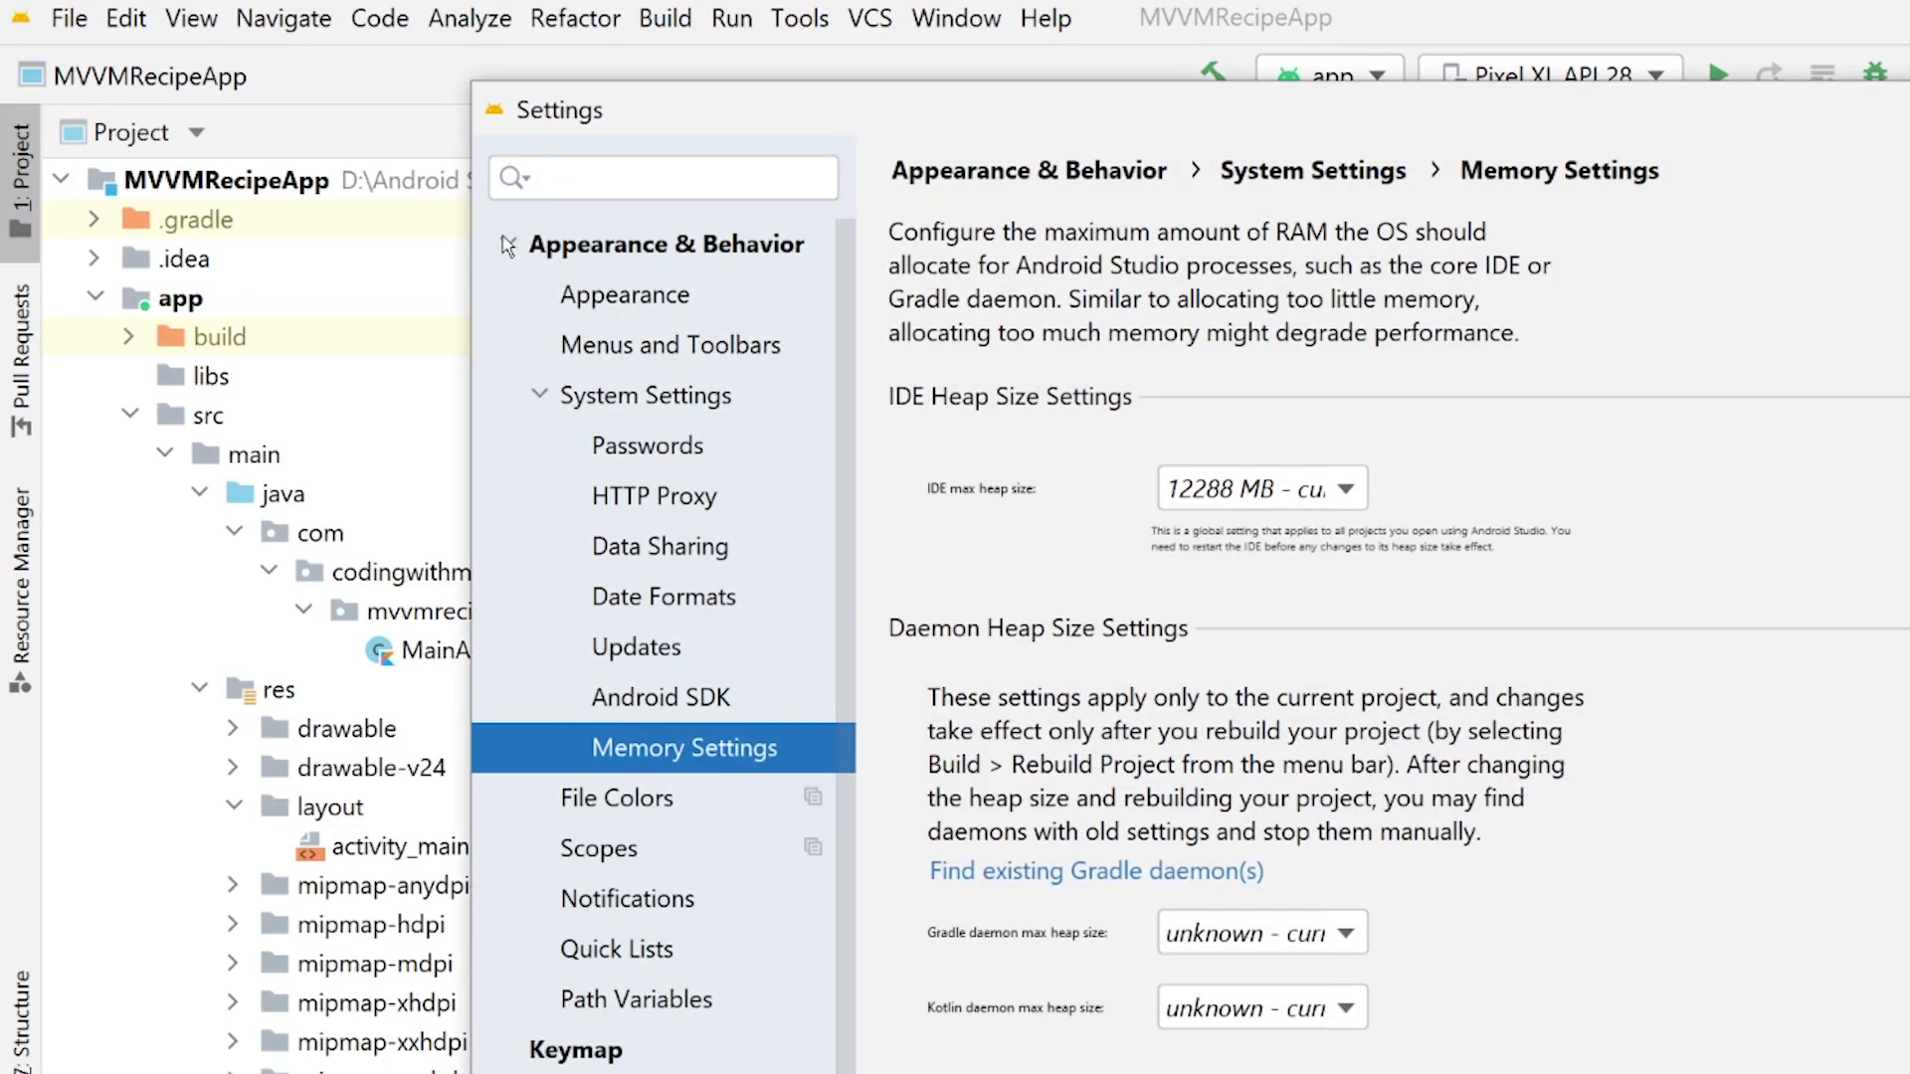
pyautogui.click(68, 18)
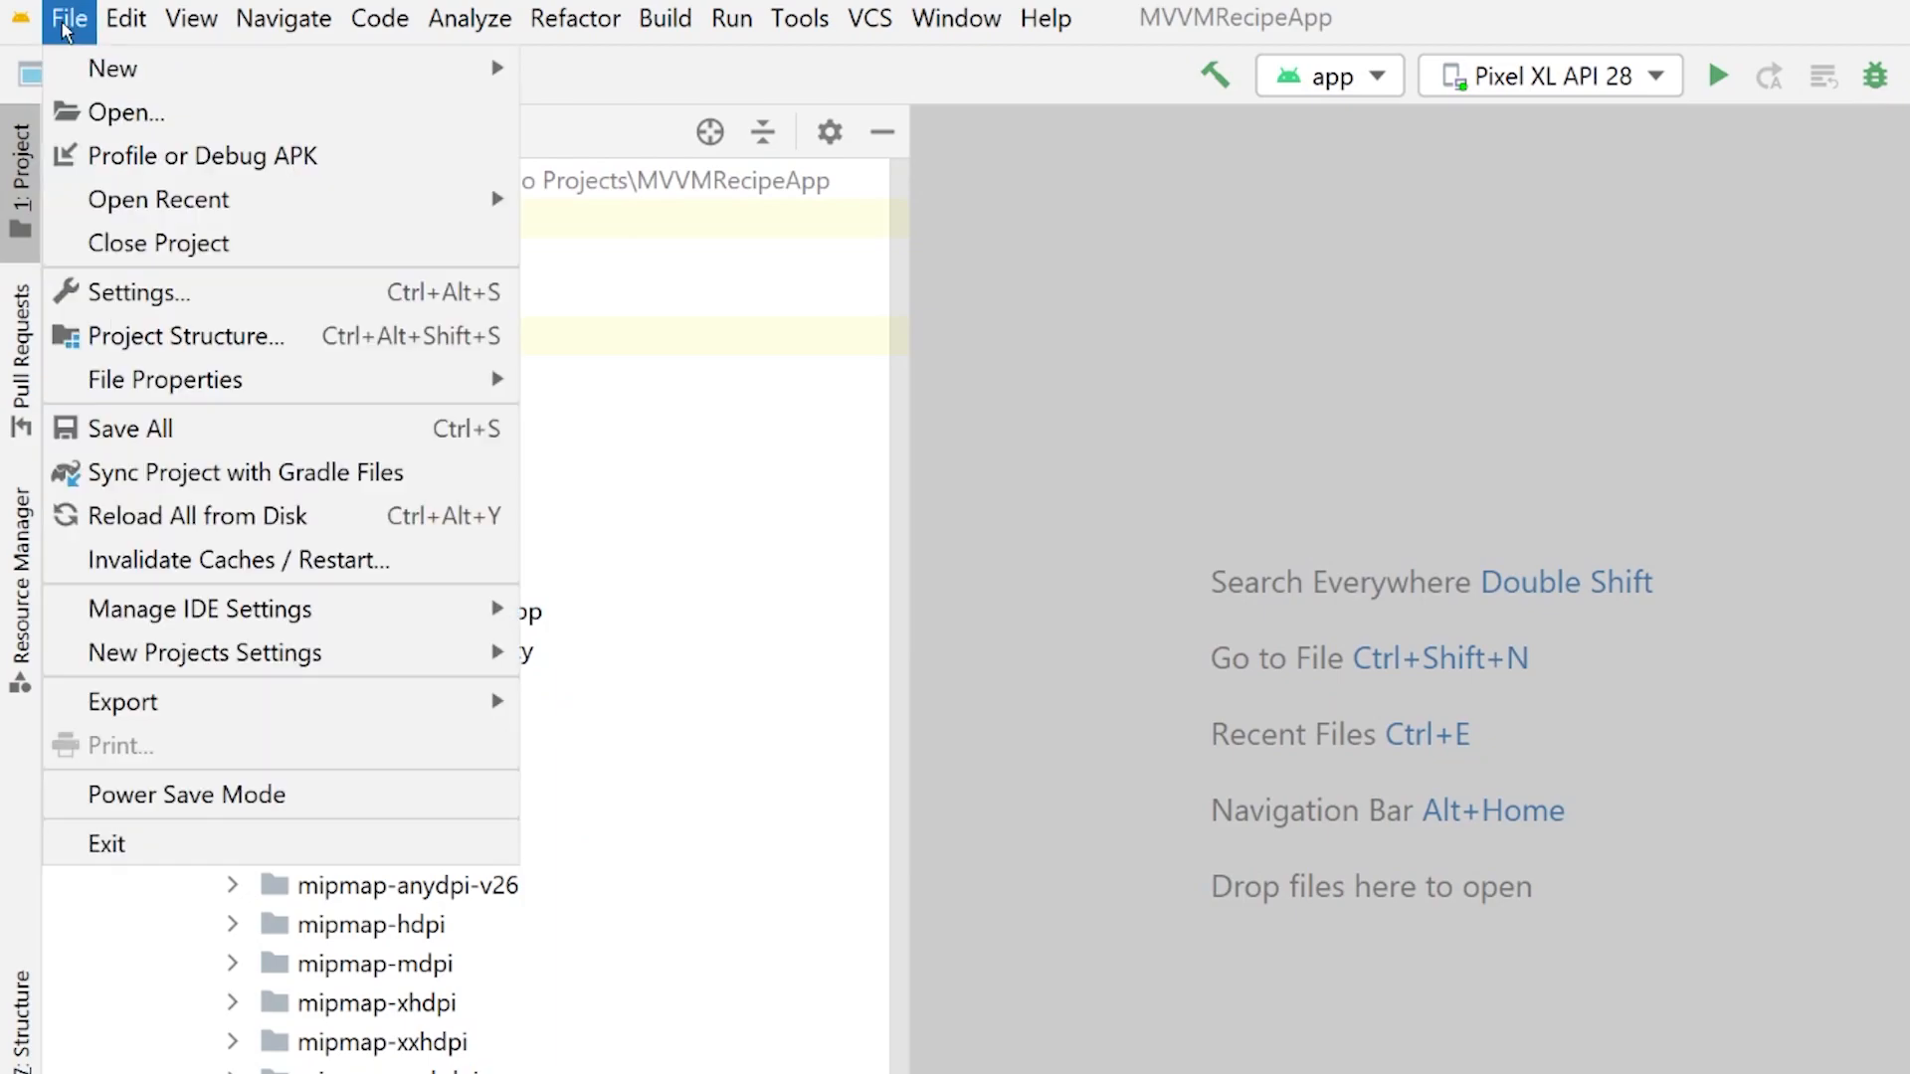
pyautogui.click(135, 292)
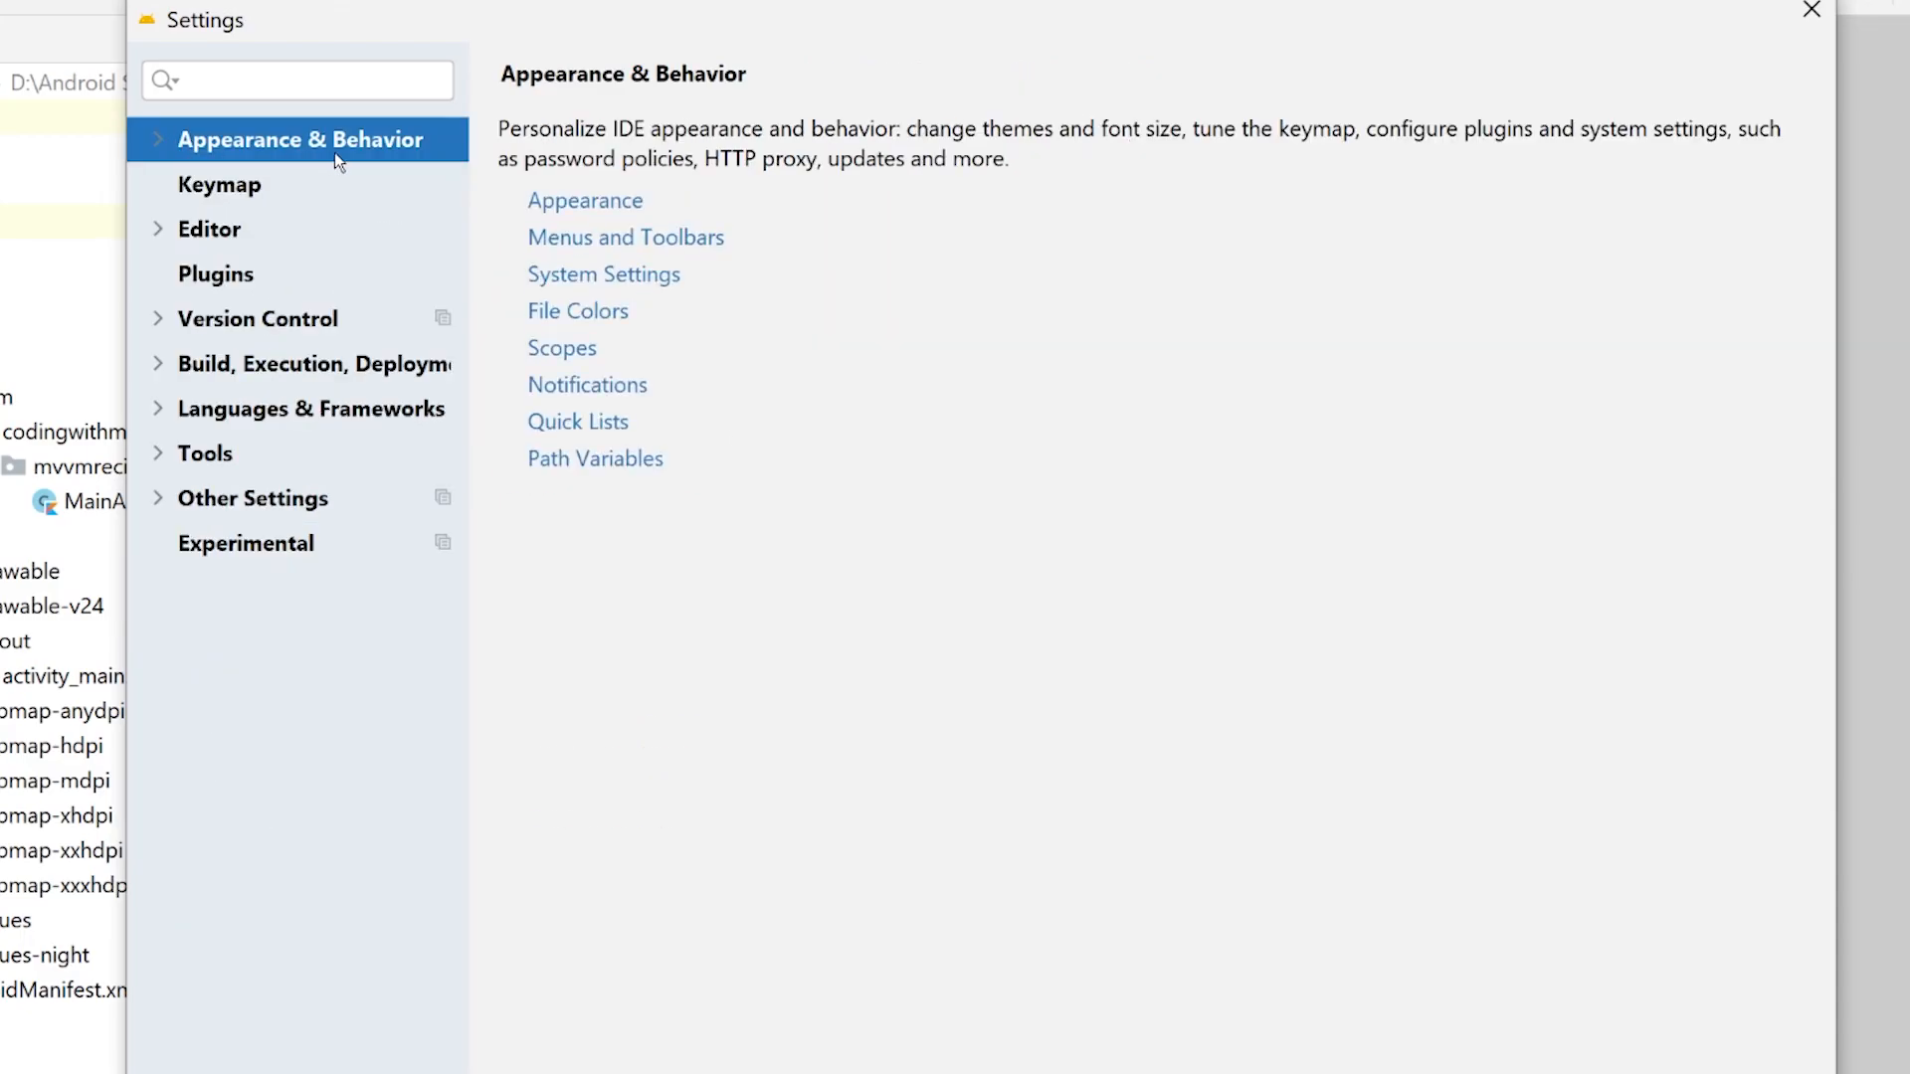
pyautogui.click(159, 139)
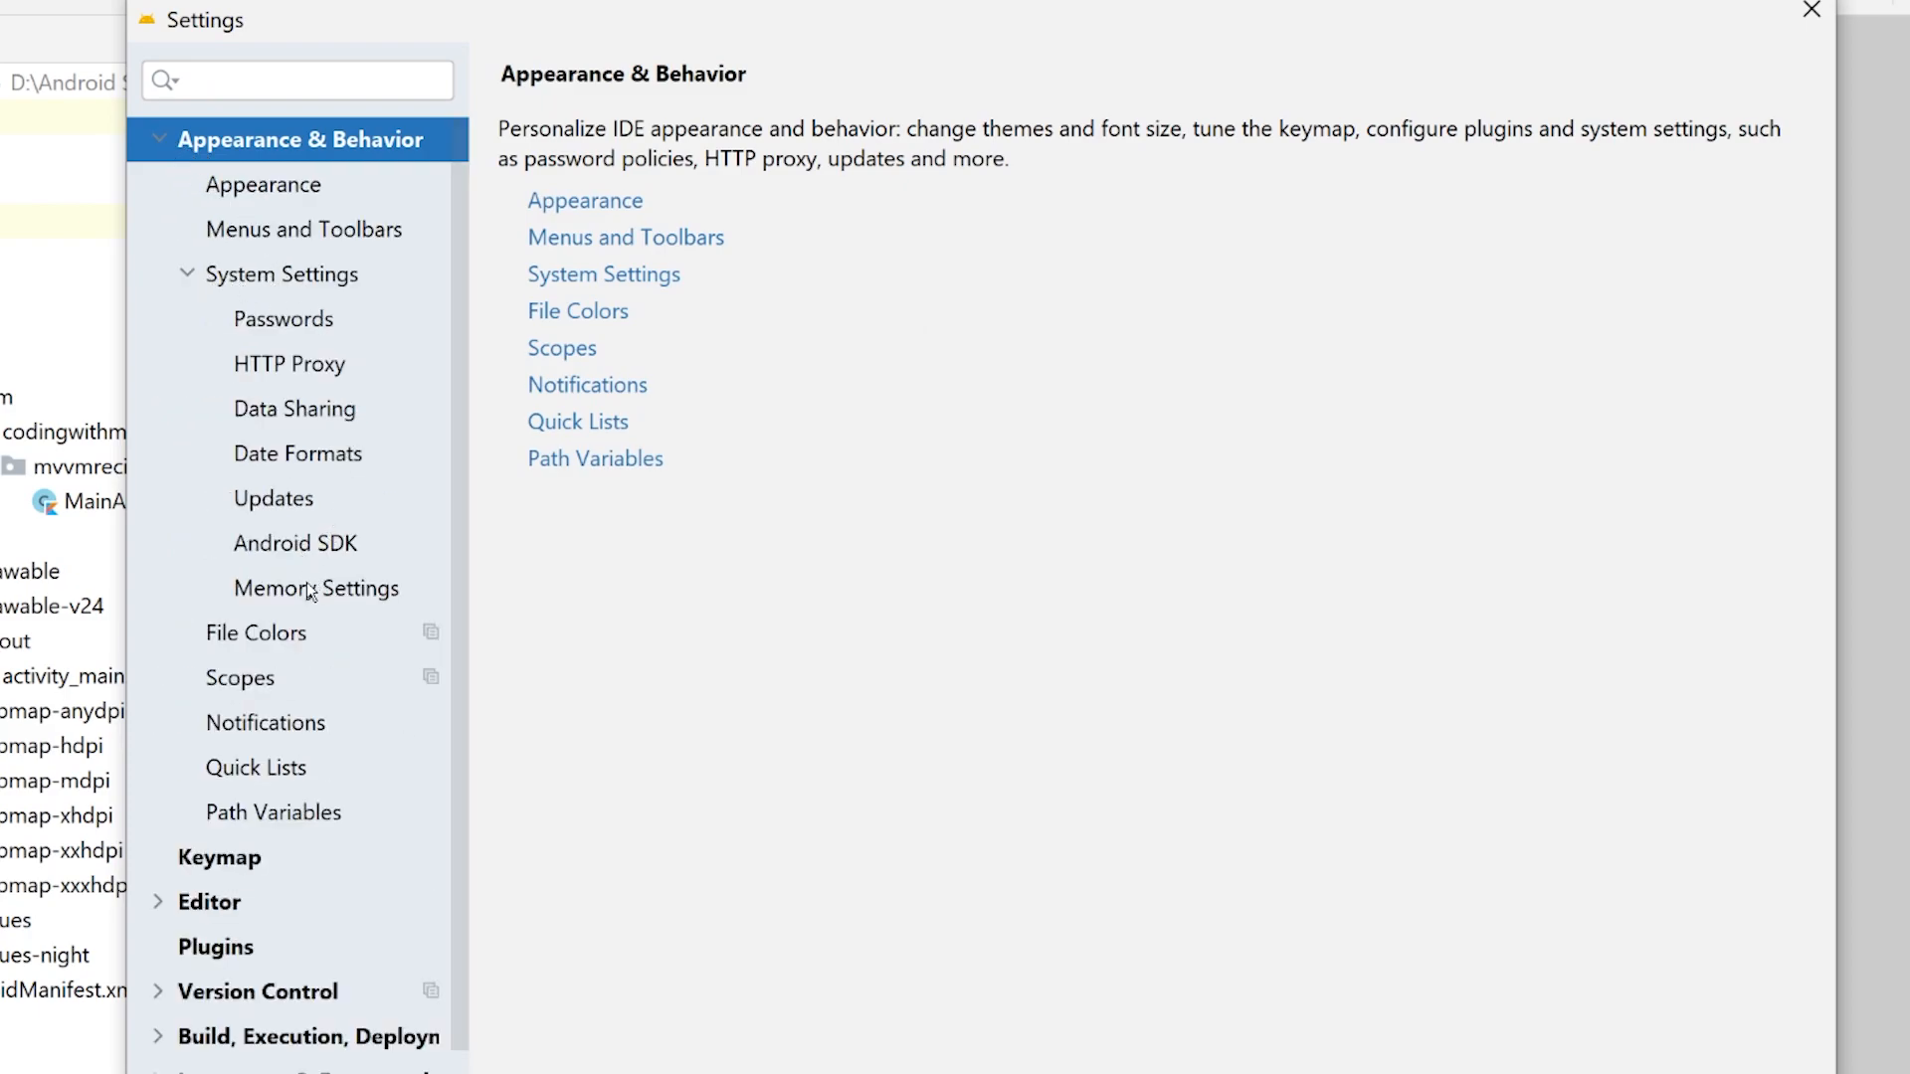
pyautogui.click(295, 542)
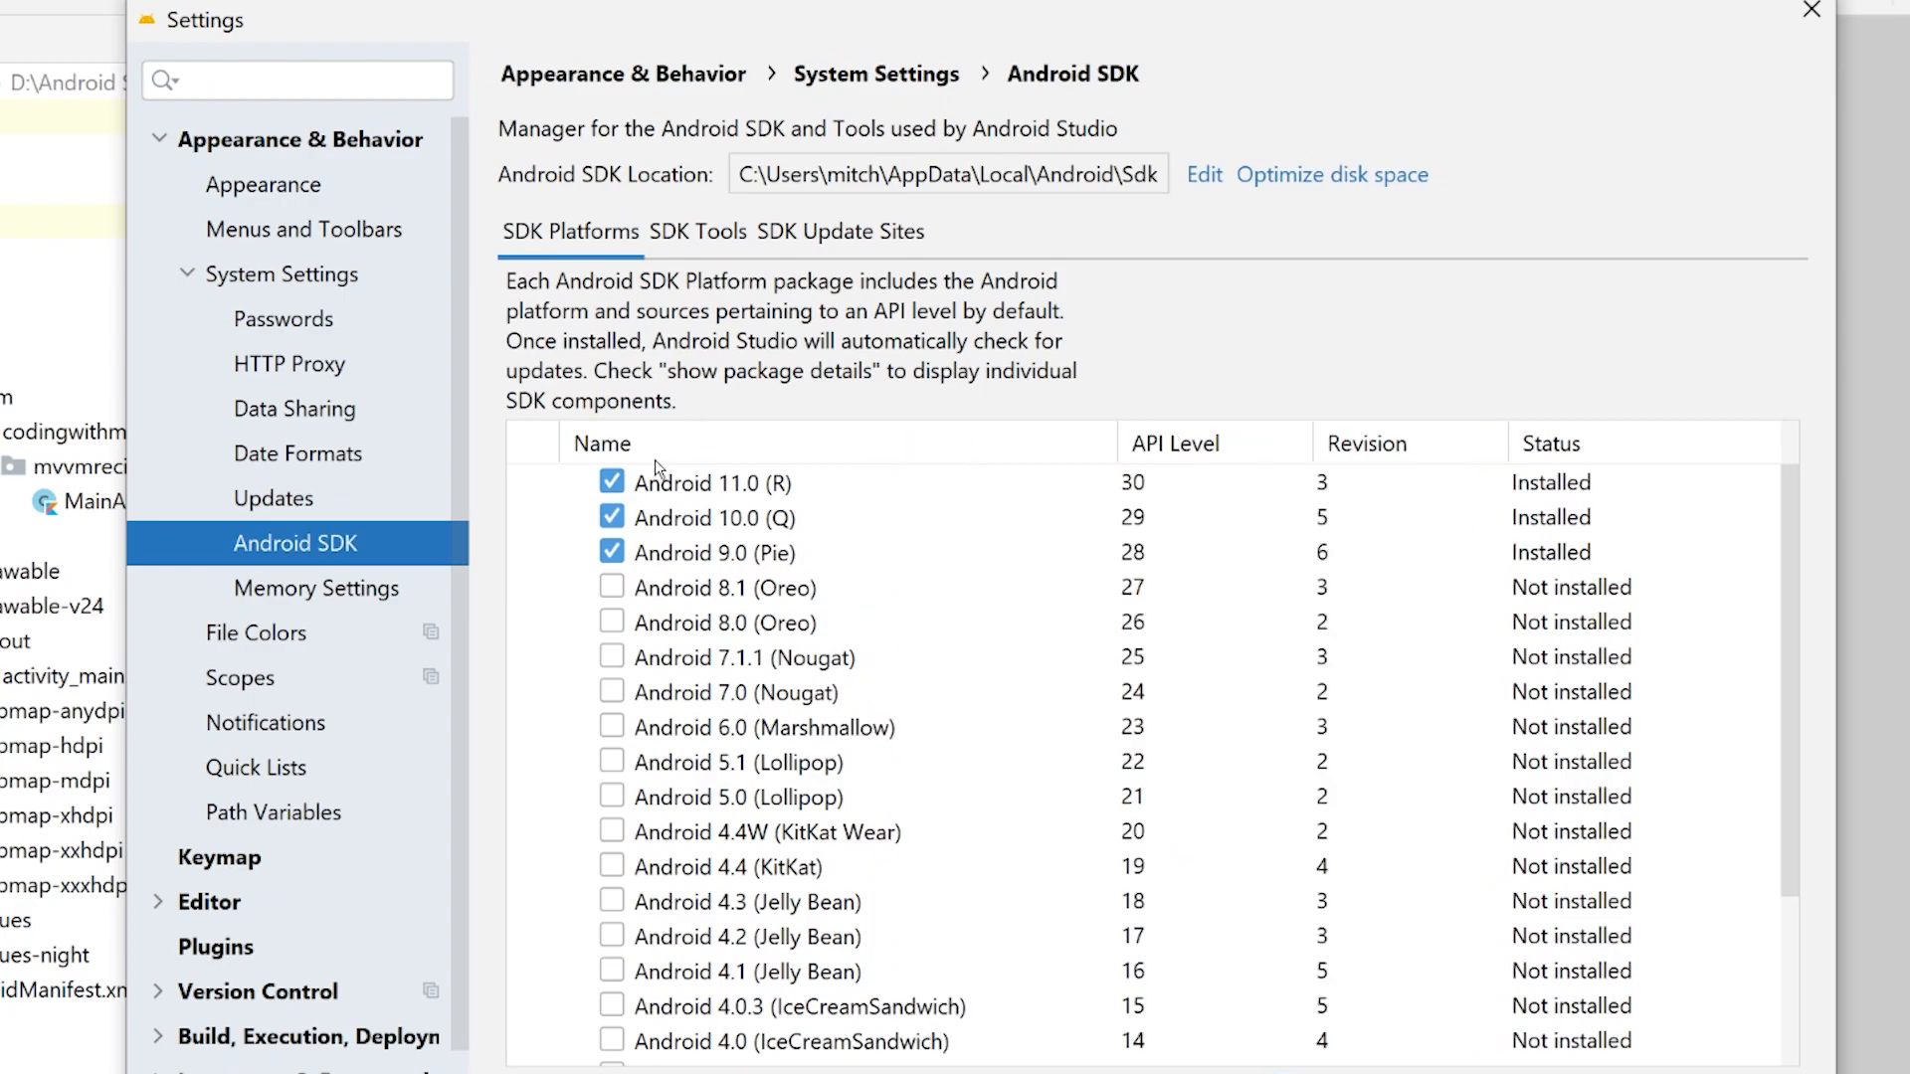
pyautogui.moveTo(1077, 541)
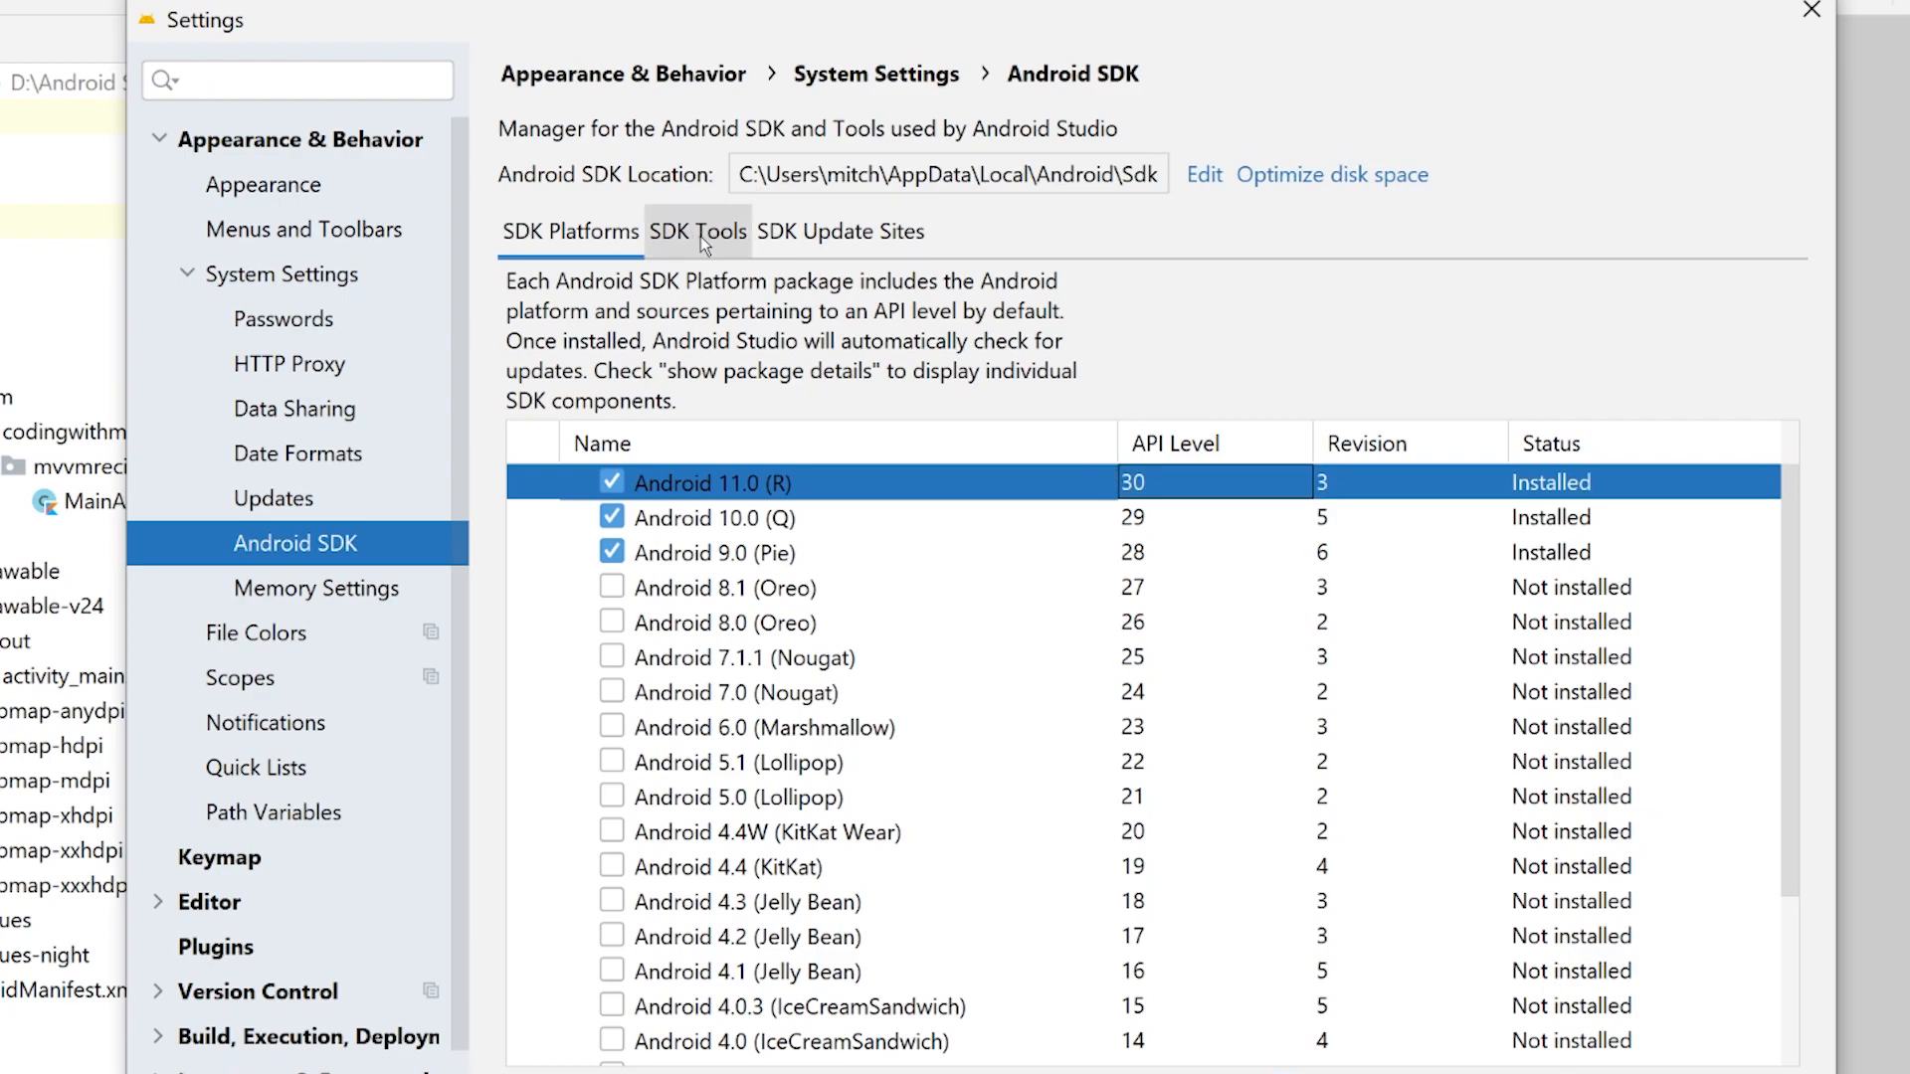
pyautogui.click(698, 232)
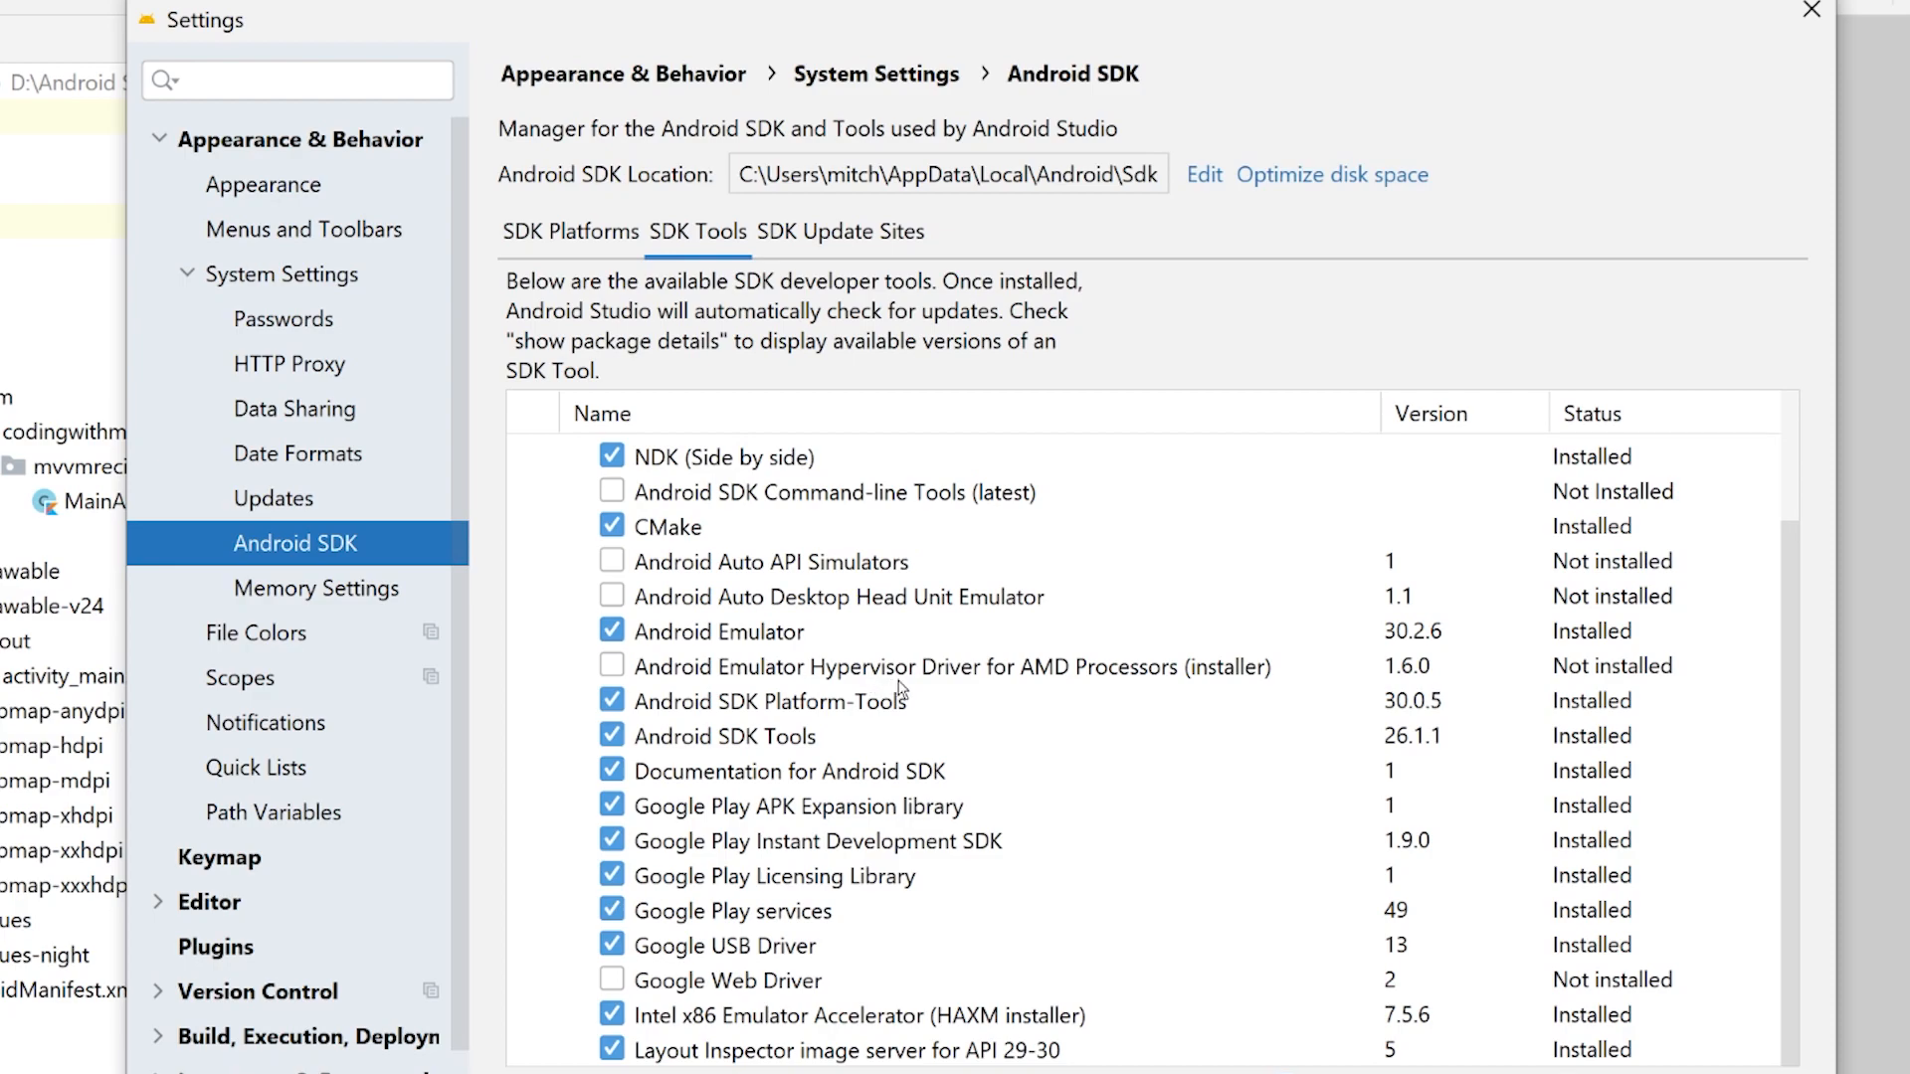
pyautogui.moveTo(1189, 677)
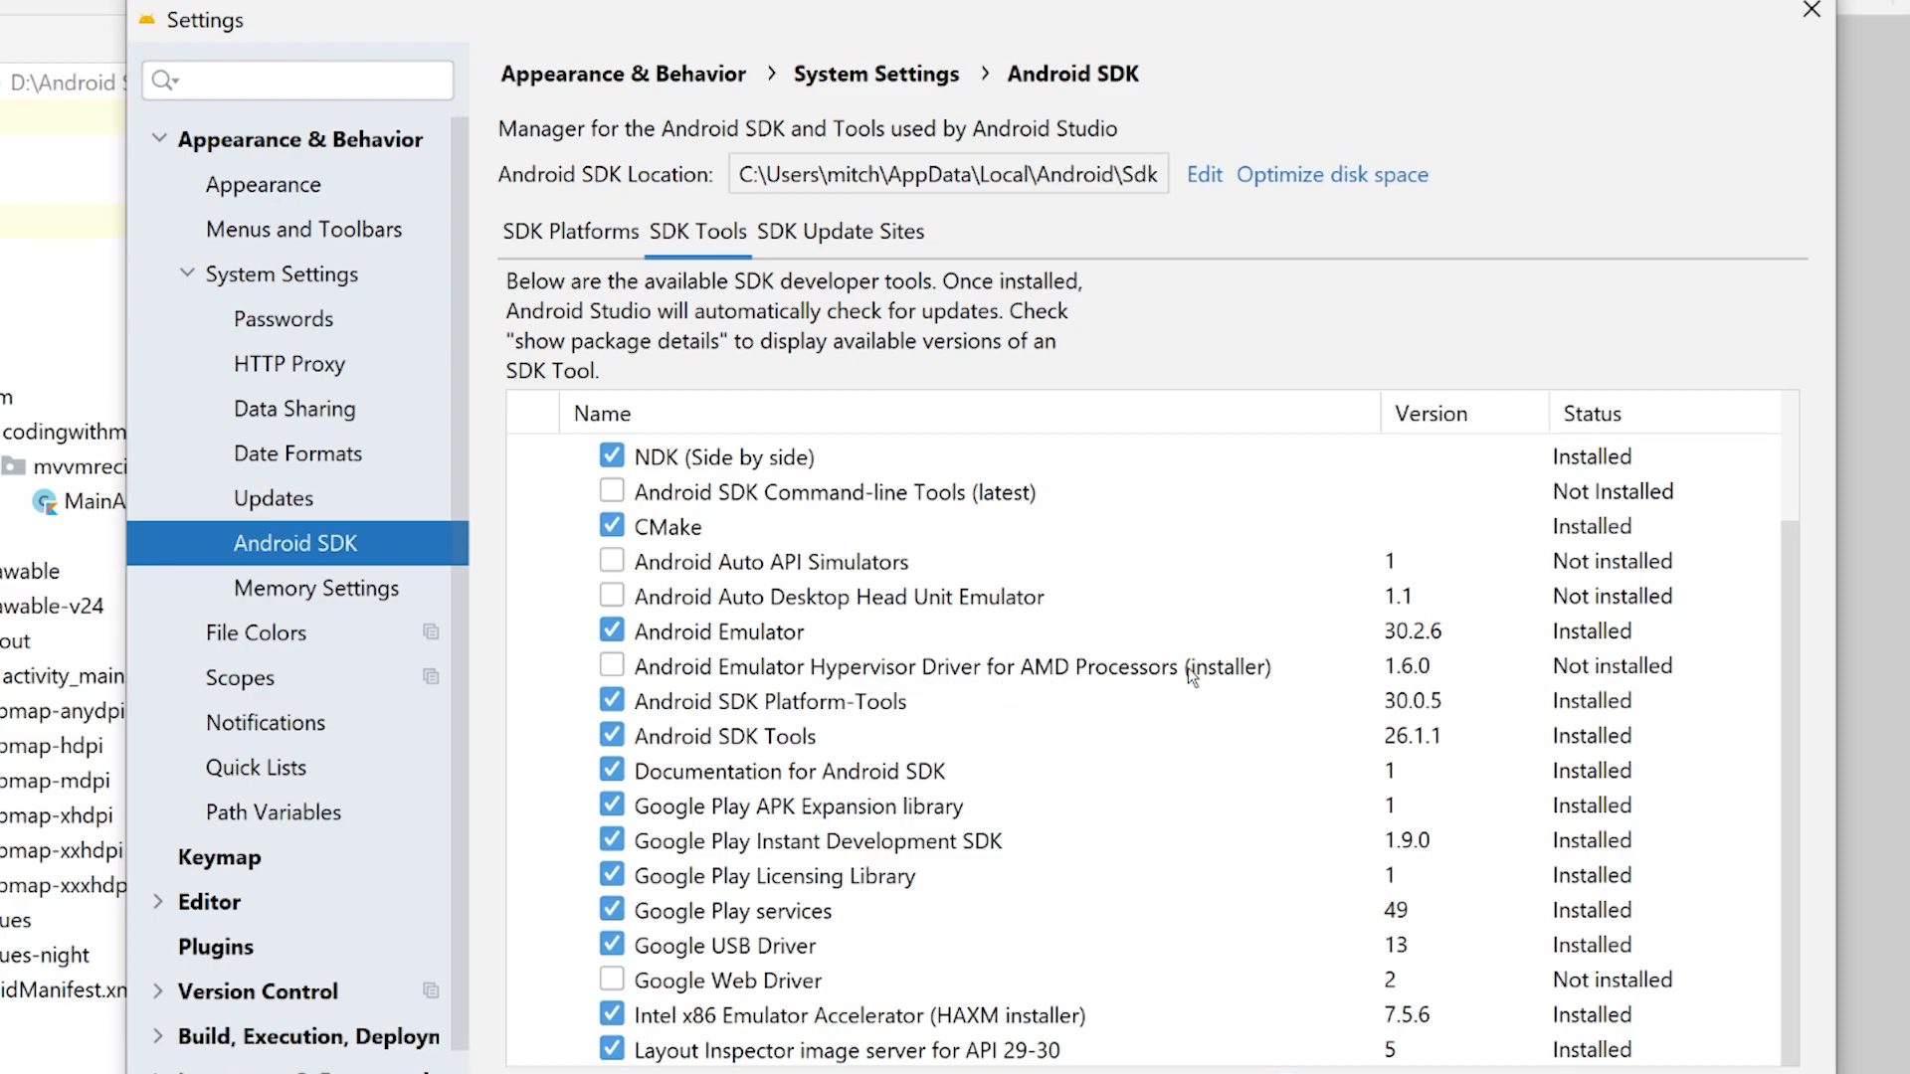
pyautogui.moveTo(701, 981)
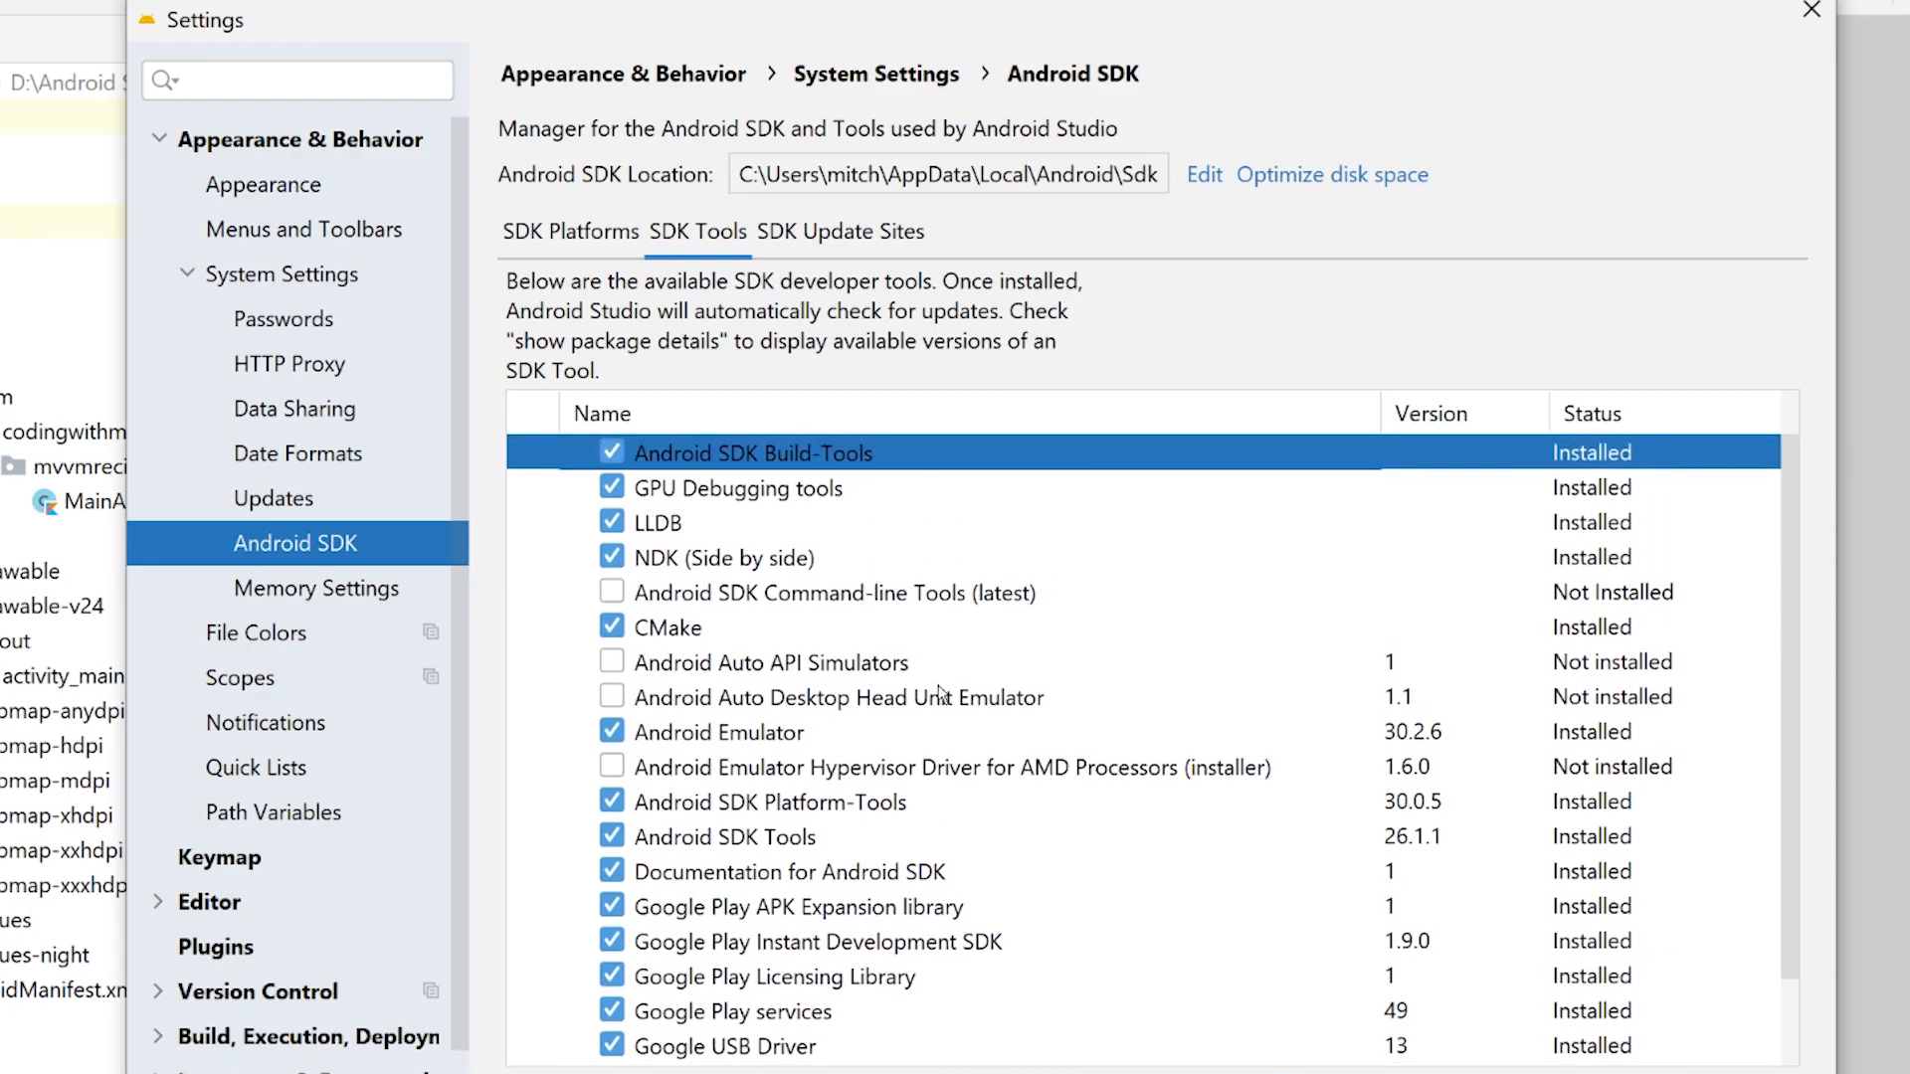
pyautogui.scroll(-3)
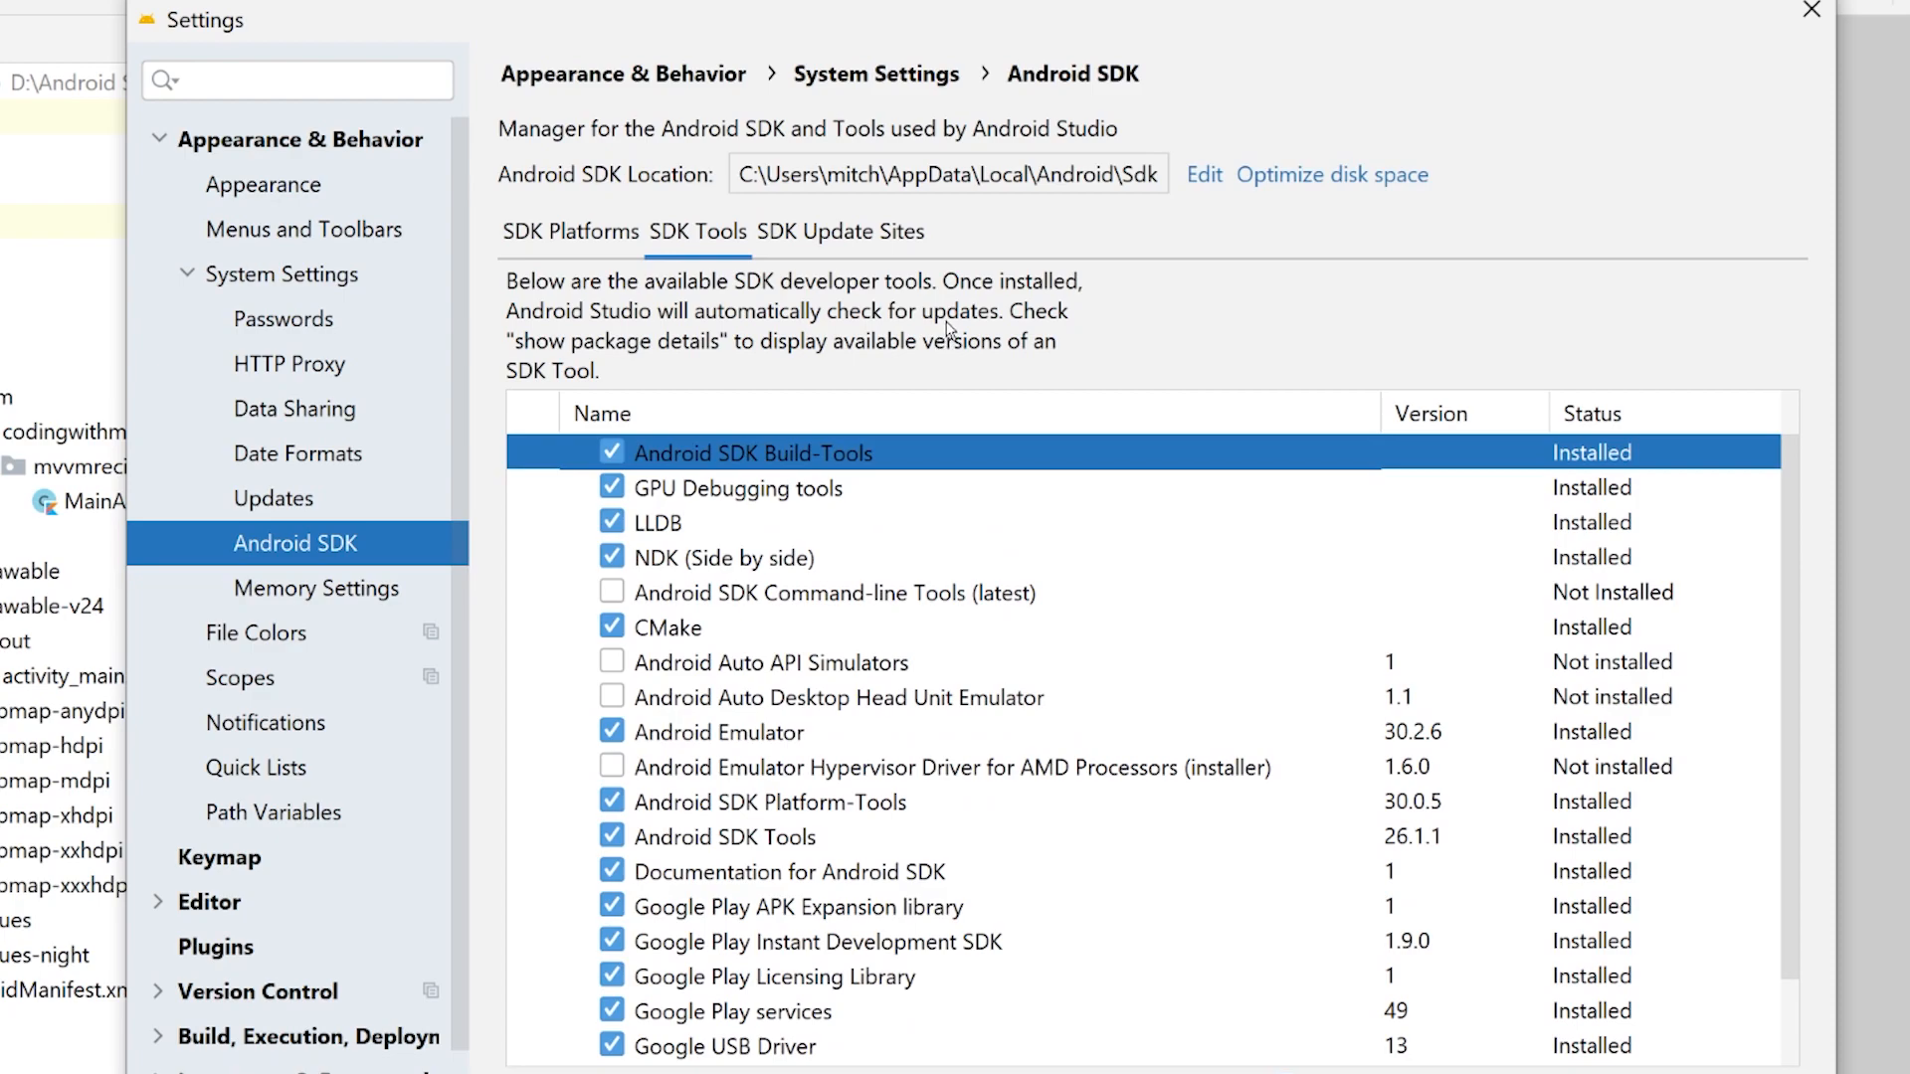
pyautogui.moveTo(800, 413)
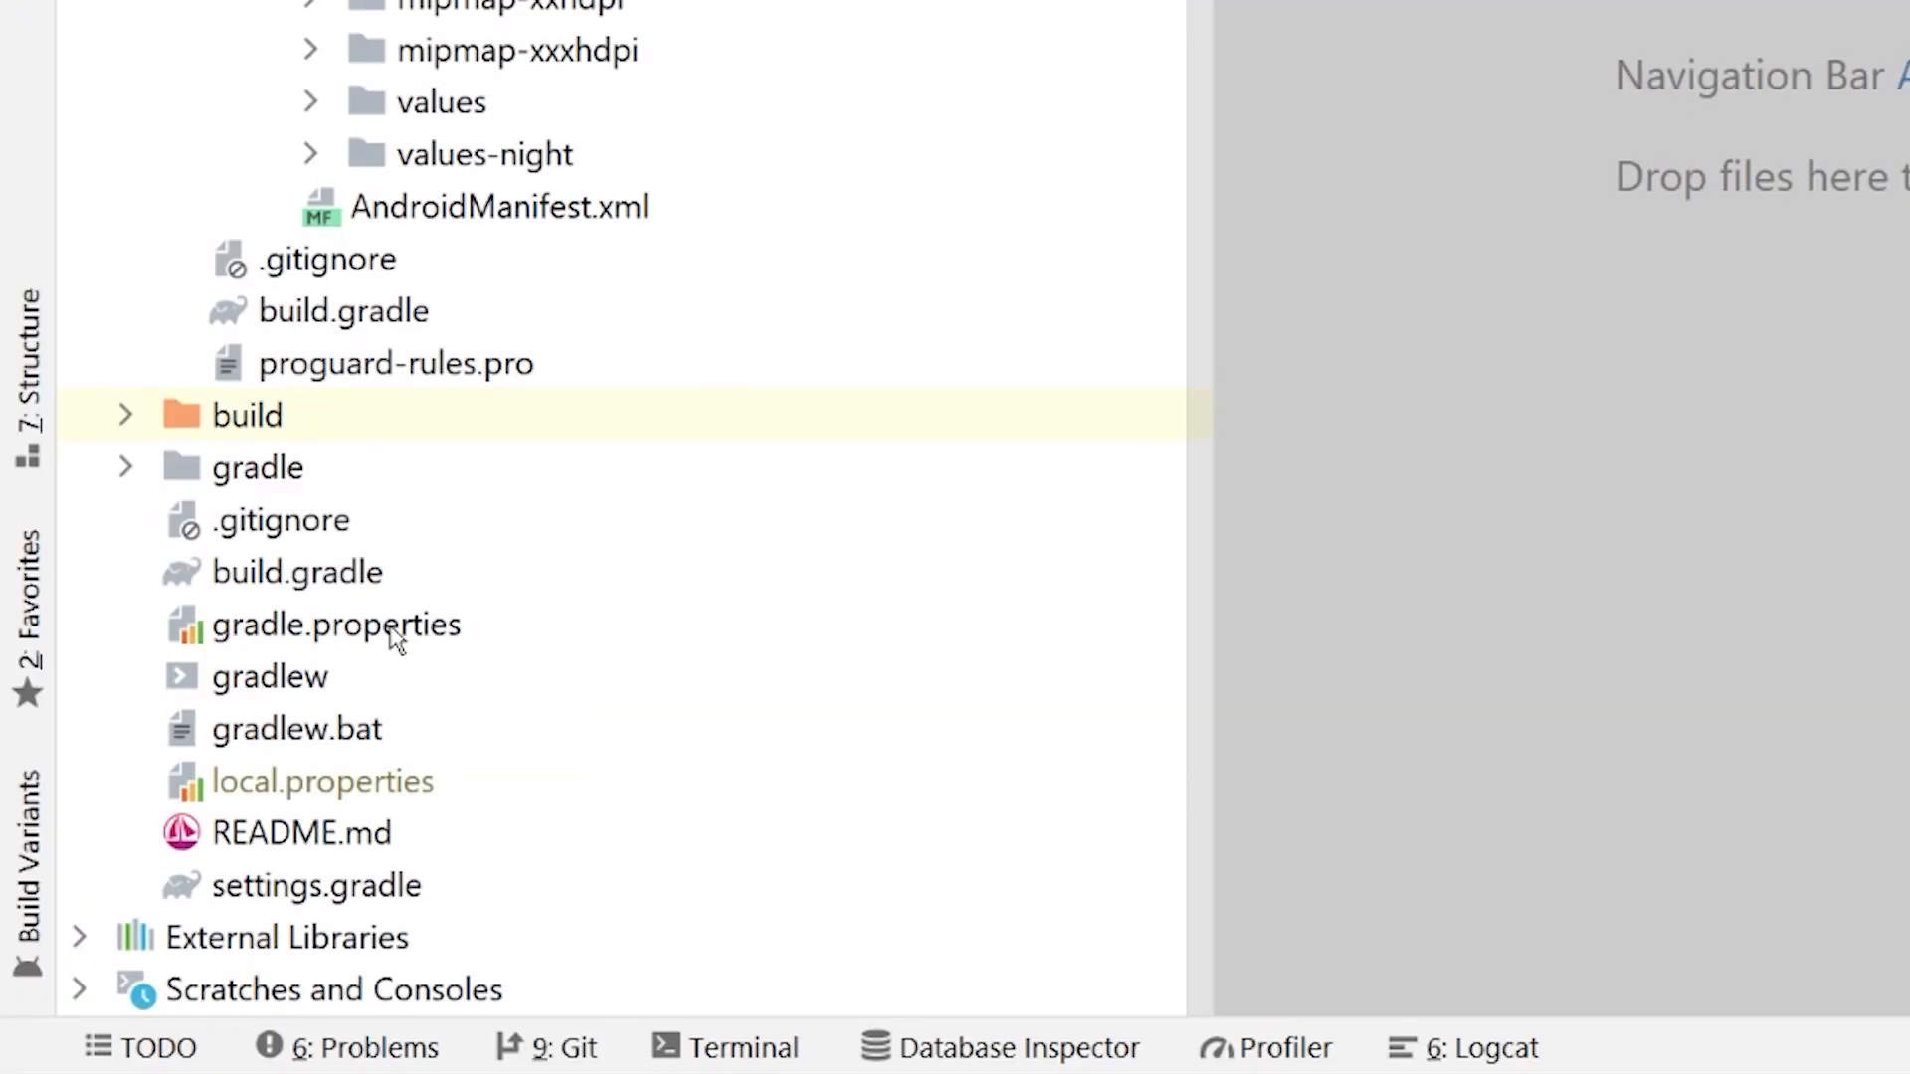
# Step: Open gradle.properties and inspect the commented org.gradle.jvmargs=-Xmx2048M line
pyautogui.click(336, 625)
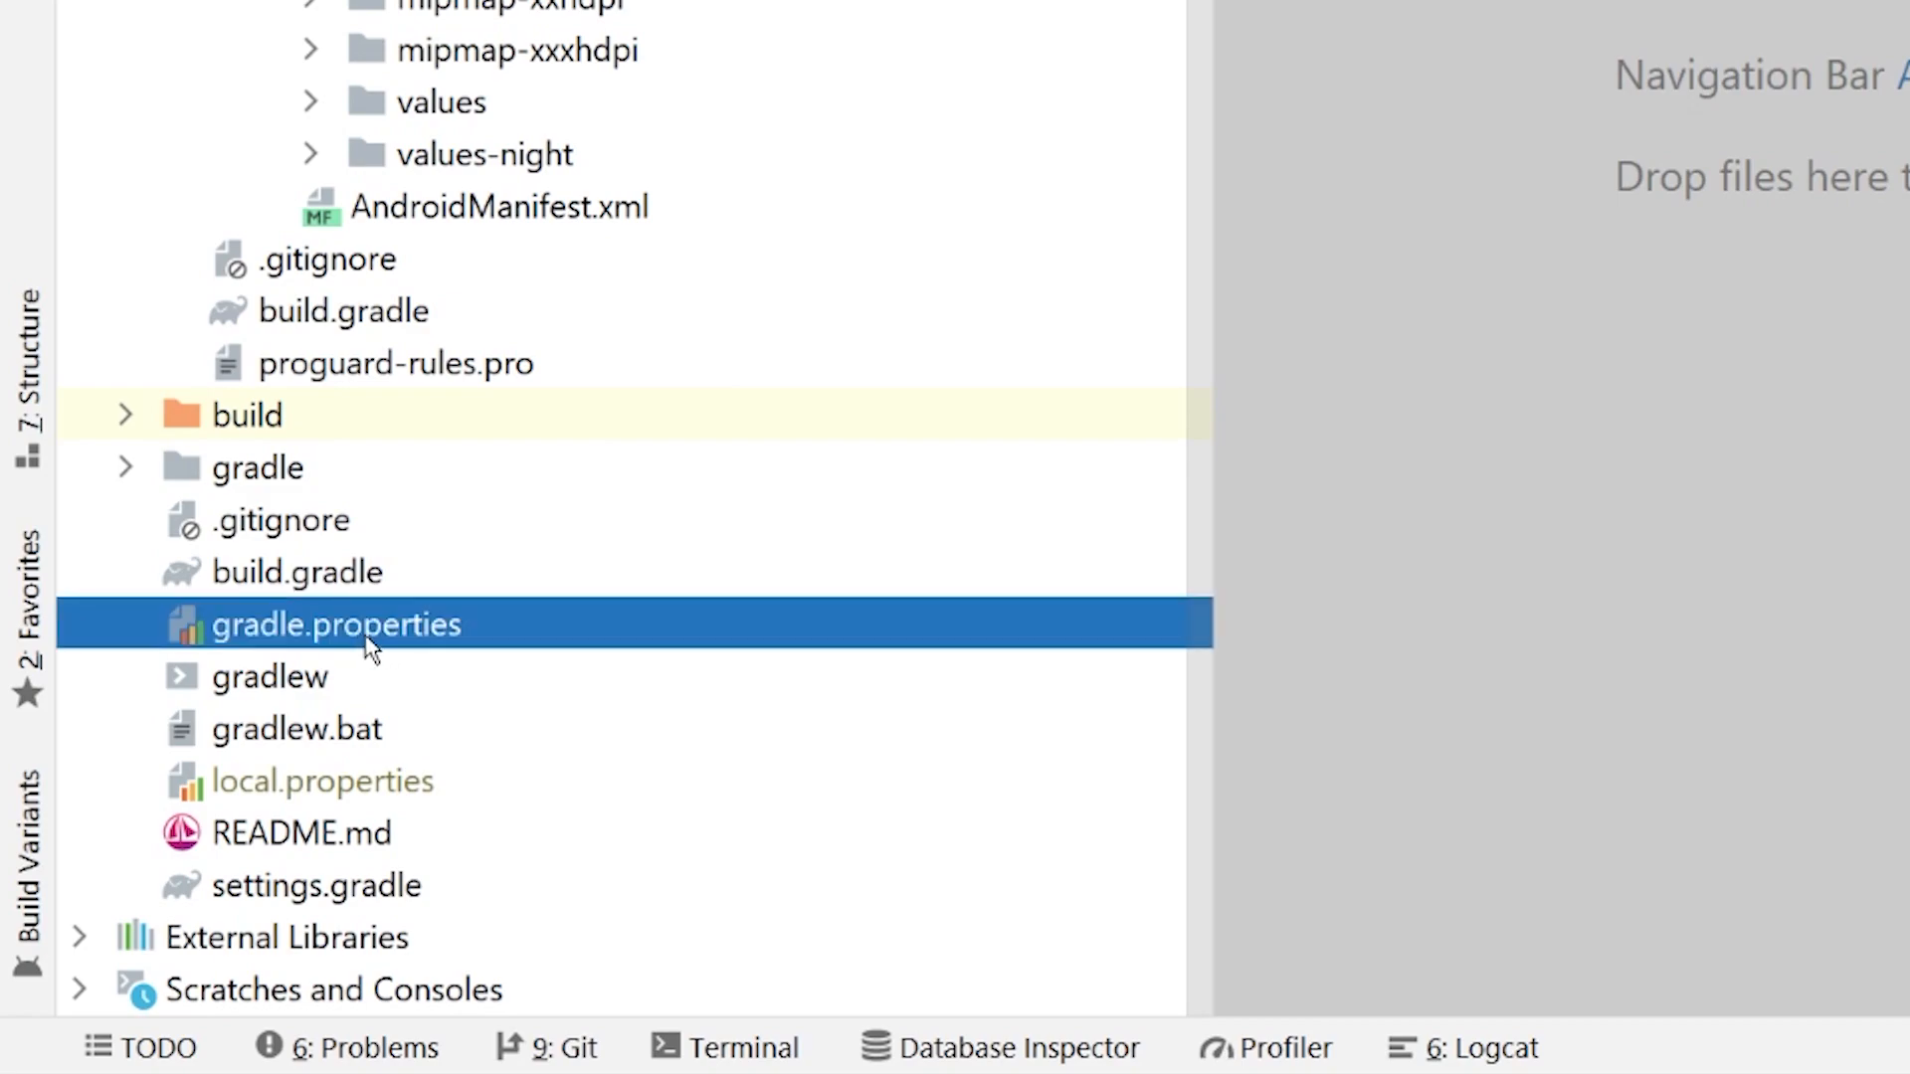
pyautogui.doubleClick(335, 624)
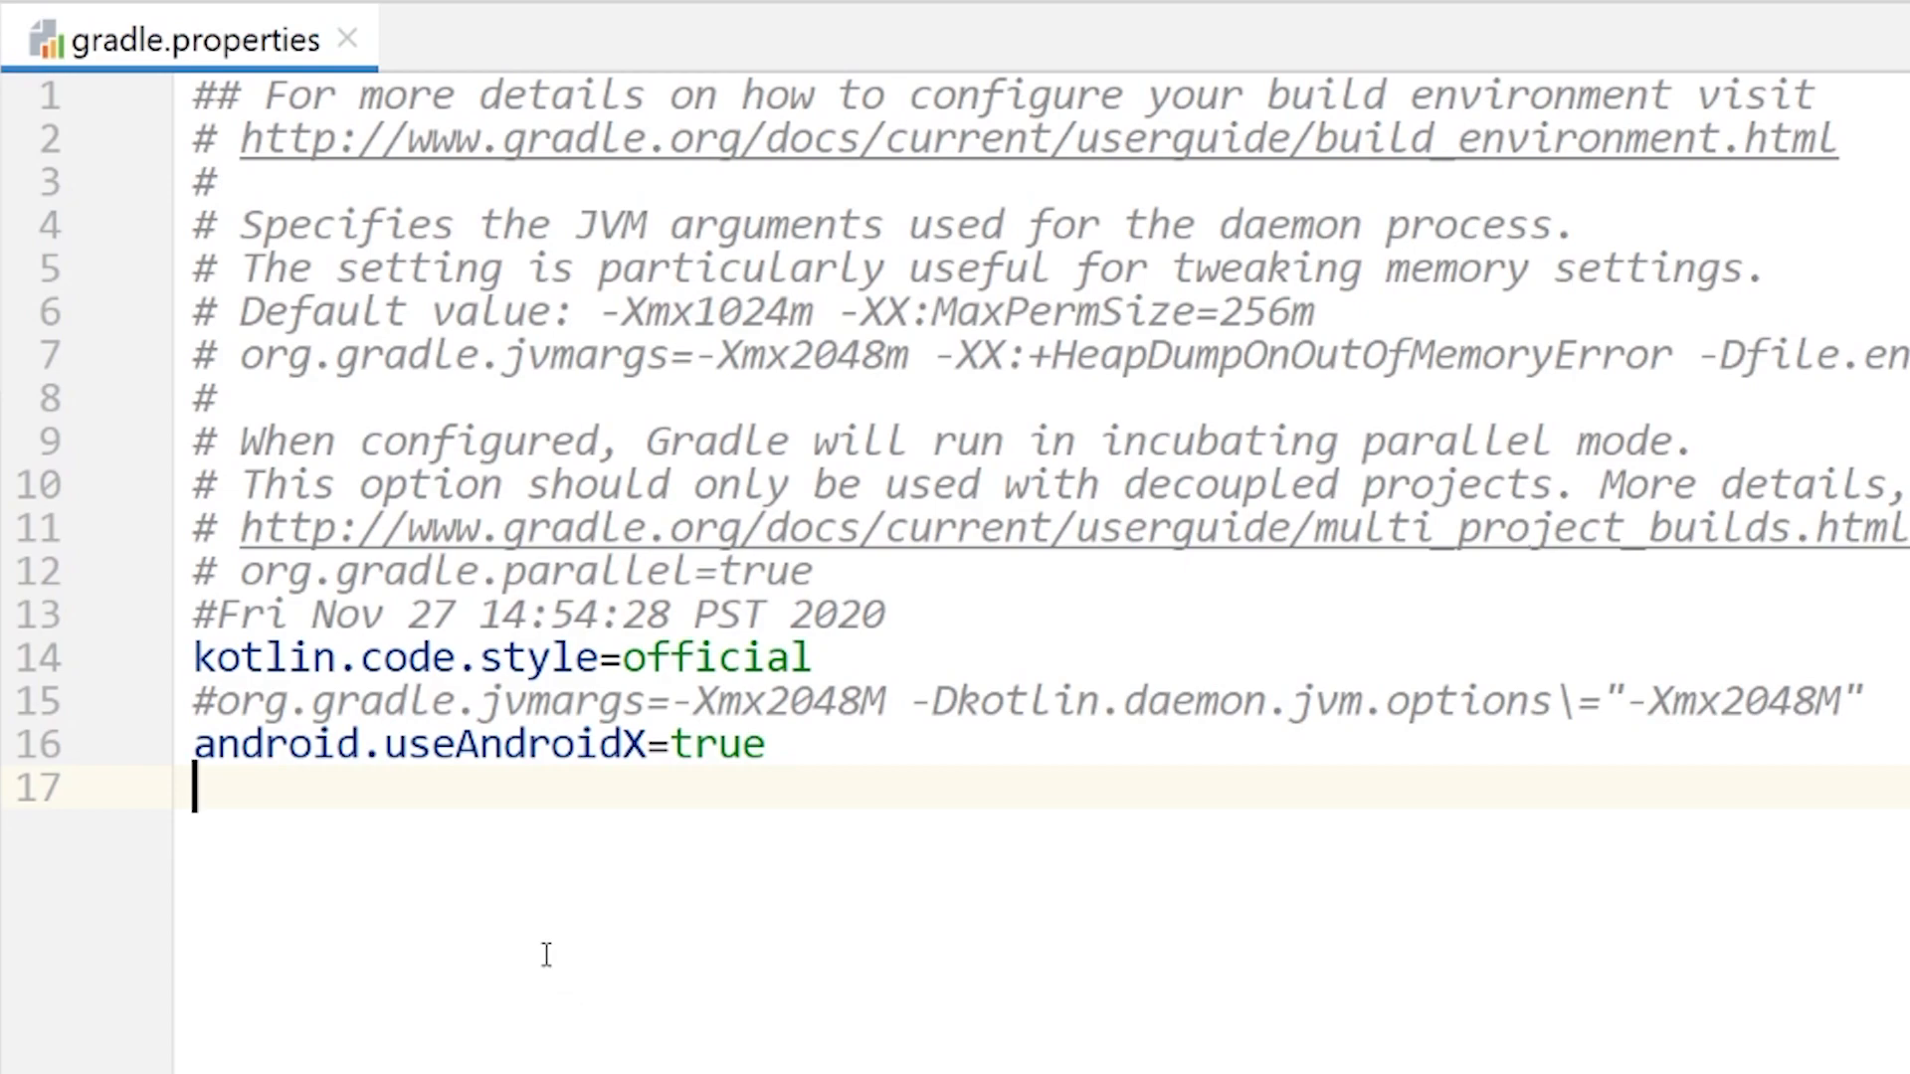
pyautogui.click(252, 700)
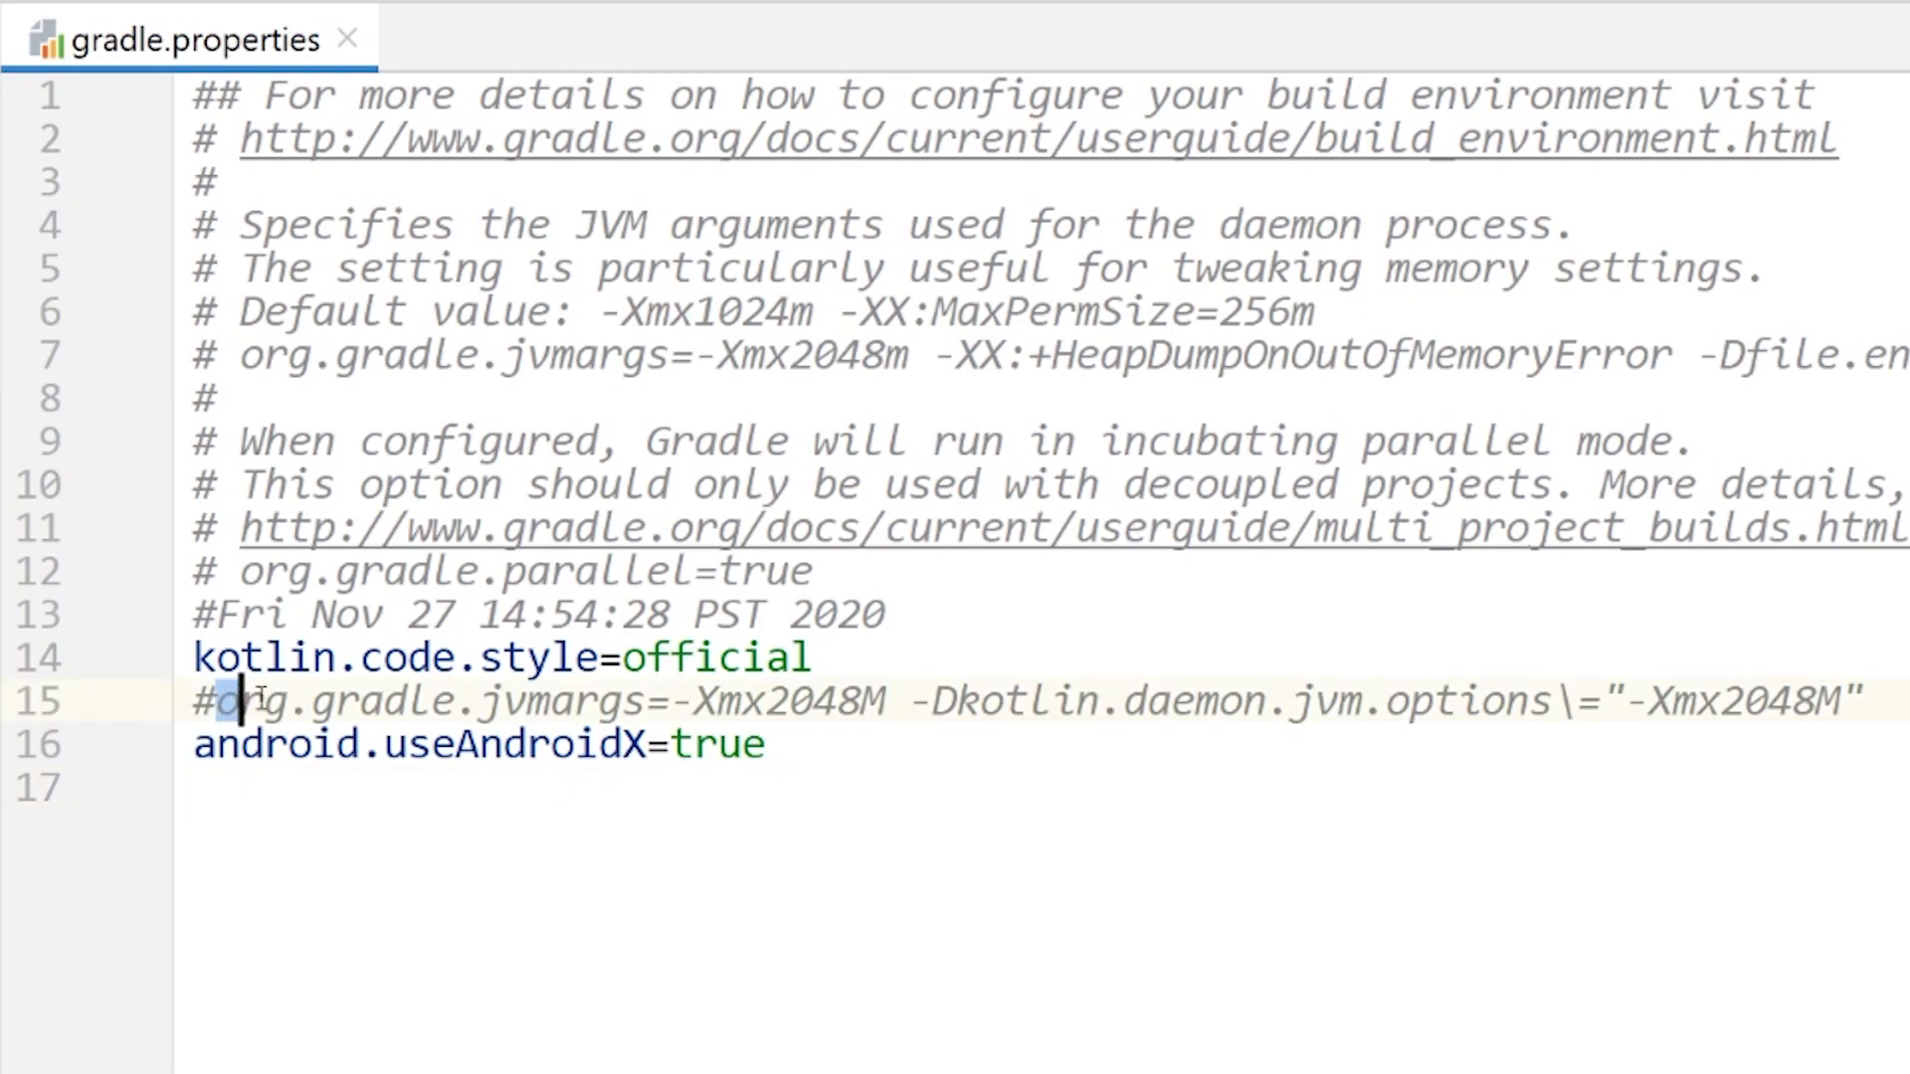
pyautogui.moveTo(244, 702); pyautogui.dragTo(627, 701)
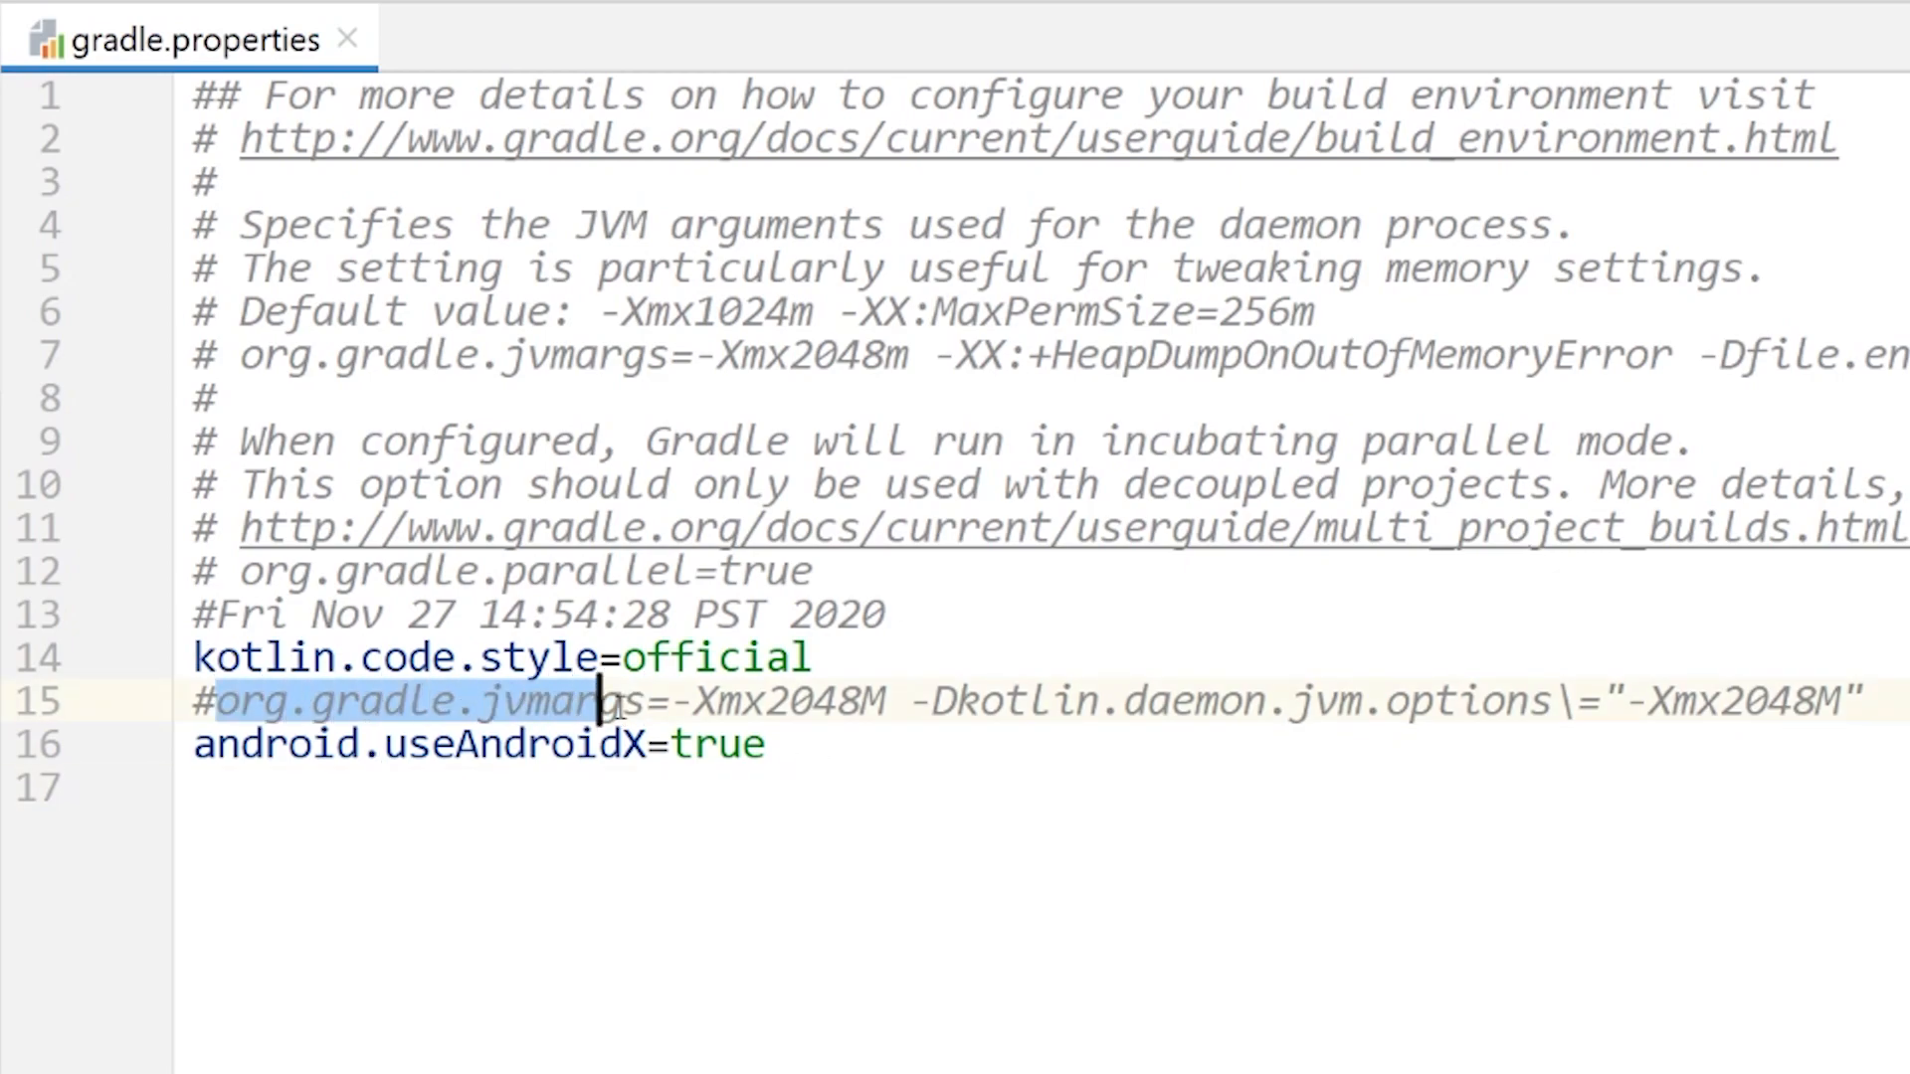
pyautogui.moveTo(597, 700); pyautogui.dragTo(889, 700)
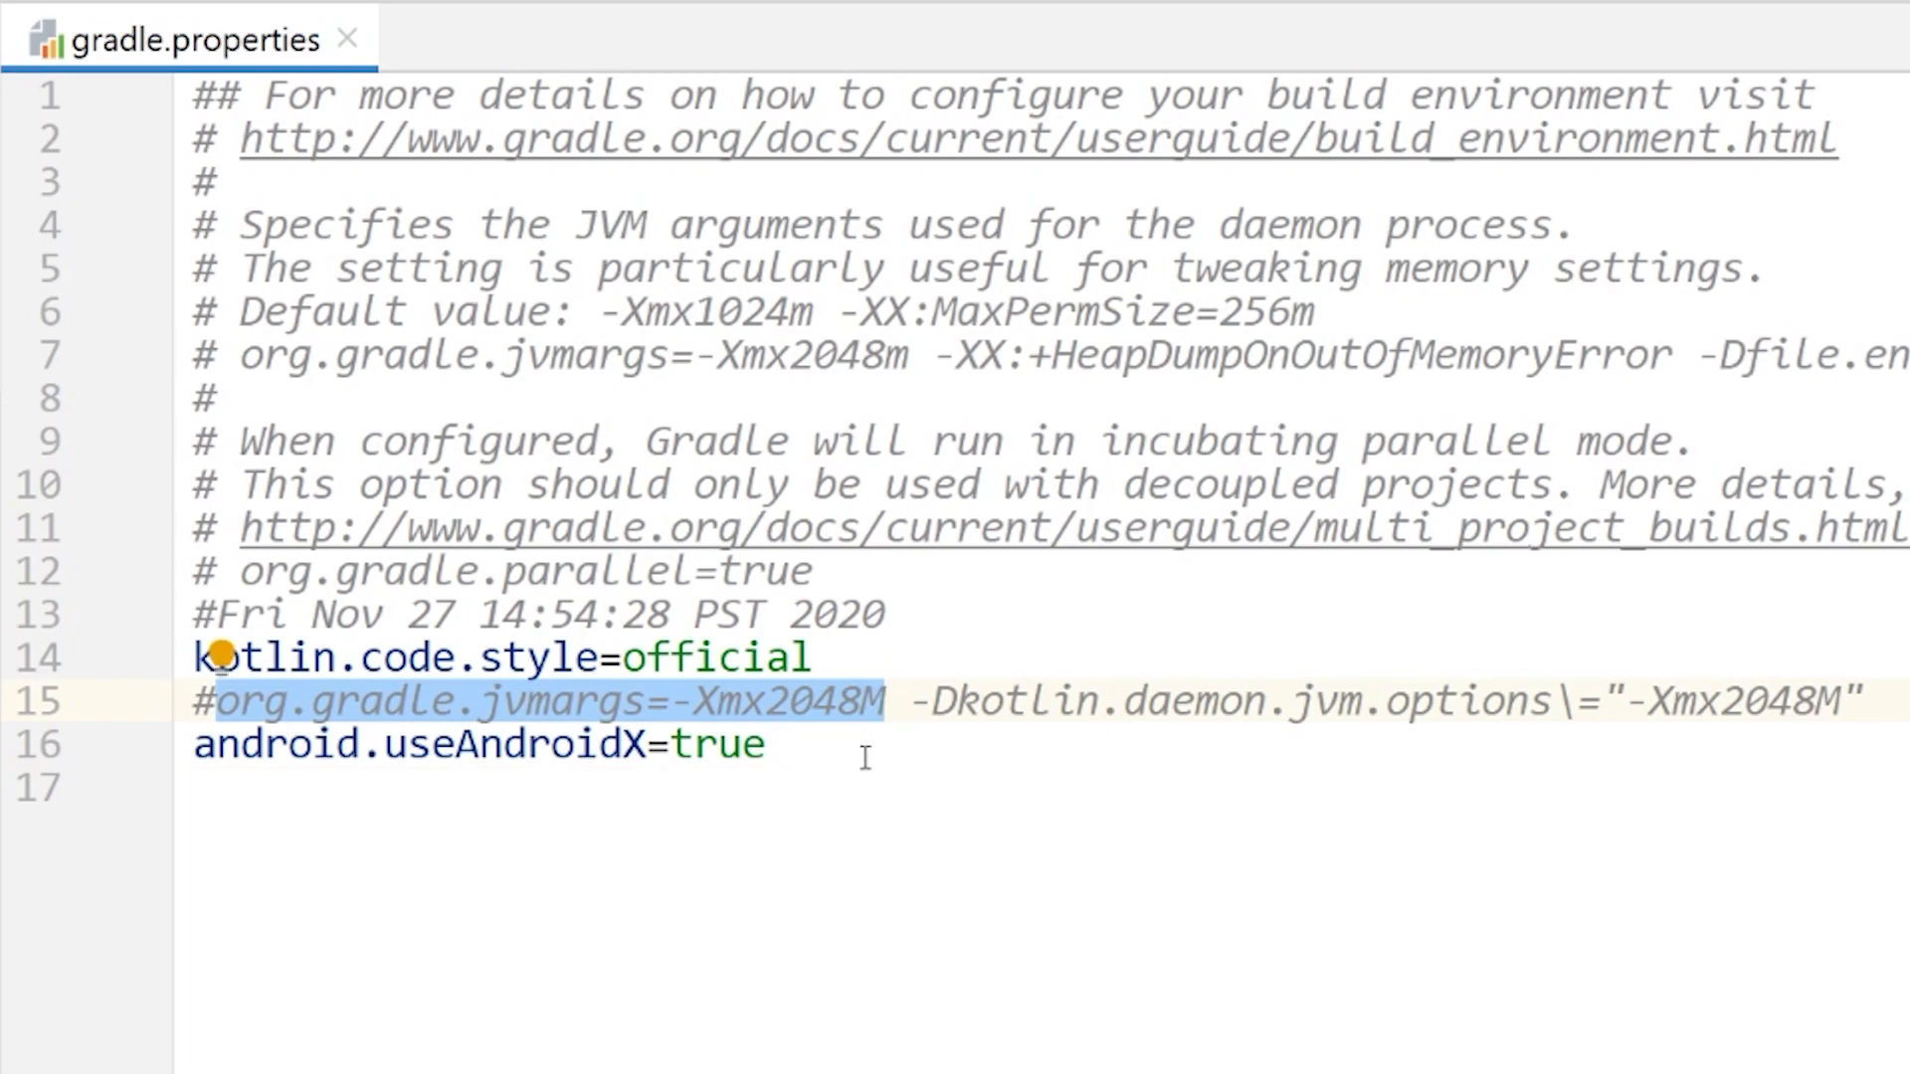
pyautogui.moveTo(848, 776)
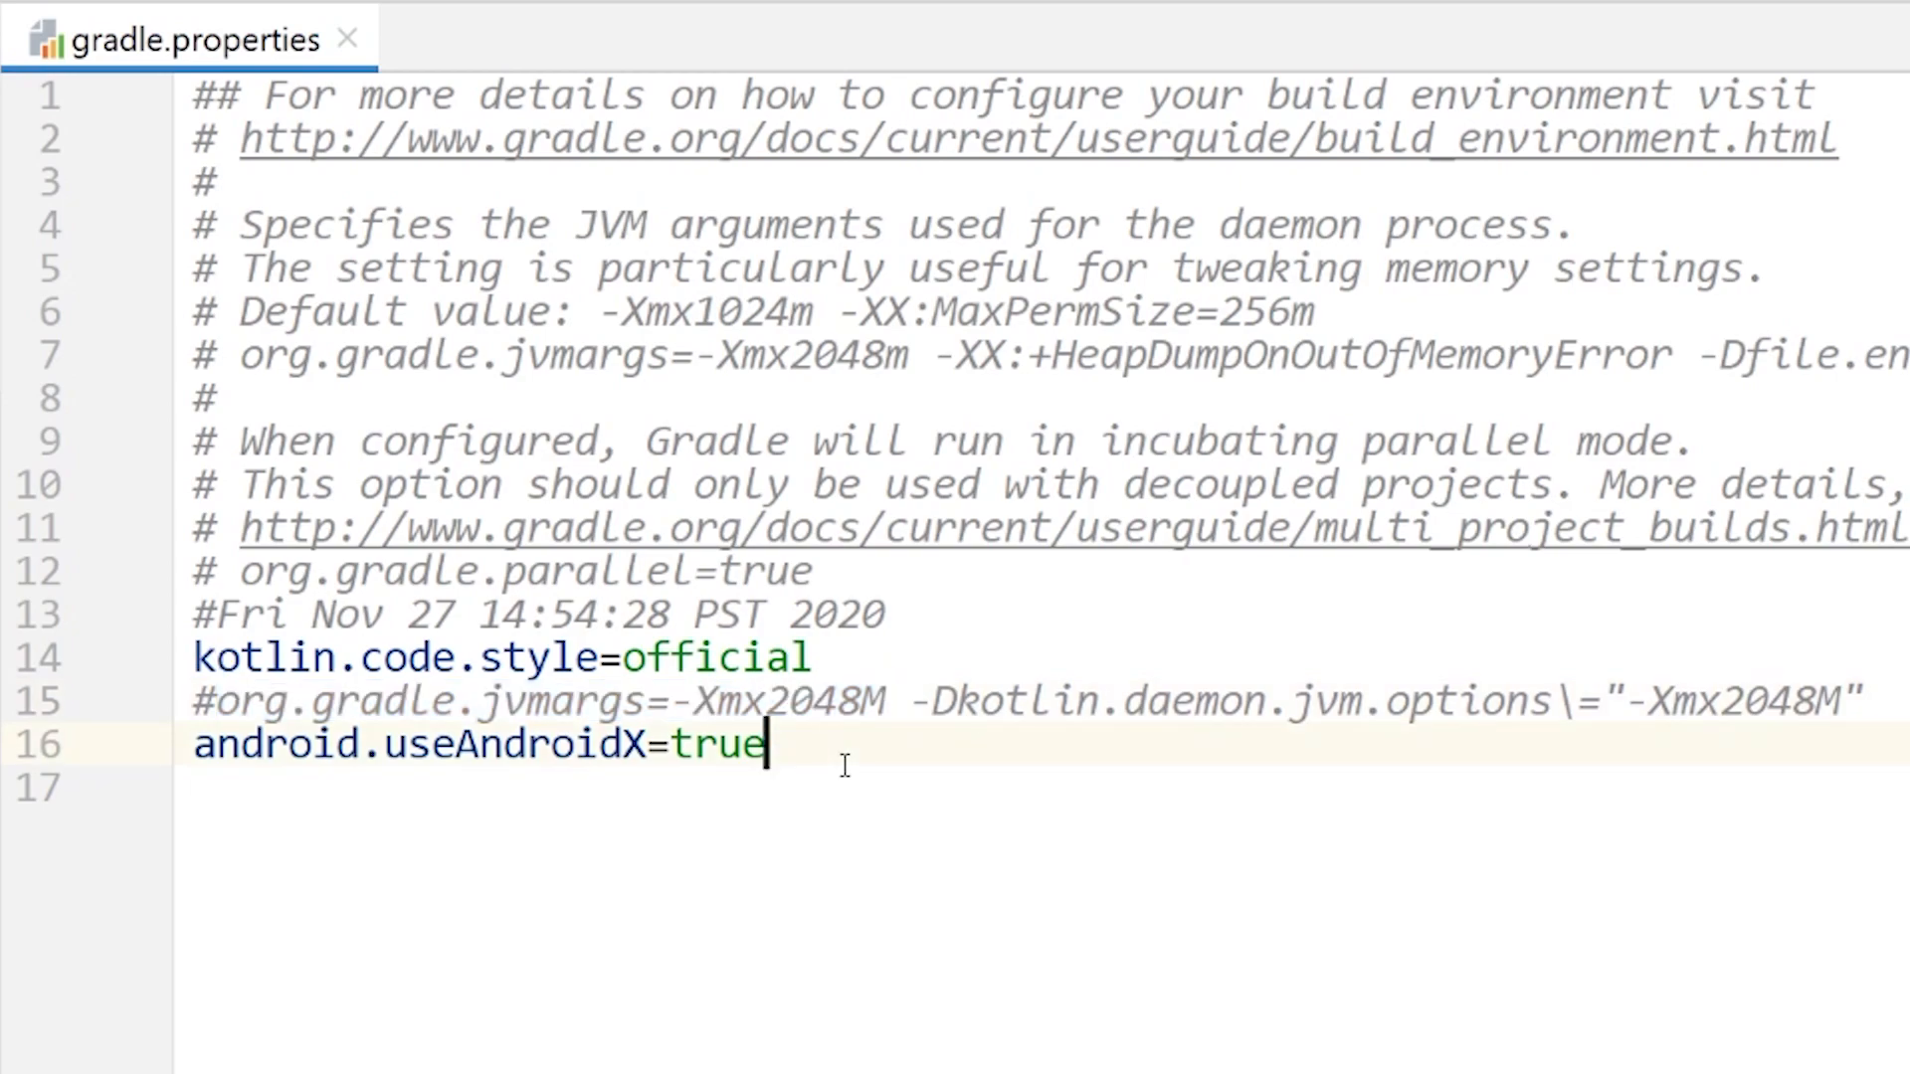
pyautogui.moveTo(961, 749)
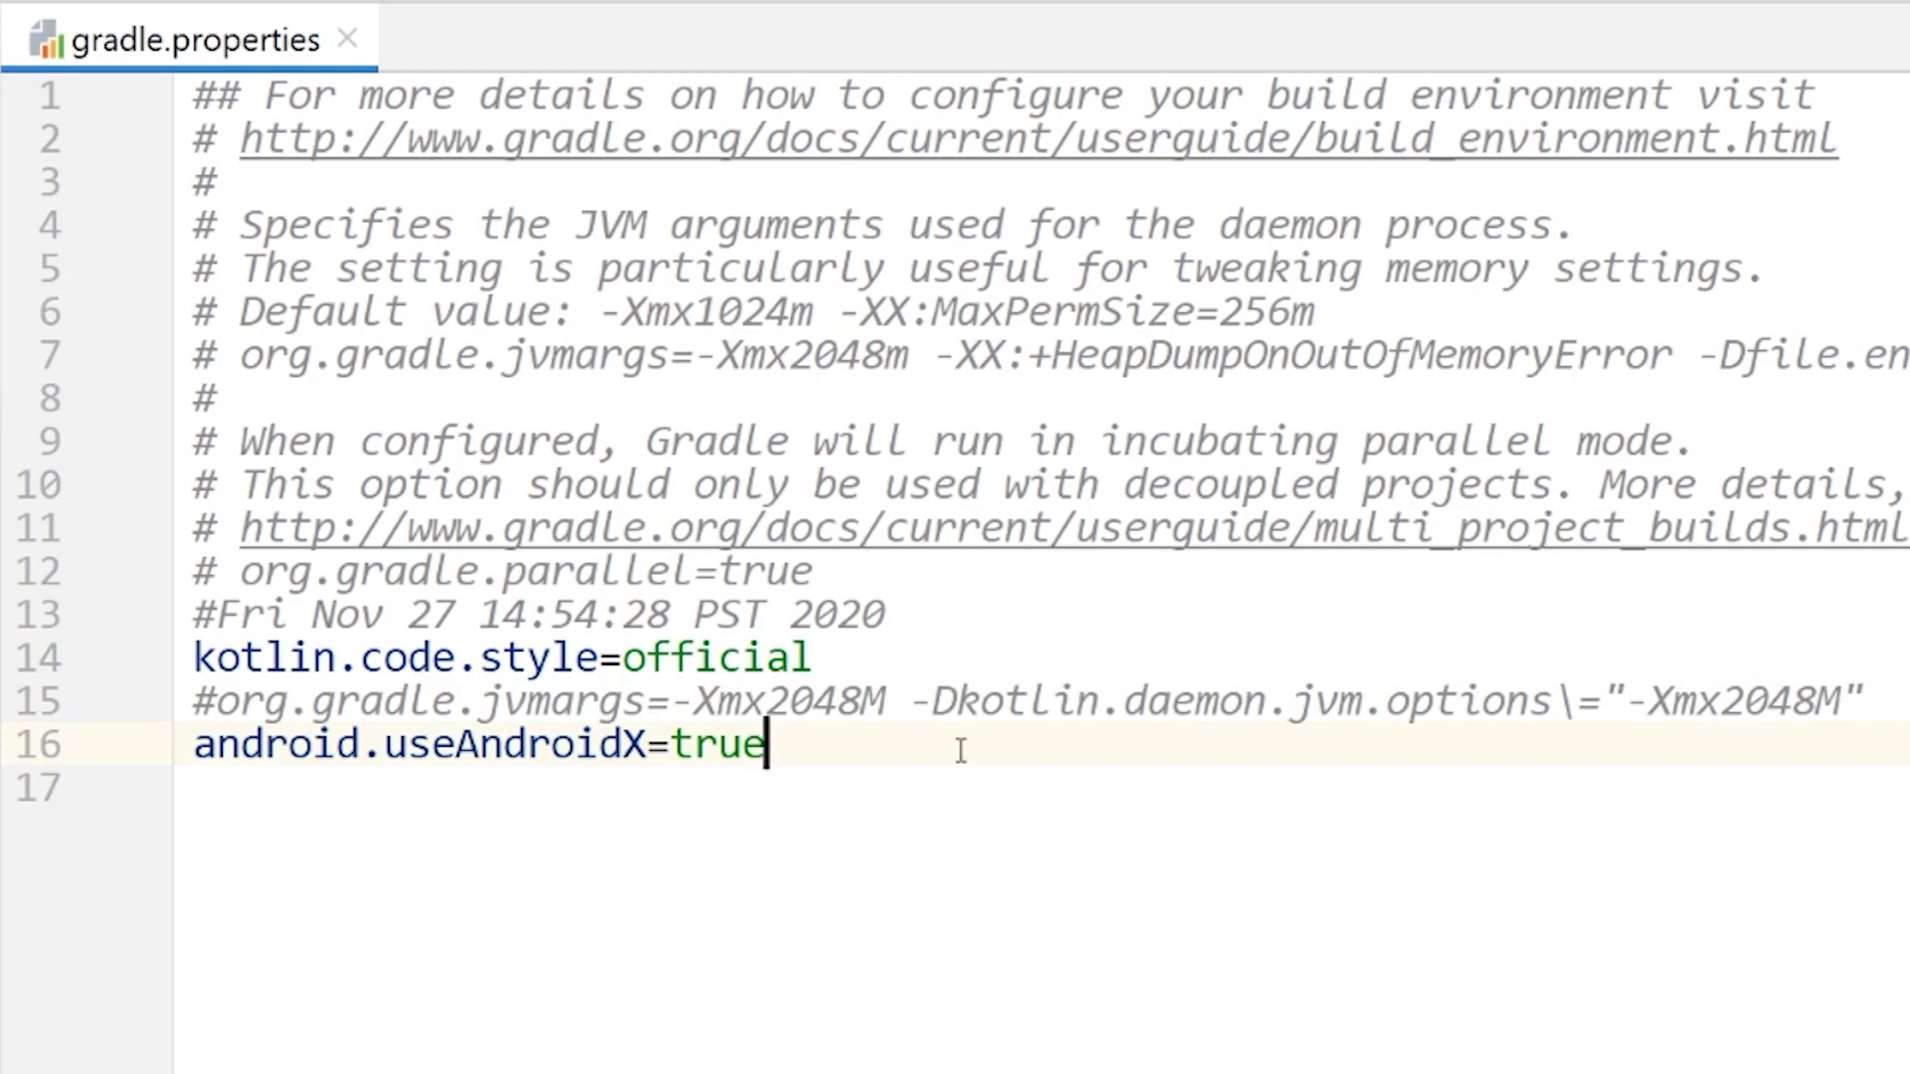
pyautogui.click(217, 700)
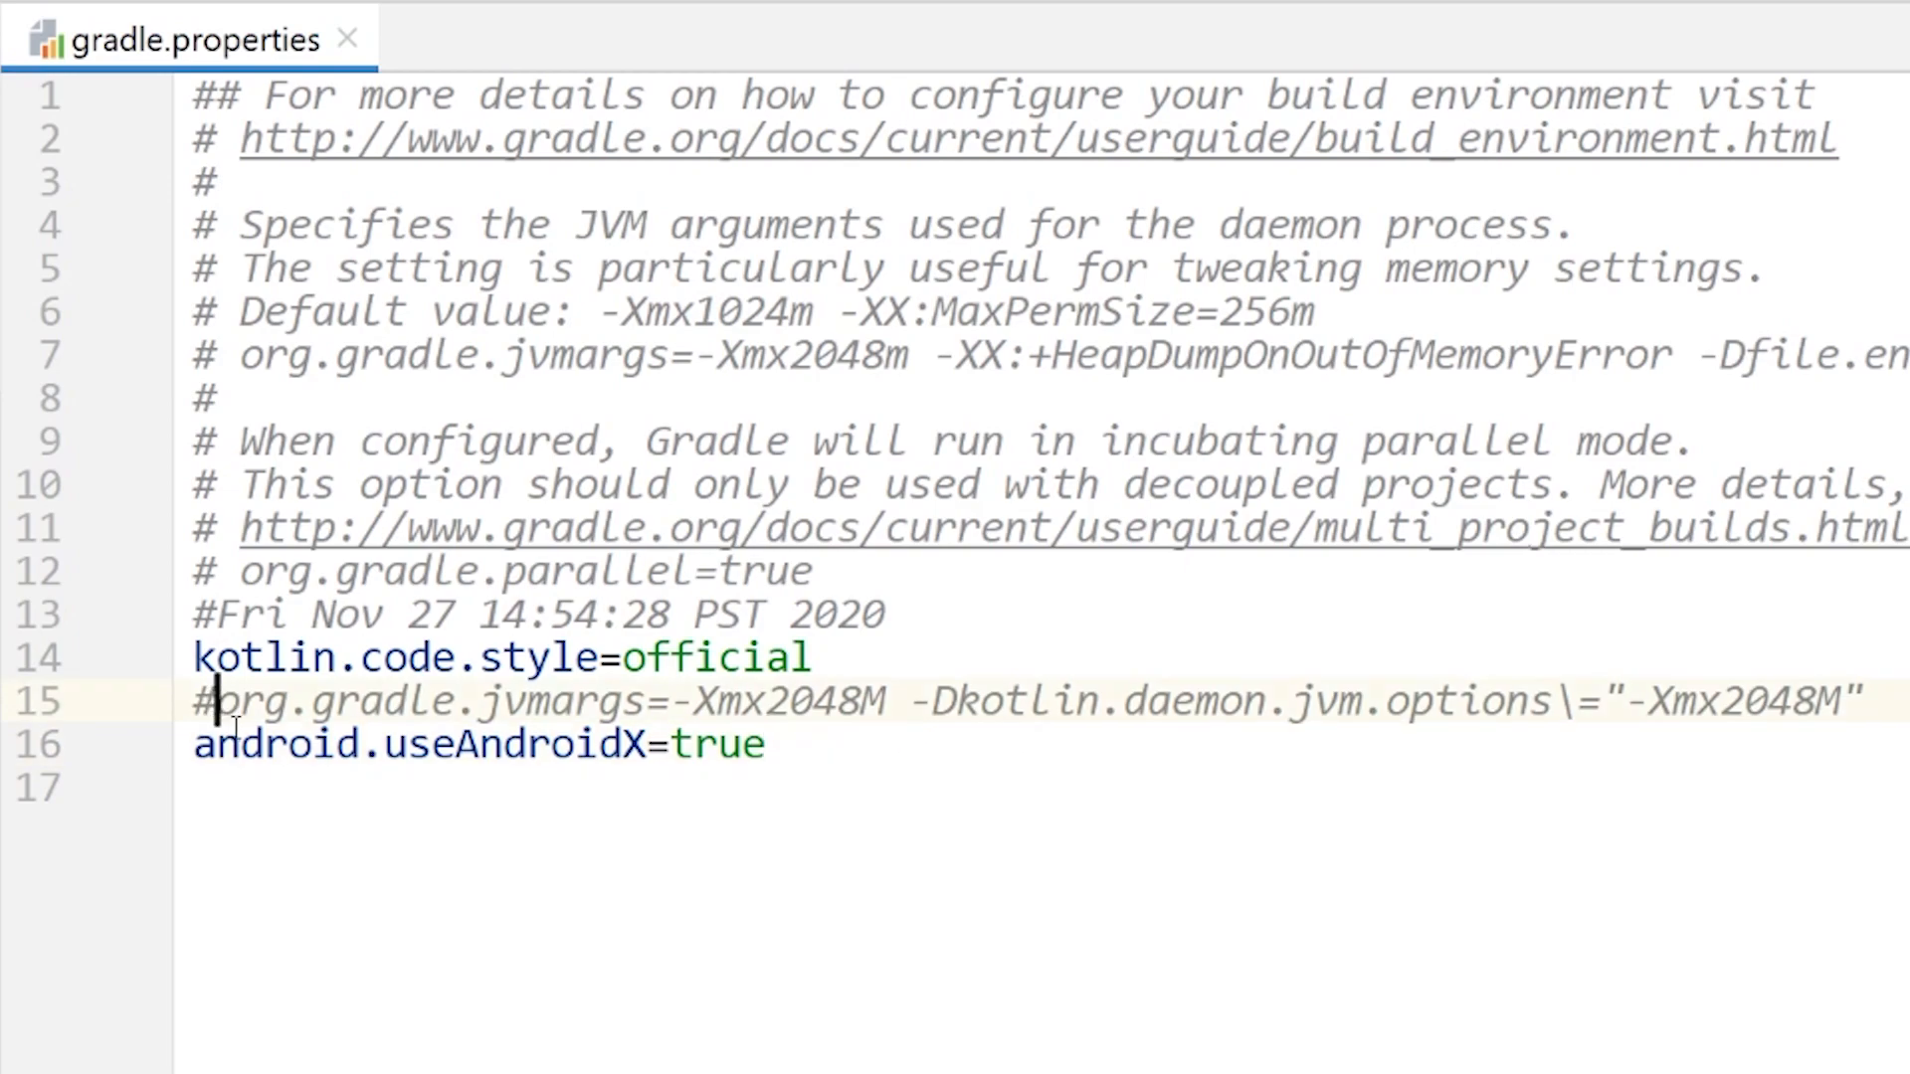
pyautogui.press('Backspace')
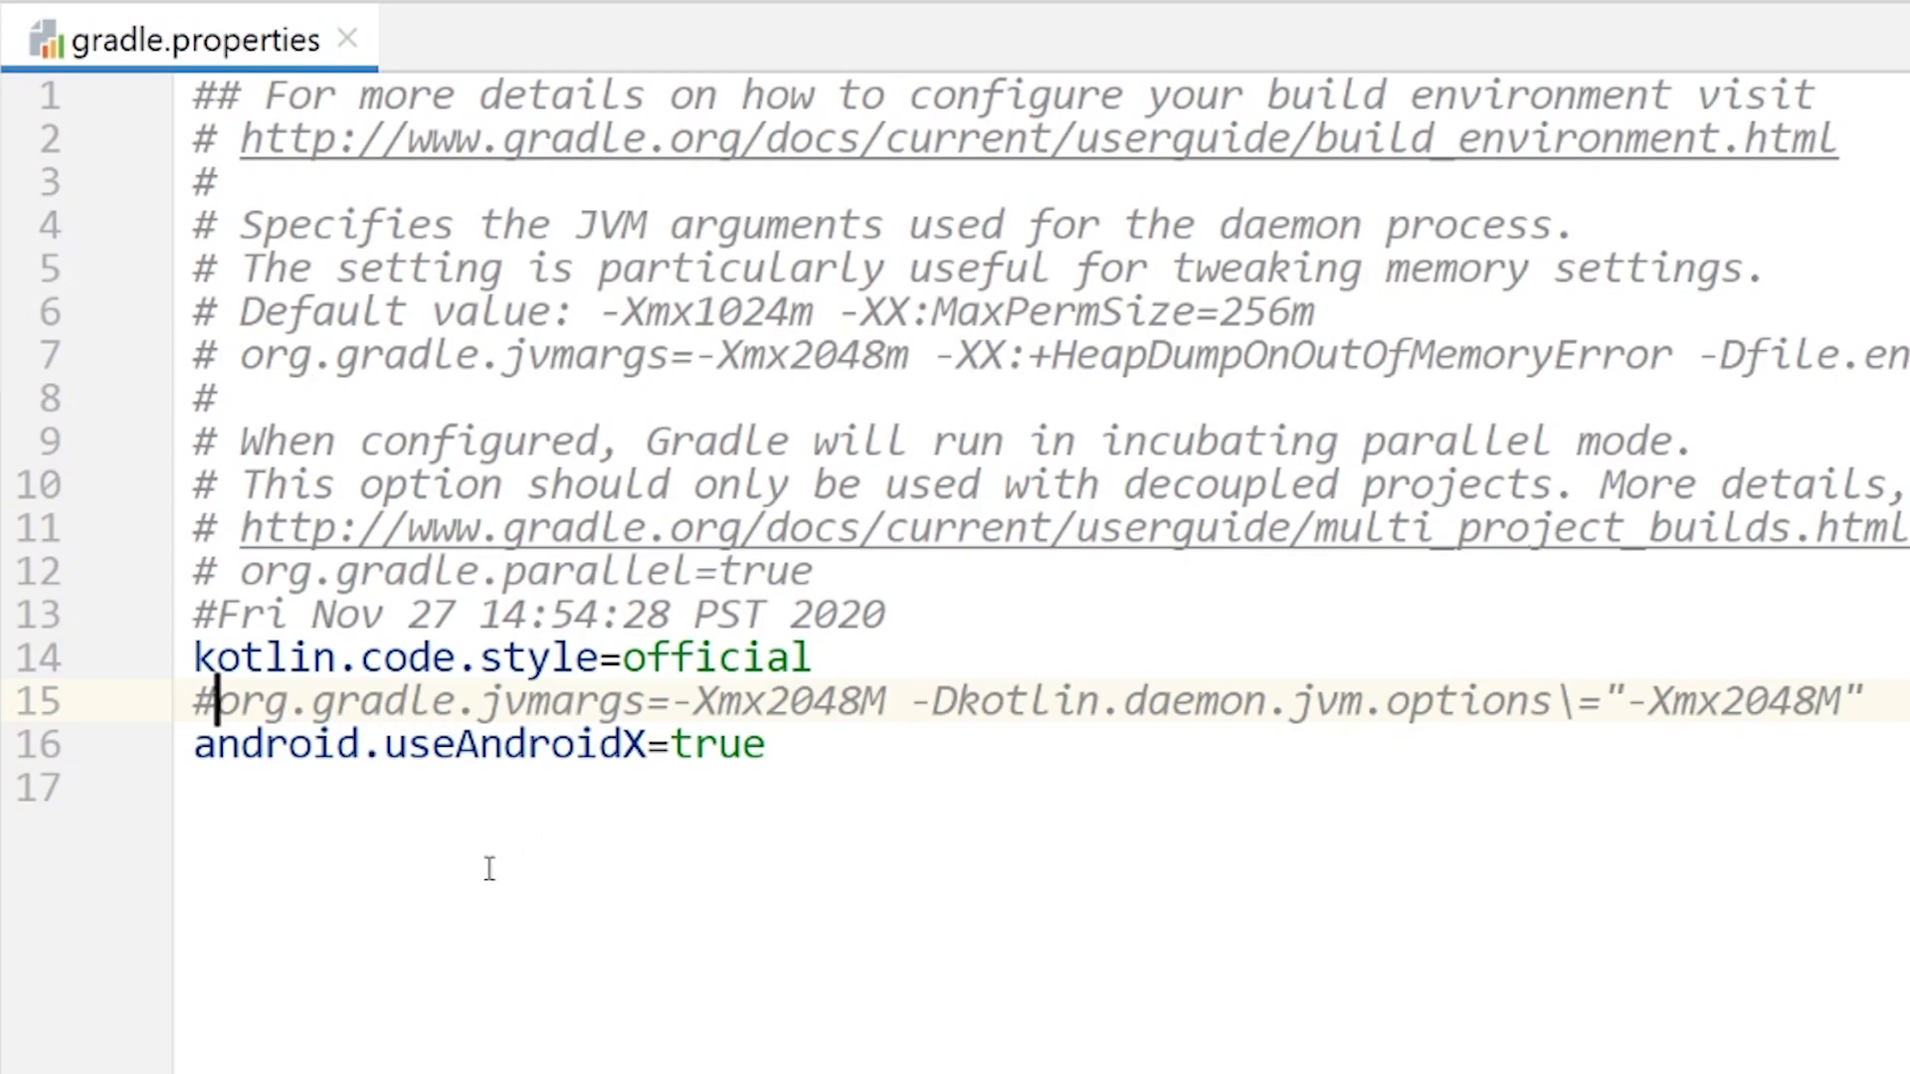
pyautogui.moveTo(611, 819)
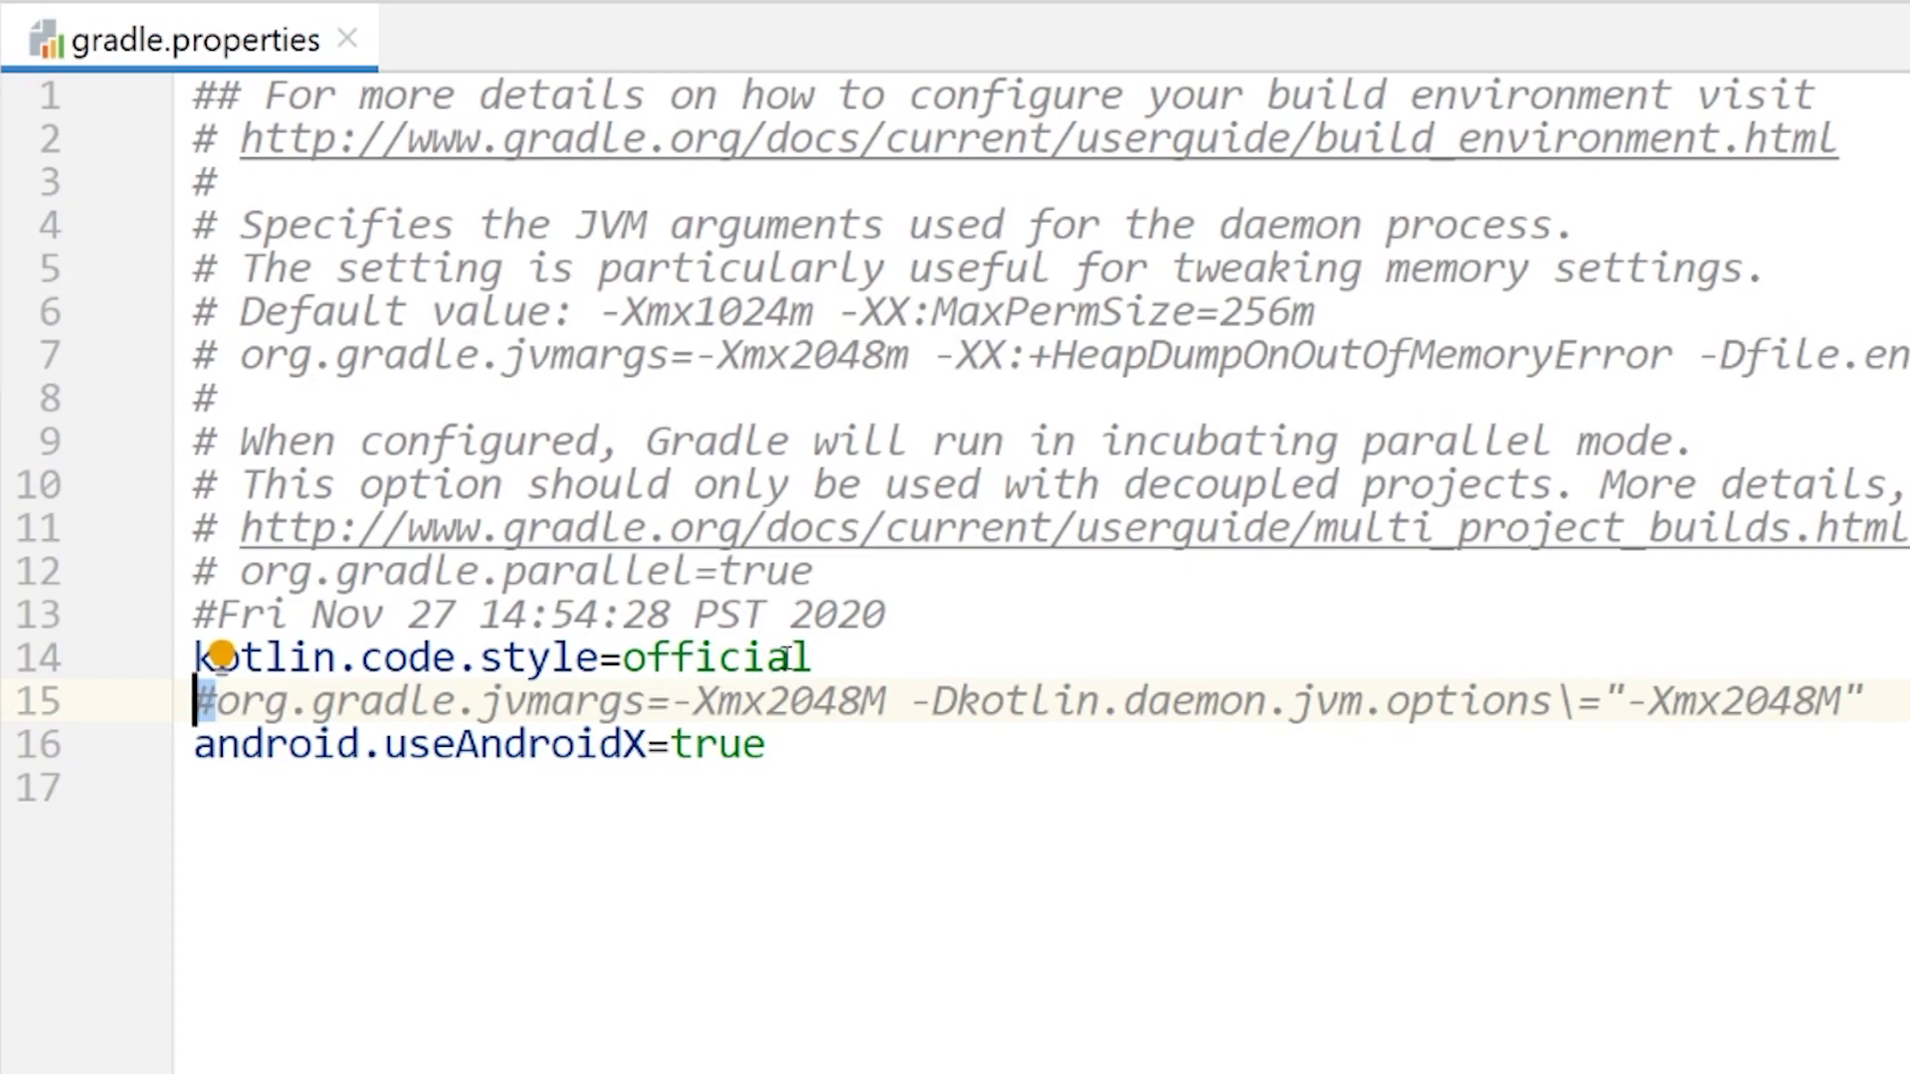
pyautogui.moveTo(986, 819)
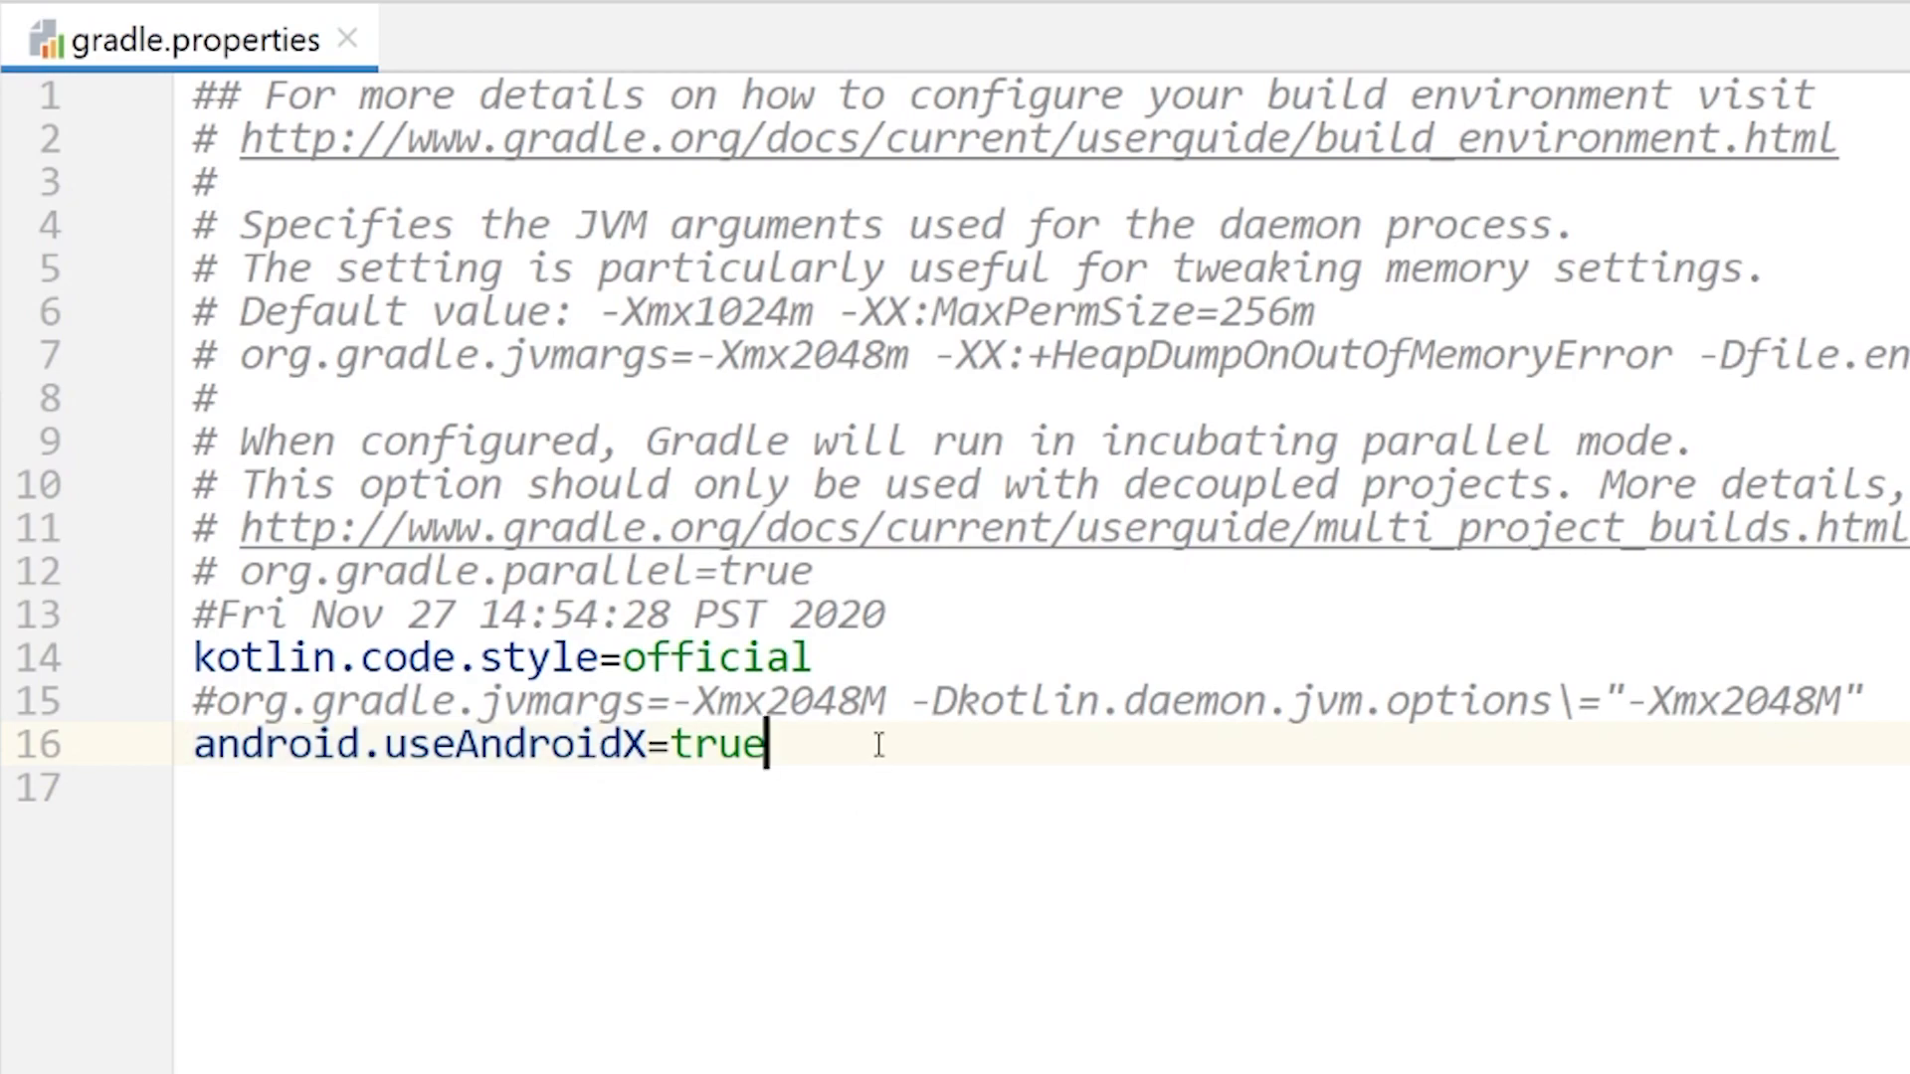
pyautogui.moveTo(308, 136)
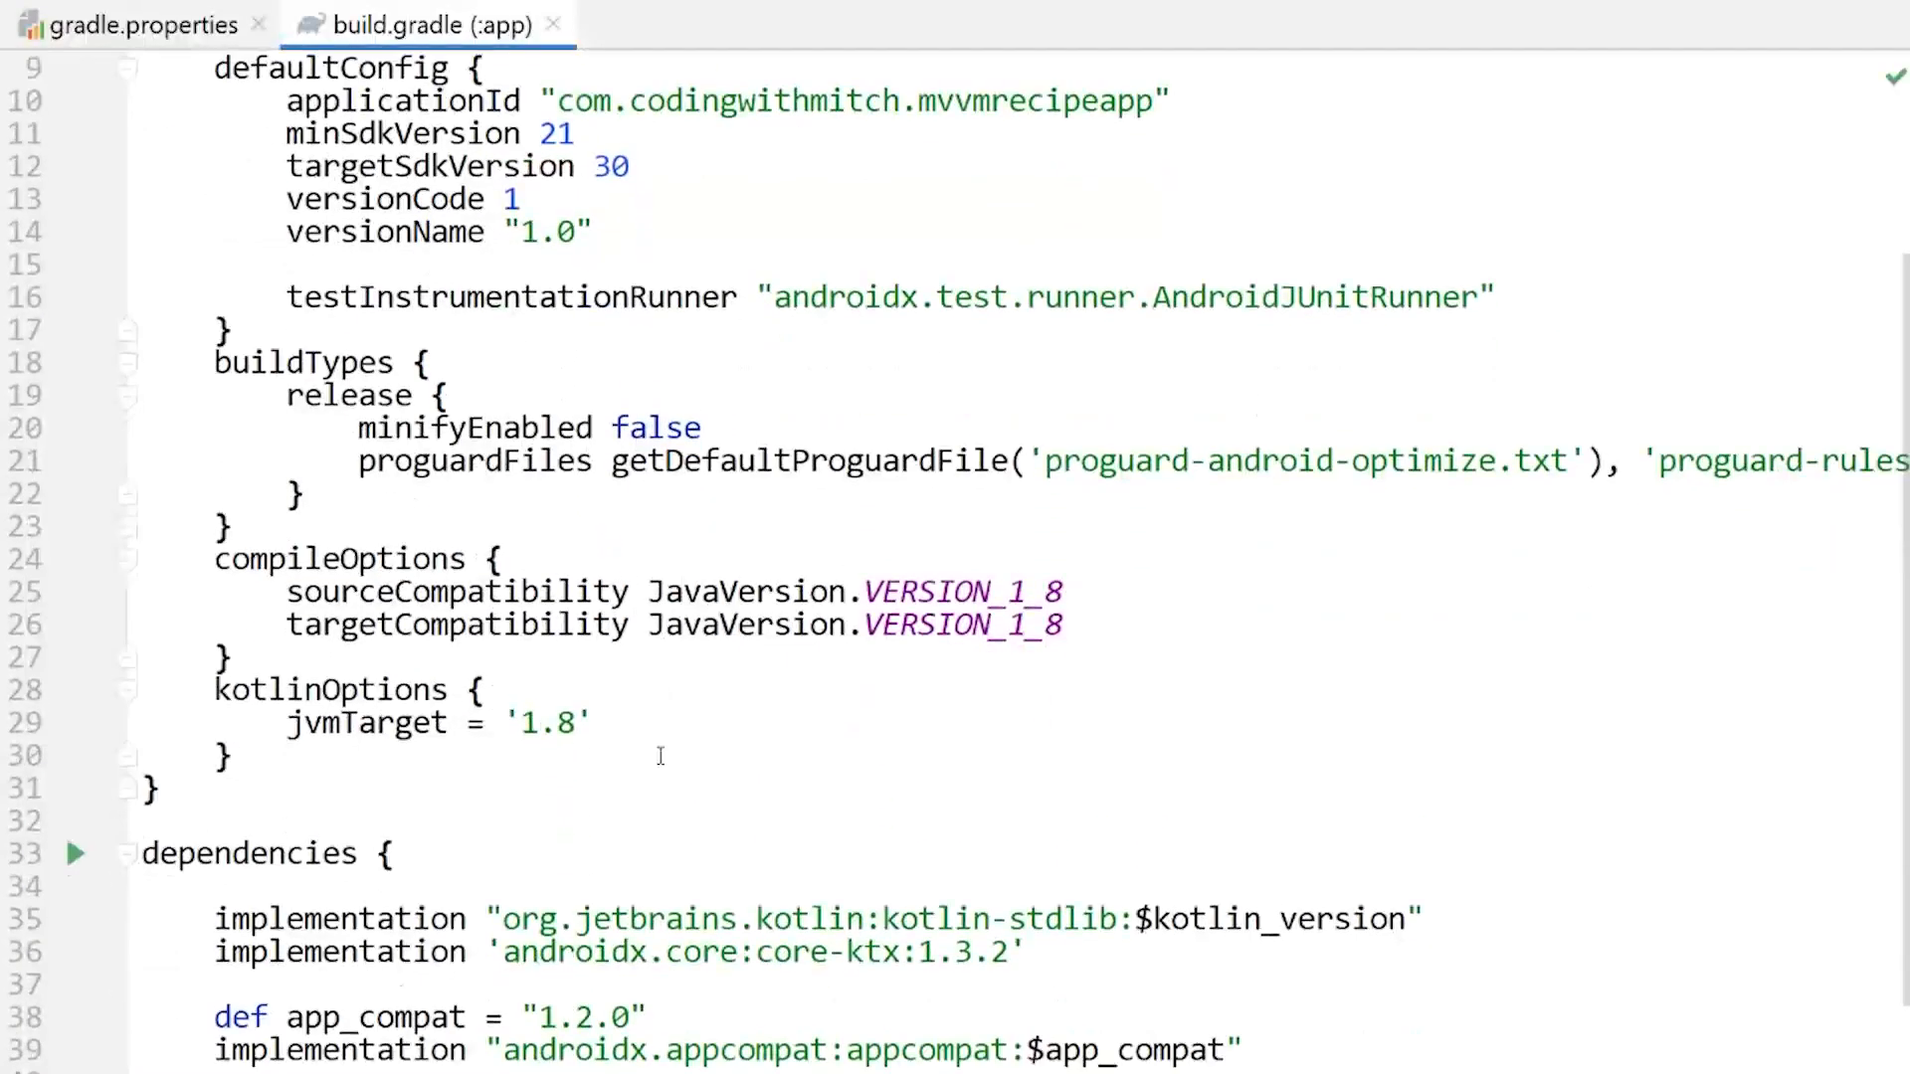
# Step: Scroll build.gradle (:app) to review defaultConfig and dependencies like constraint_layout 2.0.4
pyautogui.scroll(-3)
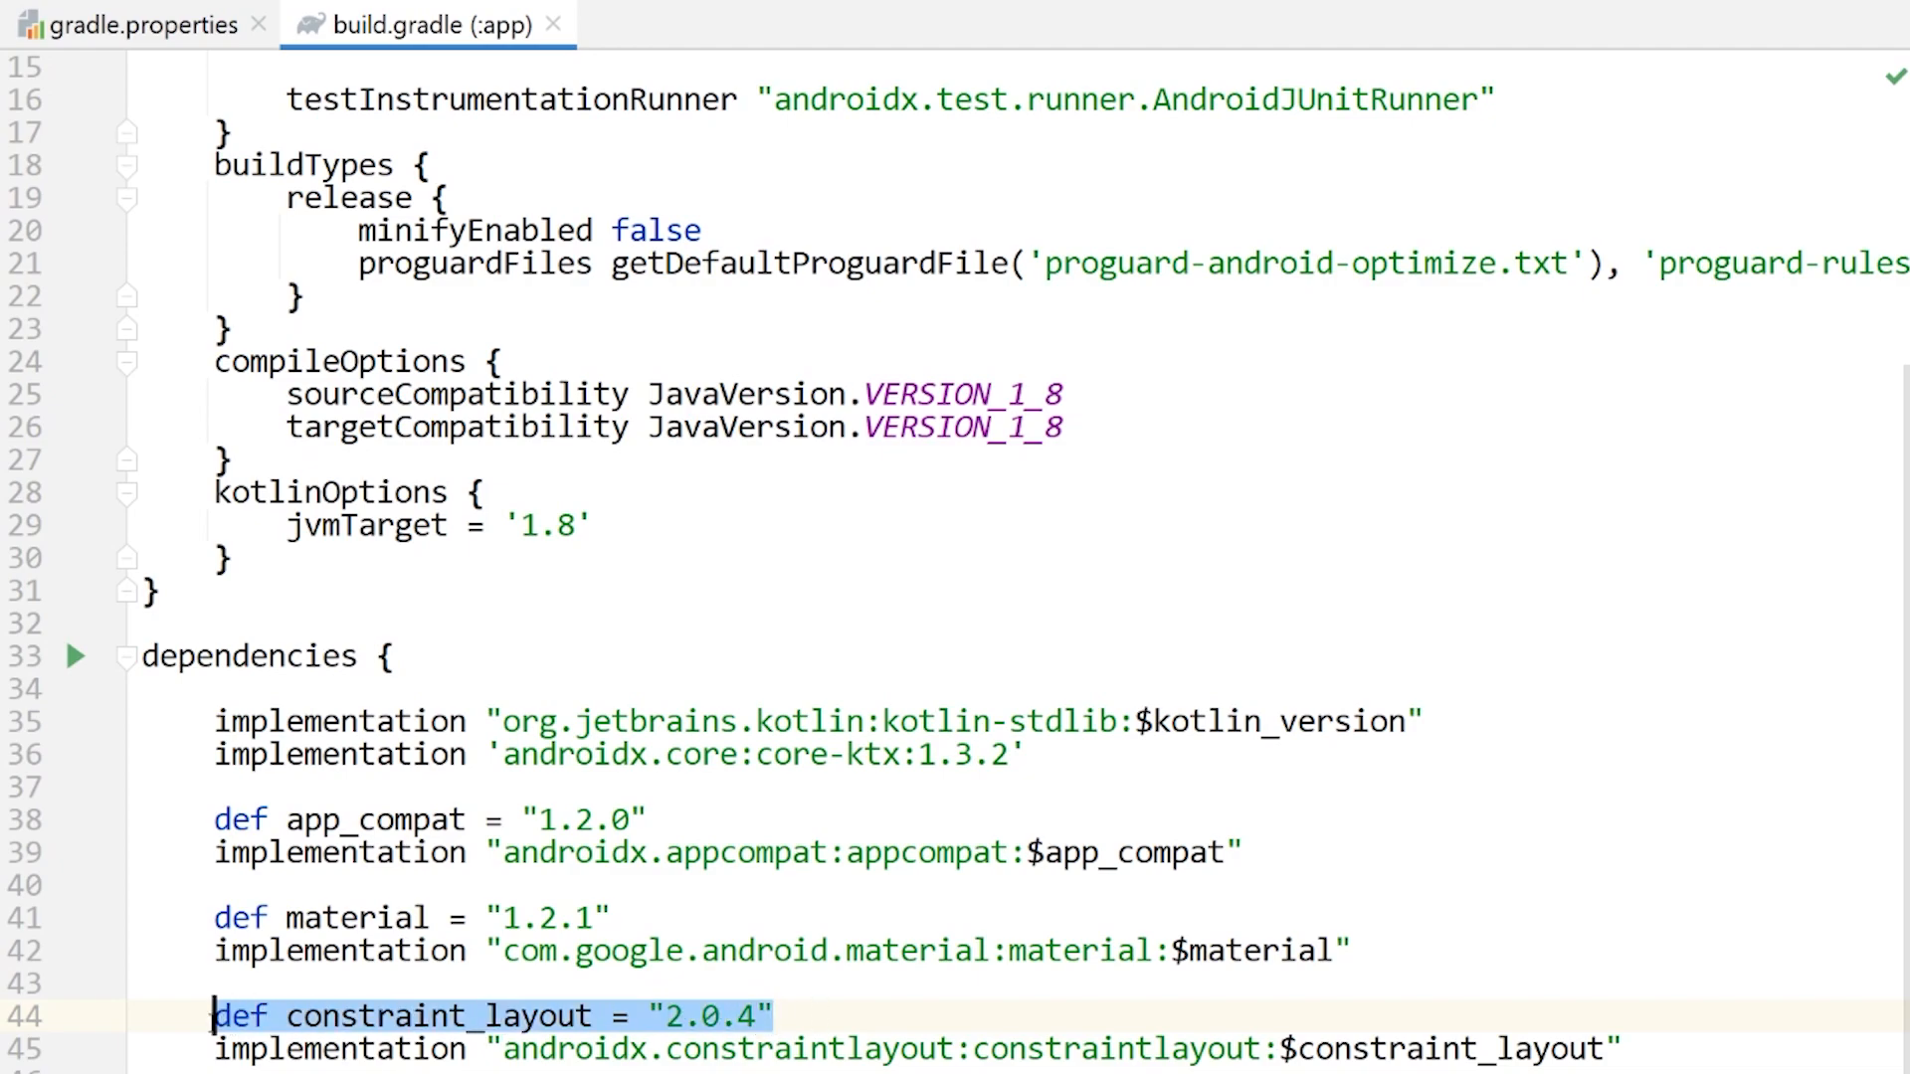
pyautogui.click(1280, 950)
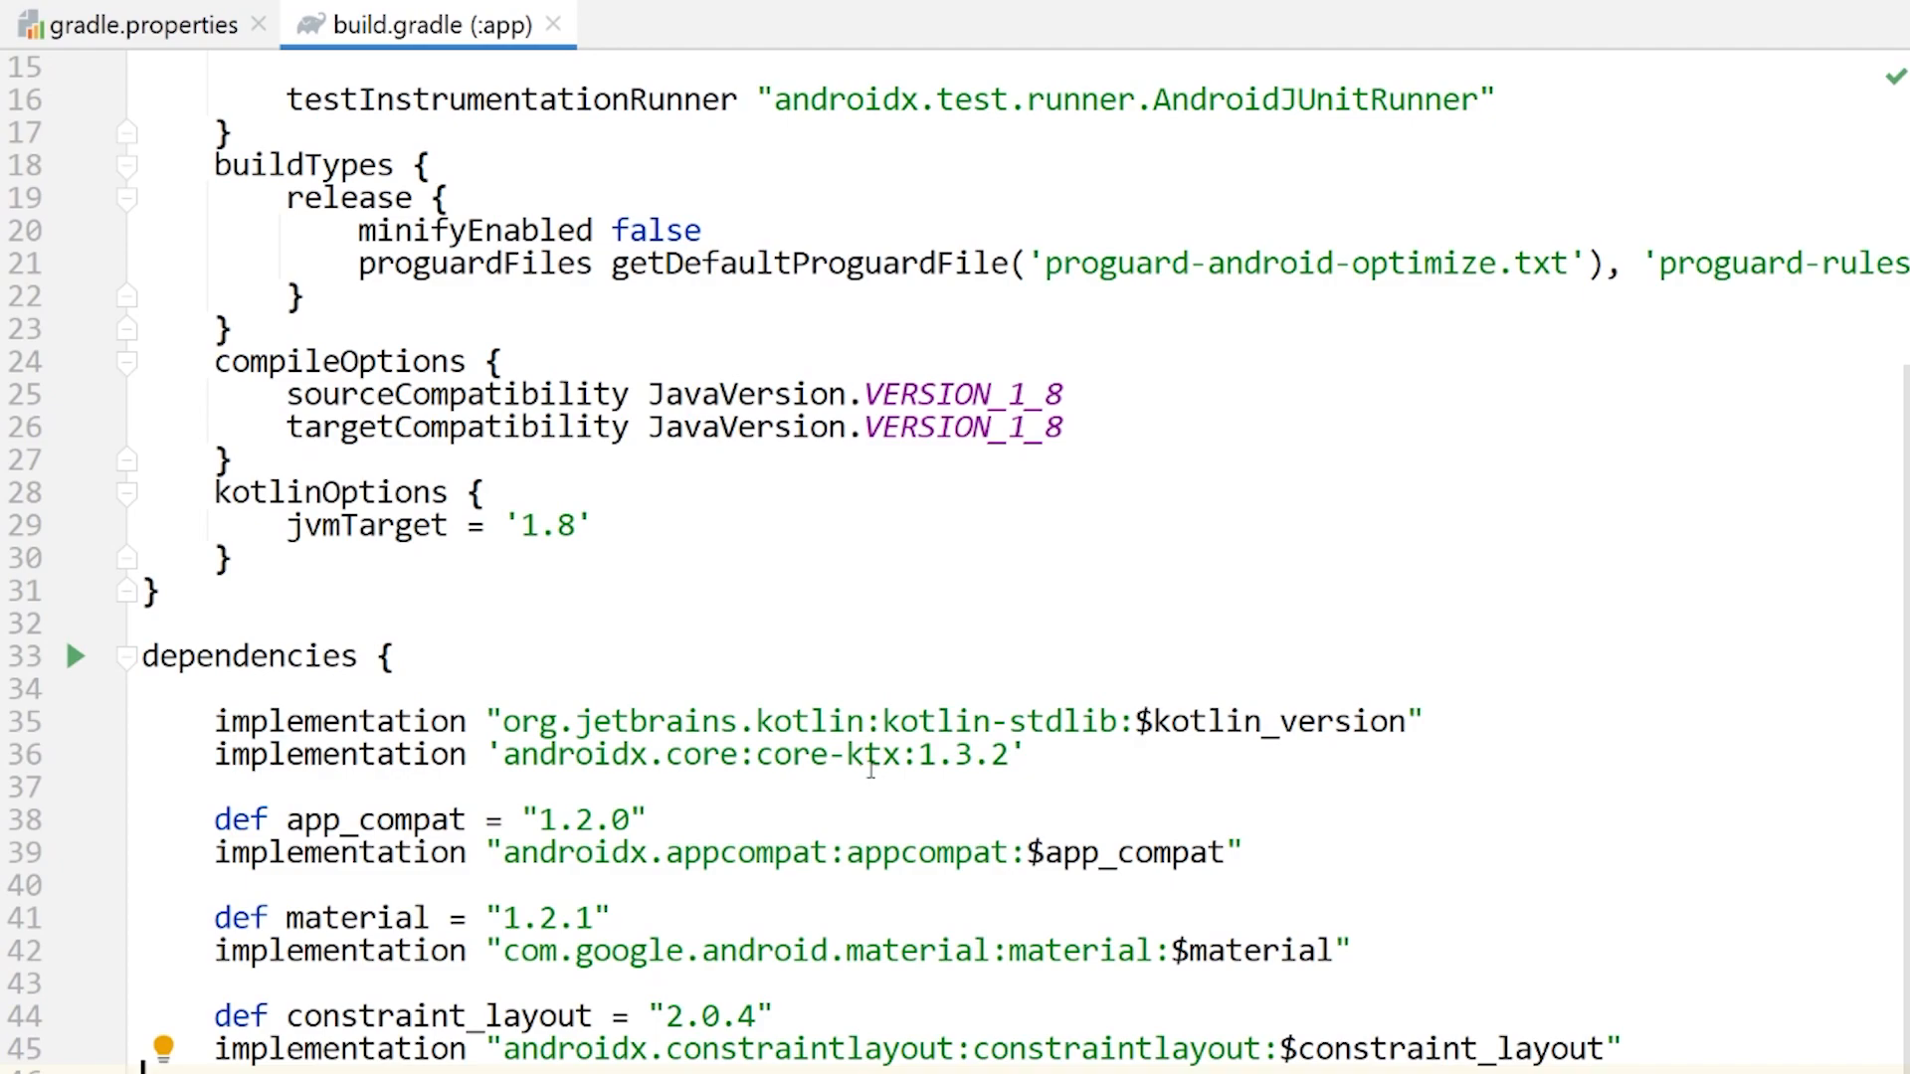
pyautogui.moveTo(818, 948)
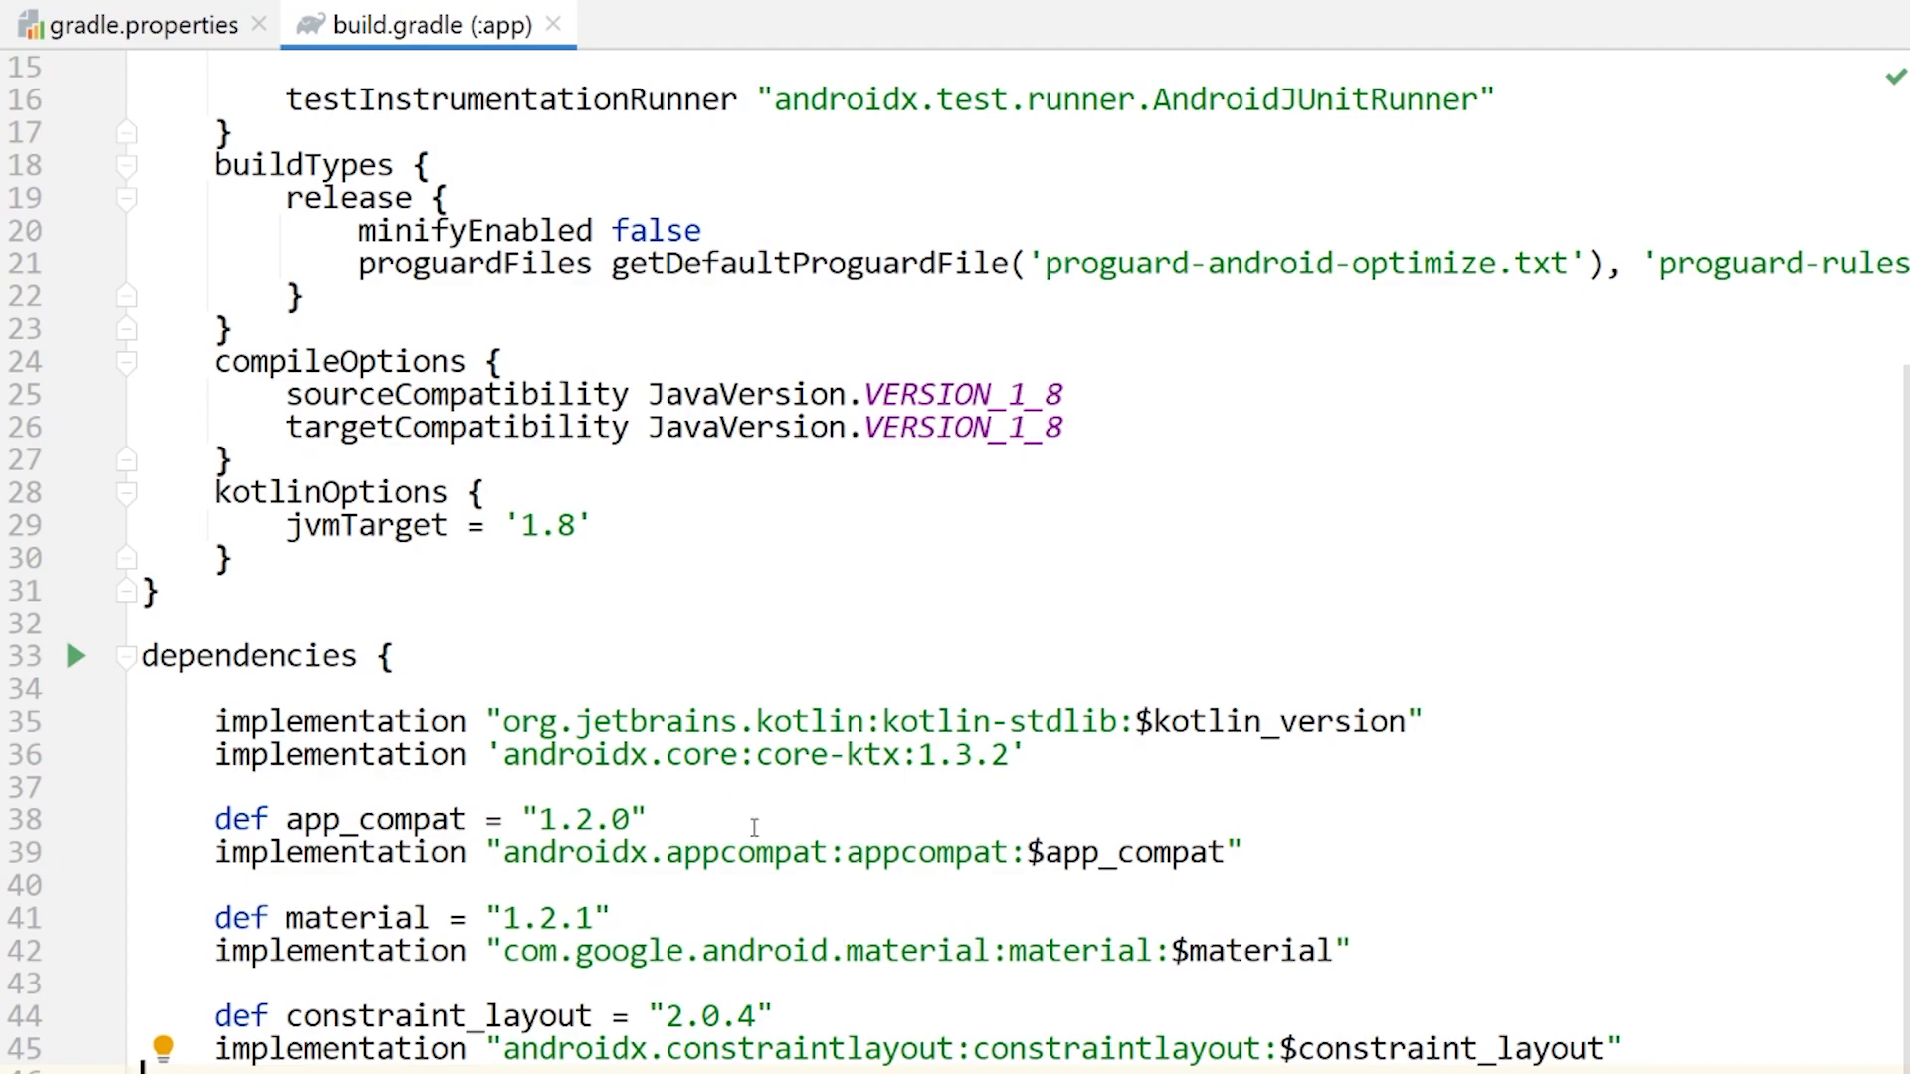
pyautogui.moveTo(744, 851)
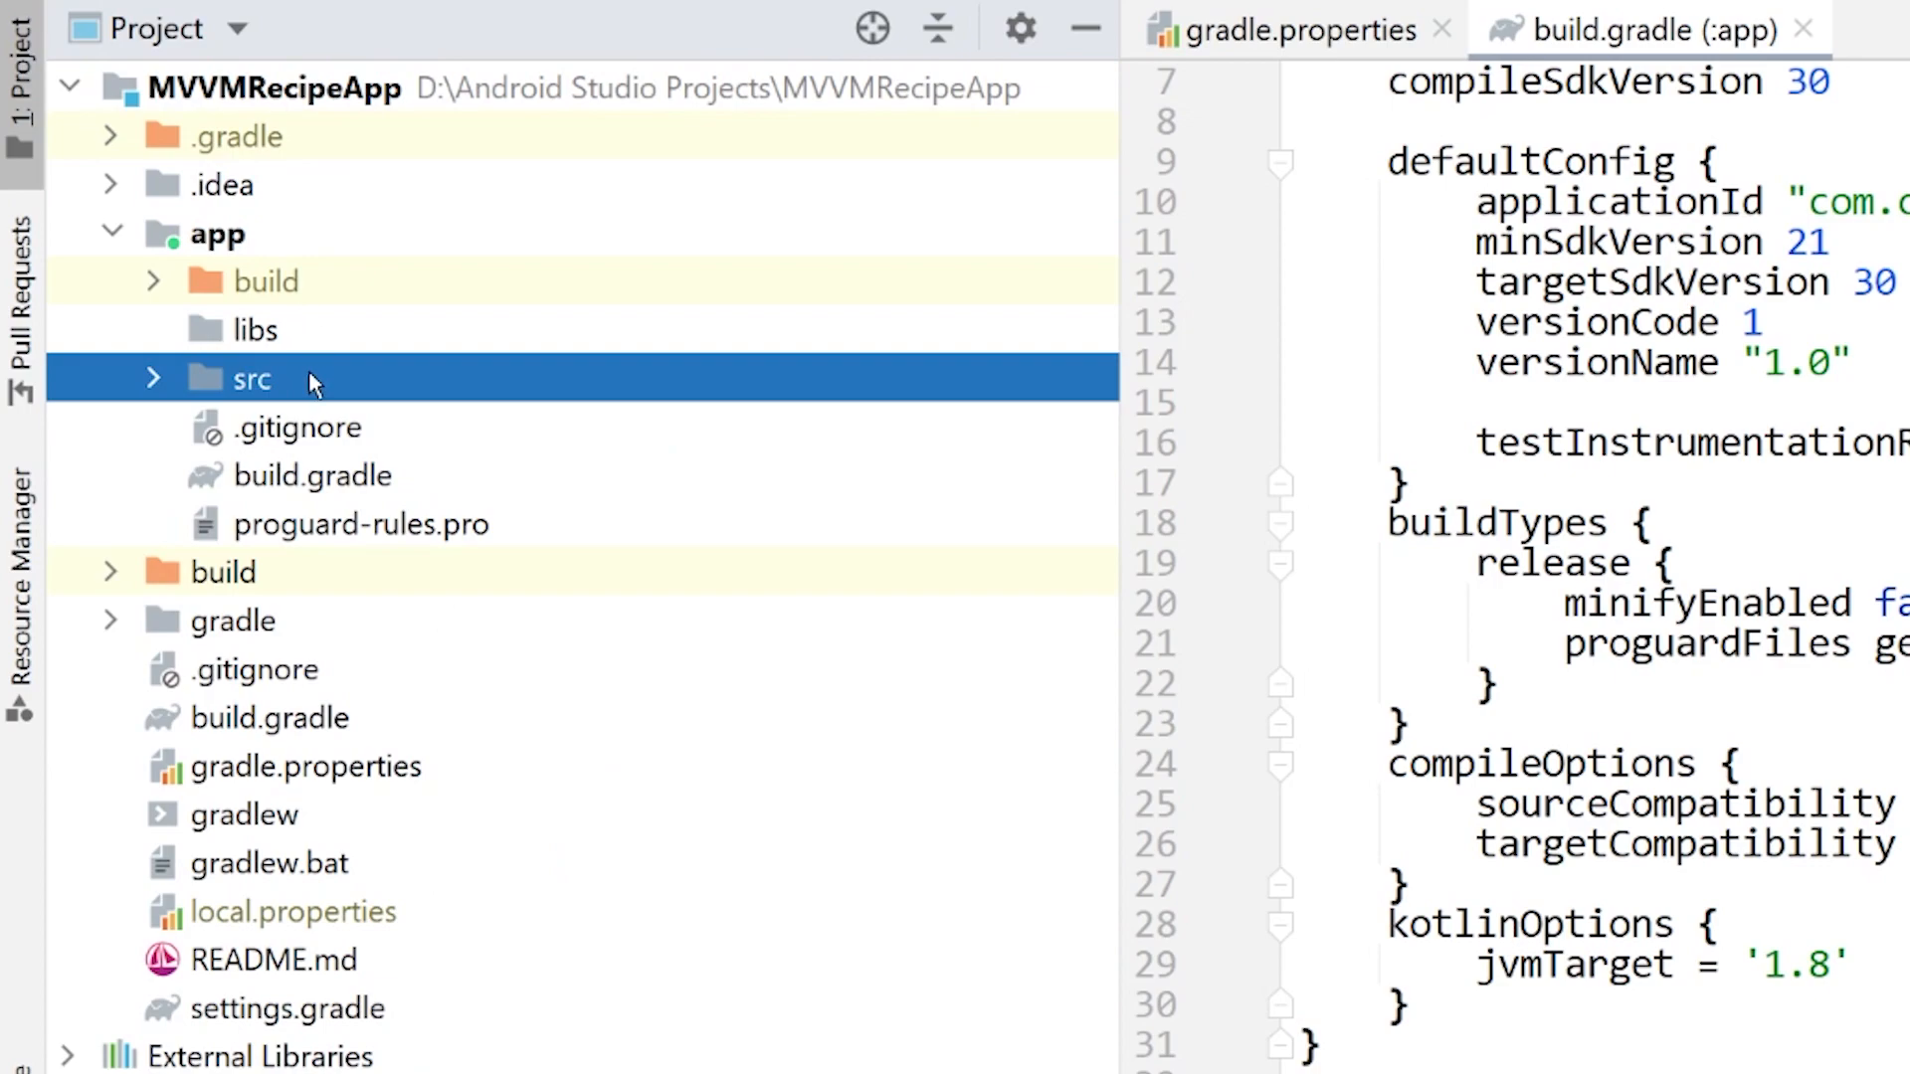
# Step: Delete the test folder under app > src, leaving only main
pyautogui.click(153, 379)
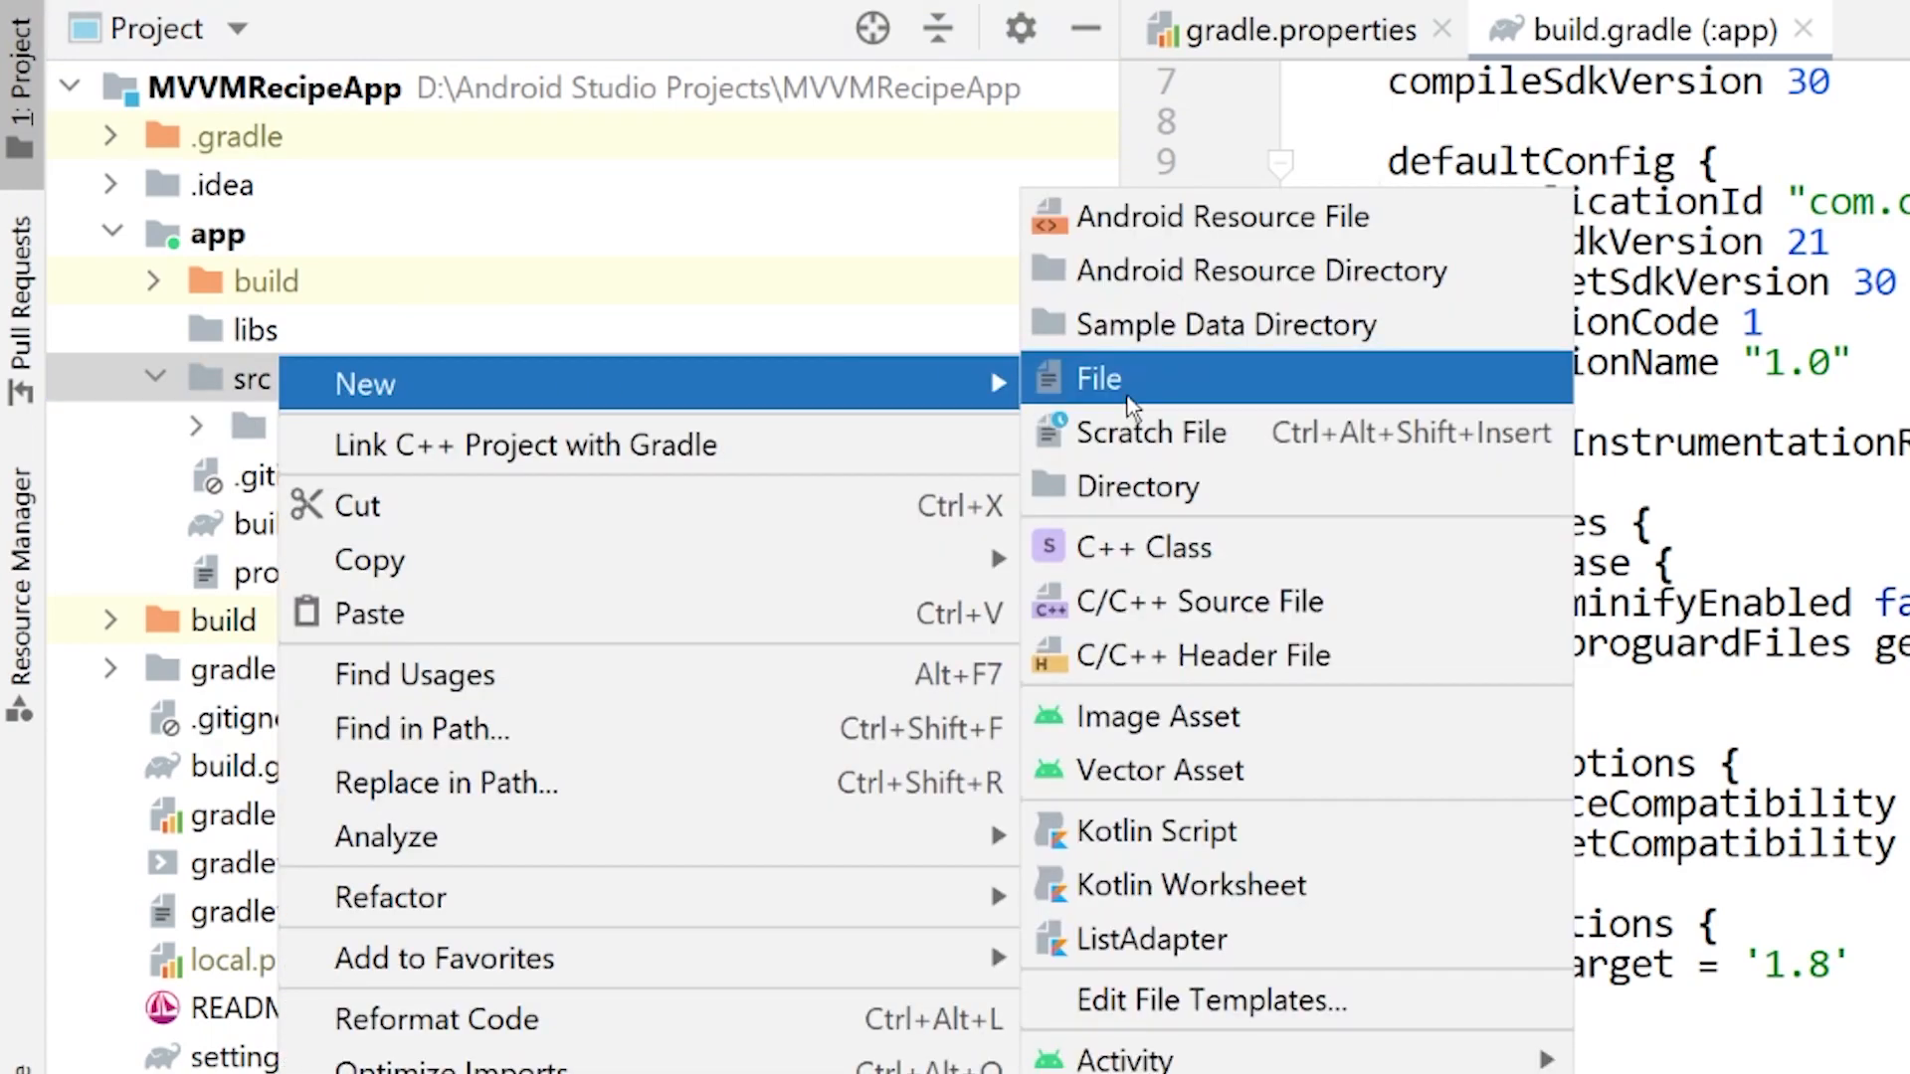
pyautogui.click(1140, 487)
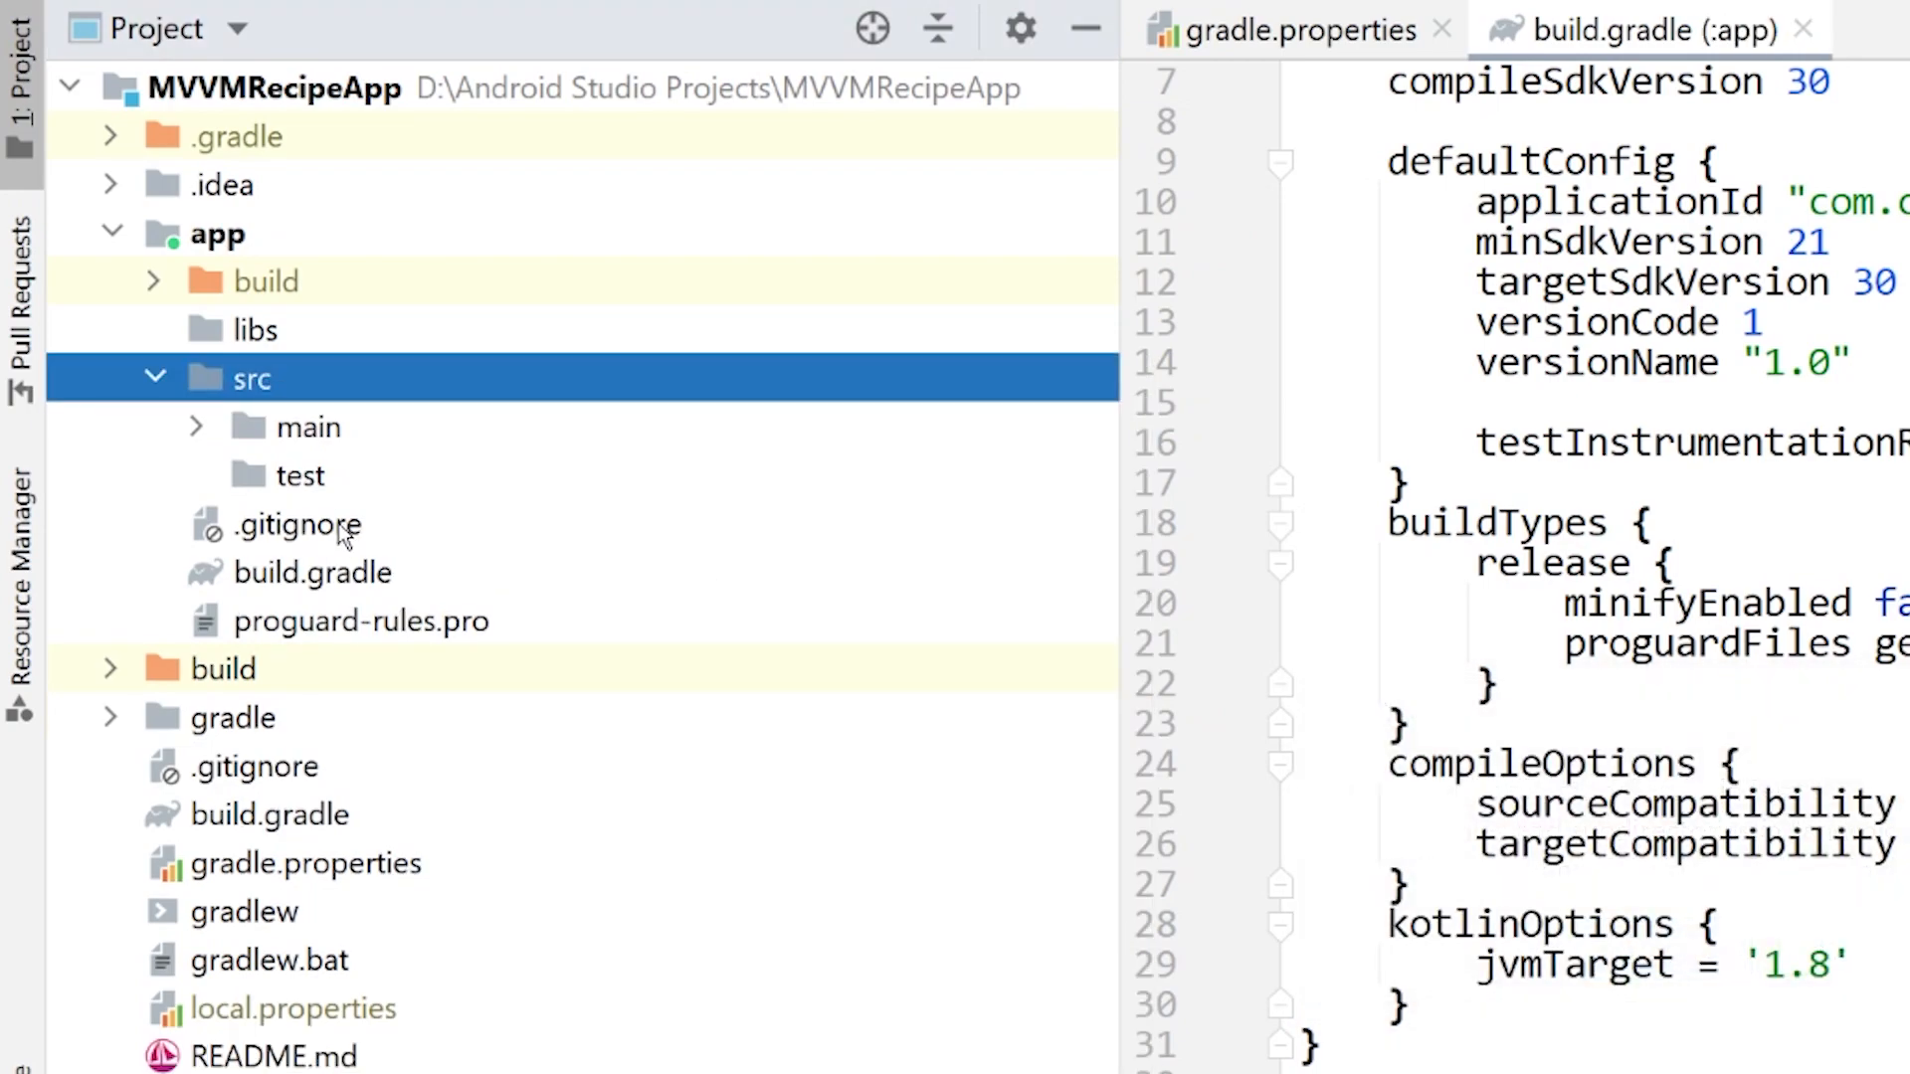
pyautogui.rightClick(298, 476)
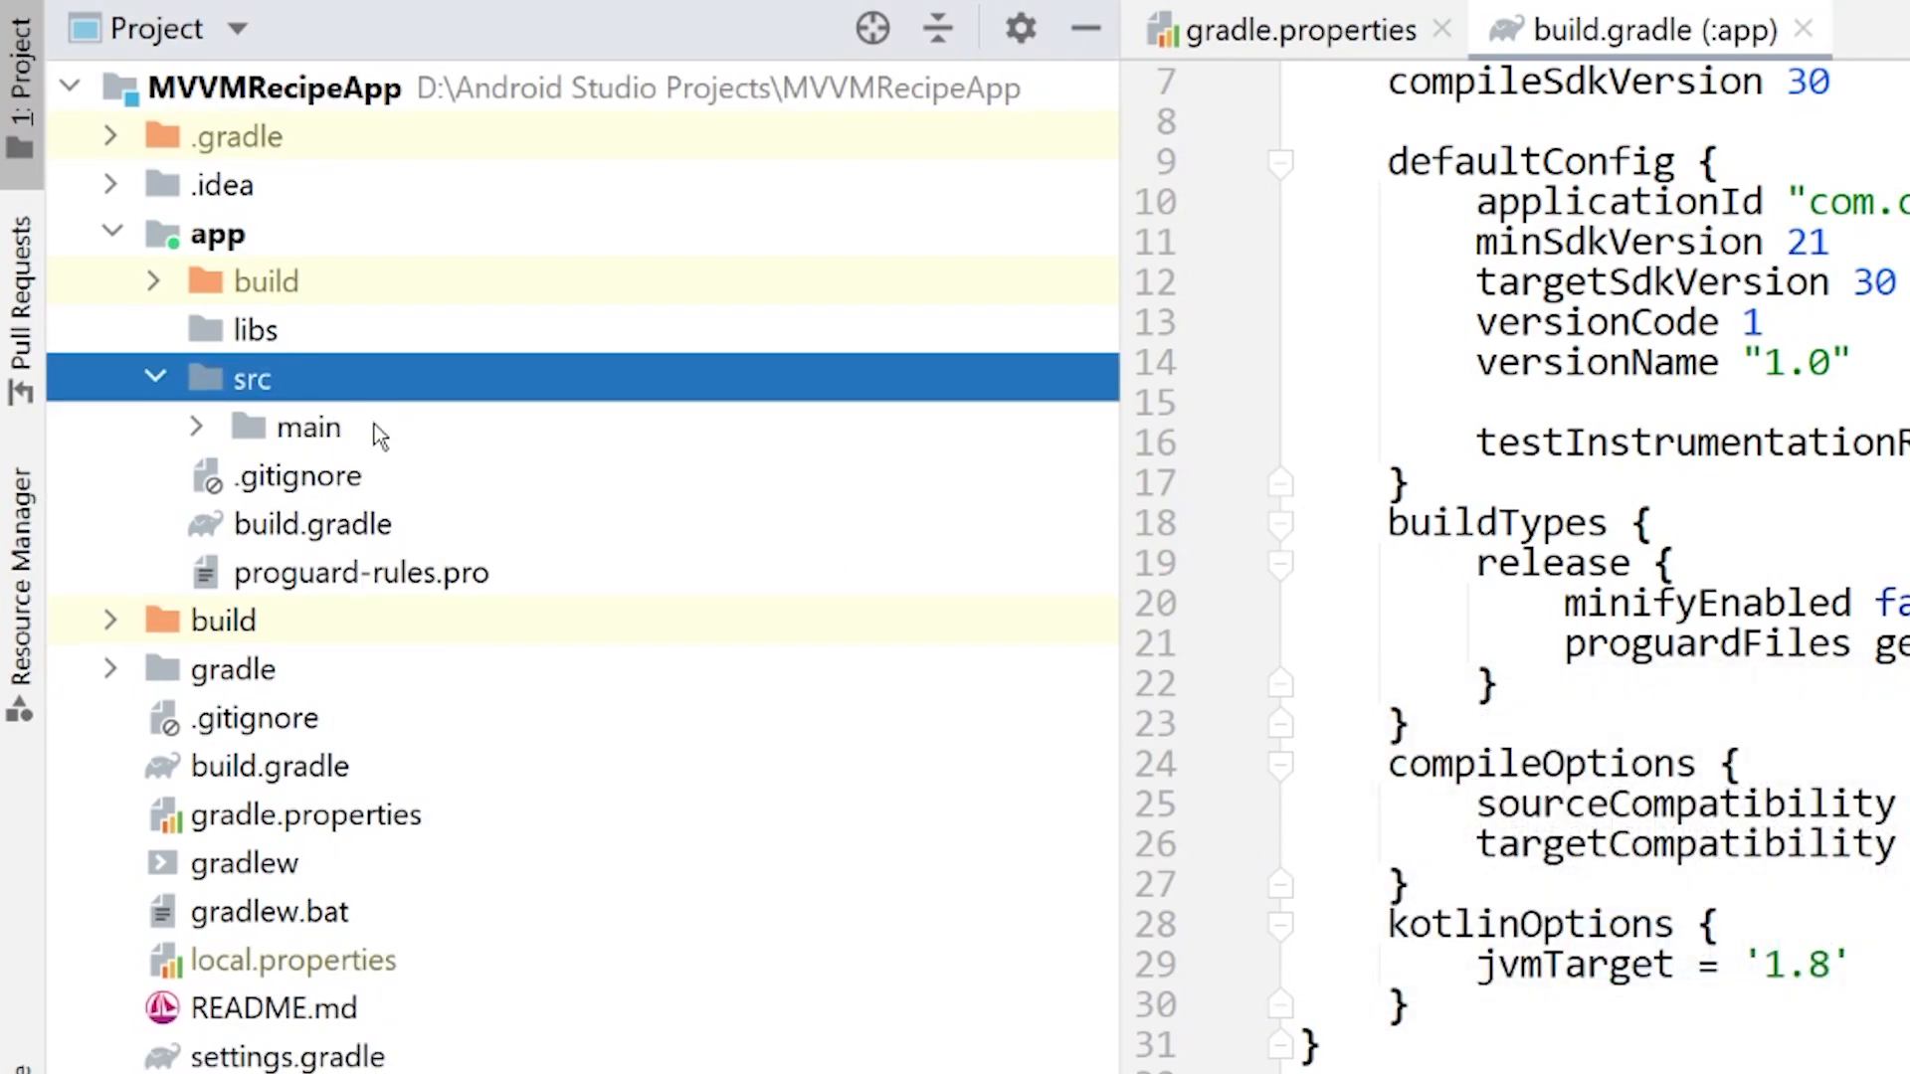
pyautogui.click(309, 426)
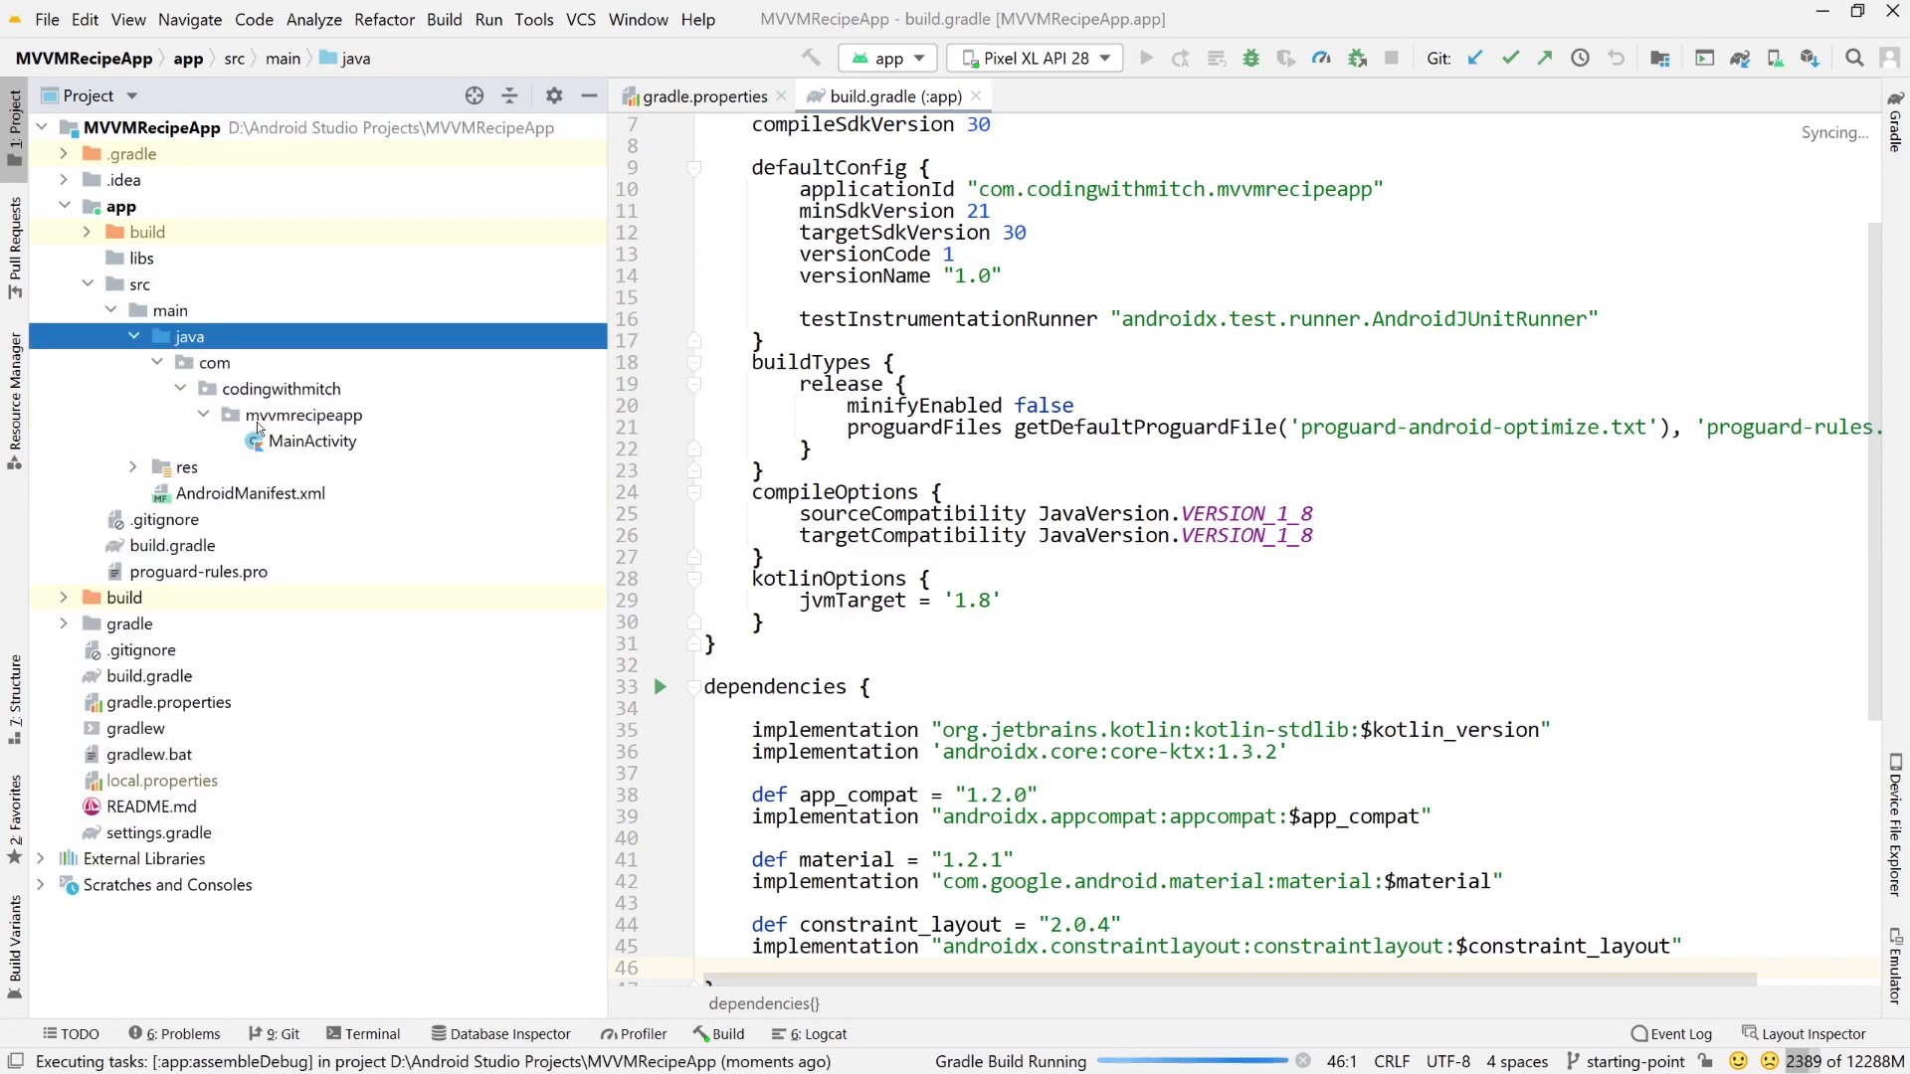
# Step: Open MainActivity.kt and run the app on the Pixel XL API 28 emulator
pyautogui.doubleClick(314, 441)
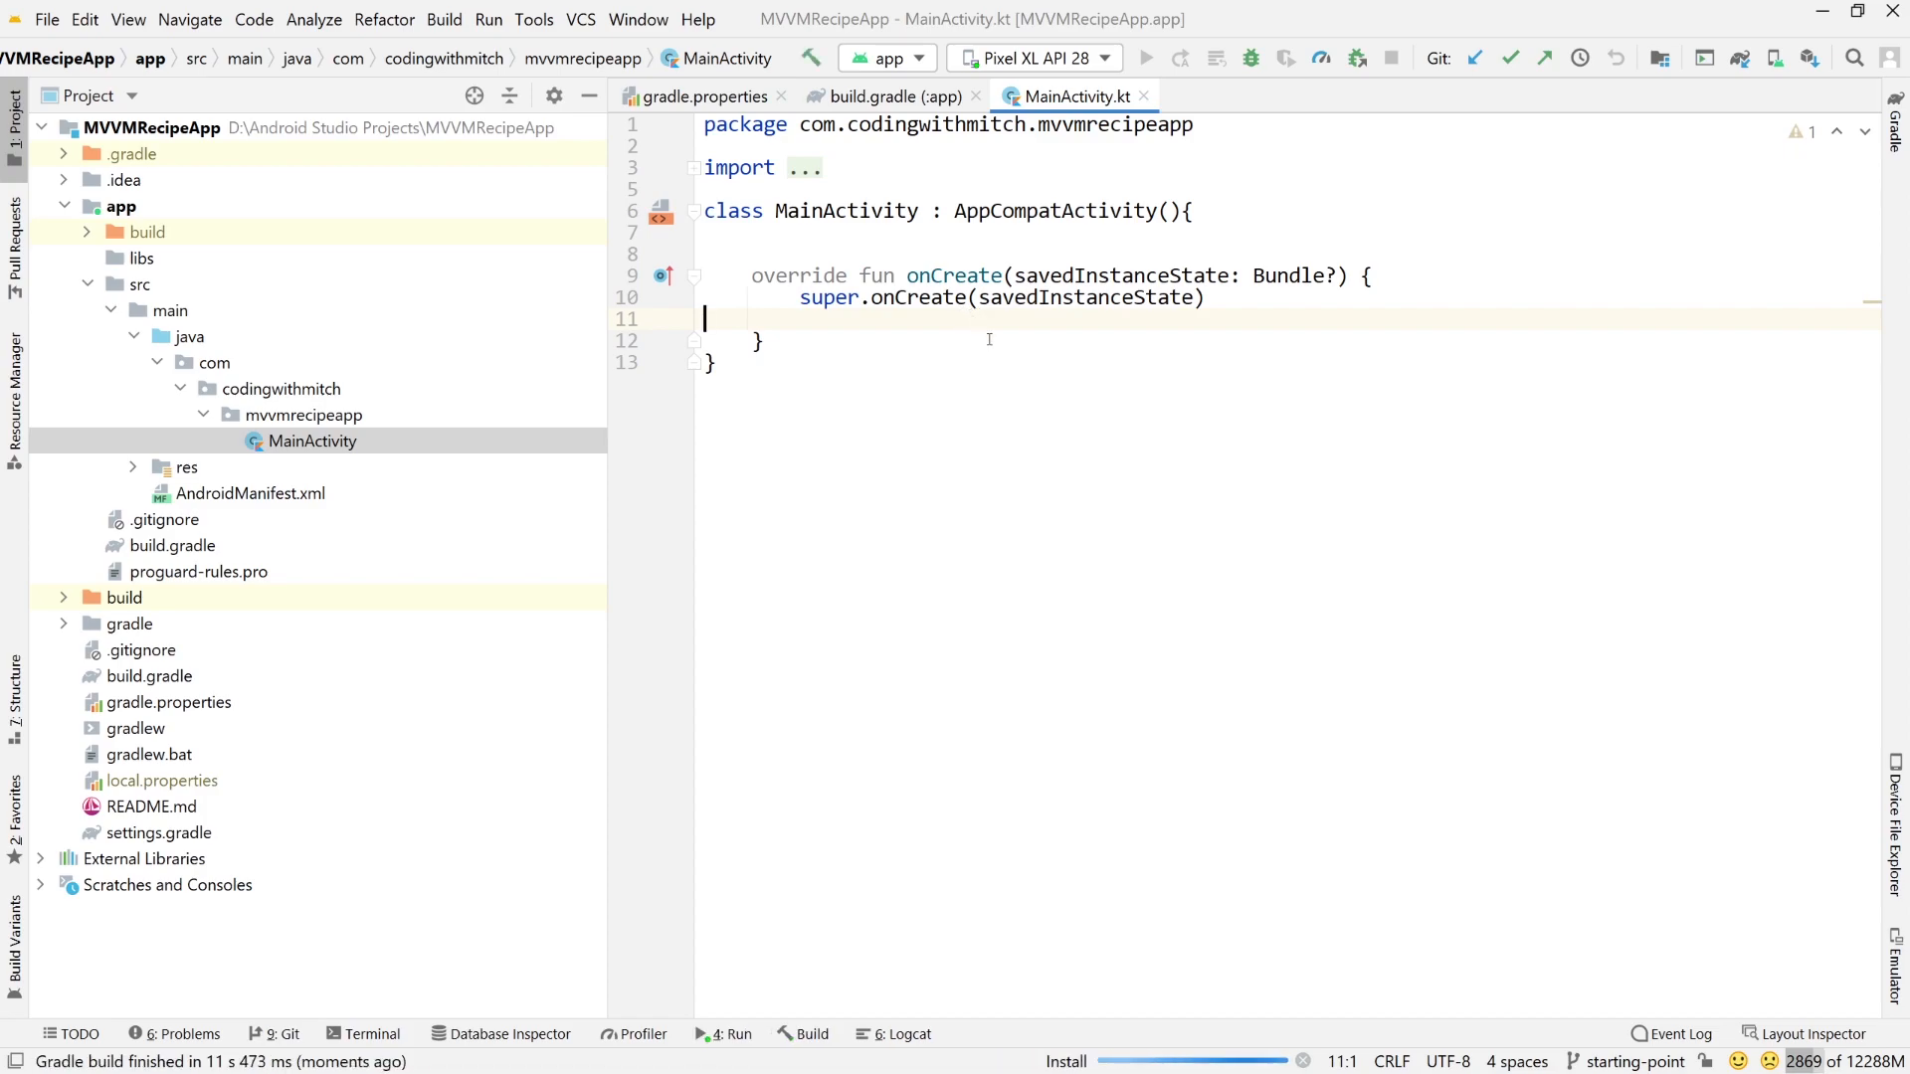
pyautogui.click(1145, 58)
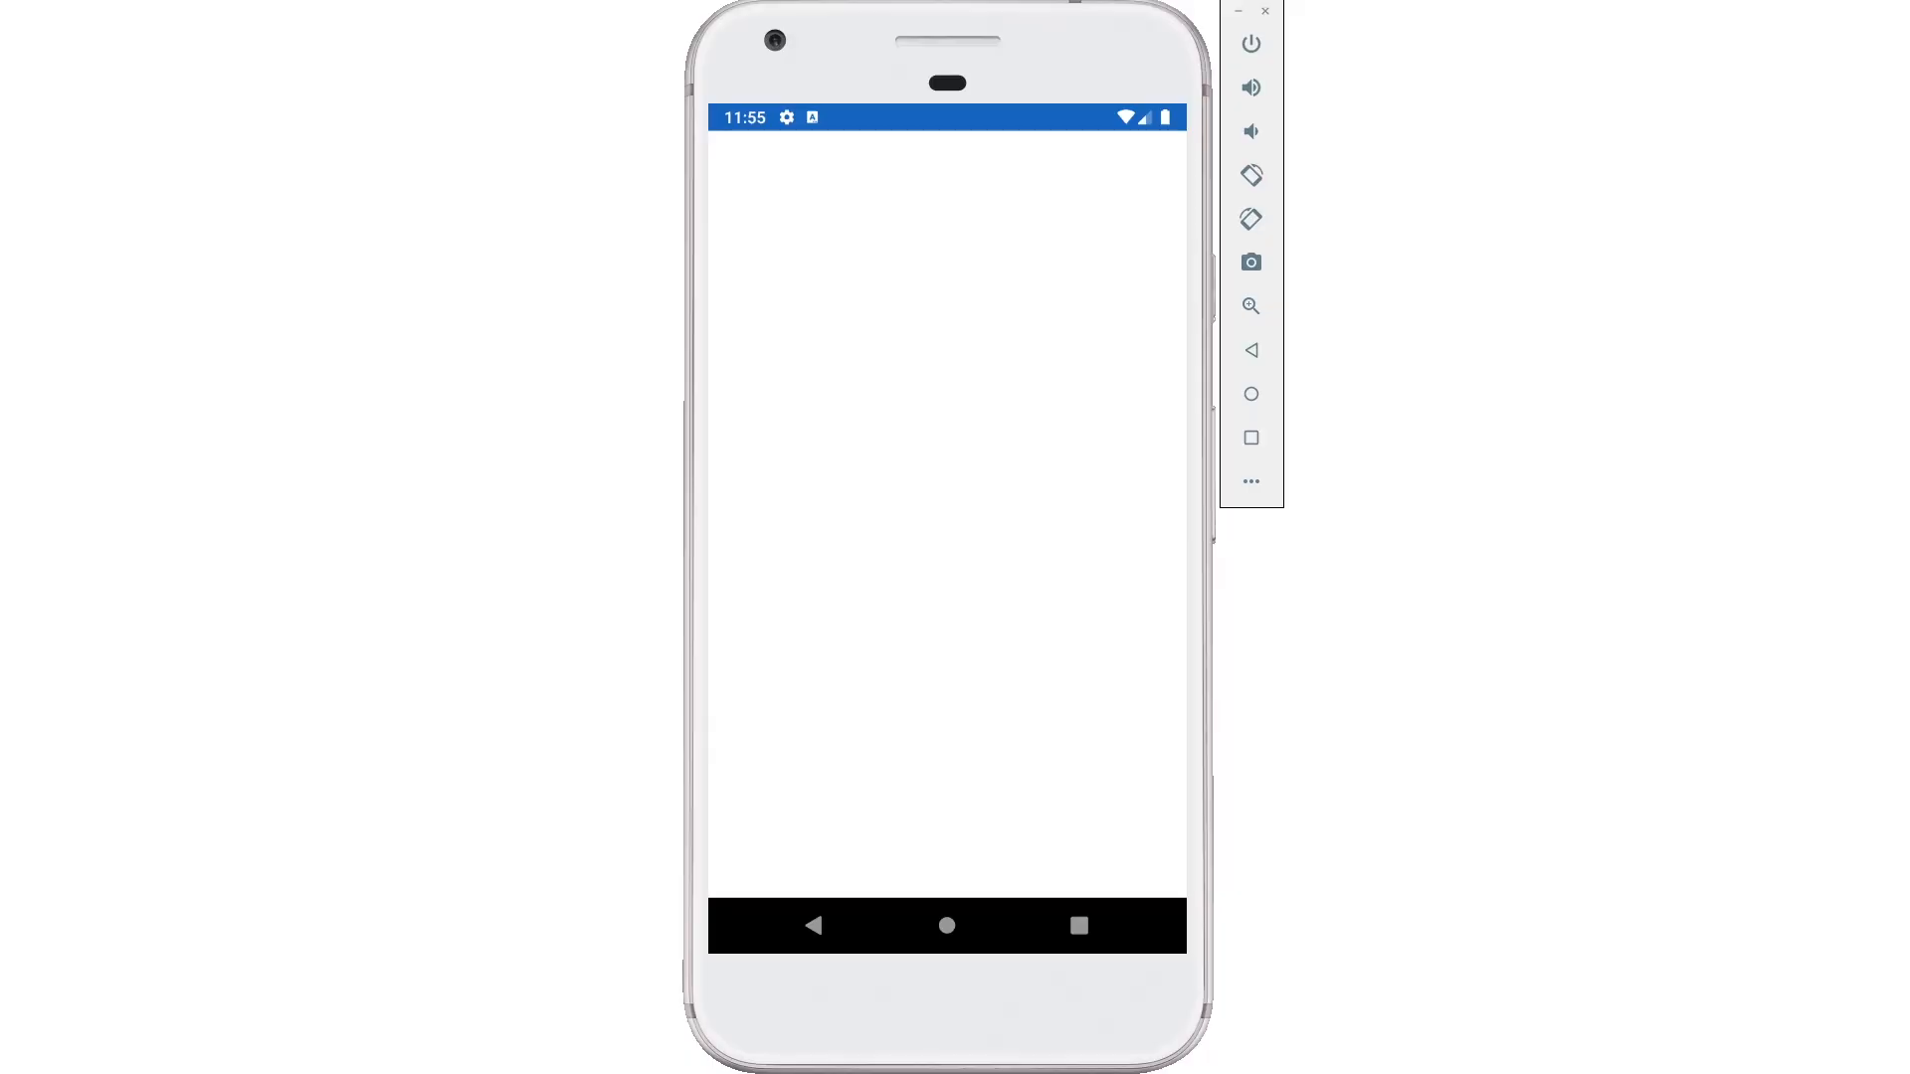